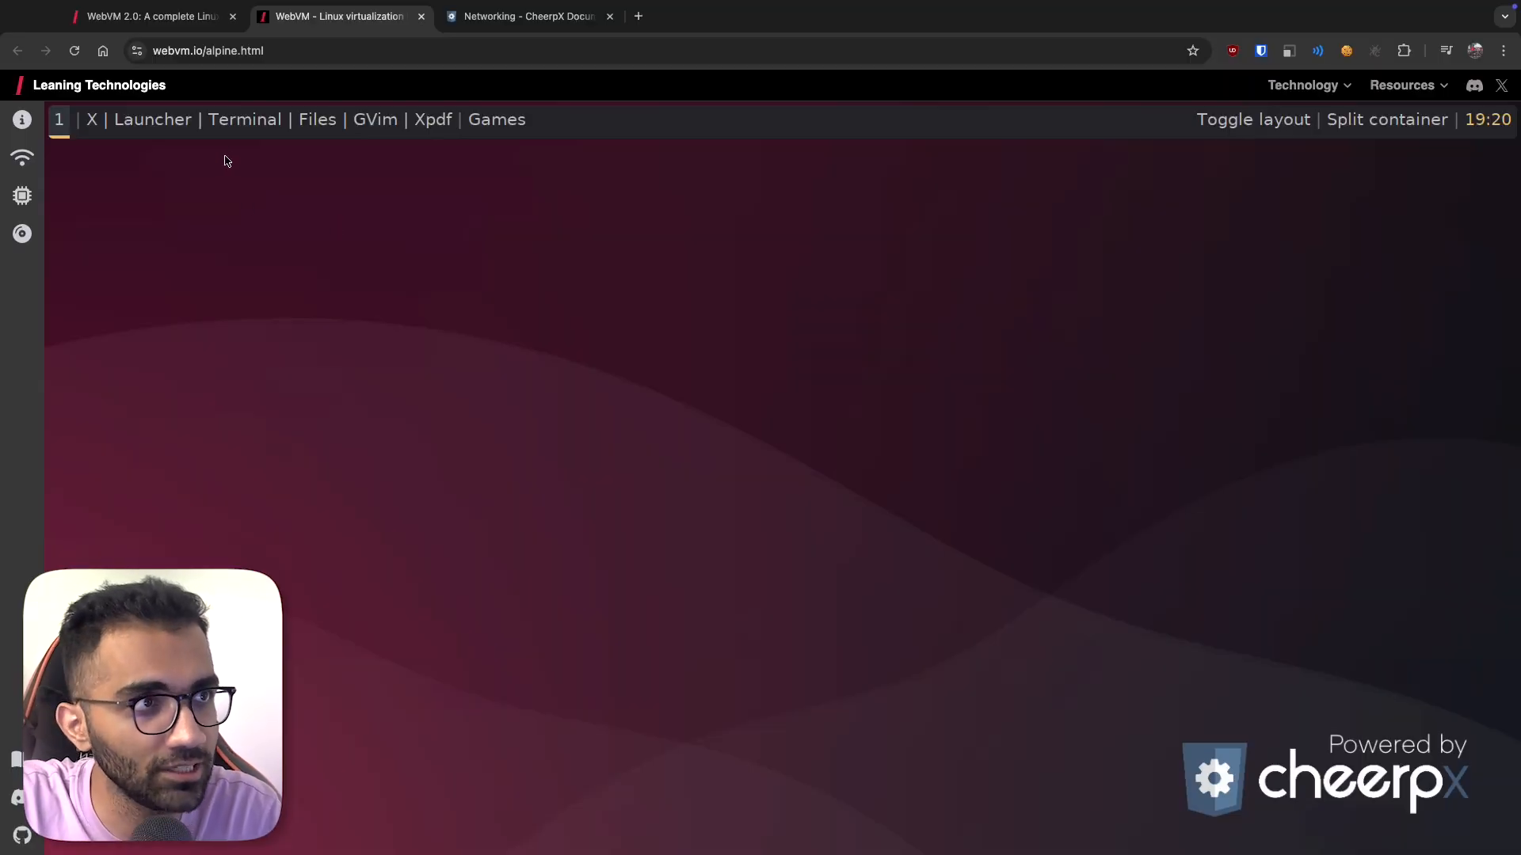
pyautogui.moveTo(238, 126)
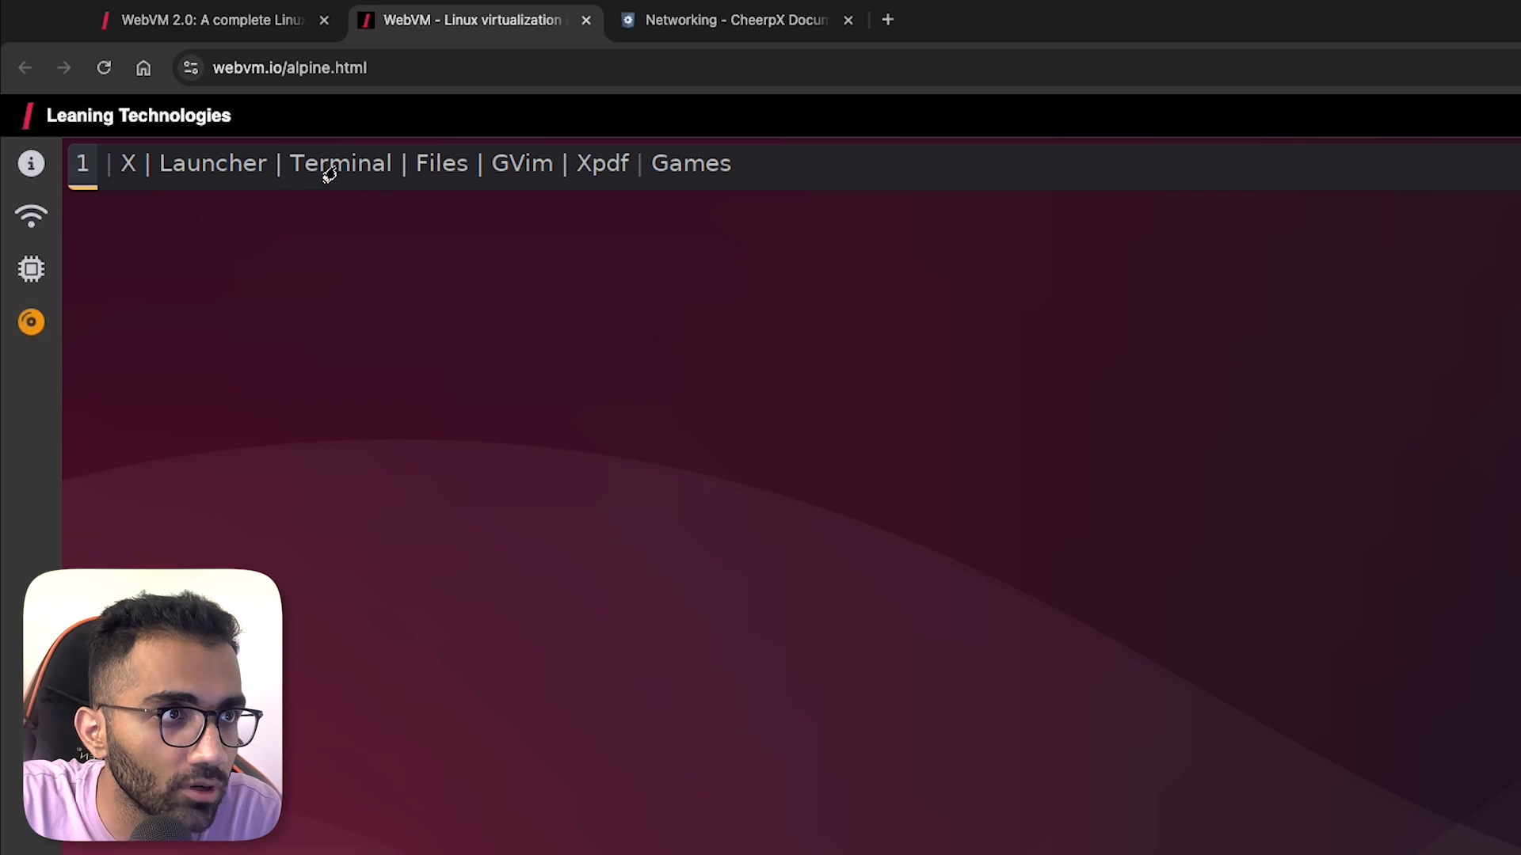
# - Open a terminal, run 'nano fermion.txt' (command not found), then start typing 'apt install'
pyautogui.click(340, 164)
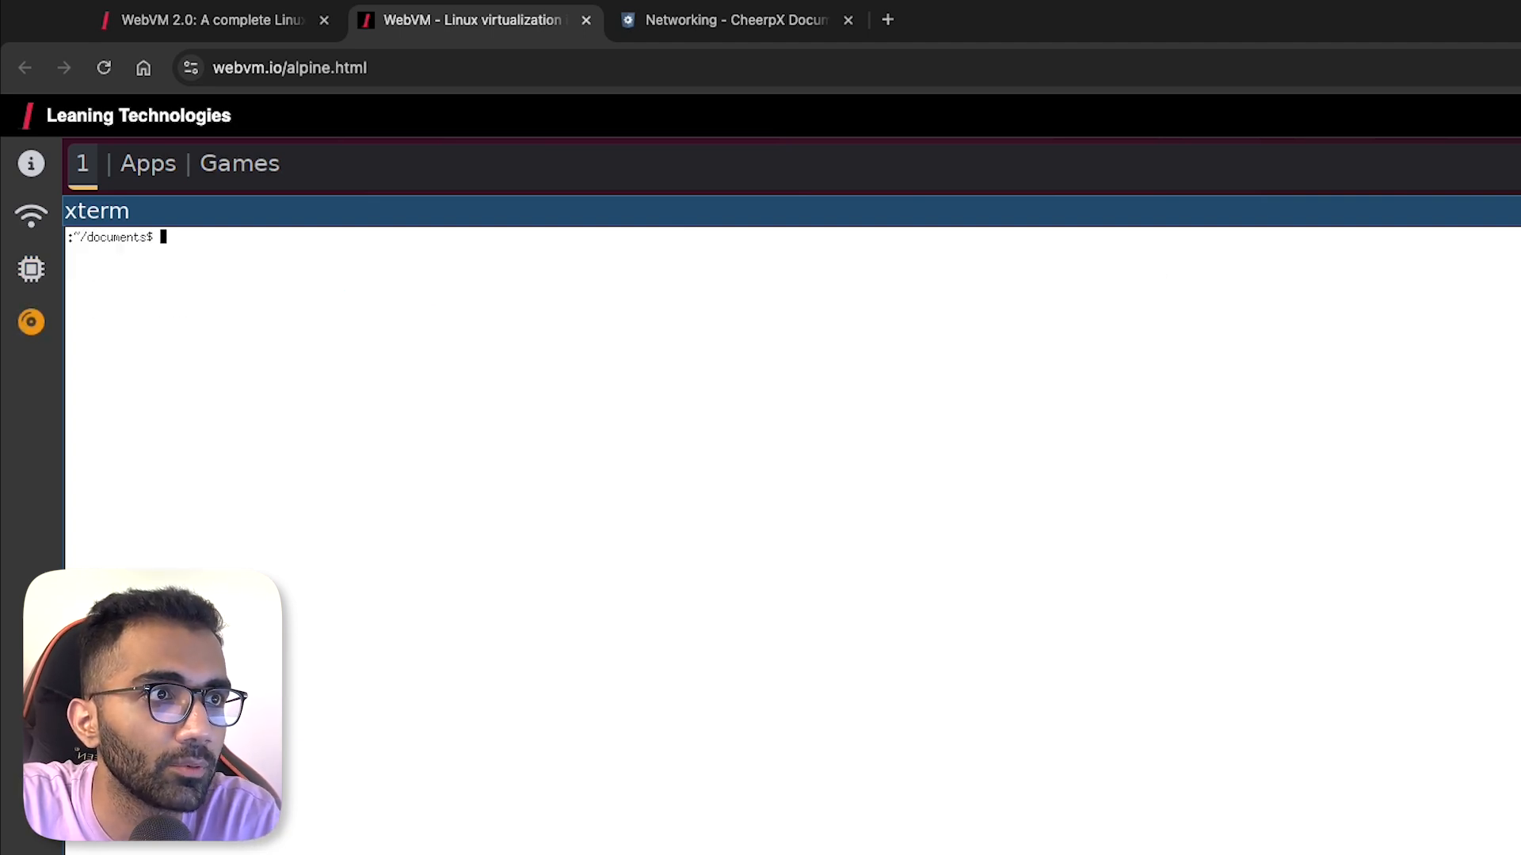
pyautogui.write('nano')
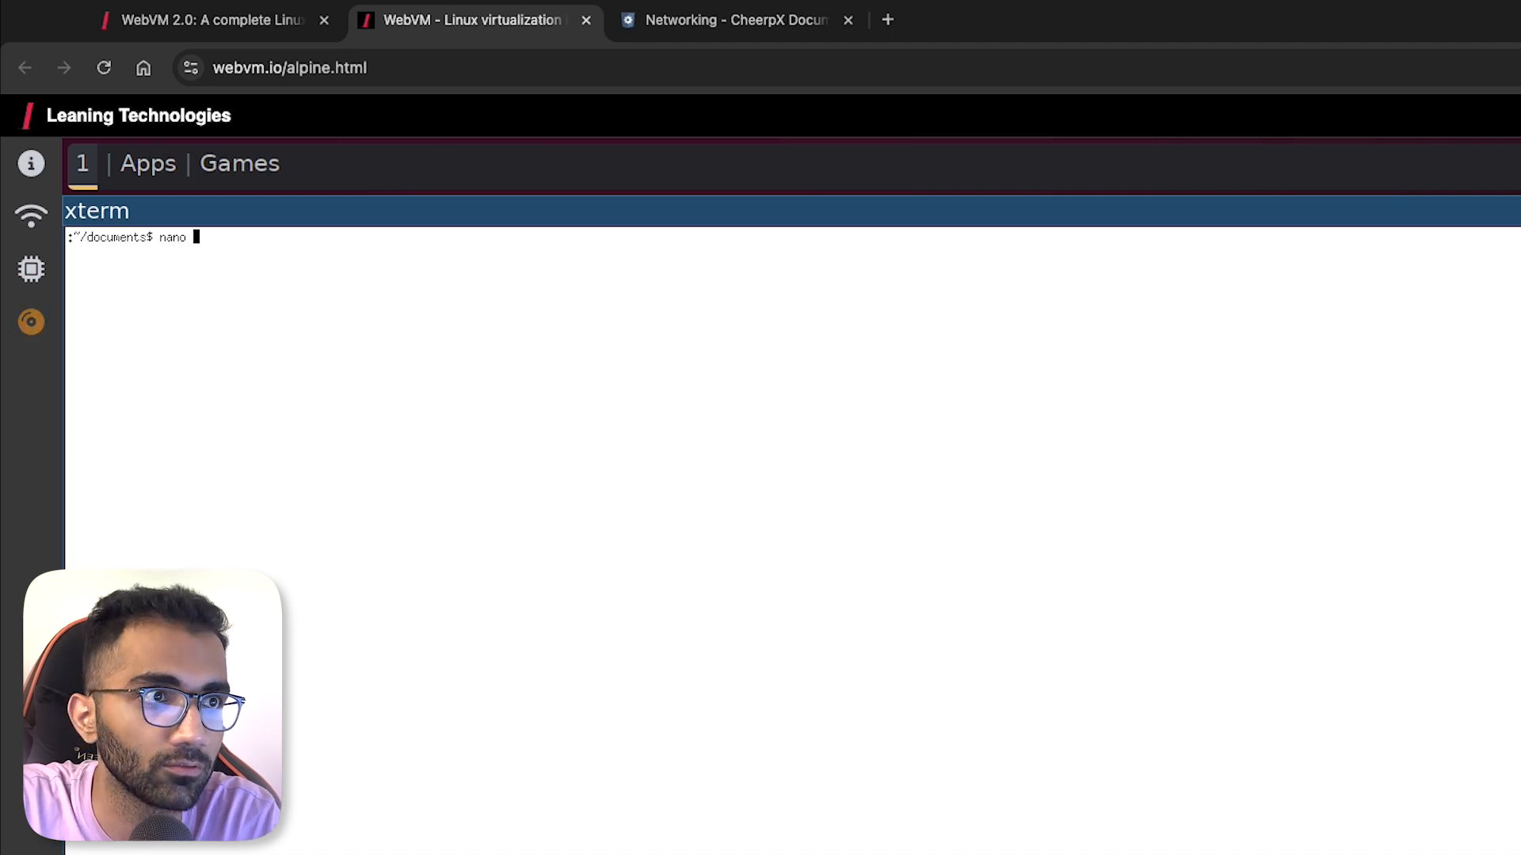
pyautogui.write('fermion.txt')
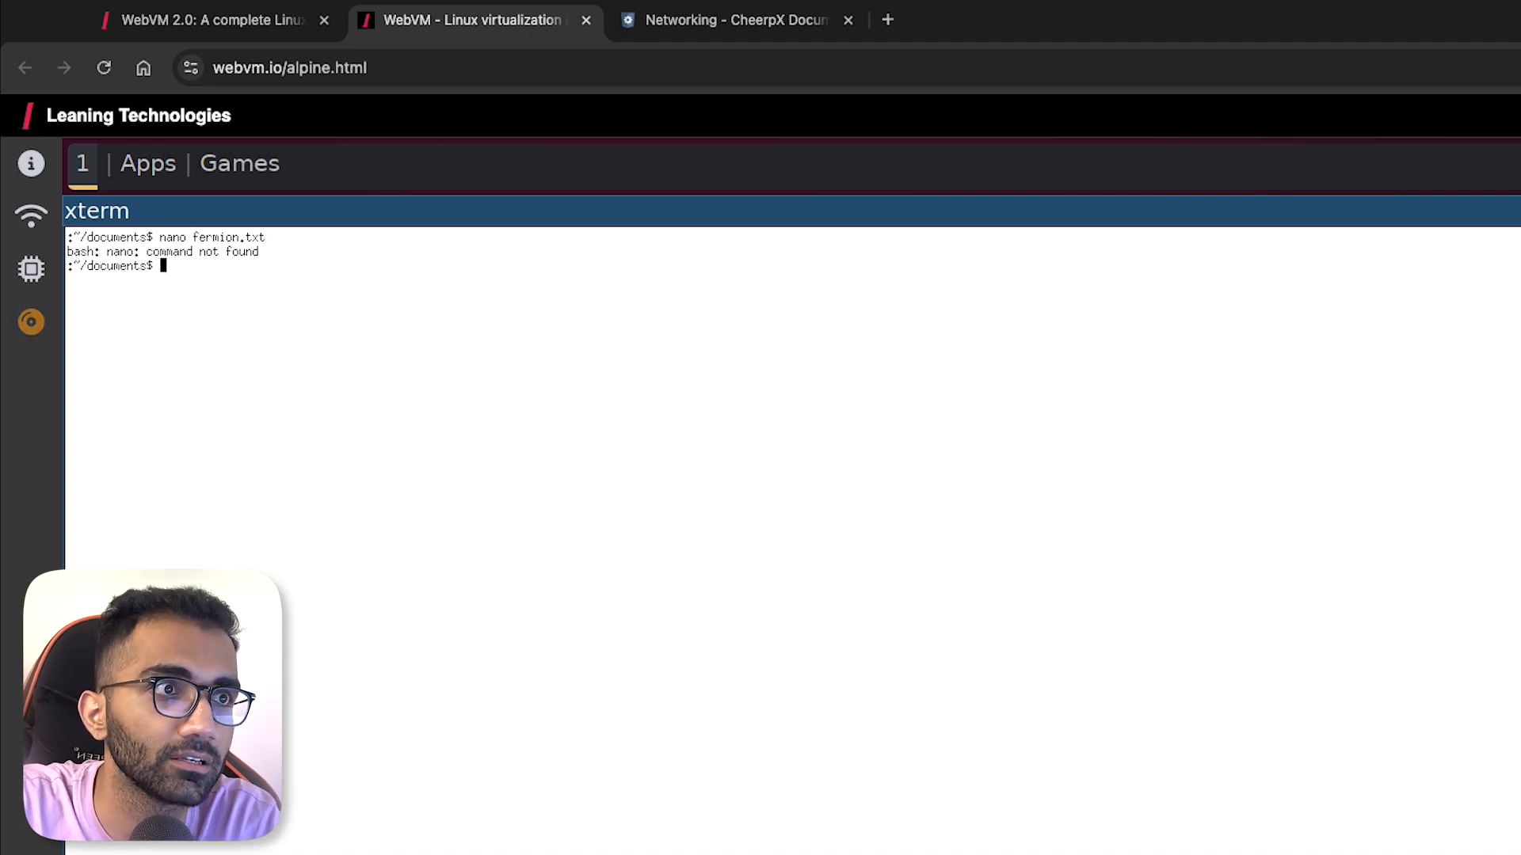
pyautogui.write('apt install')
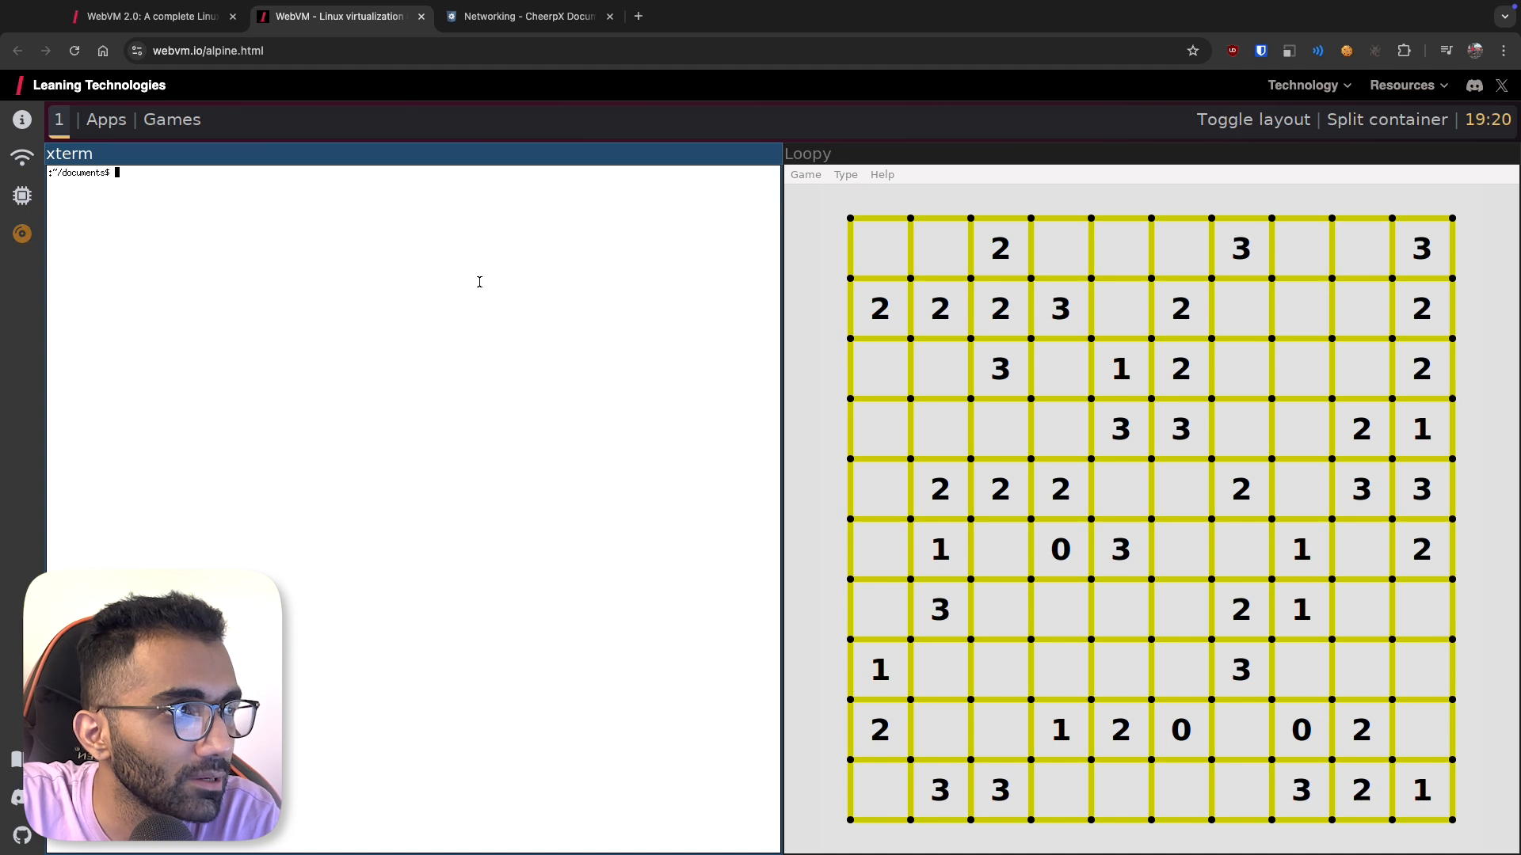
pyautogui.moveTo(397, 143)
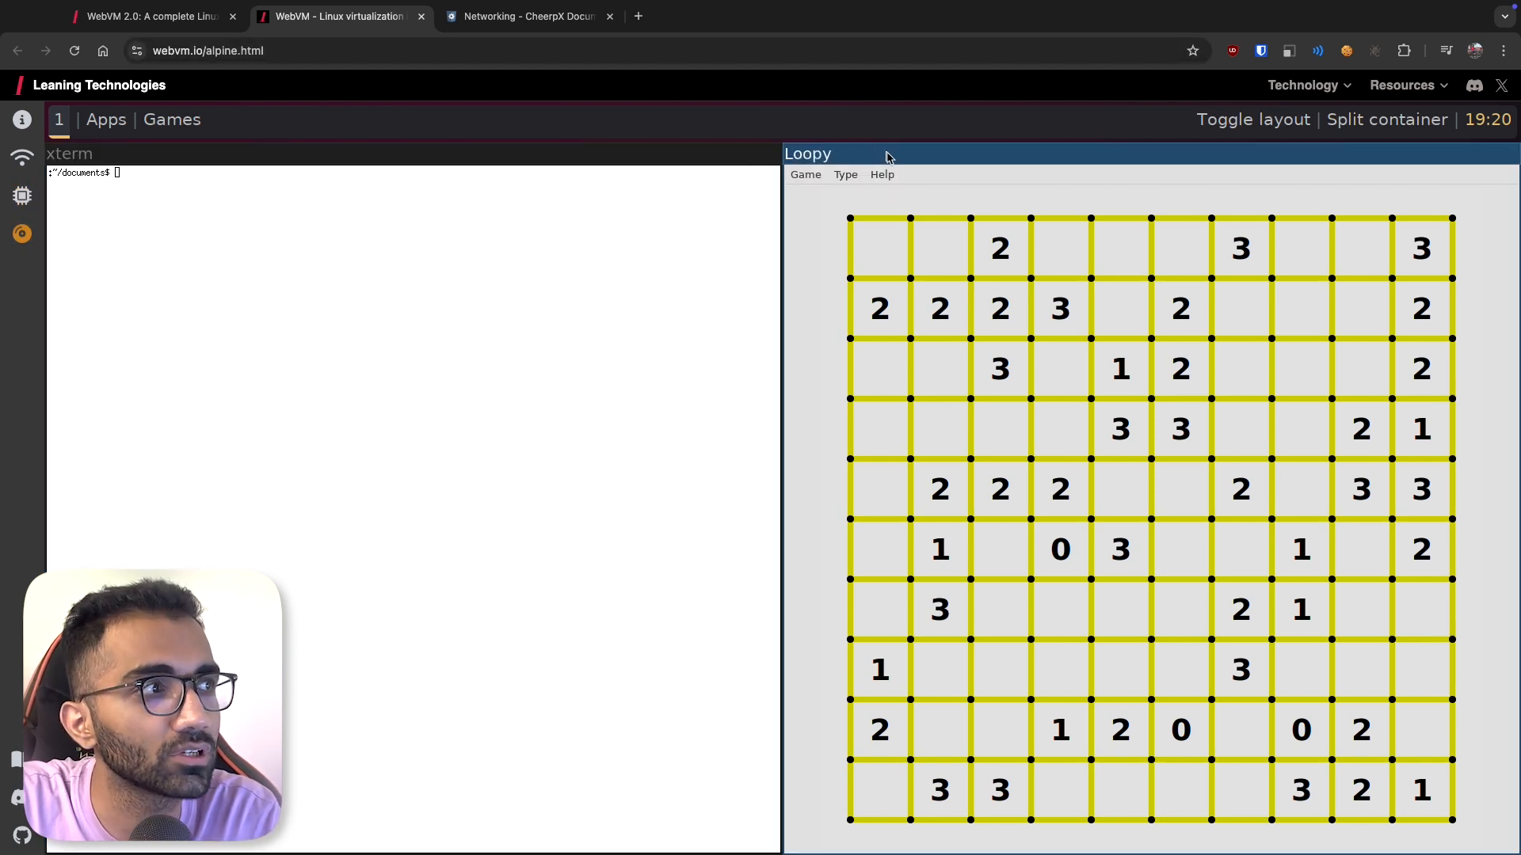
# - Stack Loopy above the terminal, draw two Loopy edges, and uncover squares in Mines
pyautogui.click(1252, 120)
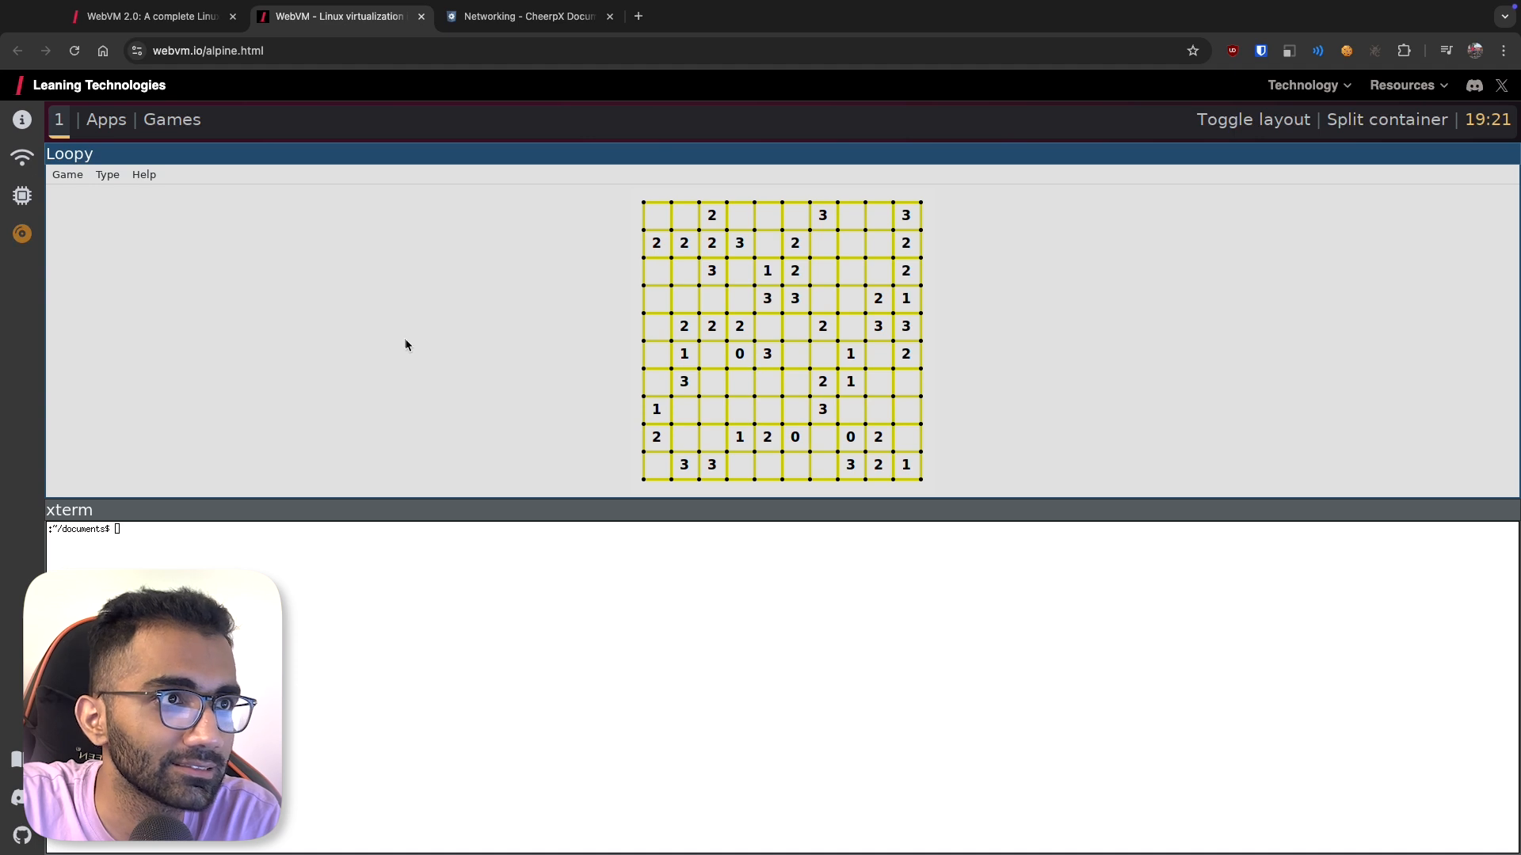
pyautogui.moveTo(667, 172)
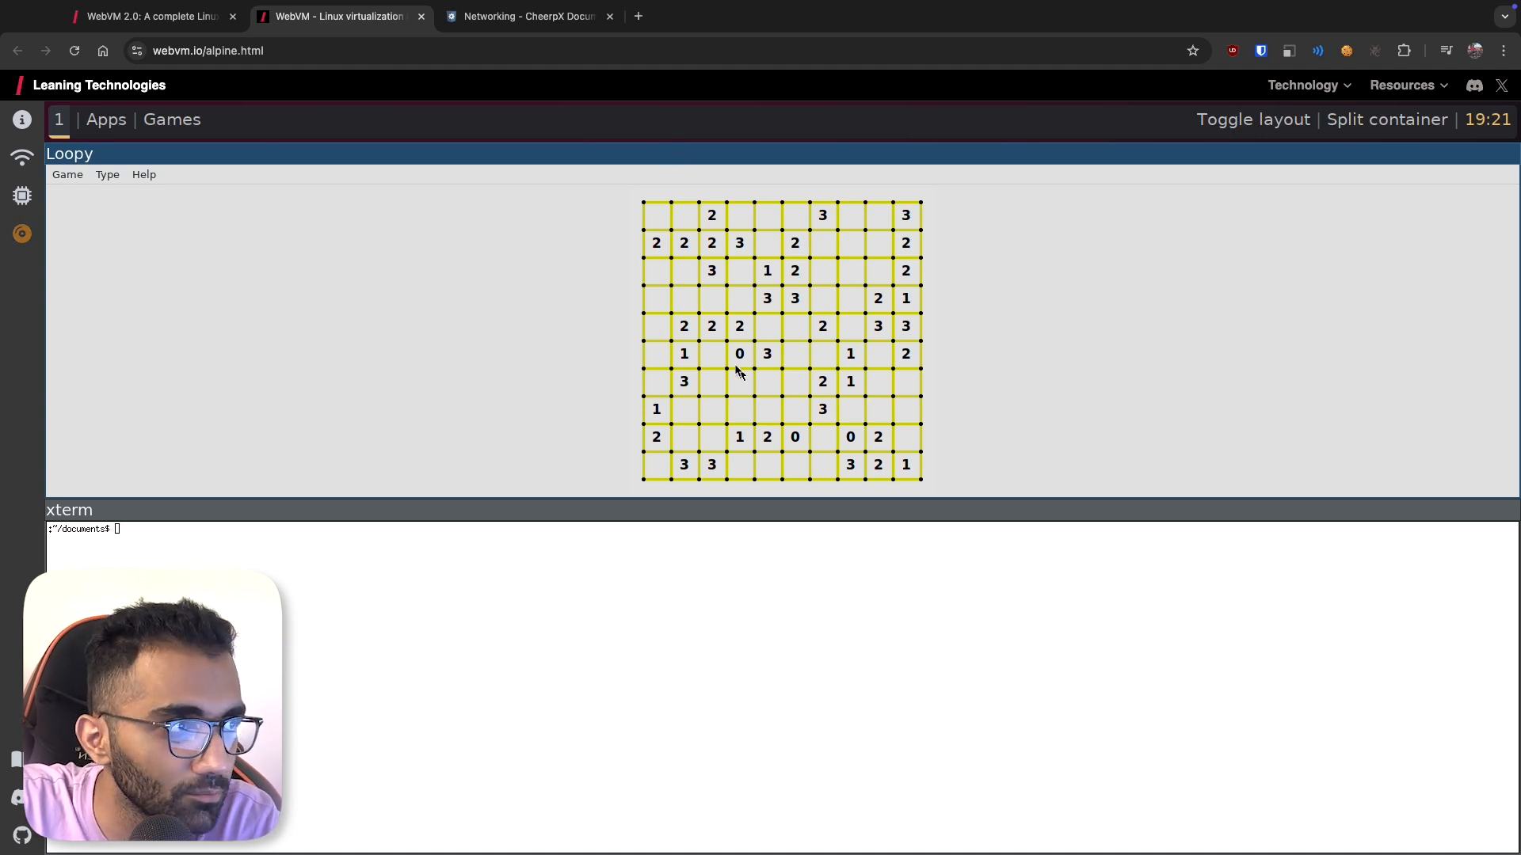
pyautogui.click(699, 312)
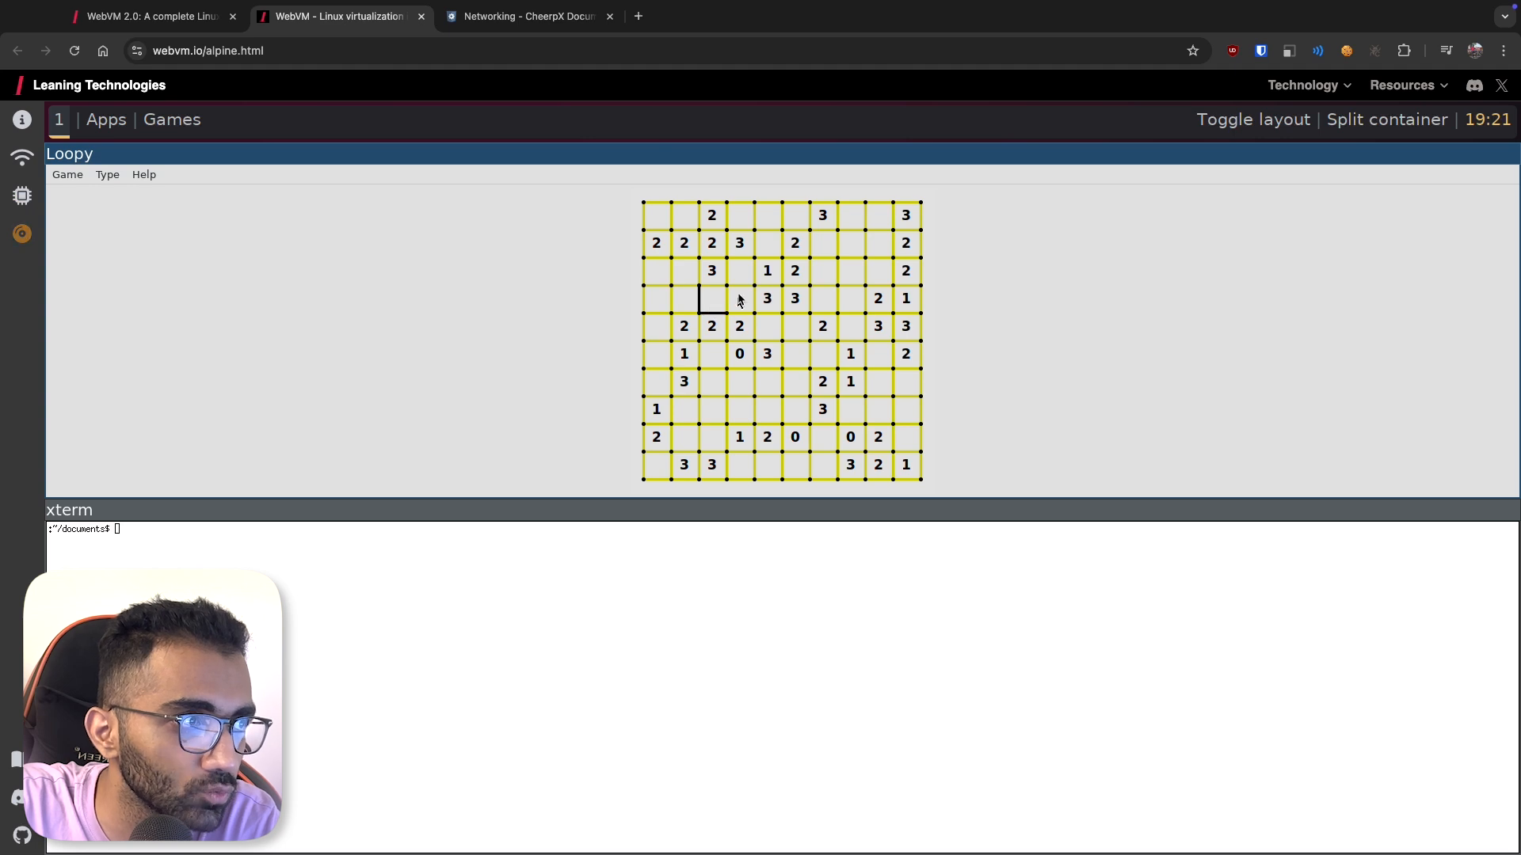
pyautogui.click(684, 284)
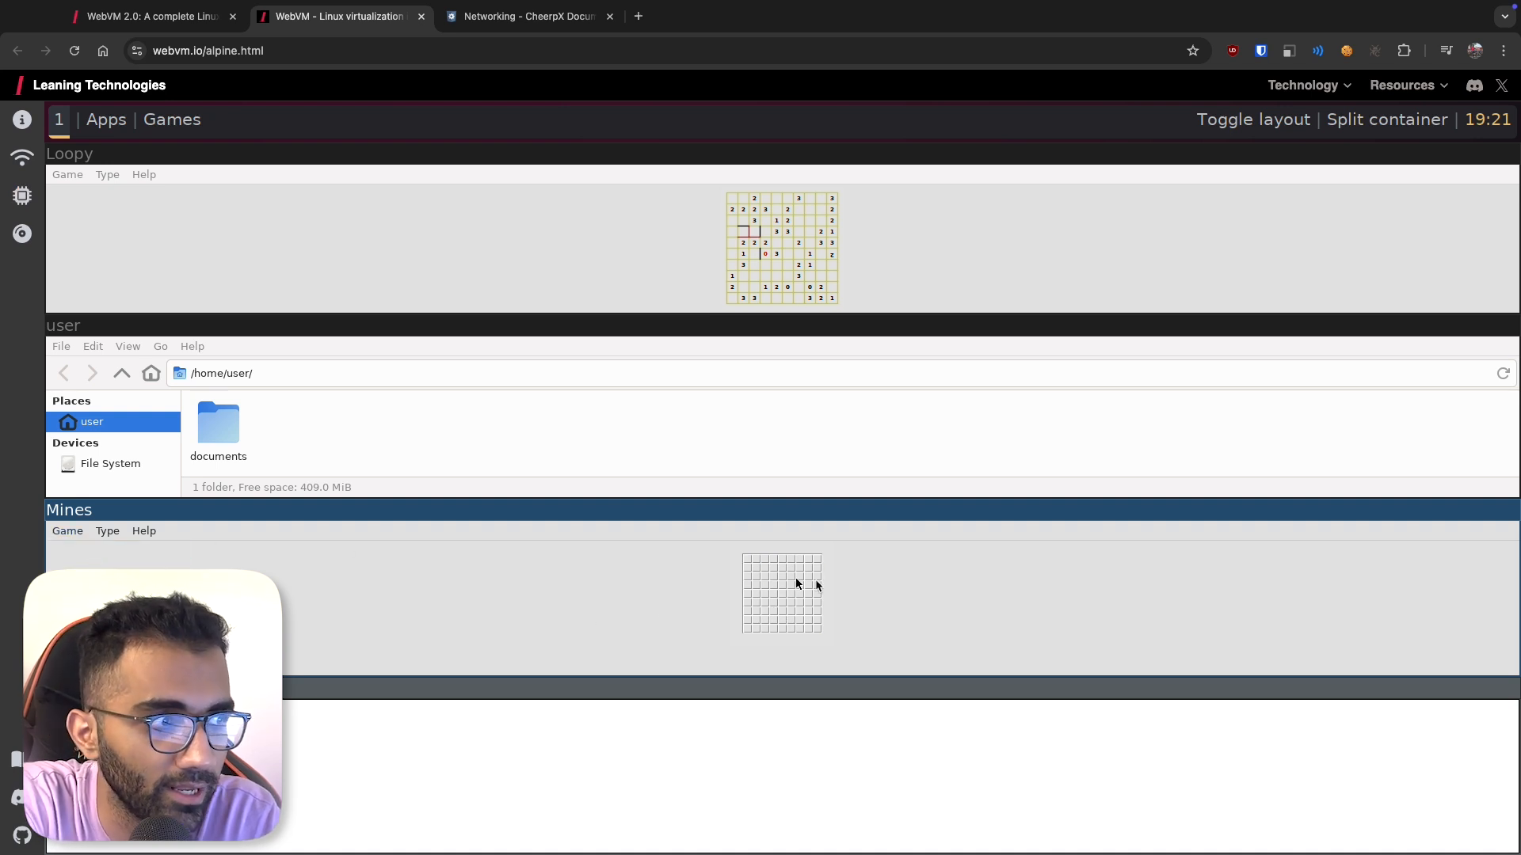
pyautogui.click(798, 583)
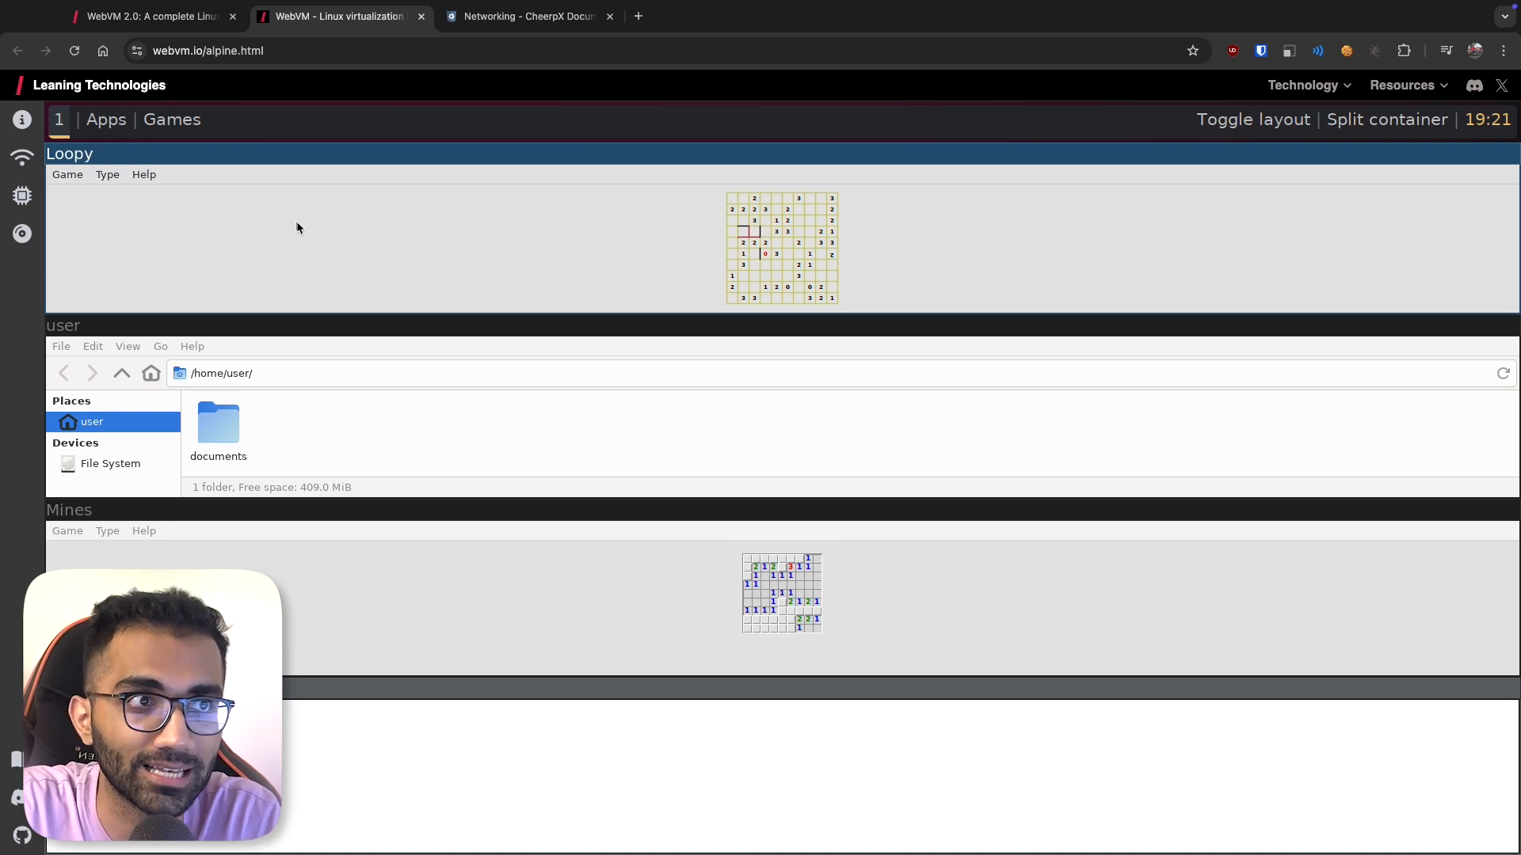
pyautogui.press('F12')
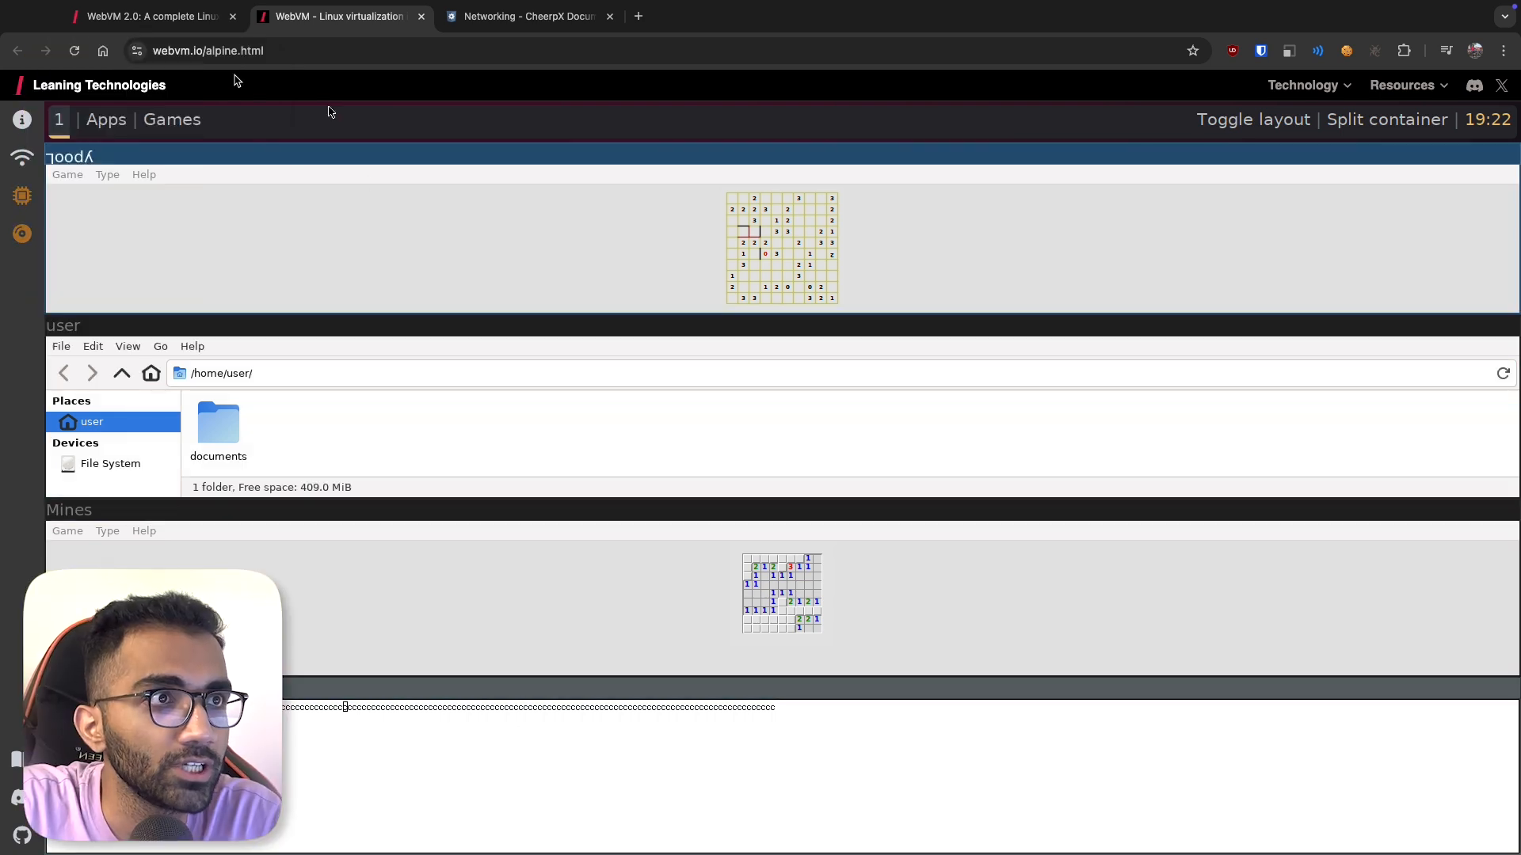
# - Open the WebVM 2.0 blog article, select part of its title, and scroll down
pyautogui.click(150, 16)
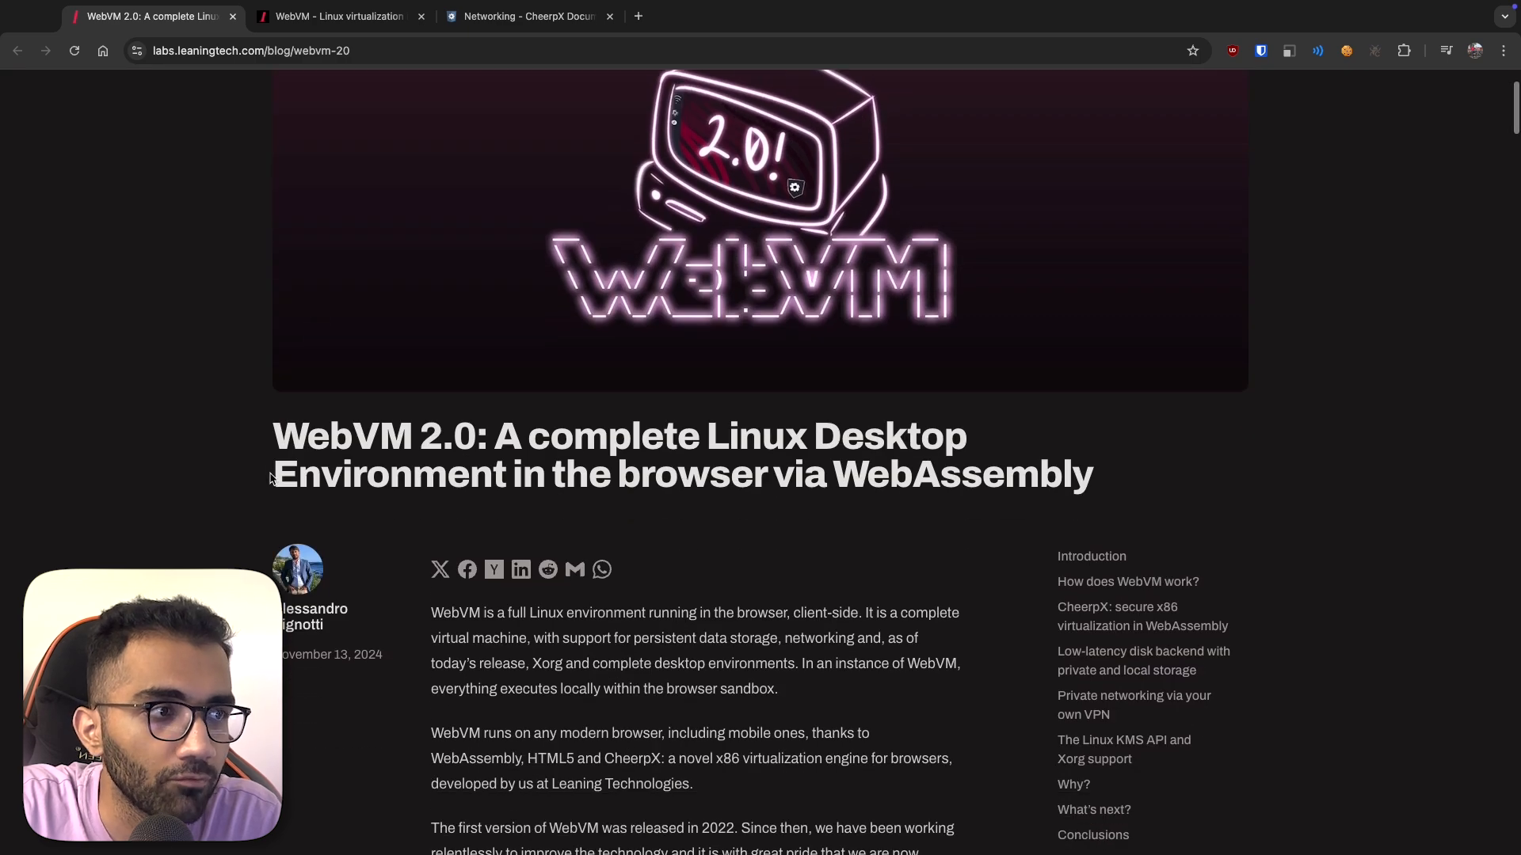
pyautogui.doubleClick(373, 436)
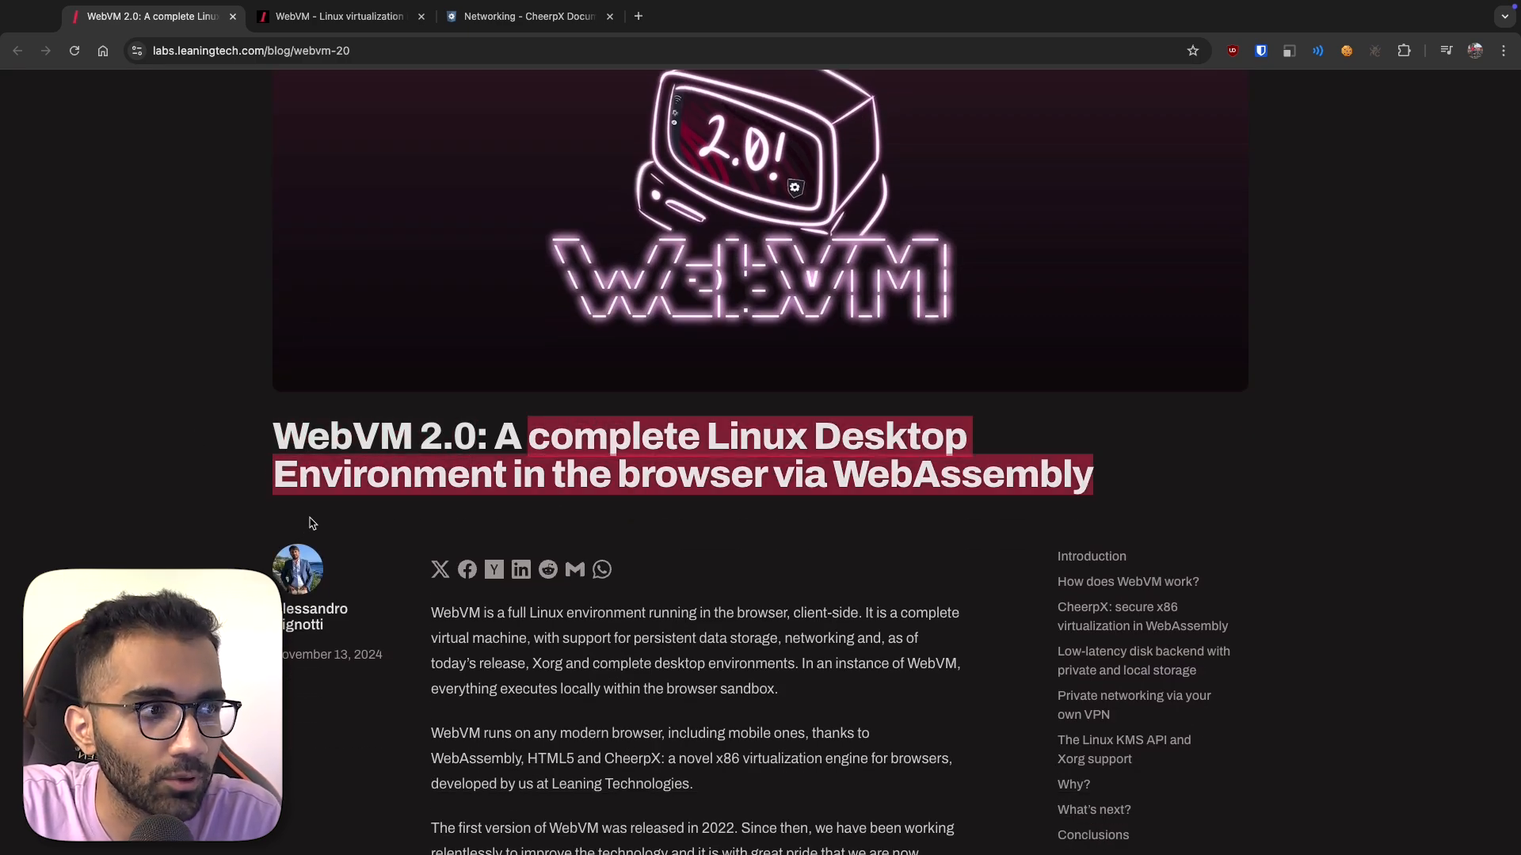
pyautogui.scroll(-3)
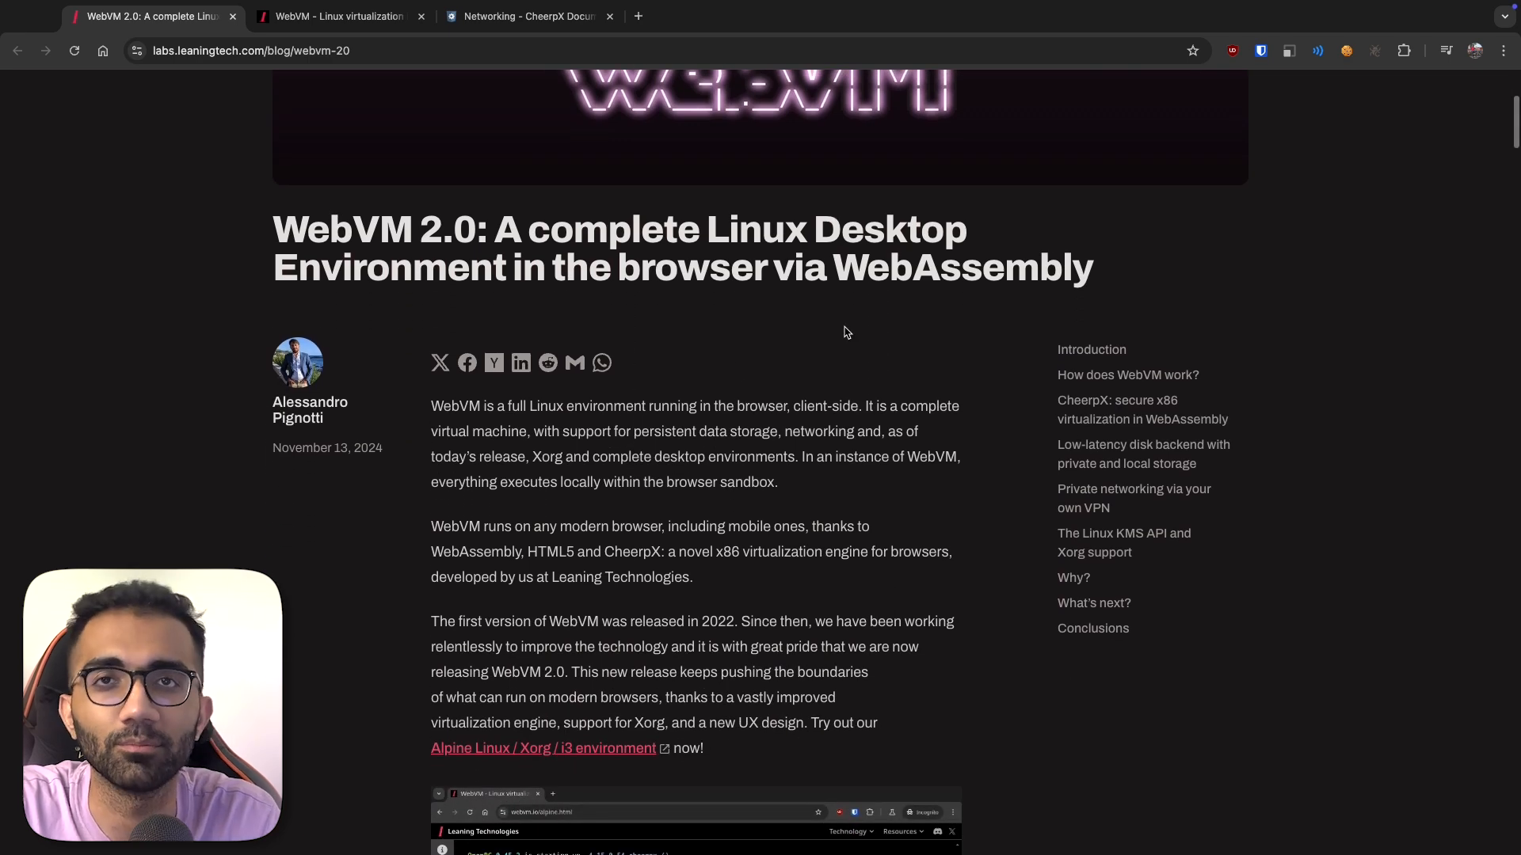
pyautogui.scroll(-3)
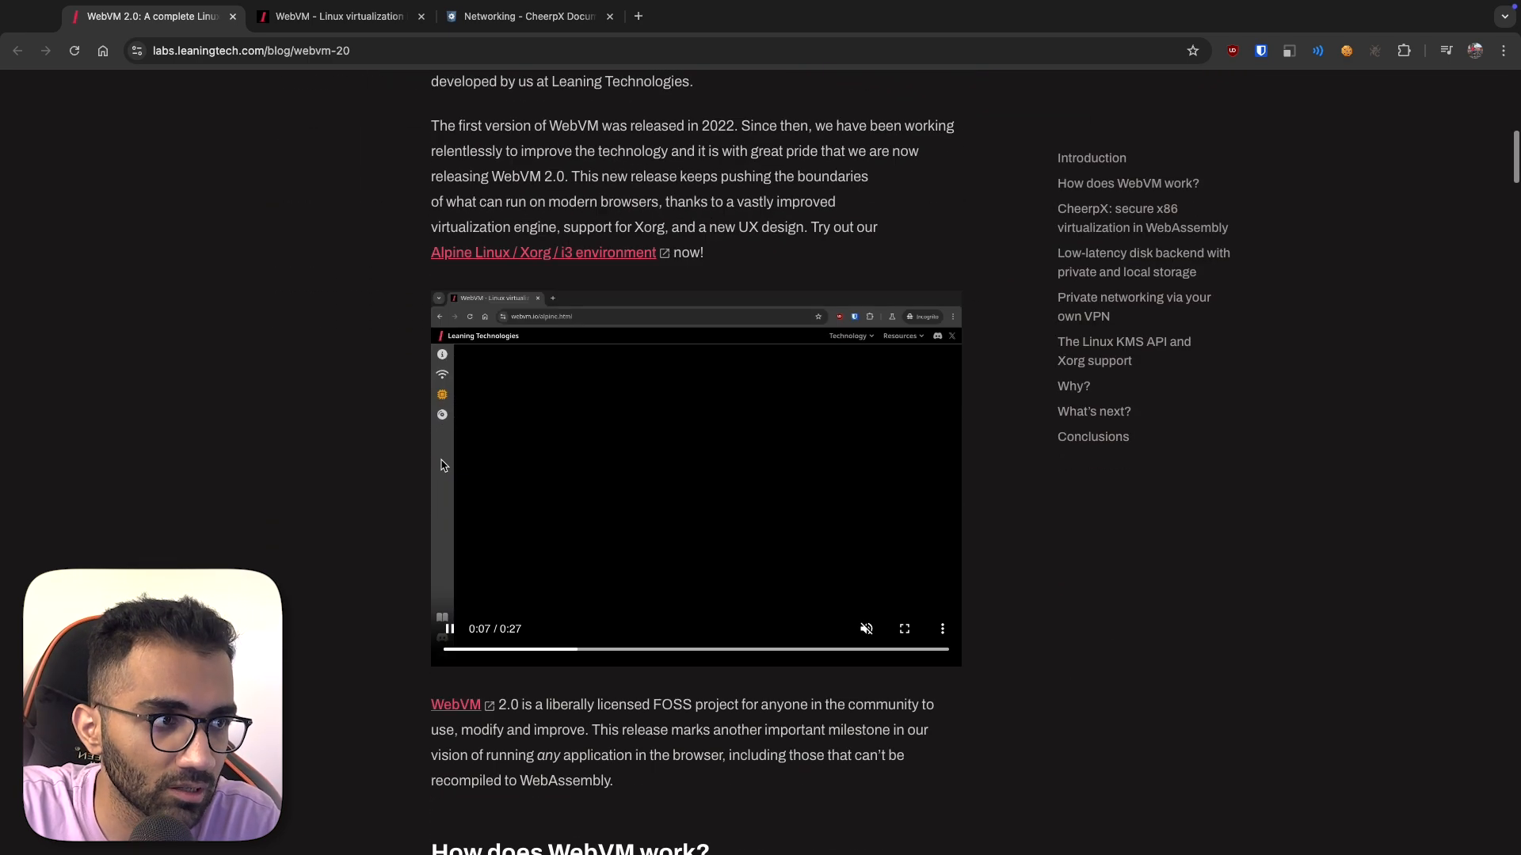
# - Switch back and forth between the WebVM desktop and the blog, ending on the article
pyautogui.click(337, 16)
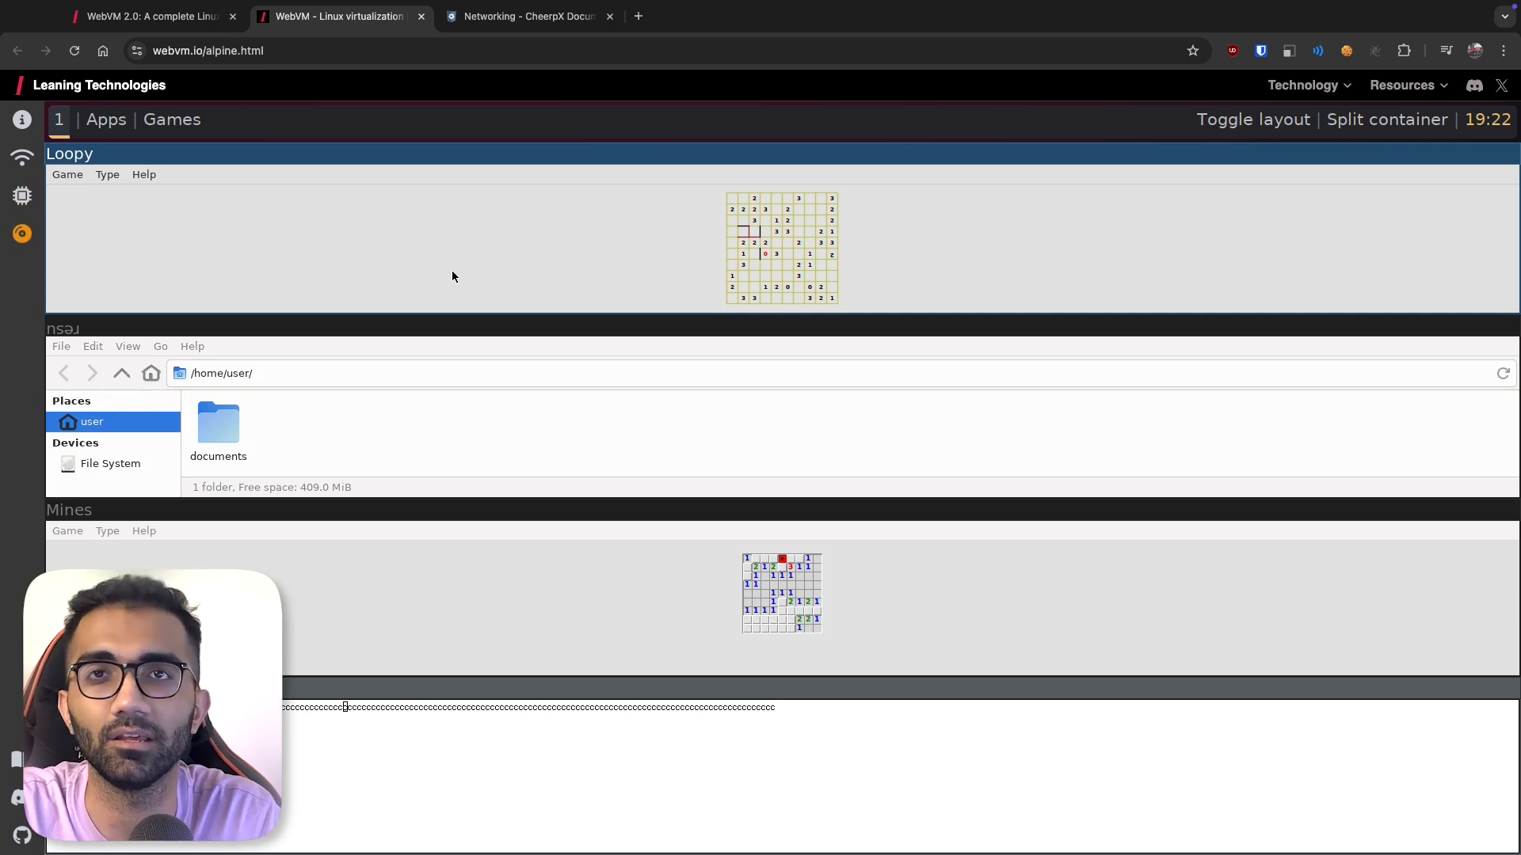
pyautogui.click(150, 16)
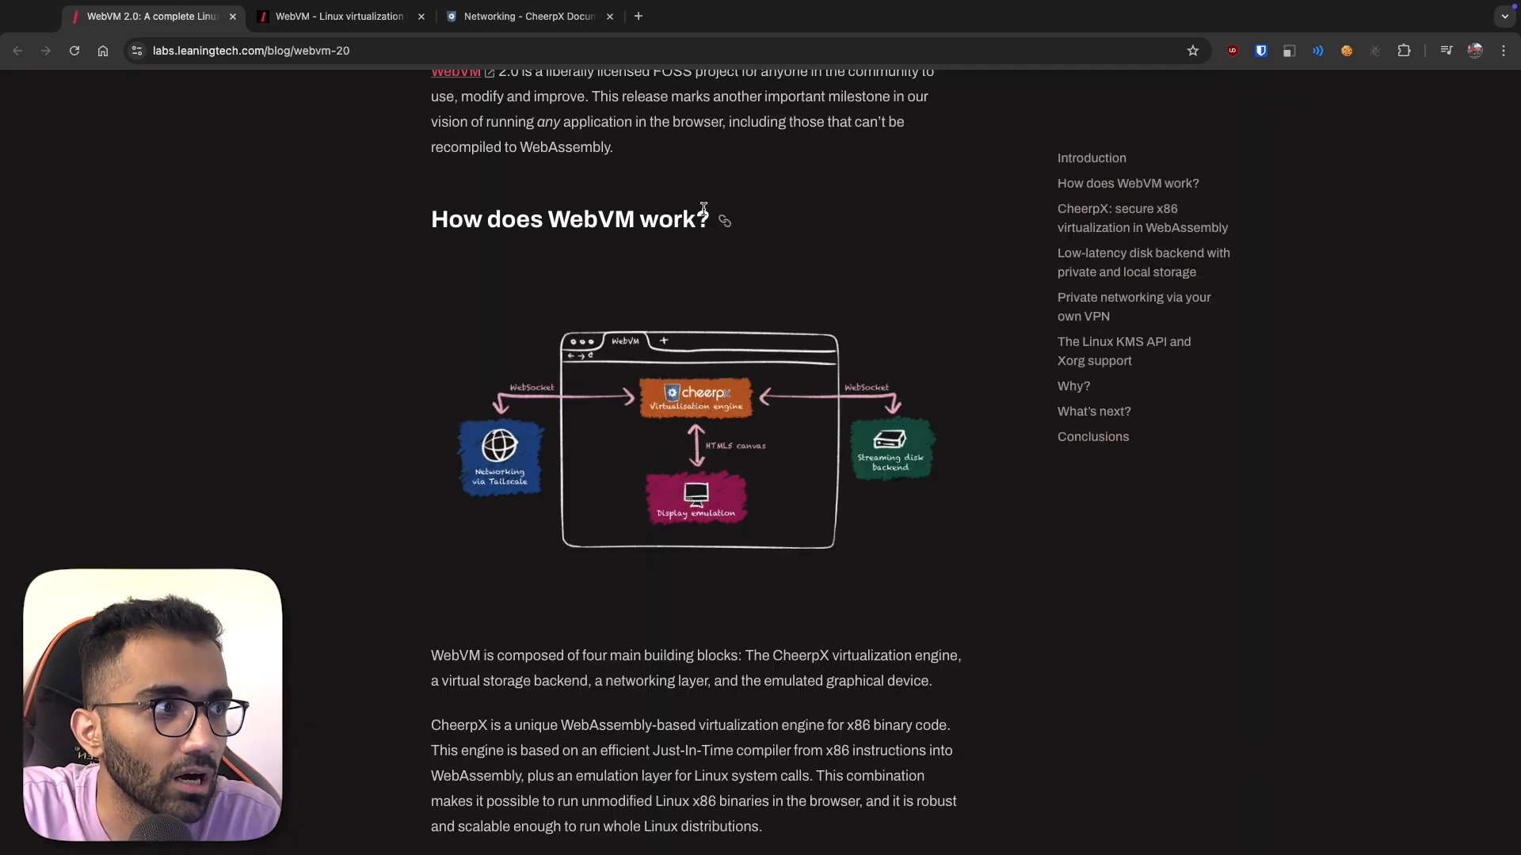
pyautogui.click(336, 17)
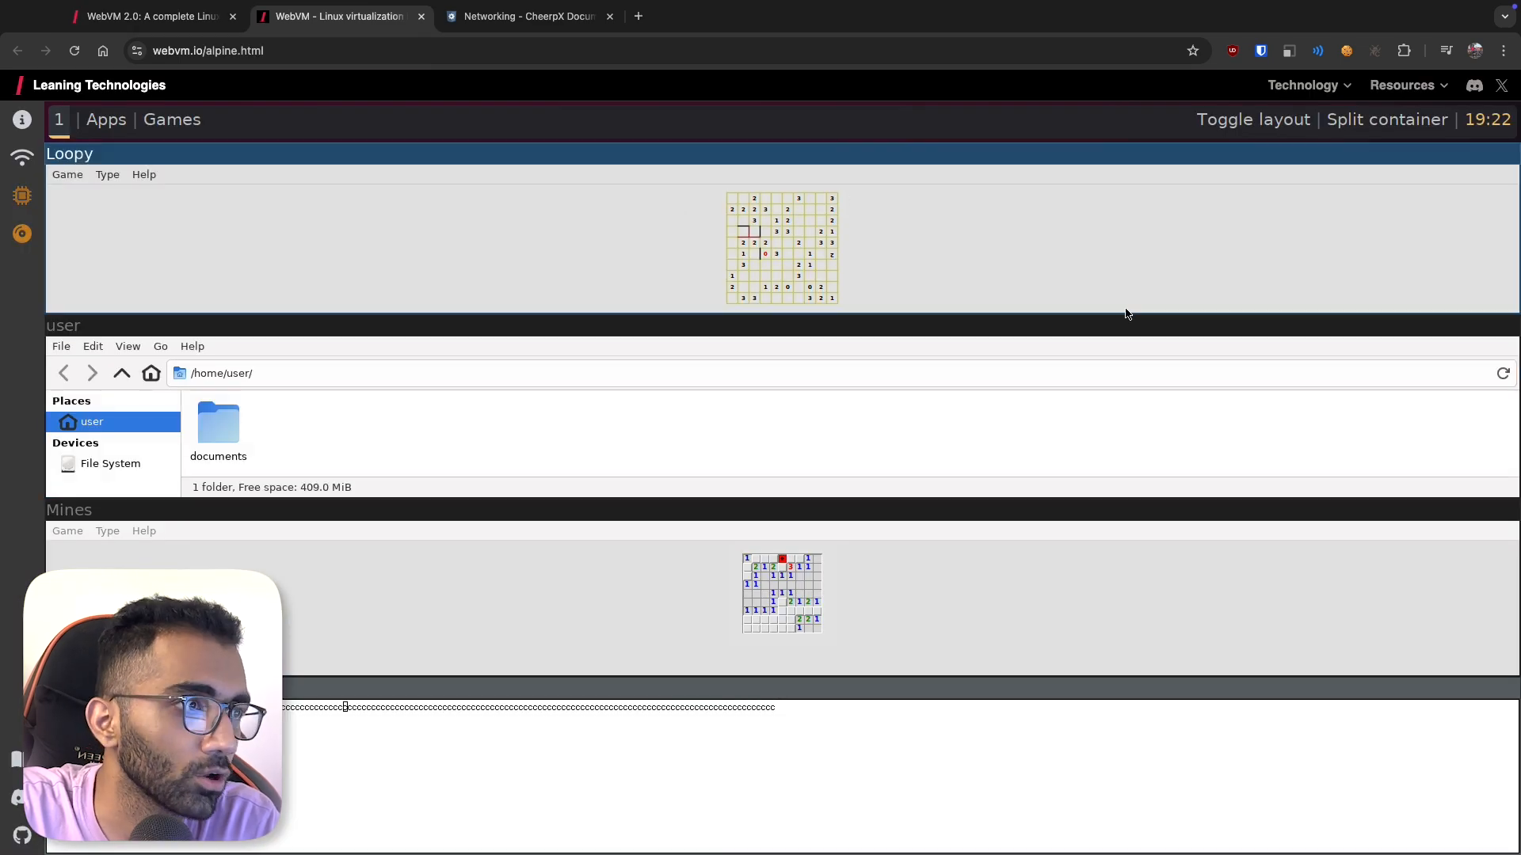
pyautogui.click(151, 16)
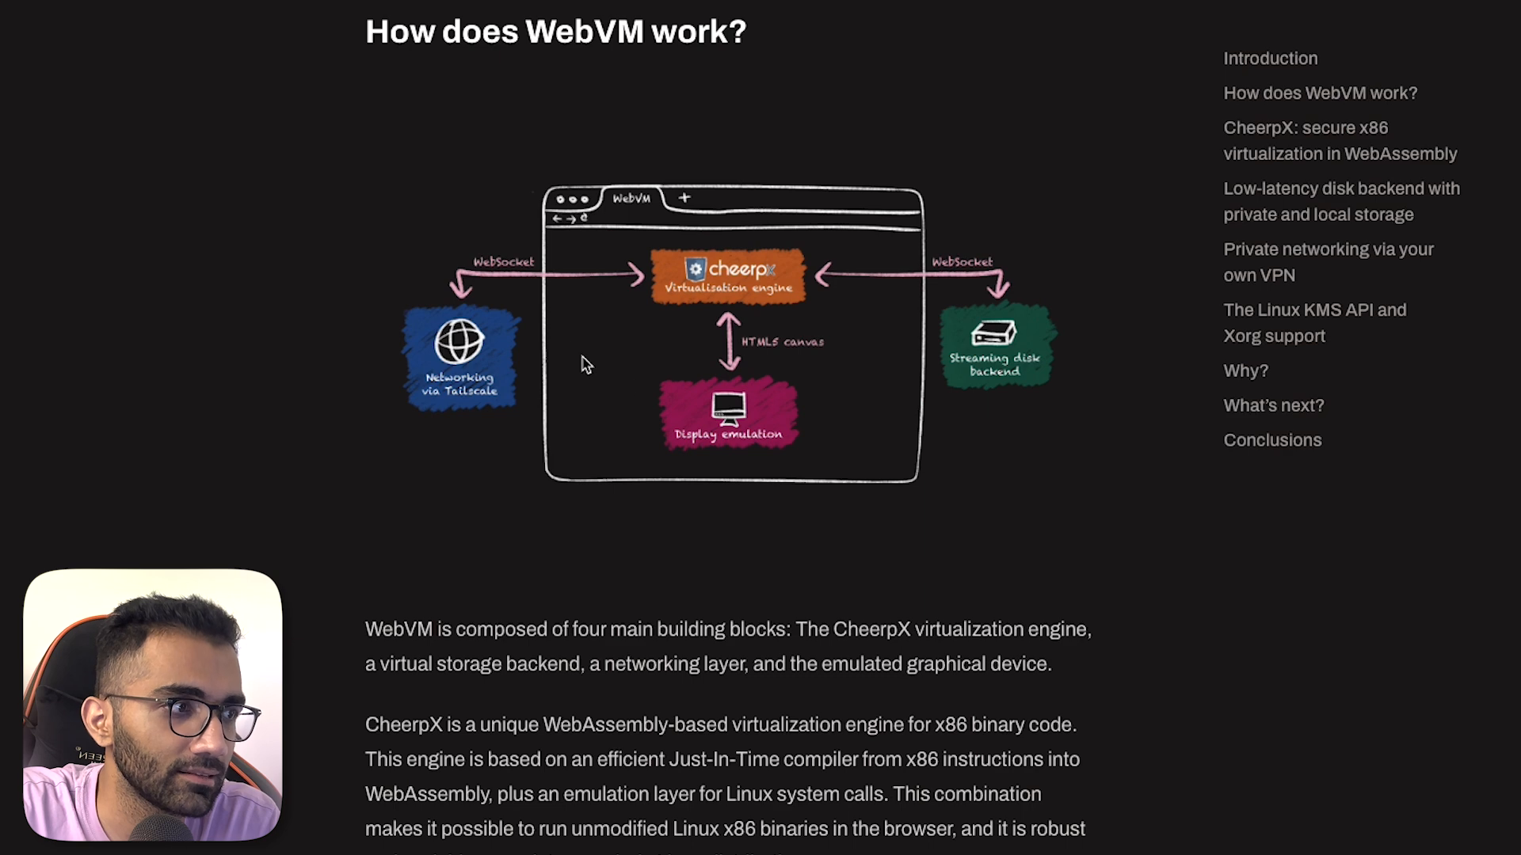
# - Highlight the CheerpX and 'emulated graphical device' phrases in the paragraph
pyautogui.moveTo(366, 629); pyautogui.dragTo(766, 628)
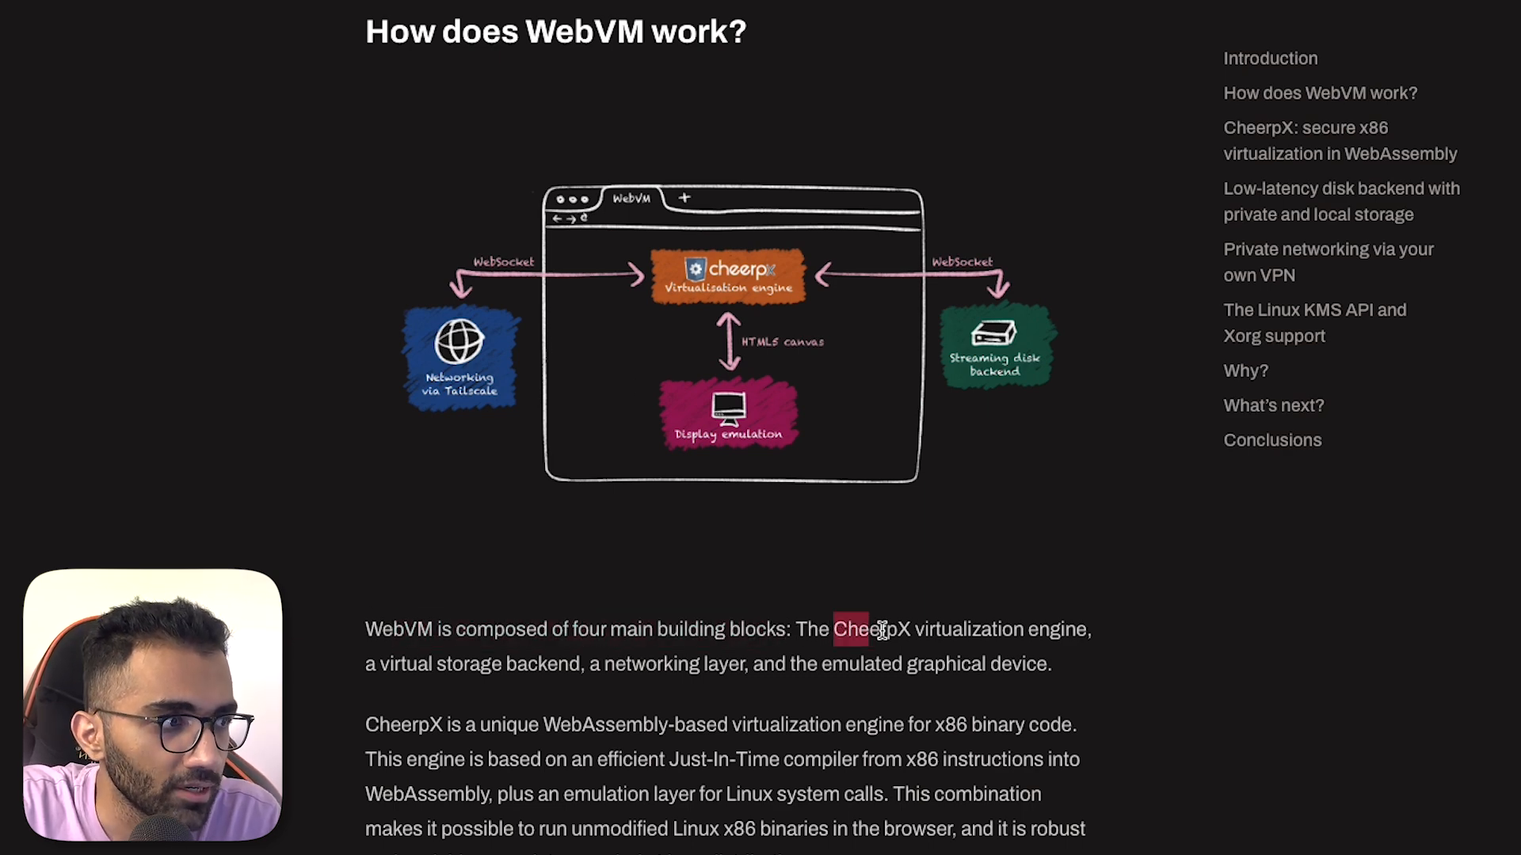
pyautogui.moveTo(833, 628); pyautogui.dragTo(1089, 628)
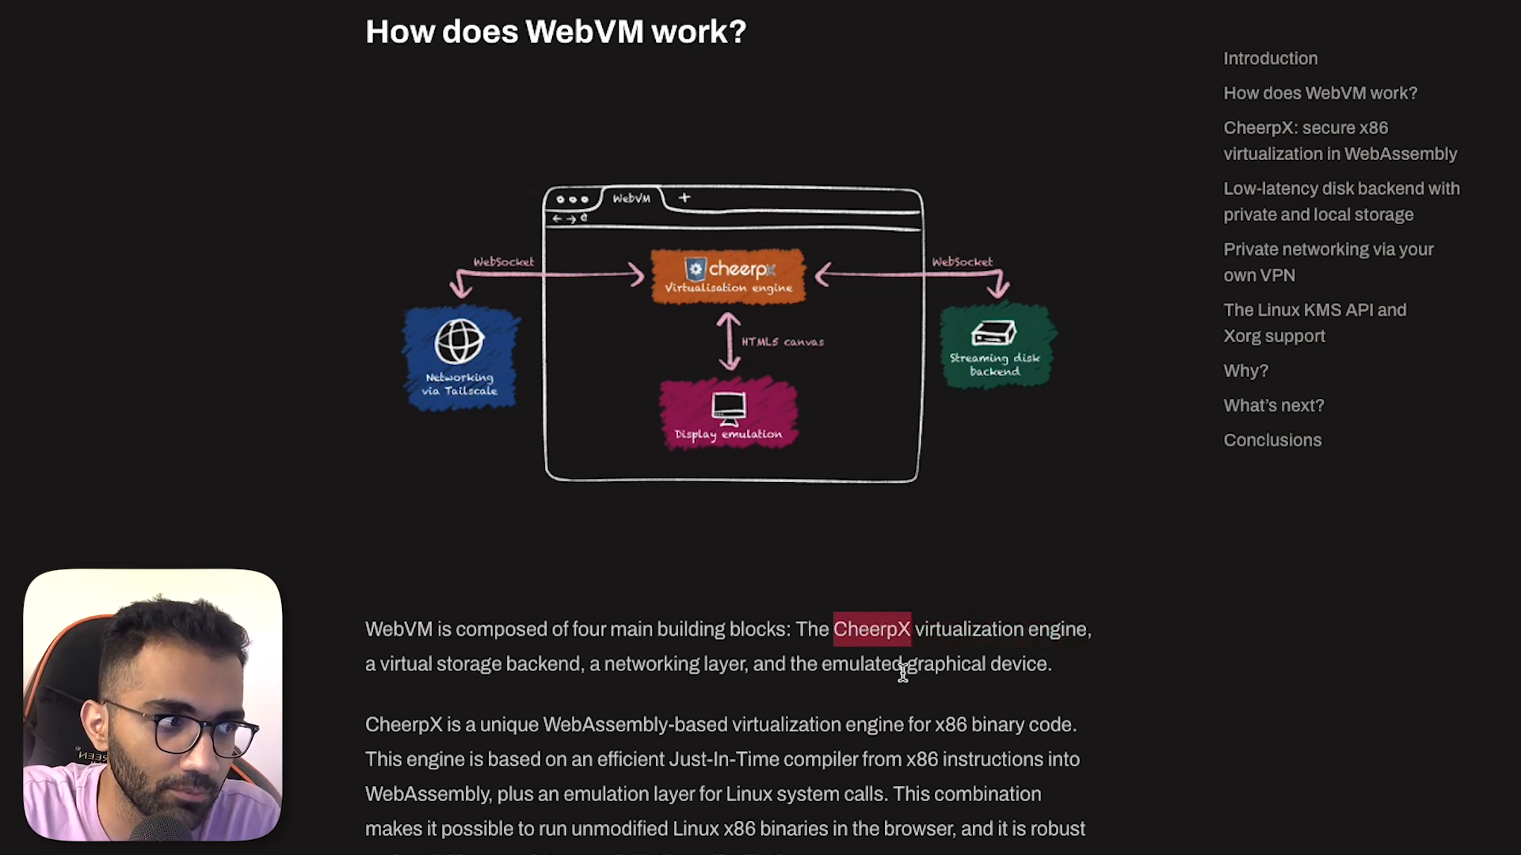
pyautogui.moveTo(965, 626)
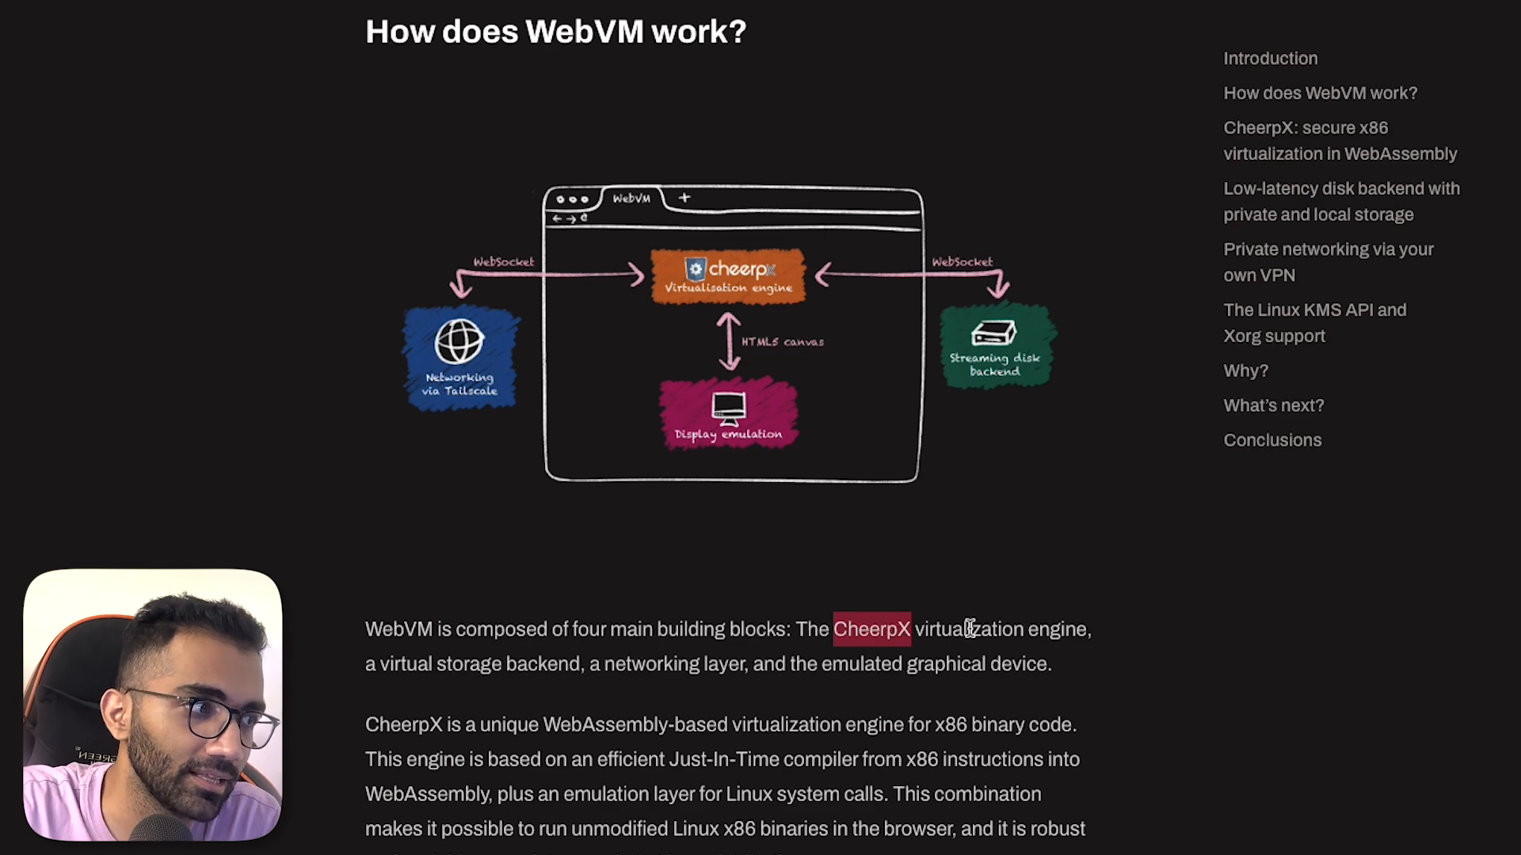
pyautogui.moveTo(911, 628); pyautogui.dragTo(1058, 628)
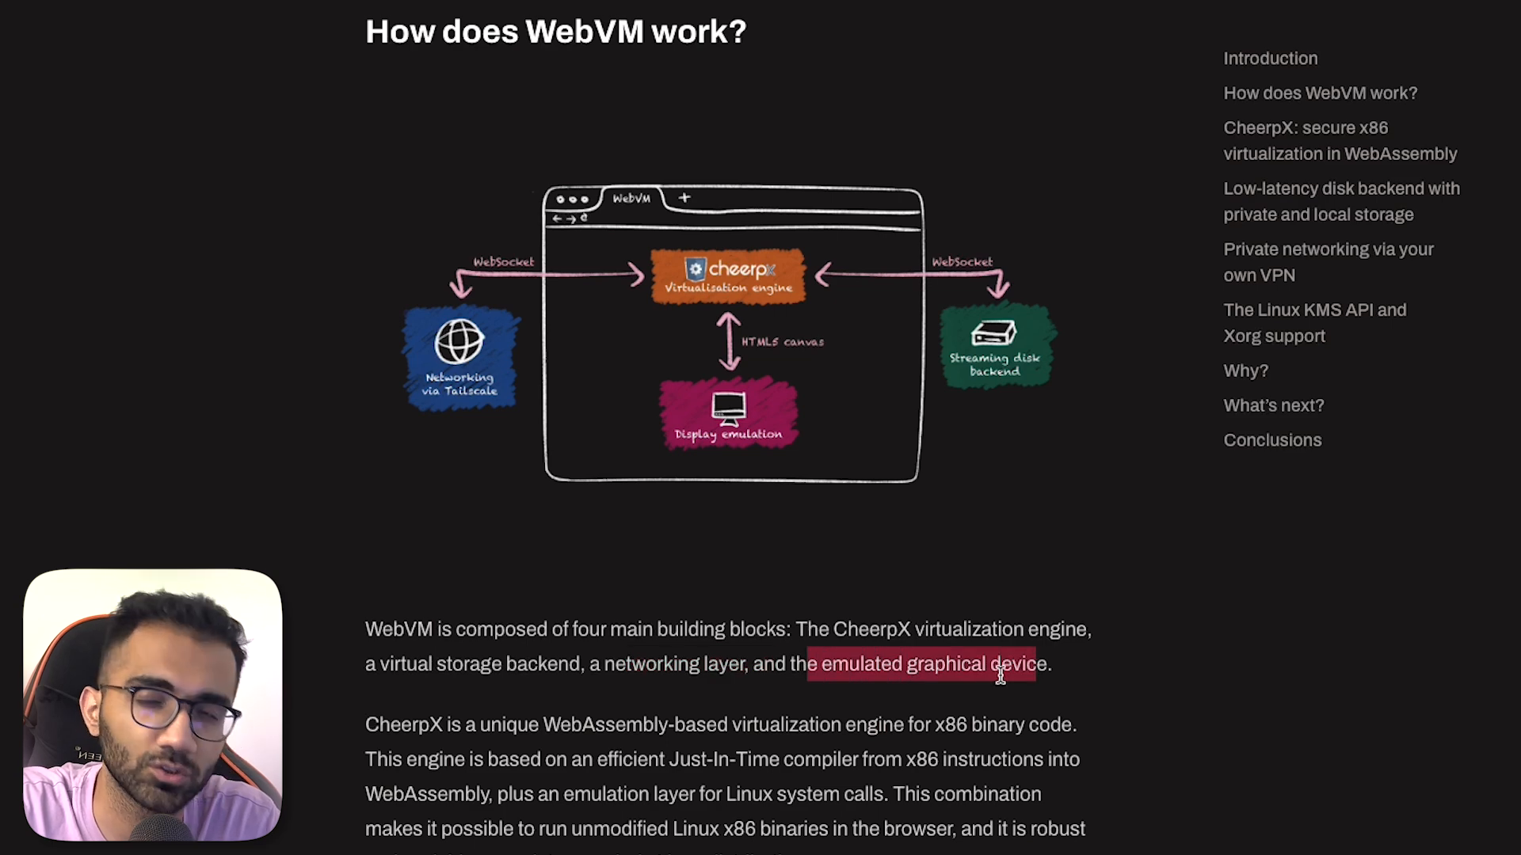
pyautogui.scroll(-3)
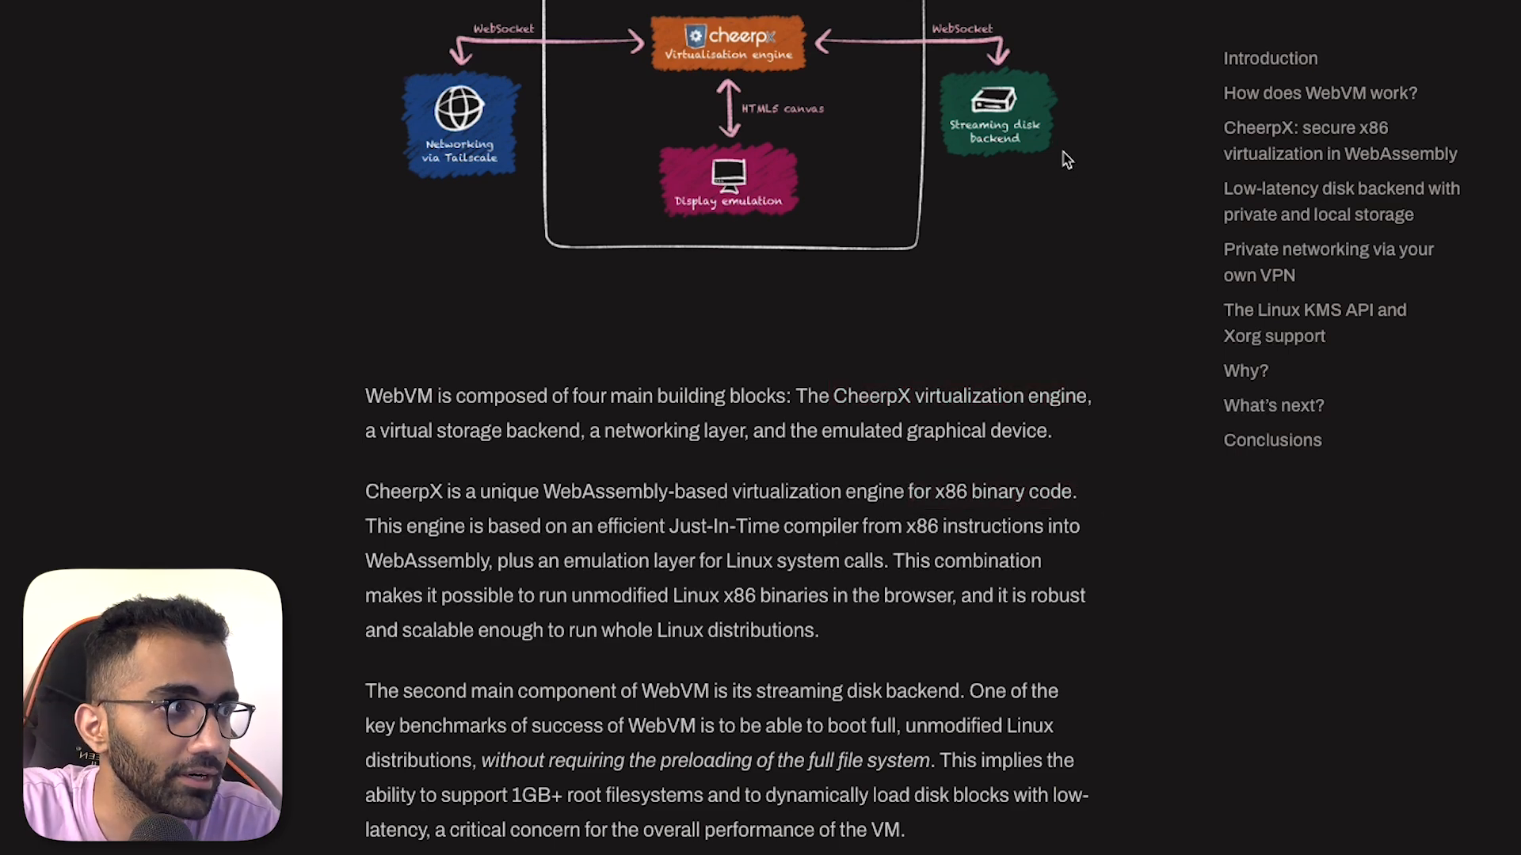
pyautogui.moveTo(751, 241)
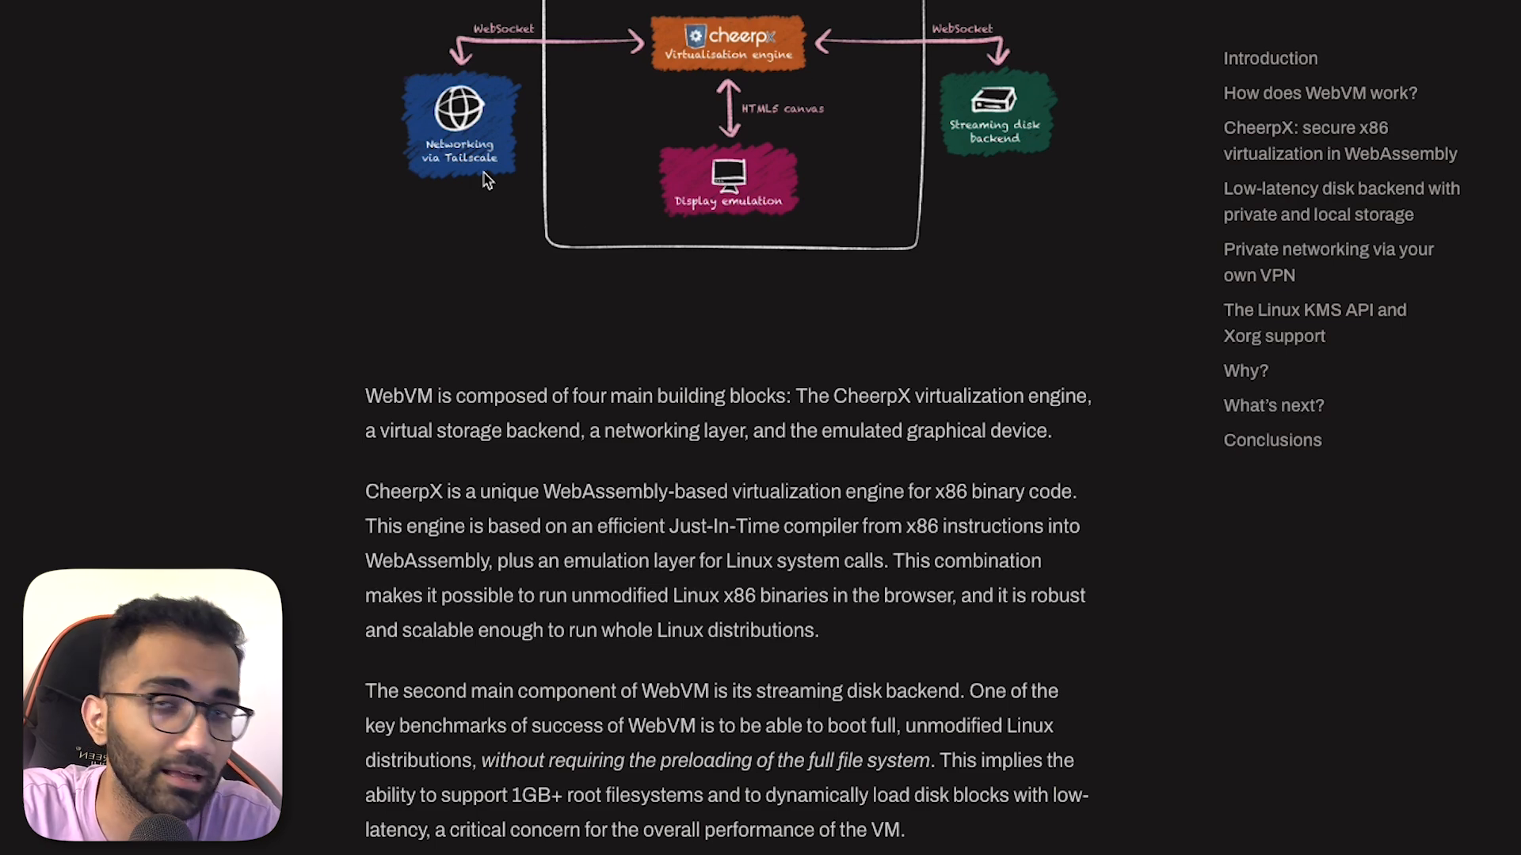
# - Highlight the WebAssembly x86 engine and unmodified-binaries sentences, then bring up the QEMU site
pyautogui.scroll(-3)
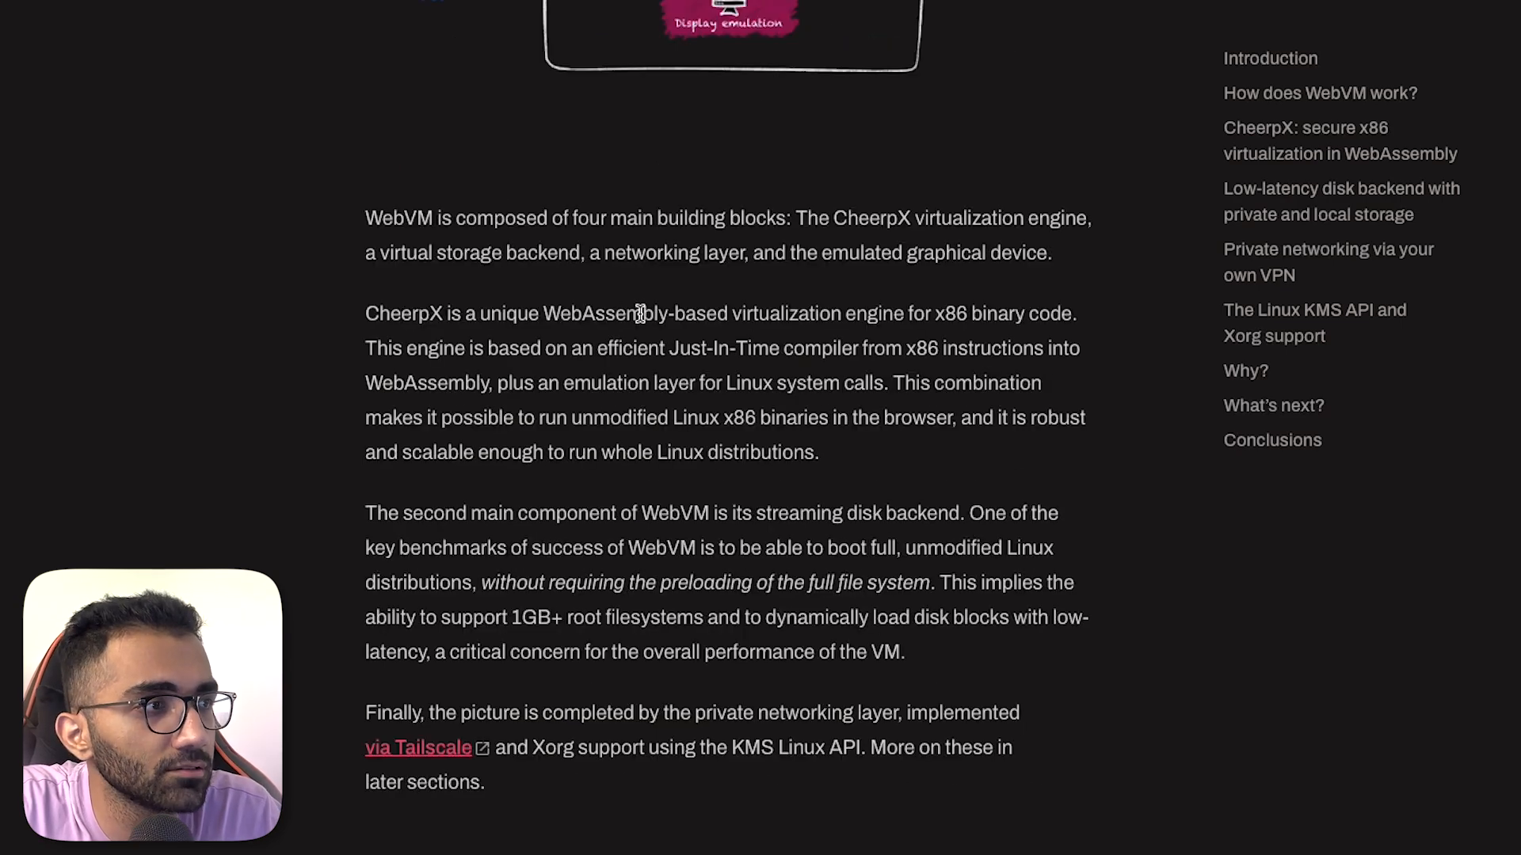
pyautogui.moveTo(541, 314); pyautogui.dragTo(1008, 314)
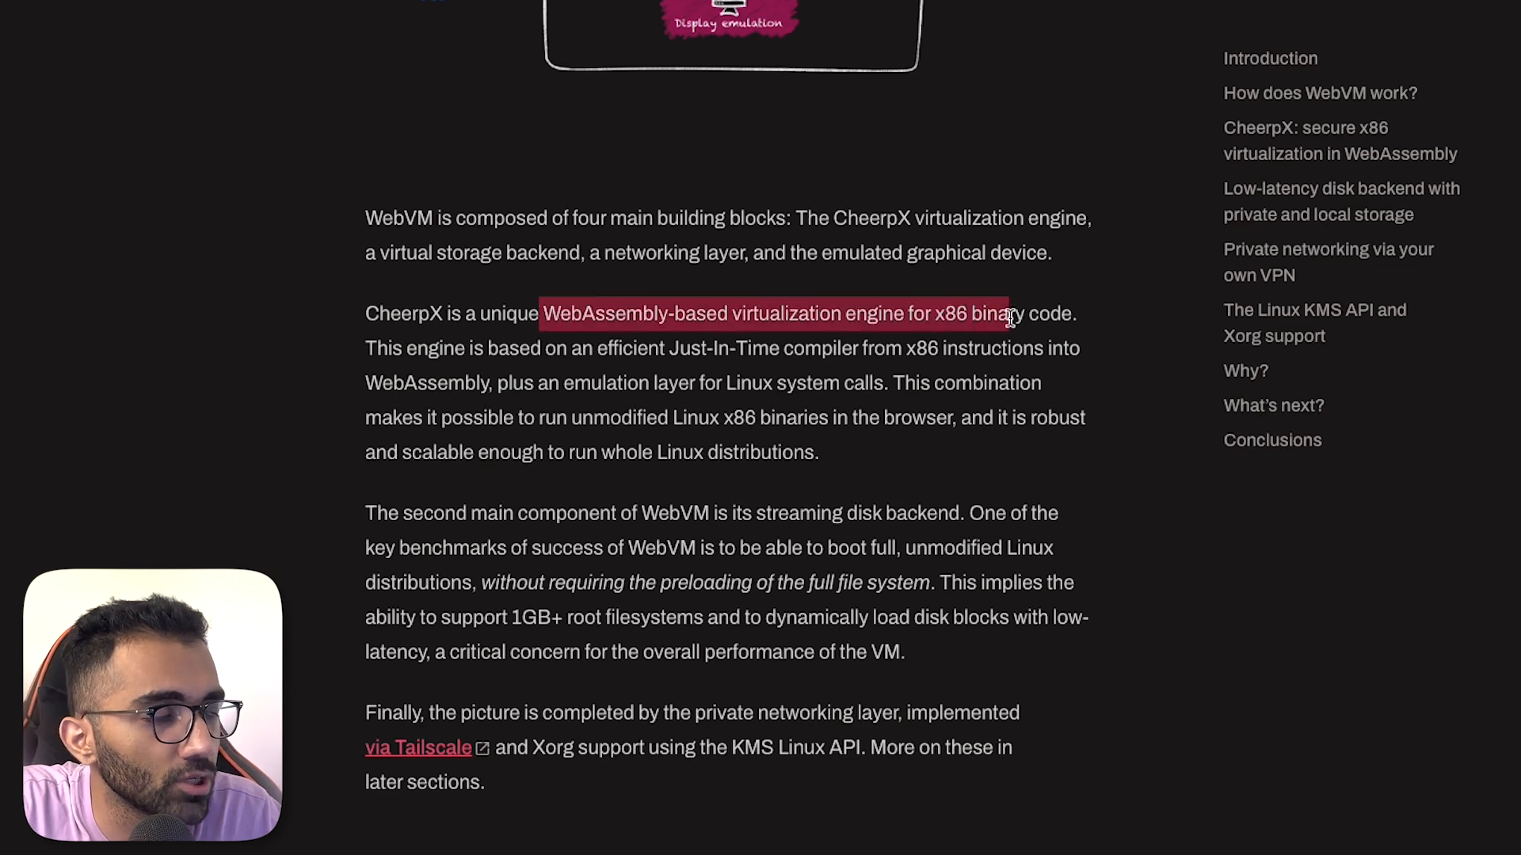
pyautogui.moveTo(1008, 314); pyautogui.dragTo(466, 347)
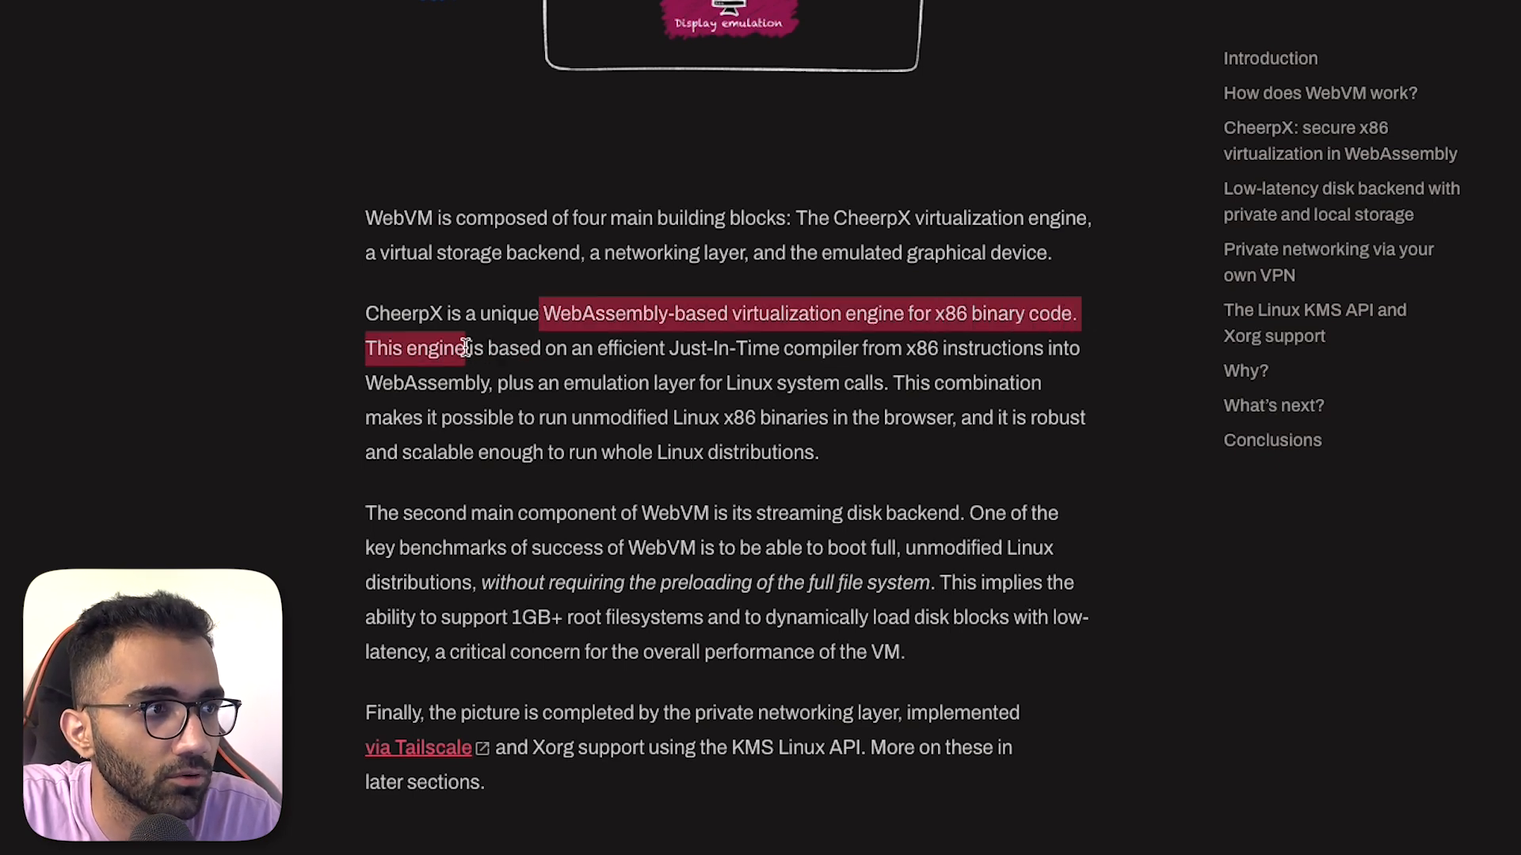
pyautogui.moveTo(464, 347); pyautogui.dragTo(791, 347)
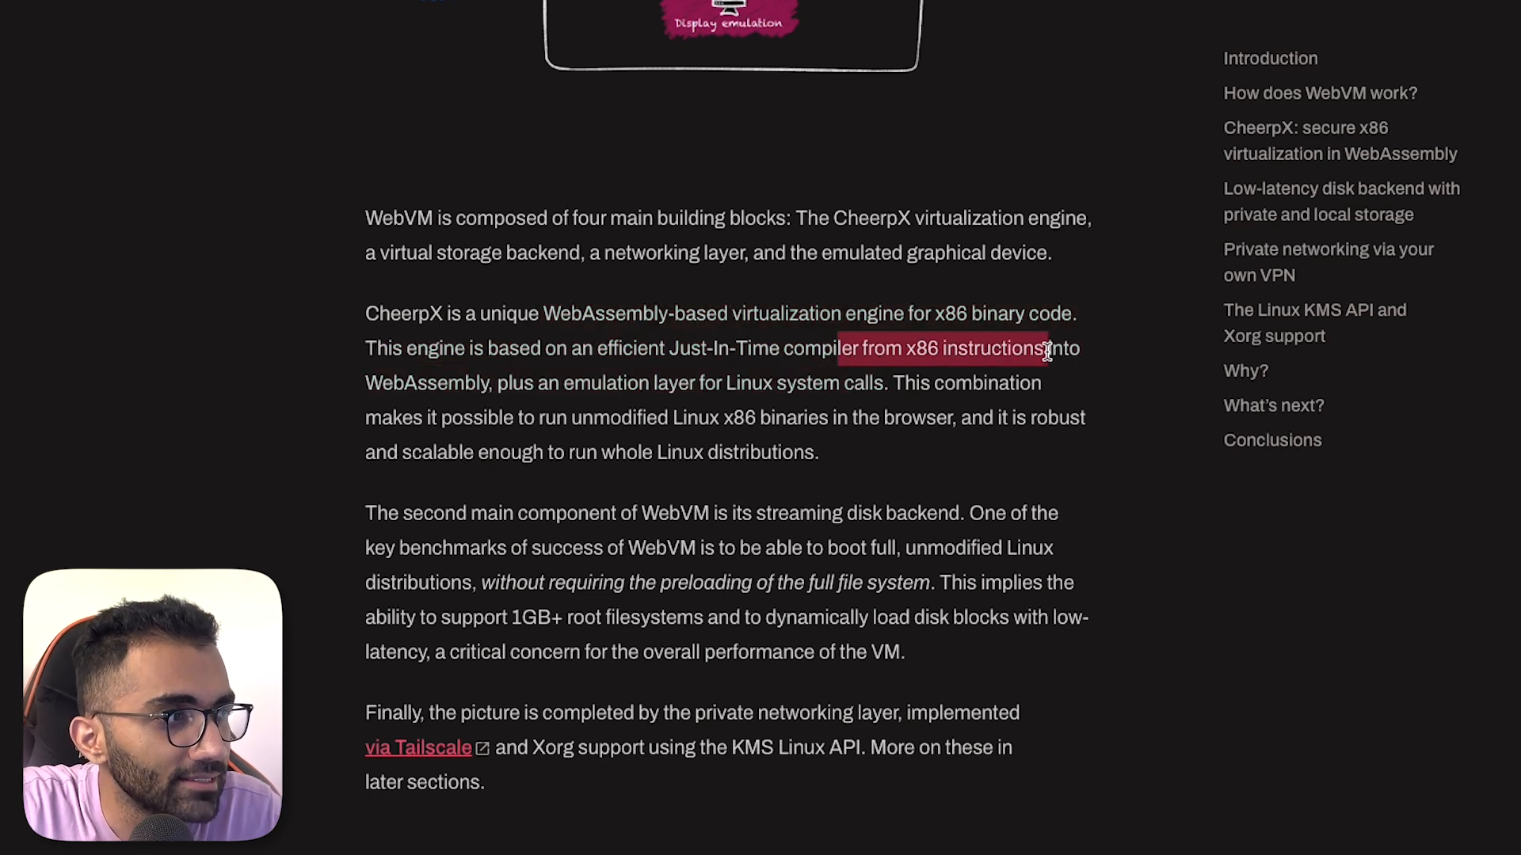
pyautogui.moveTo(1045, 348); pyautogui.dragTo(635, 382)
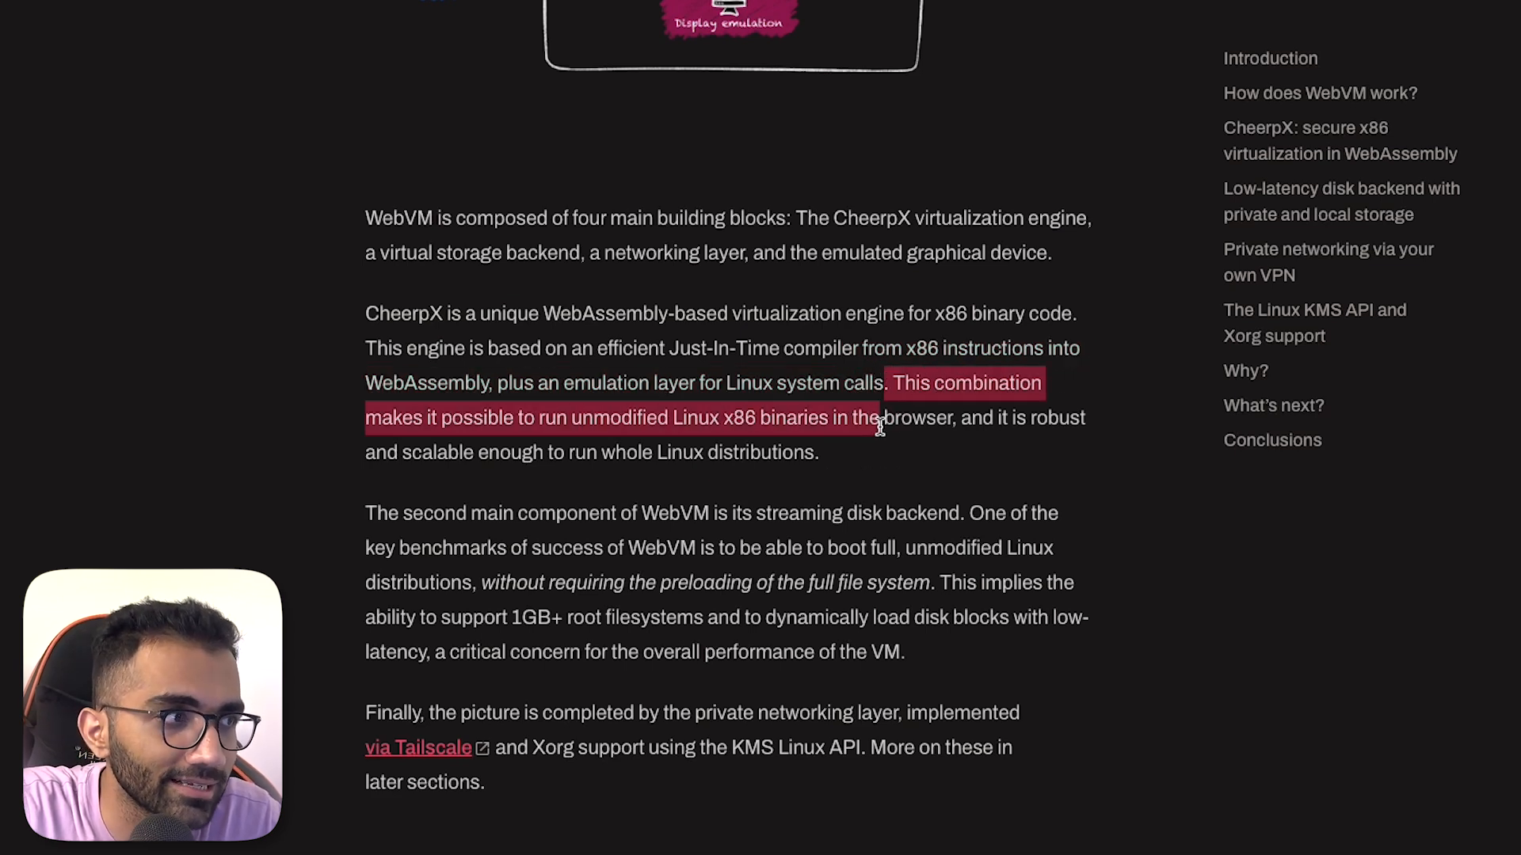
pyautogui.moveTo(878, 431); pyautogui.dragTo(817, 452)
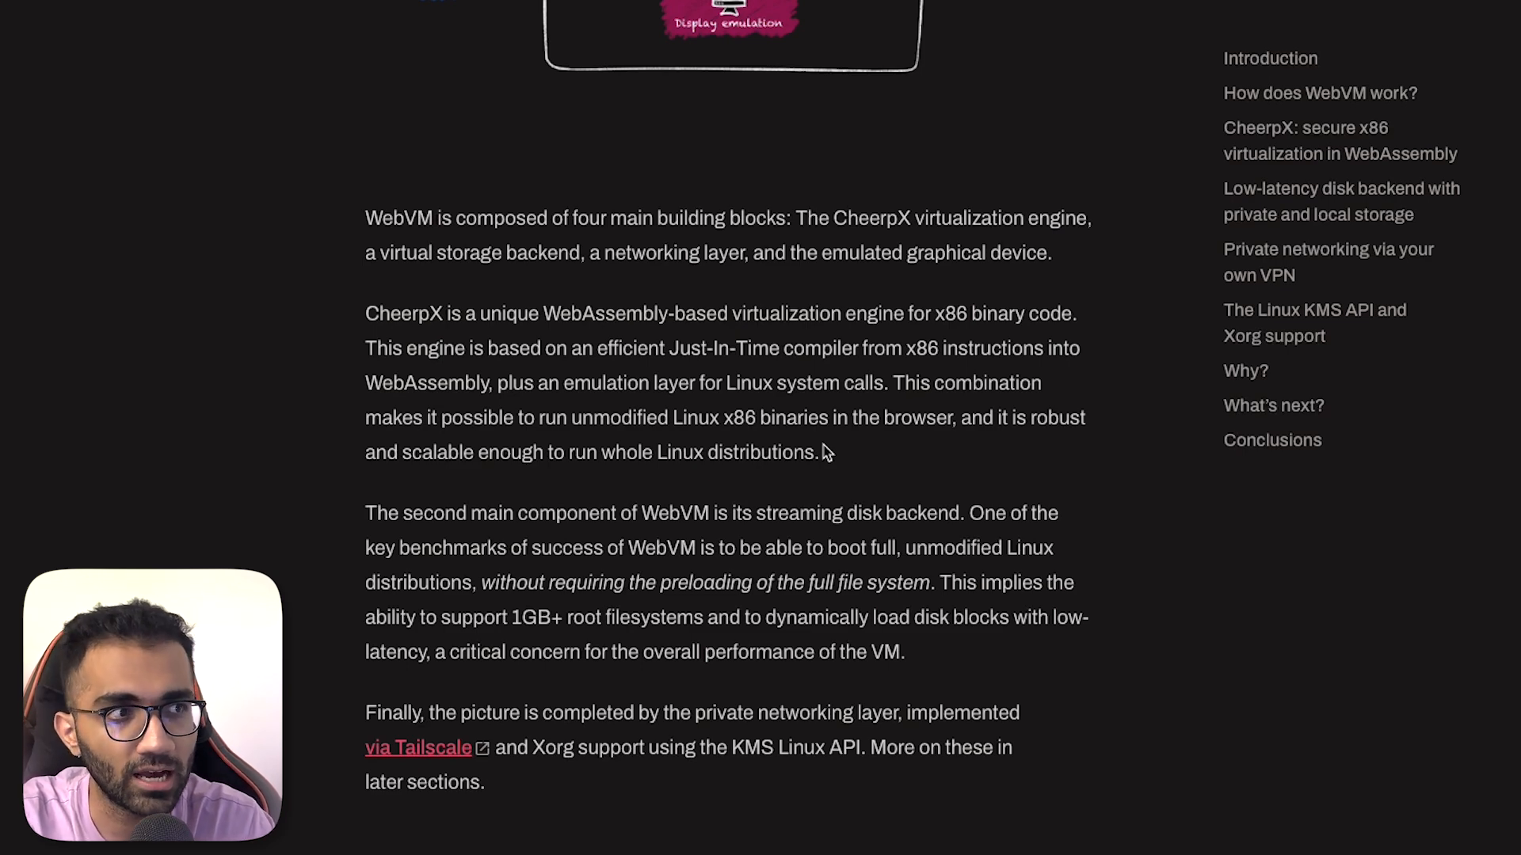
pyautogui.scroll(-3)
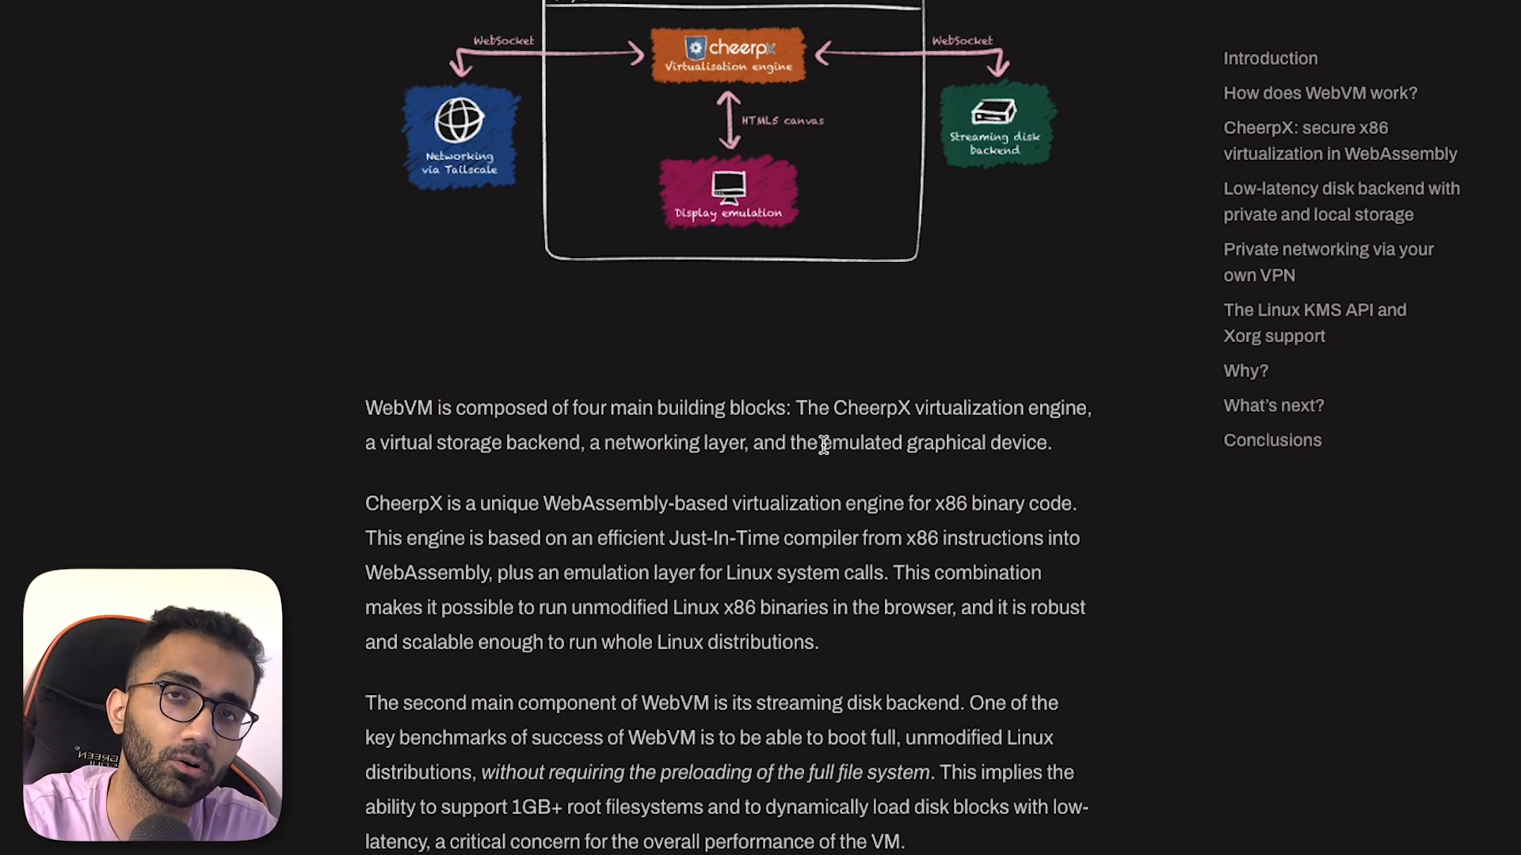
pyautogui.click(340, 16)
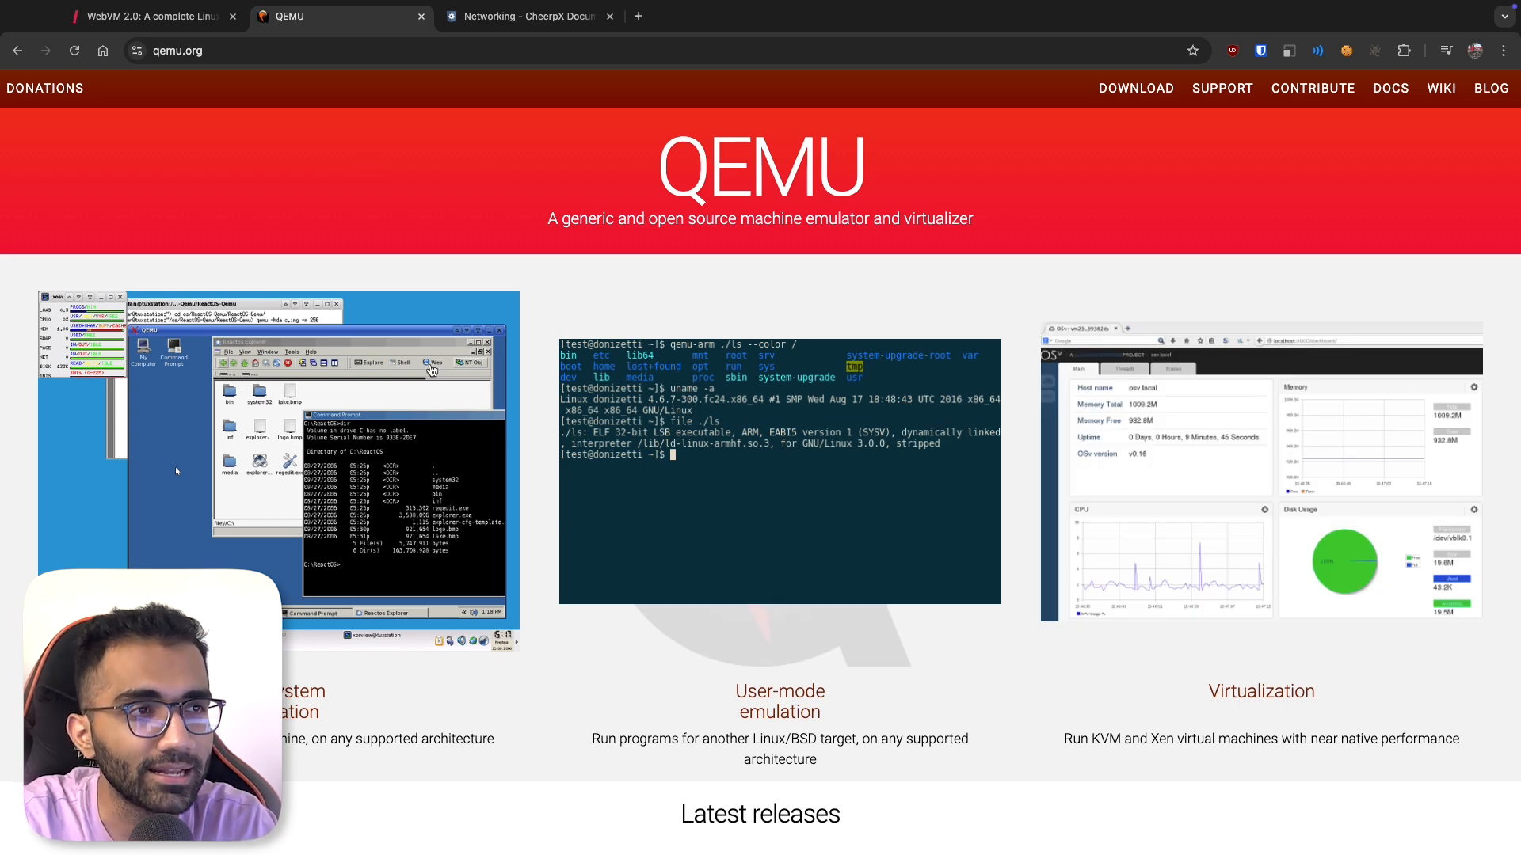
# - Scroll through qemu.org's emulation and virtualization features, then return to the WebVM blog post
pyautogui.scroll(-3)
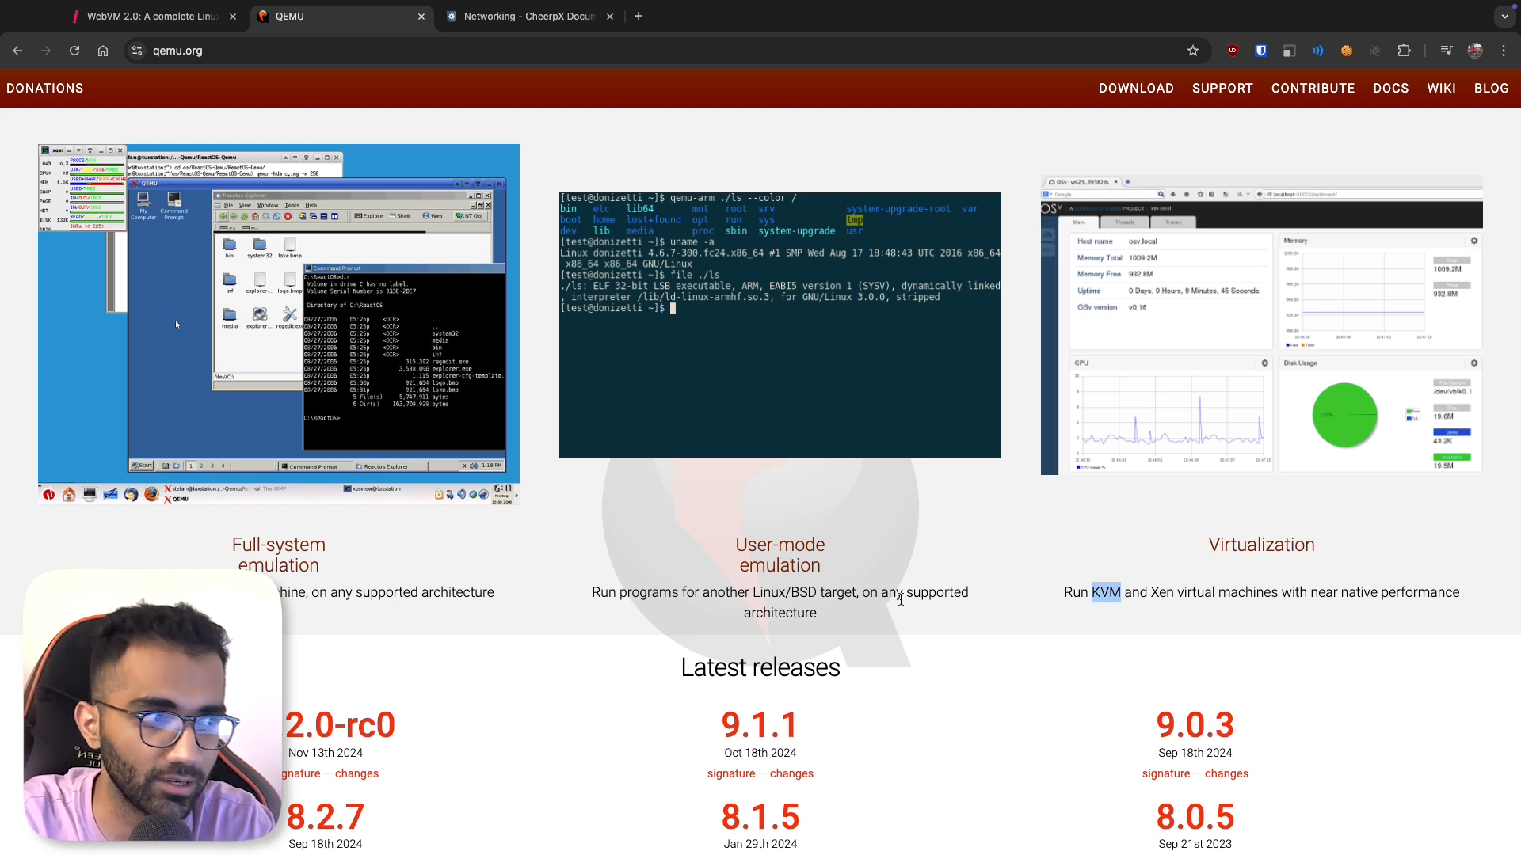
pyautogui.scroll(-3)
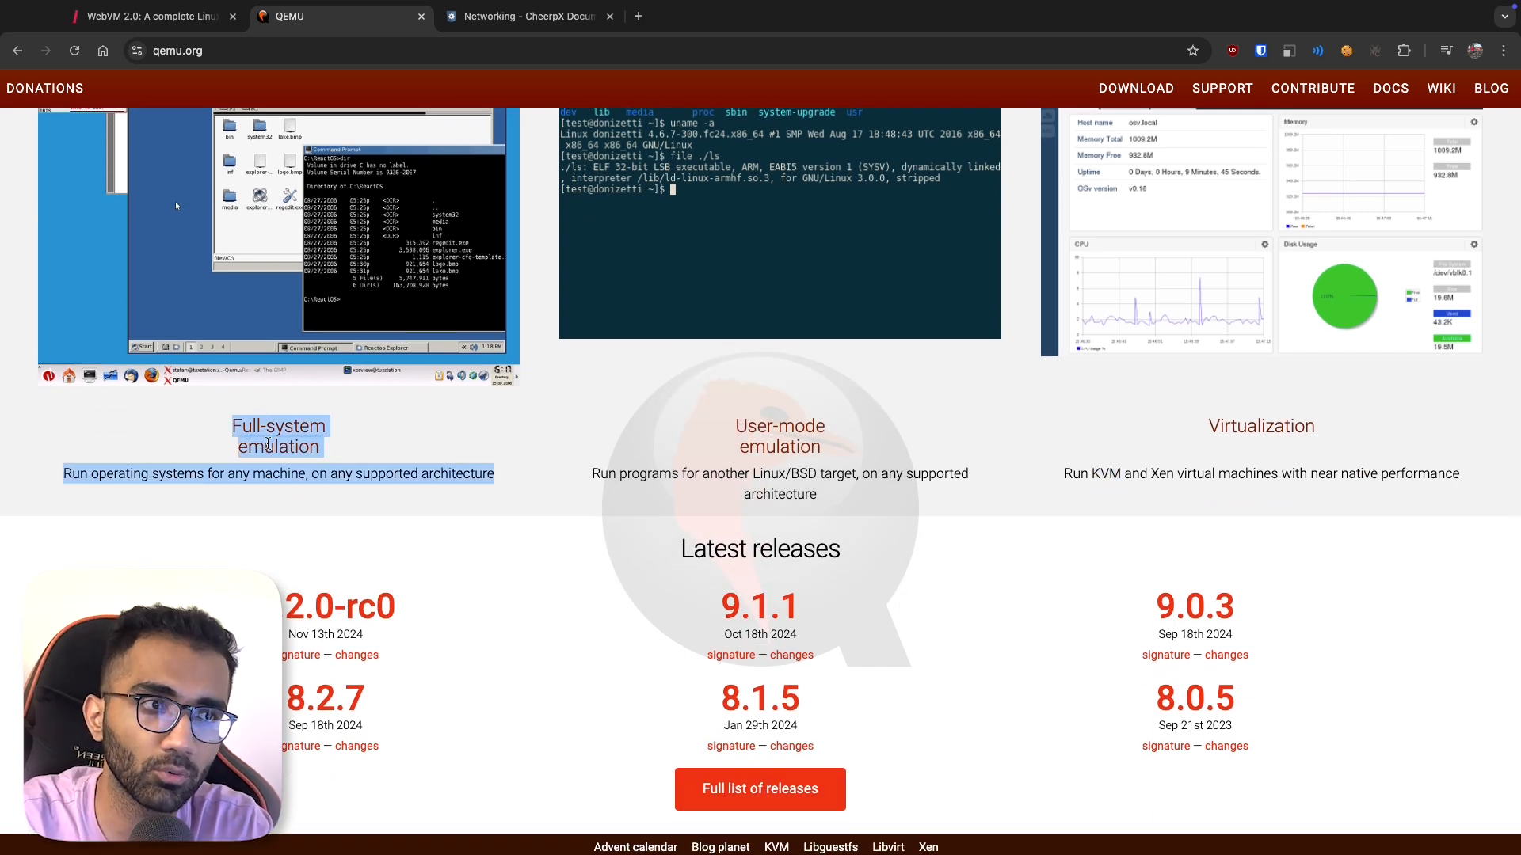
pyautogui.click(279, 473)
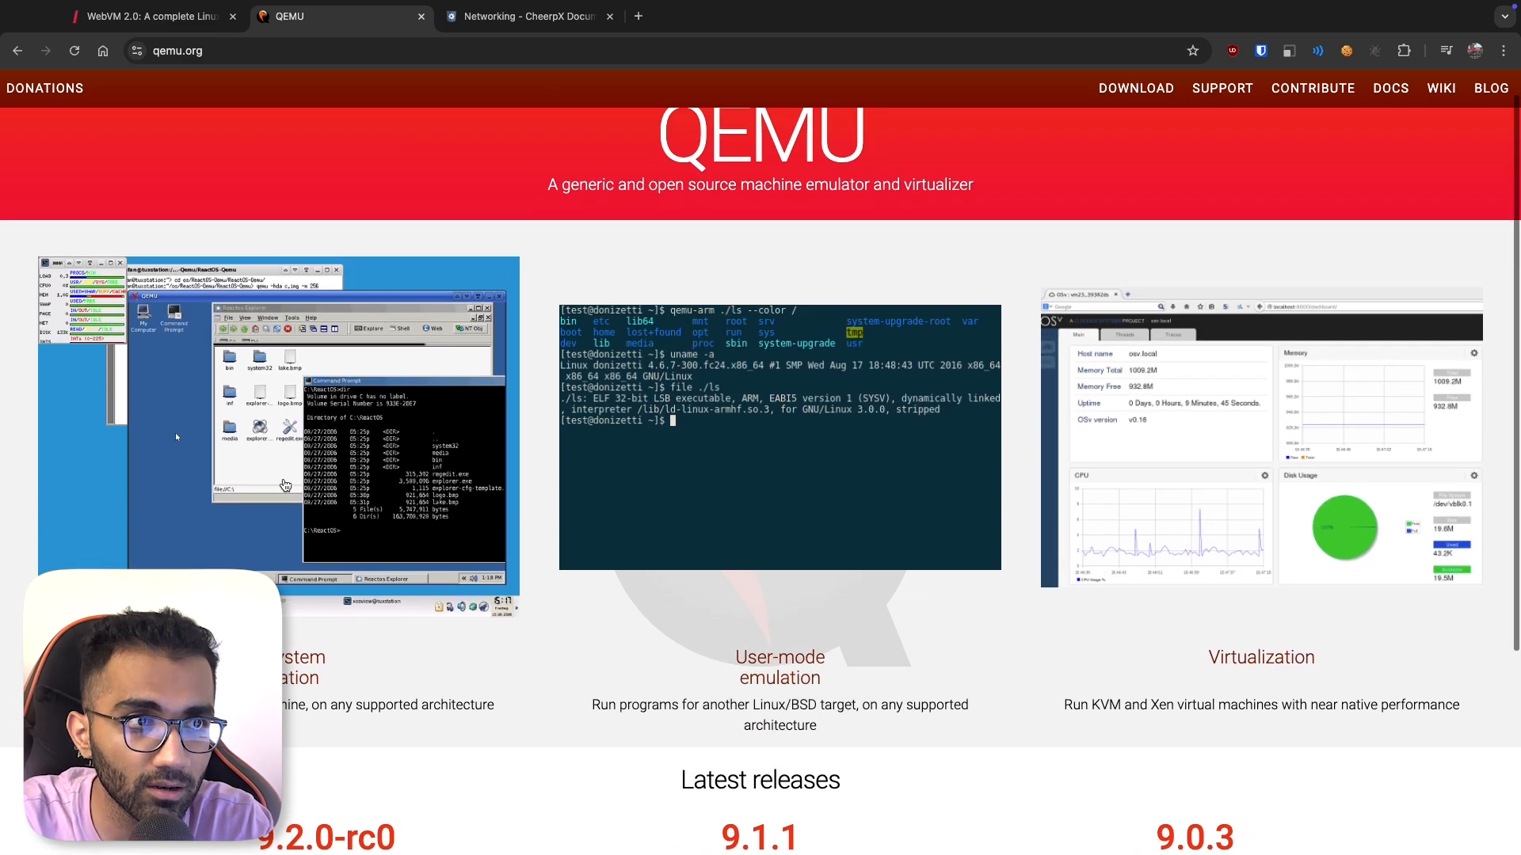
pyautogui.click(523, 16)
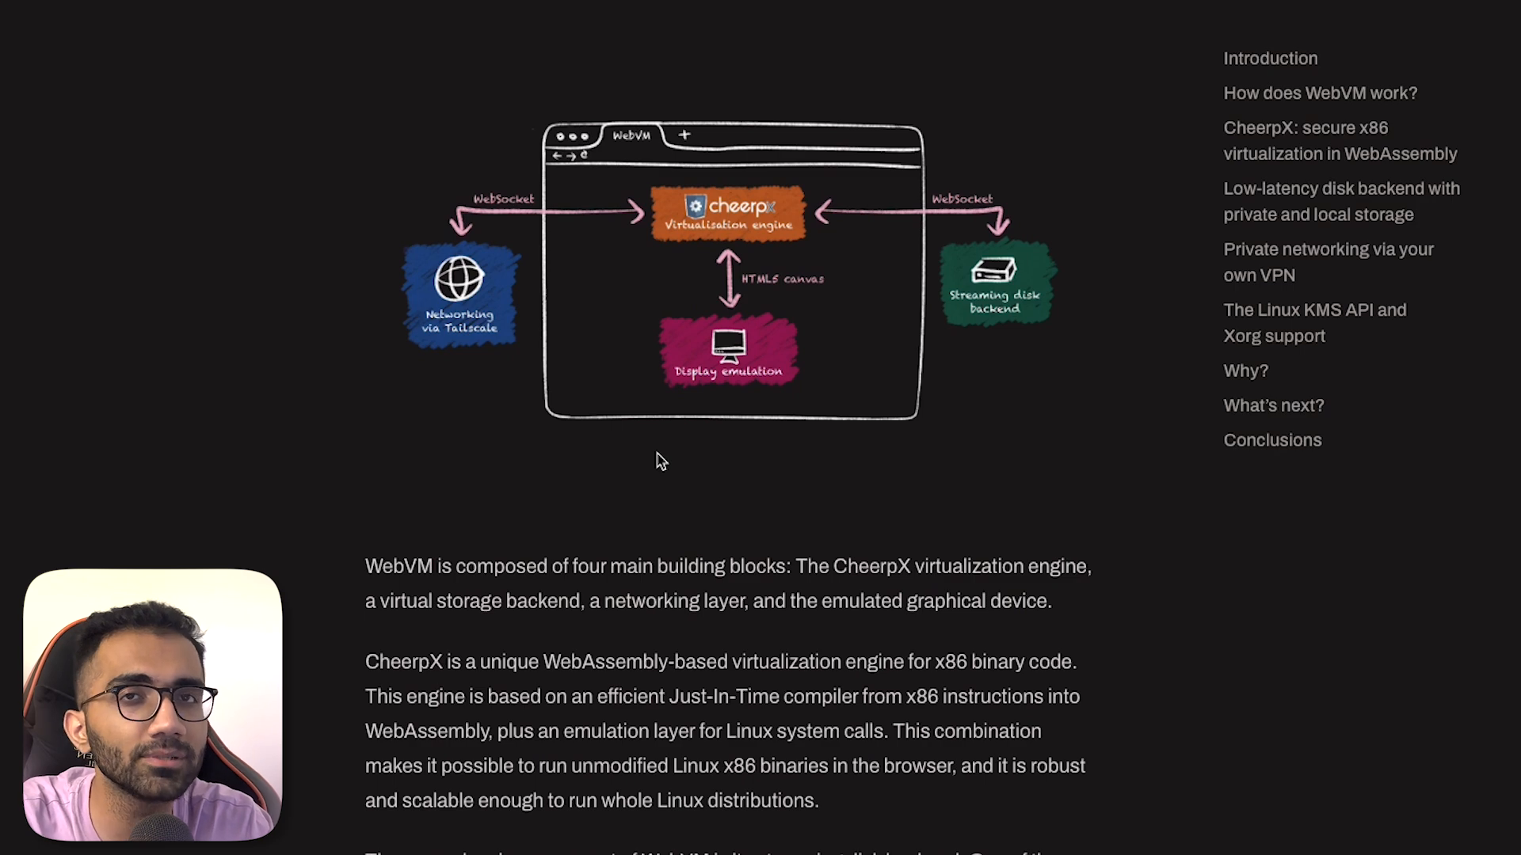
# - Scroll down, then highlight and clear the CheerpX paragraph
pyautogui.scroll(-3)
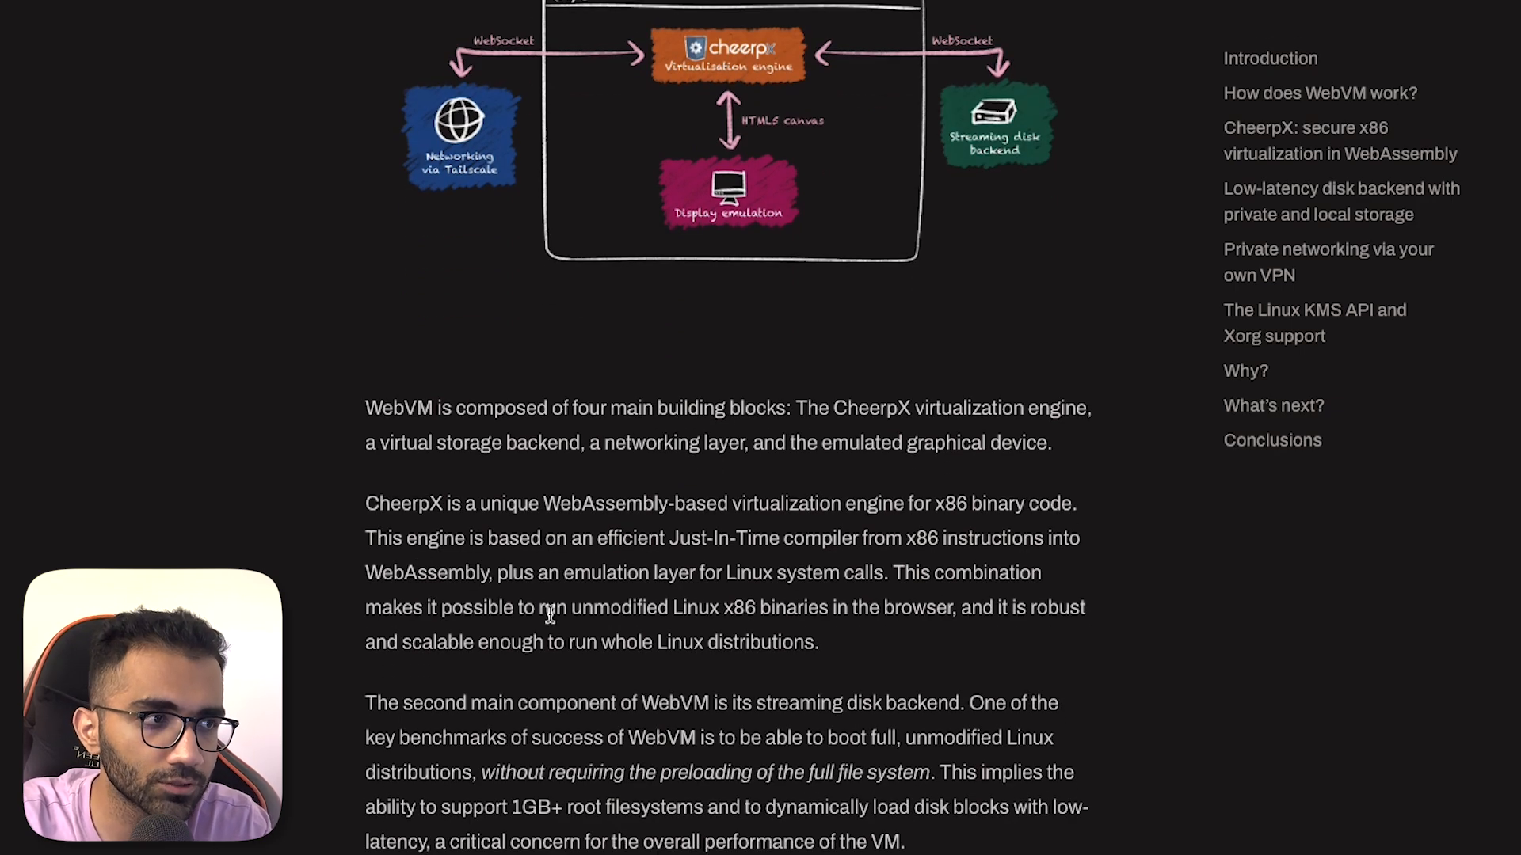
pyautogui.doubleClick(604, 504)
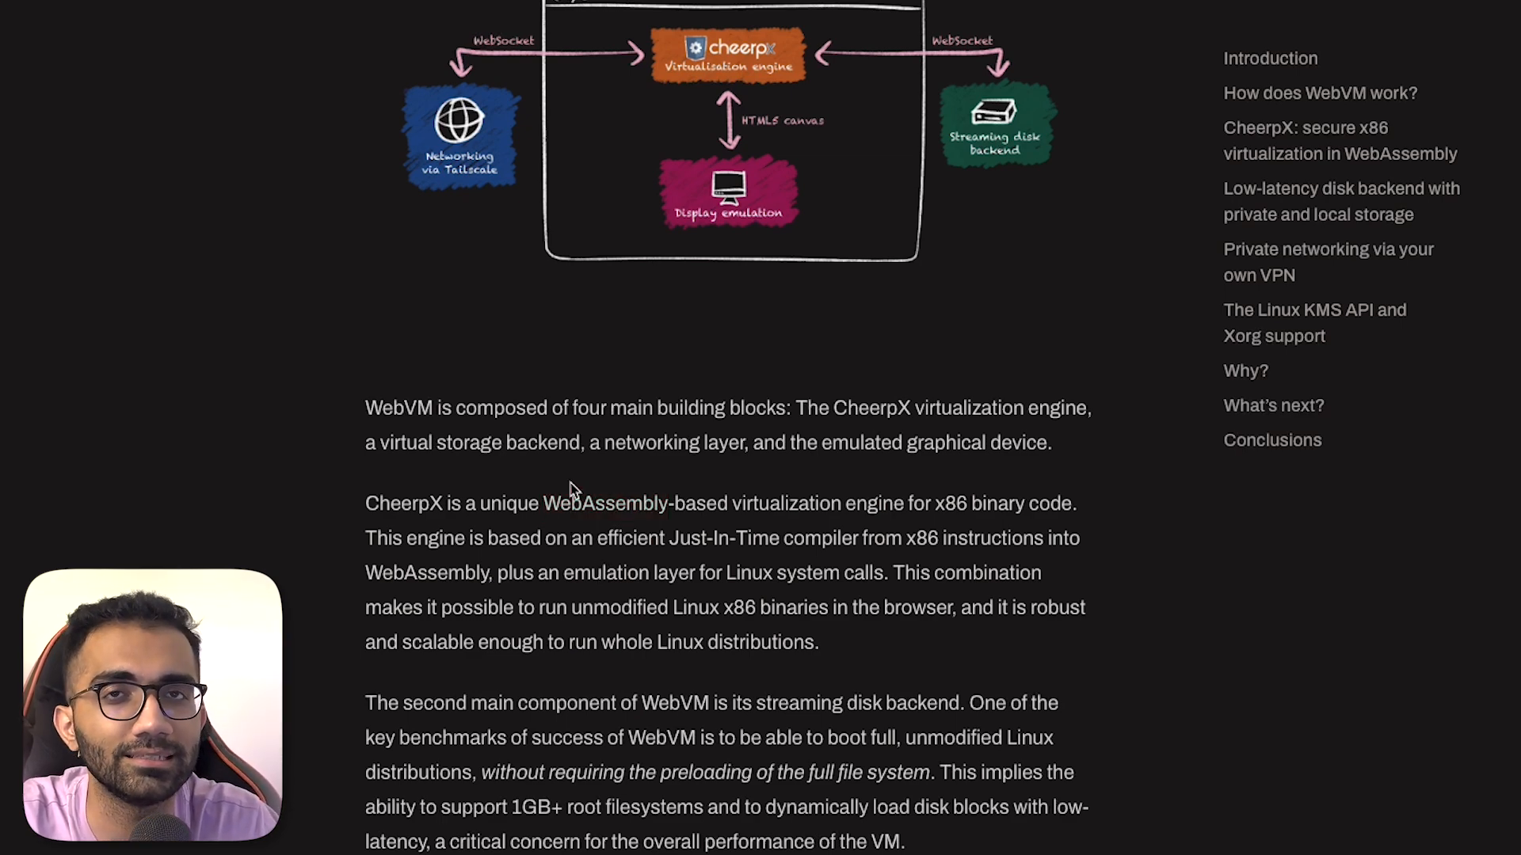
pyautogui.moveTo(452, 503); pyautogui.dragTo(683, 607)
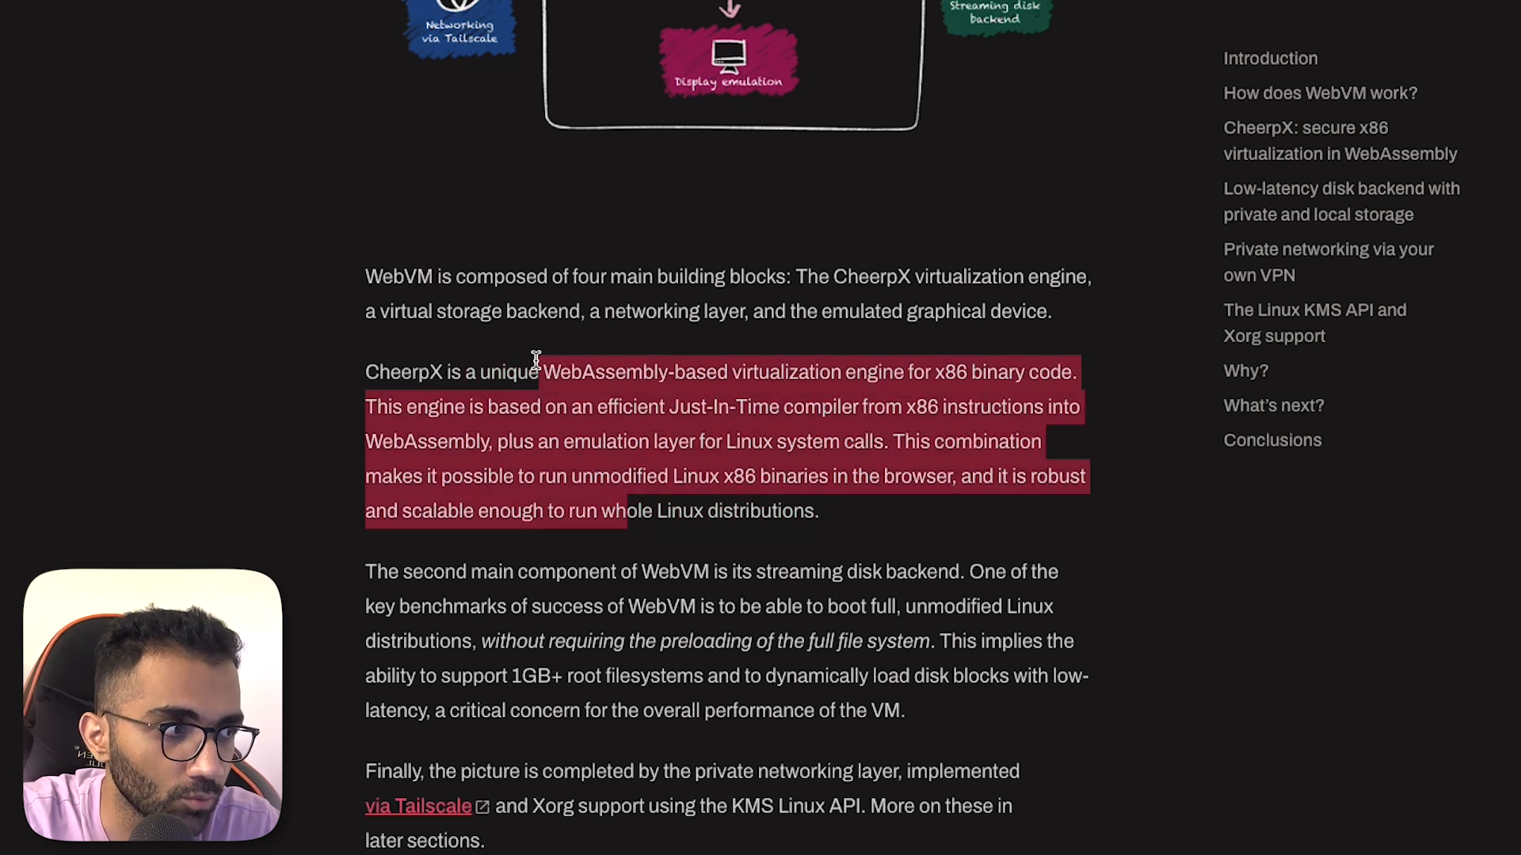
pyautogui.click(593, 431)
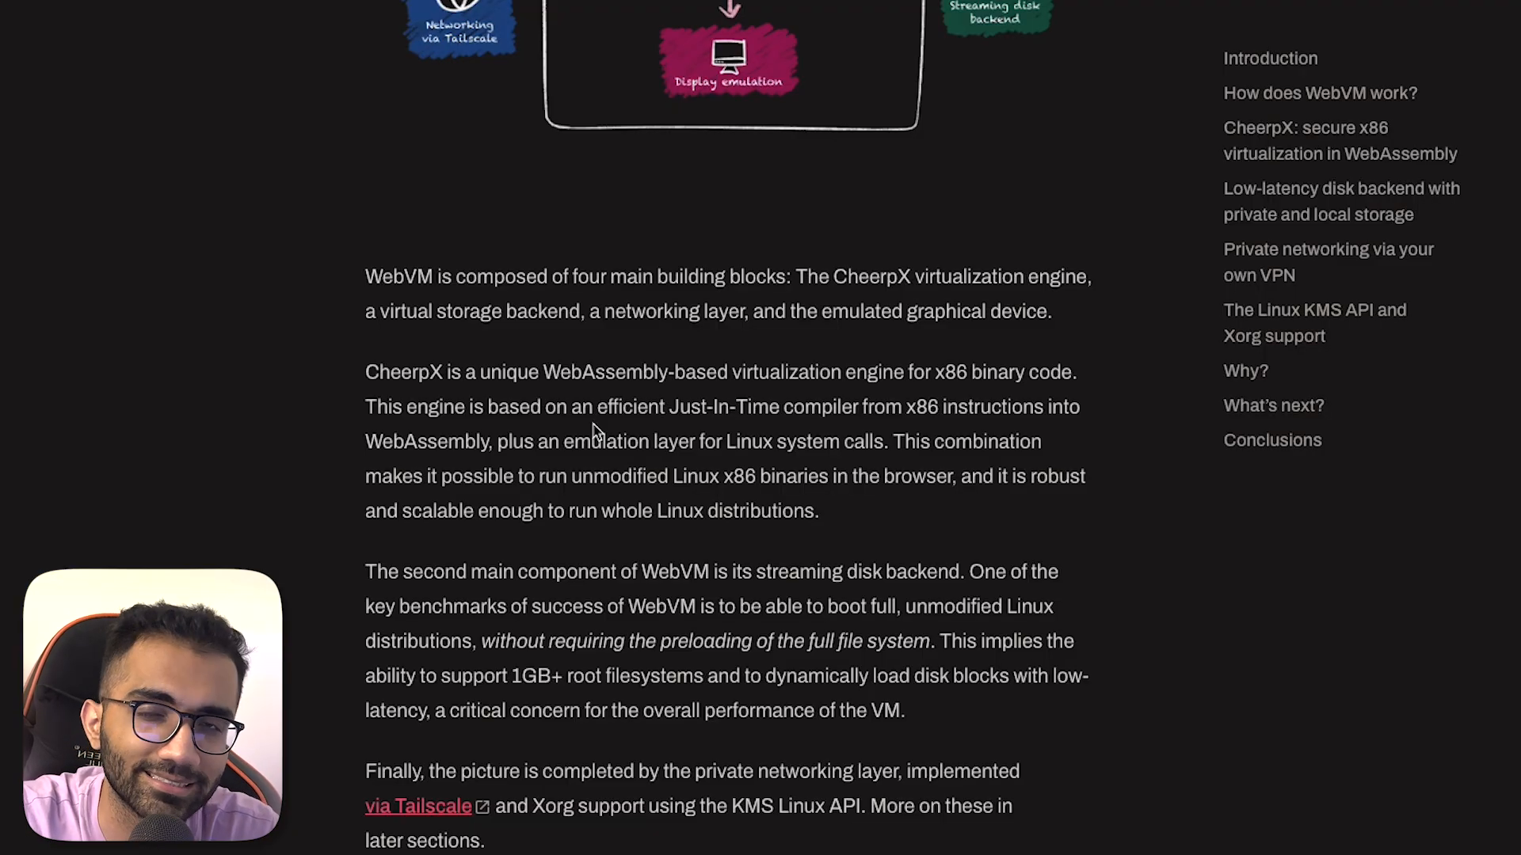
# - Highlight disk backend claims on booting full distributions, no preloading, and 1GB+ root filesystems
pyautogui.scroll(-3)
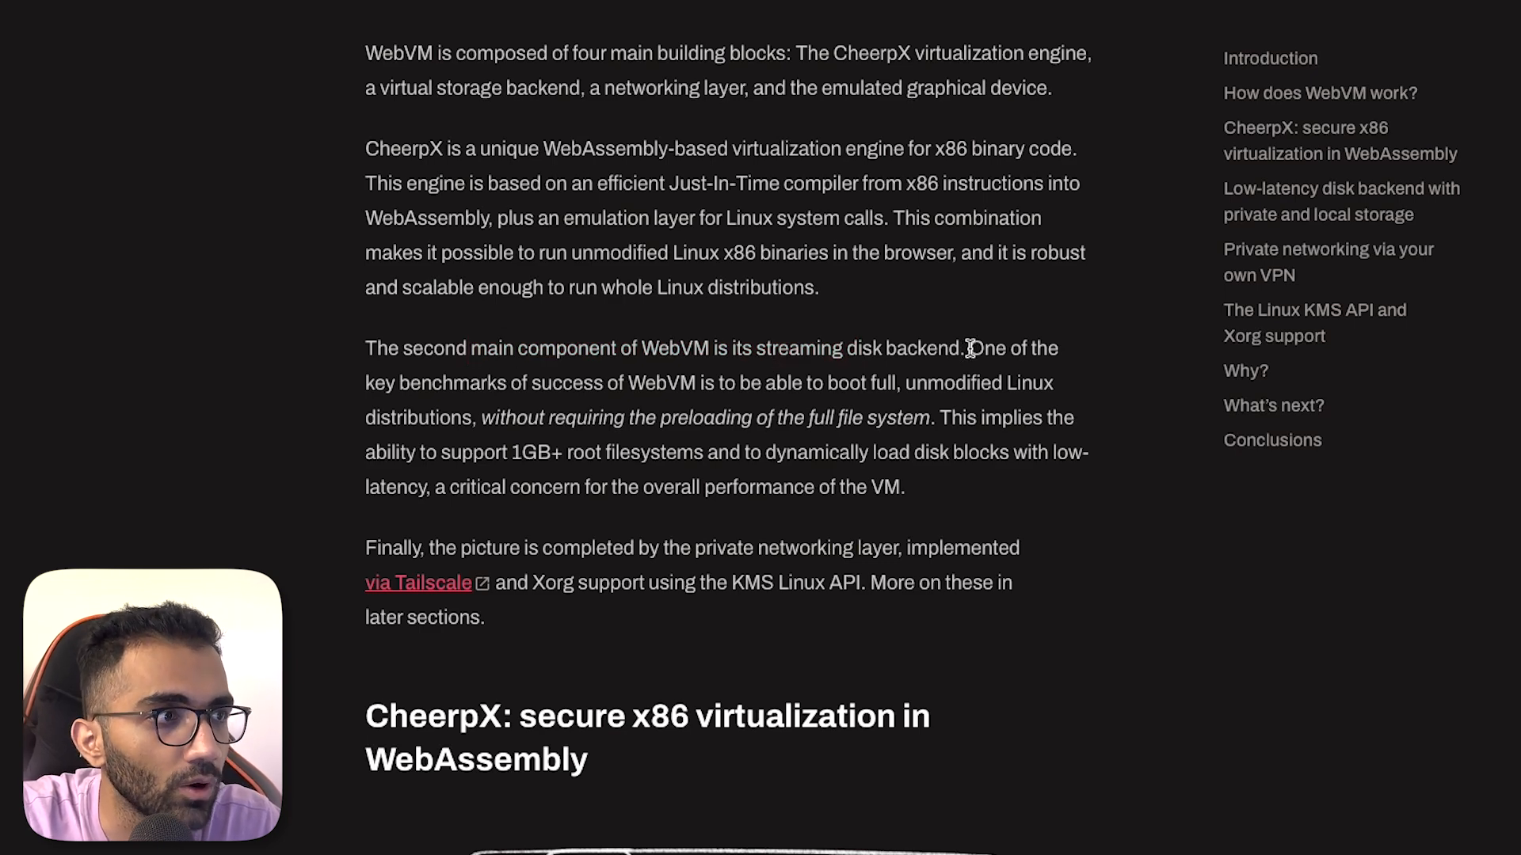
pyautogui.moveTo(968, 349); pyautogui.dragTo(708, 381)
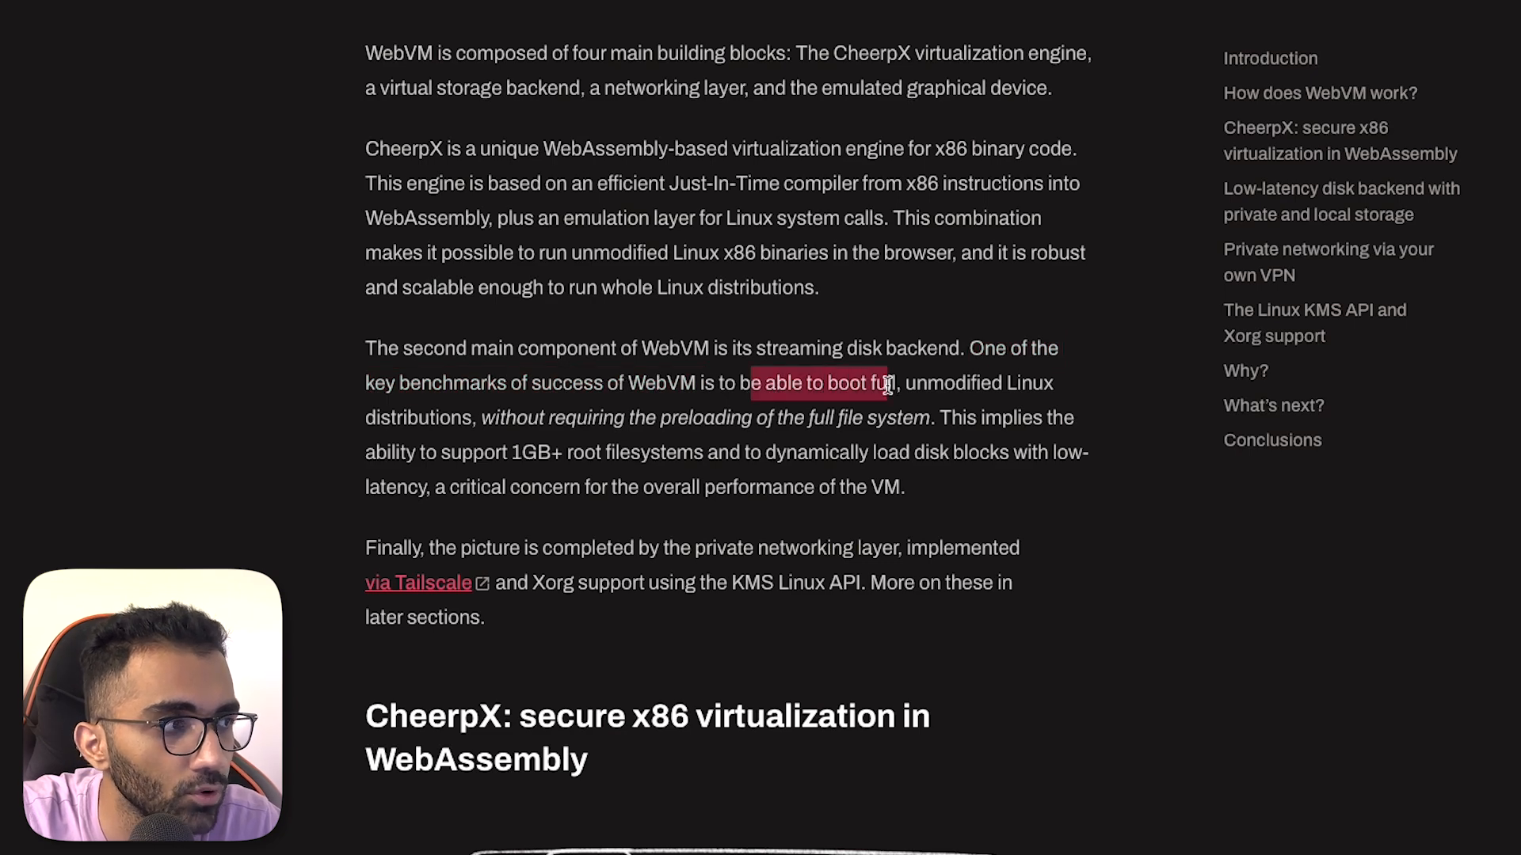
pyautogui.moveTo(882, 382); pyautogui.dragTo(527, 382)
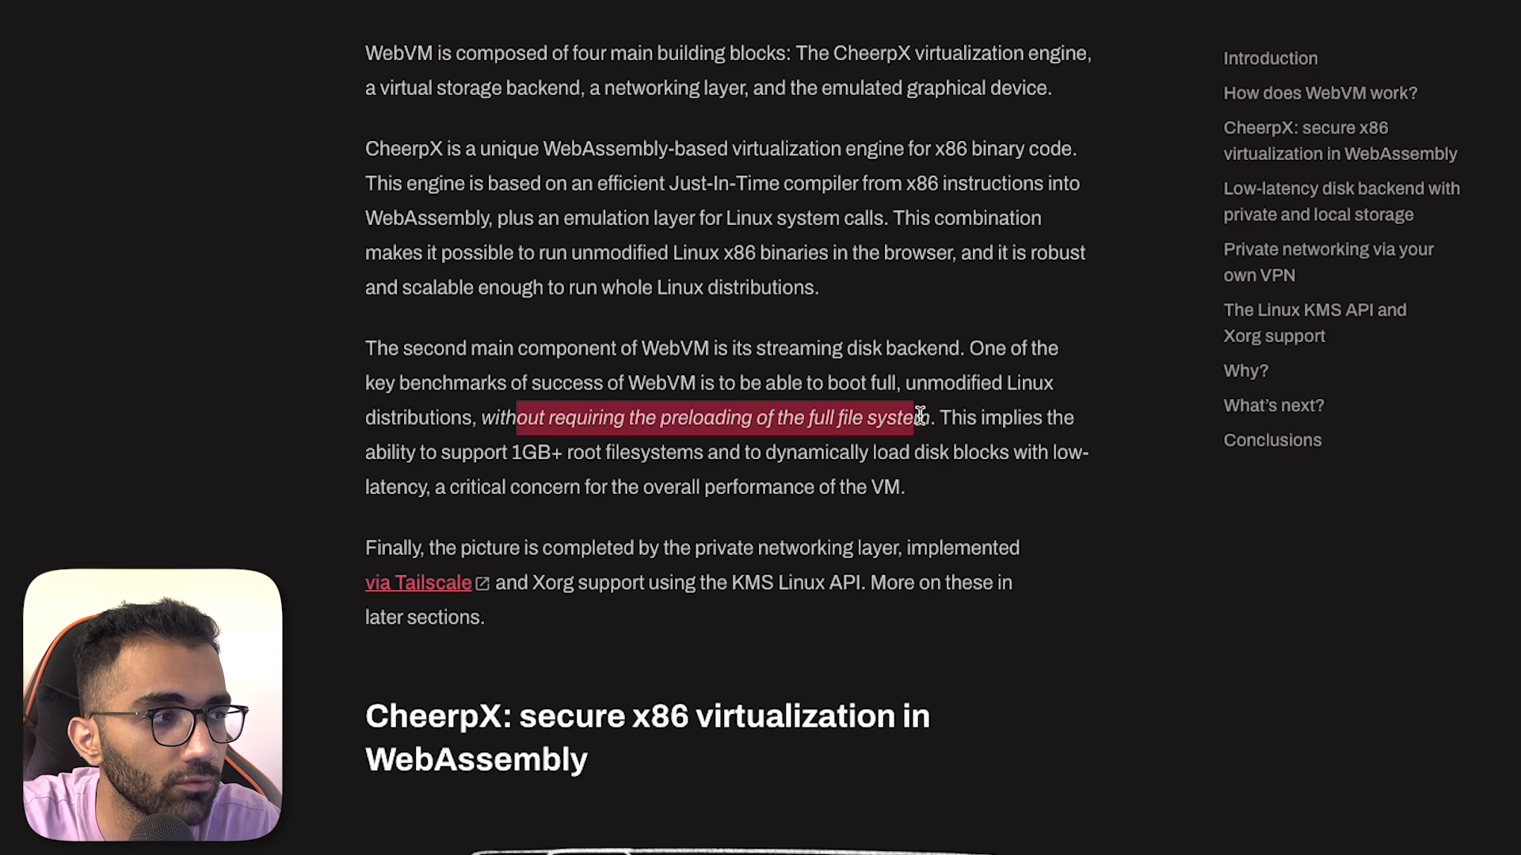
pyautogui.moveTo(916, 418); pyautogui.dragTo(904, 487)
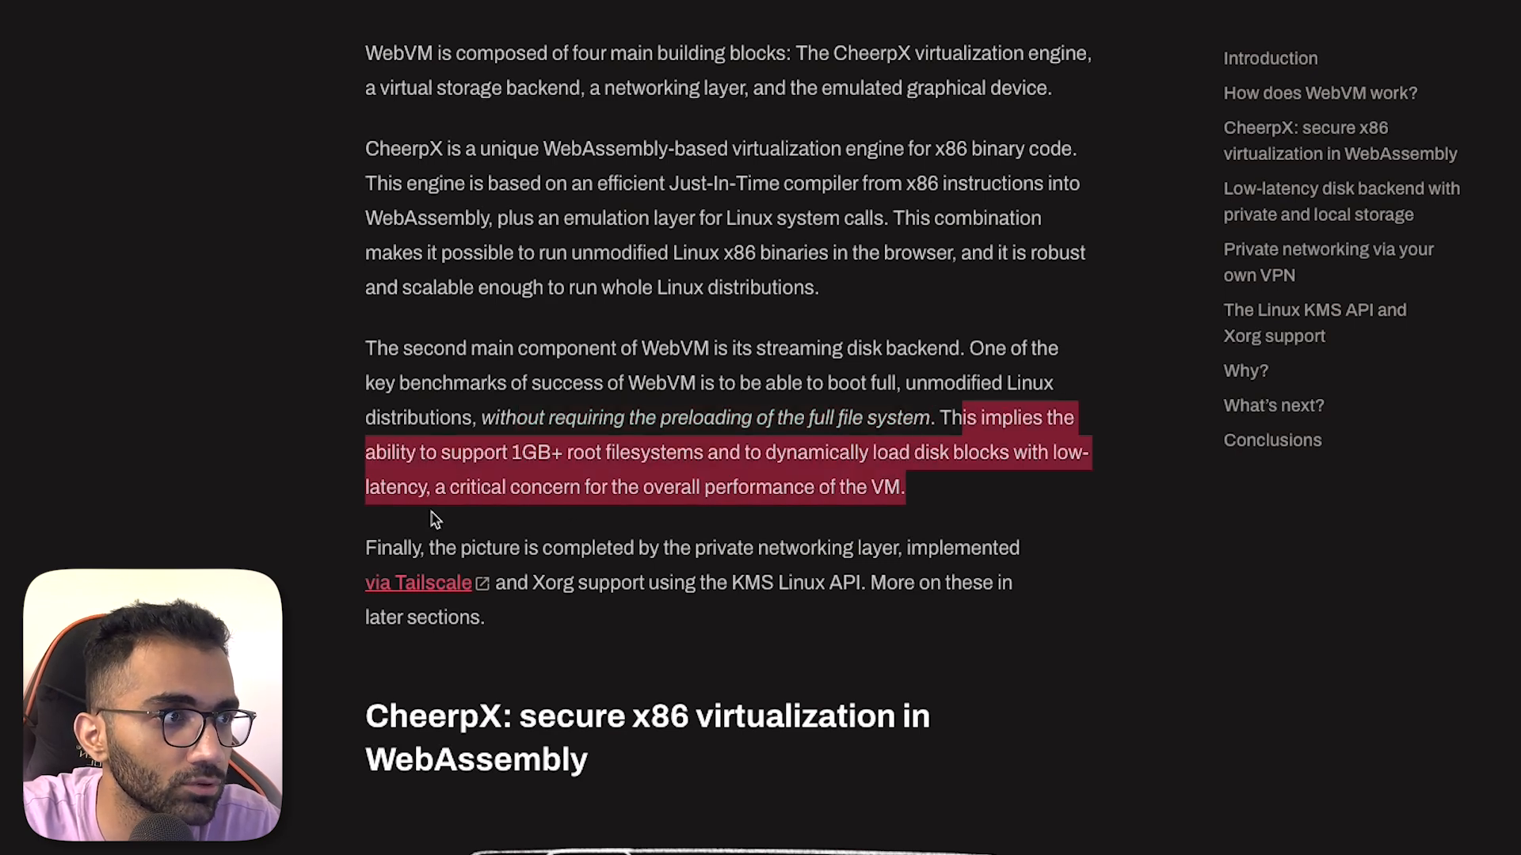
pyautogui.click(754, 483)
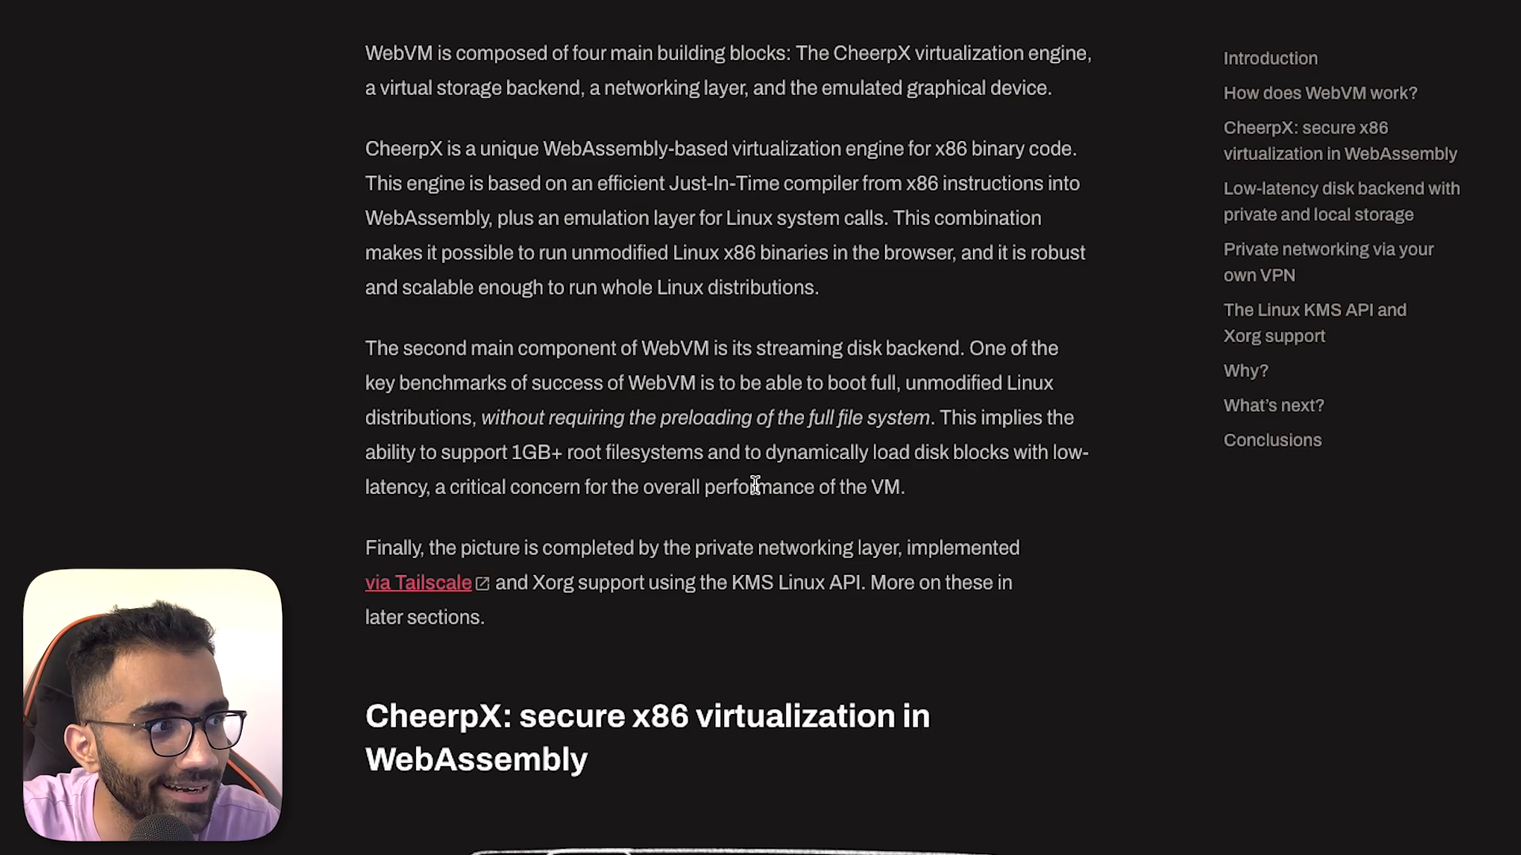
# - Read the private networking passage and highlight the KMS Linux API mention
pyautogui.scroll(-3)
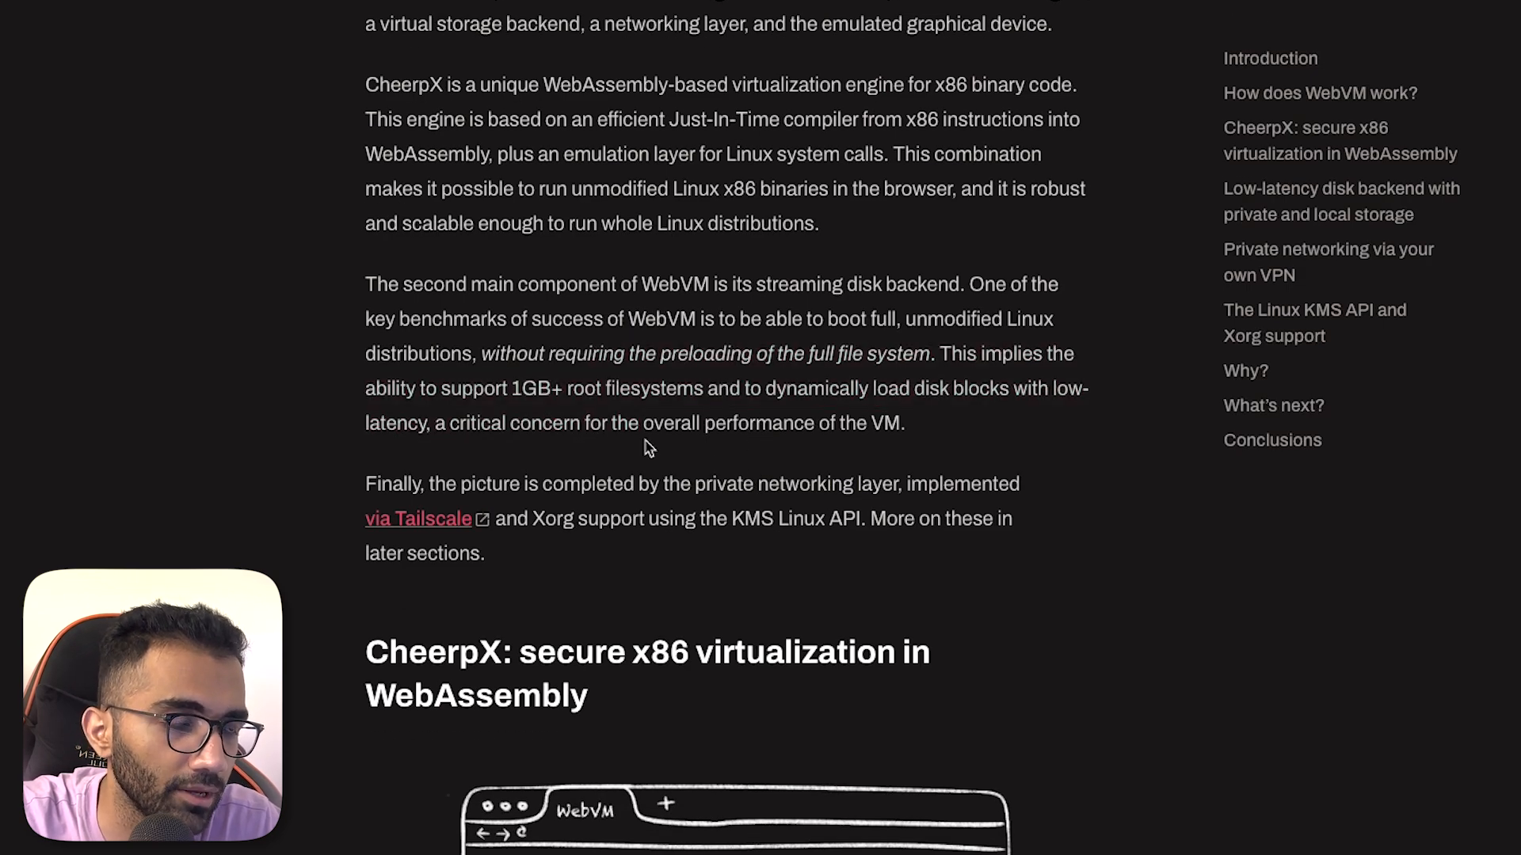
pyautogui.scroll(-3)
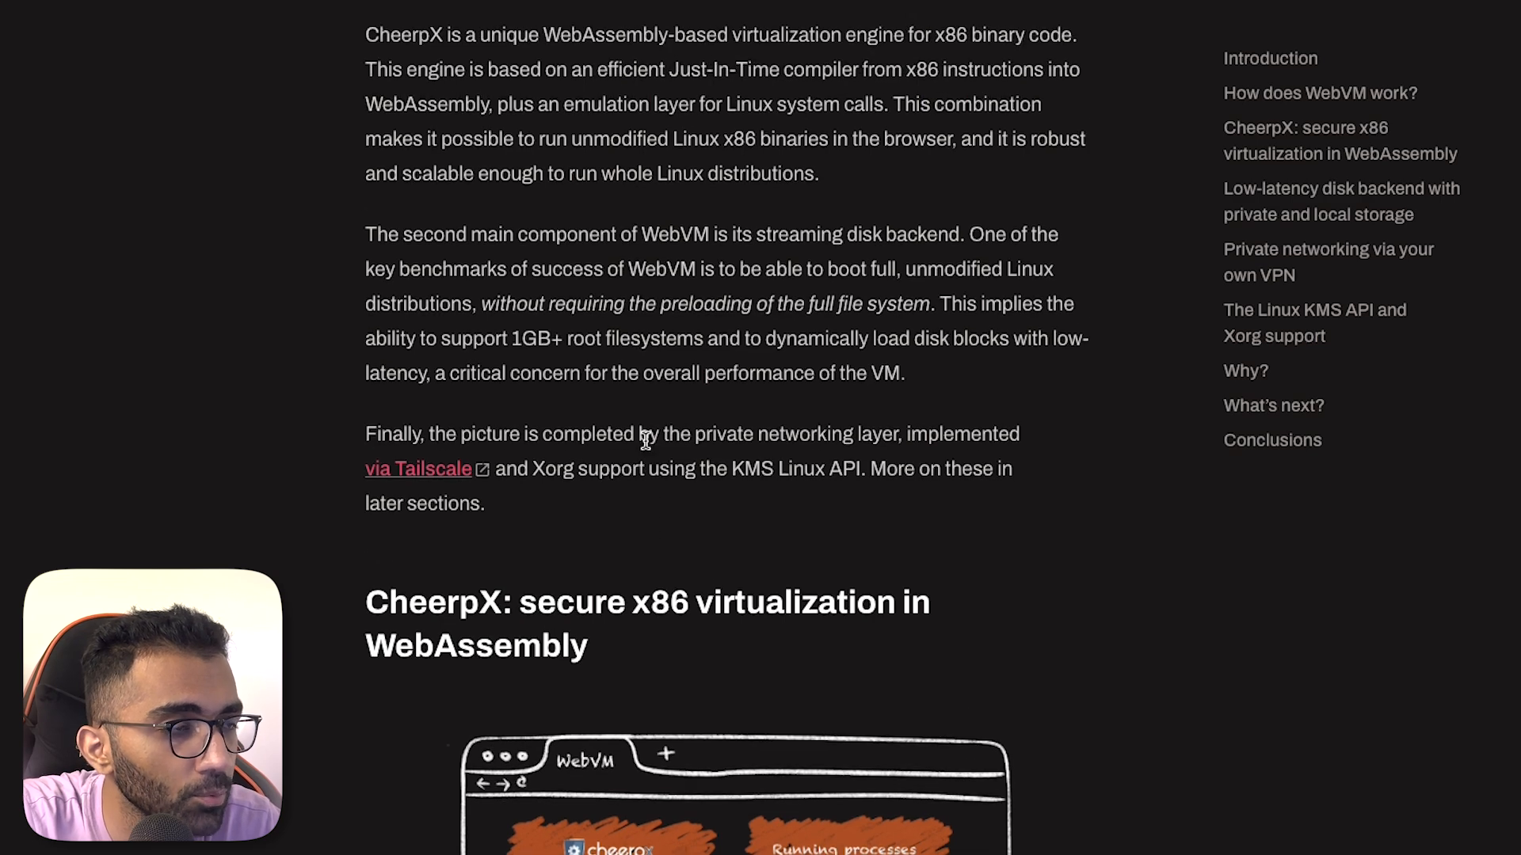
pyautogui.moveTo(692, 470)
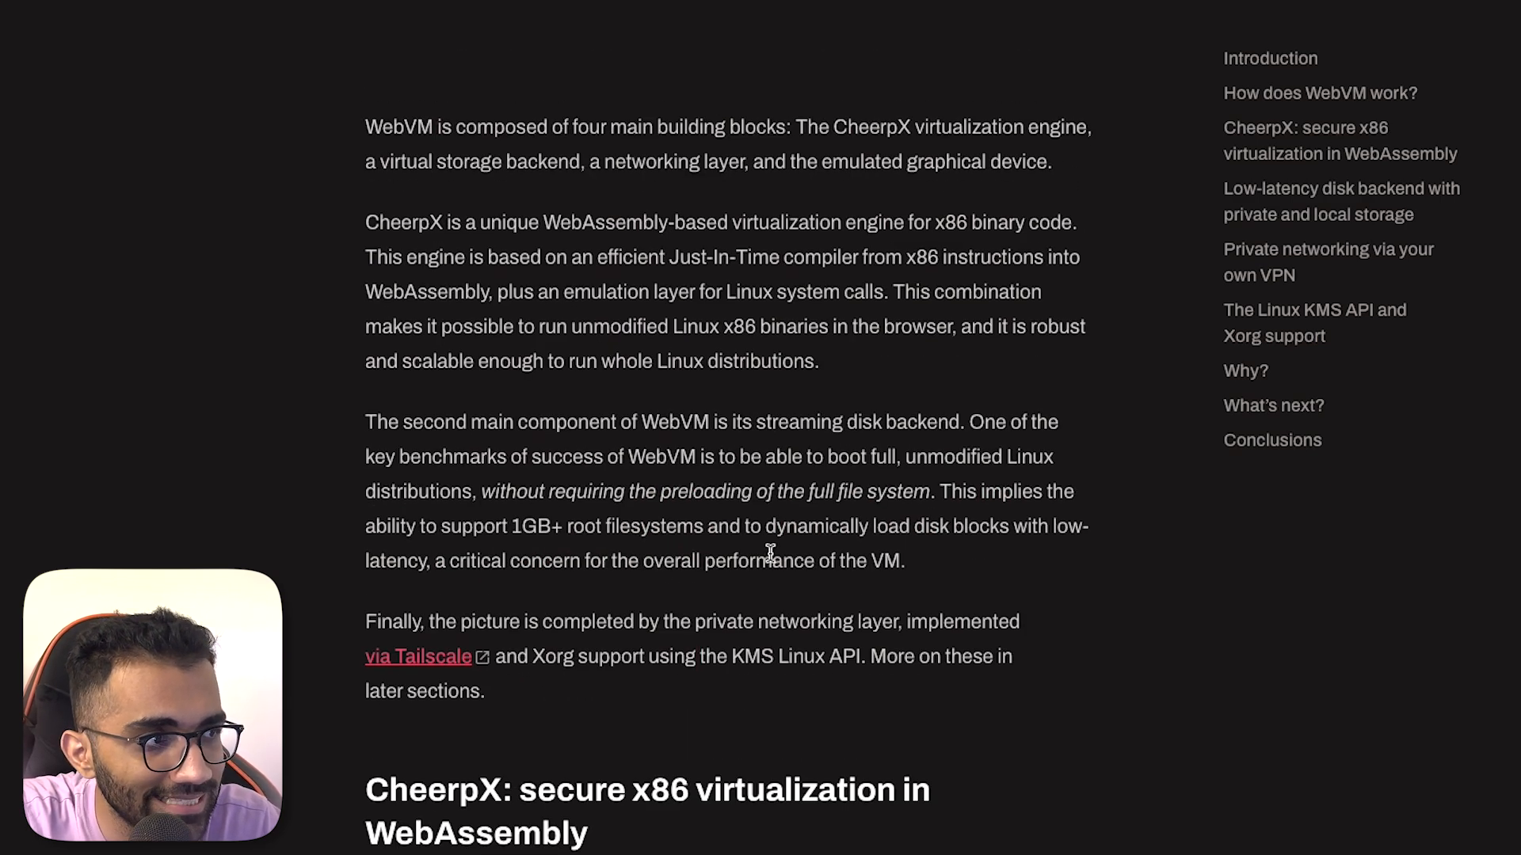
pyautogui.moveTo(440, 421); pyautogui.dragTo(771, 561)
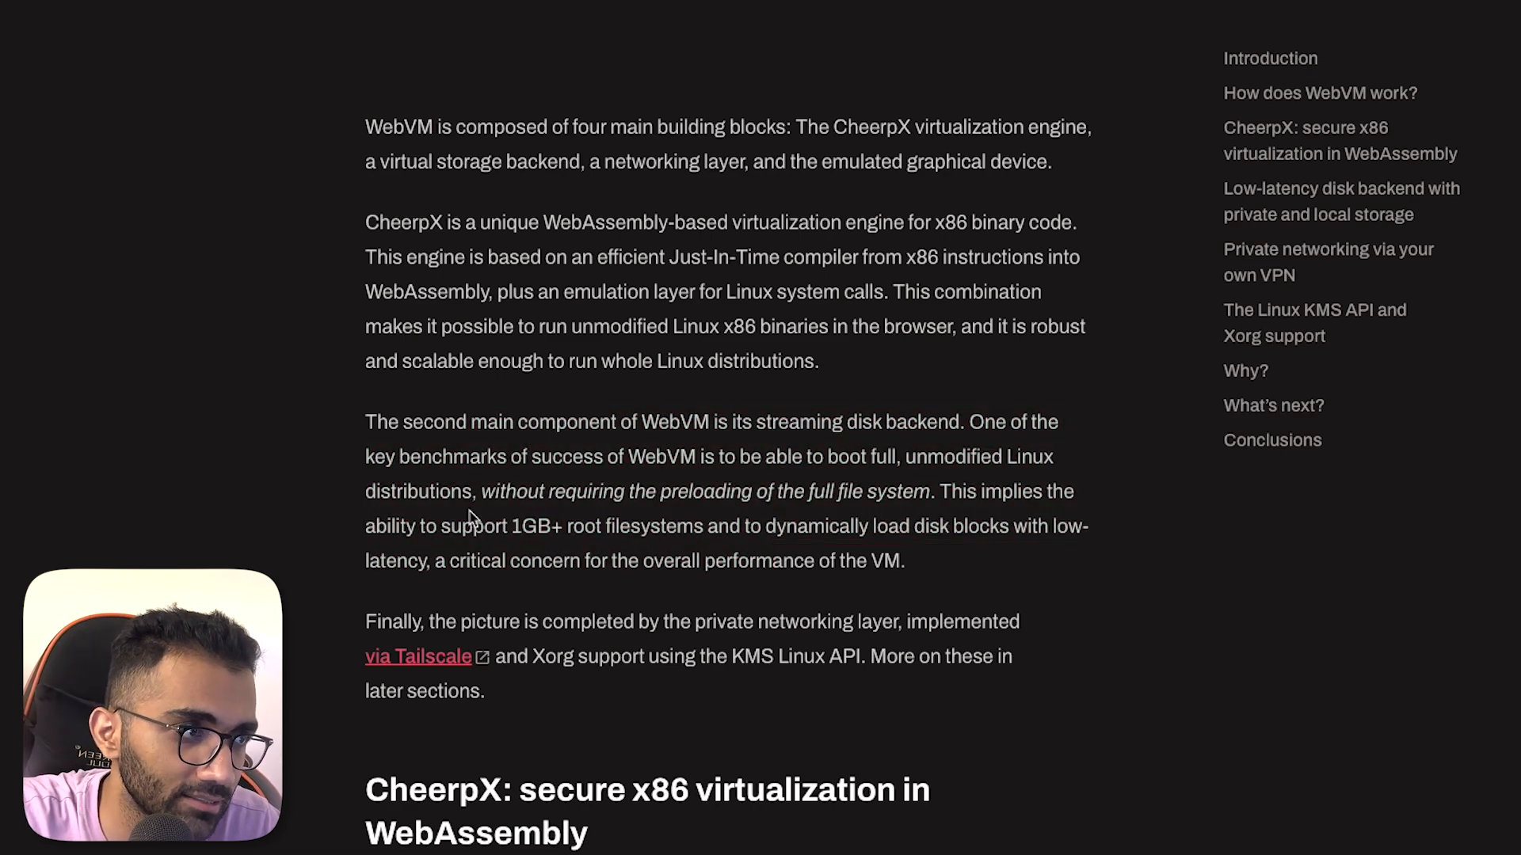
pyautogui.scroll(3)
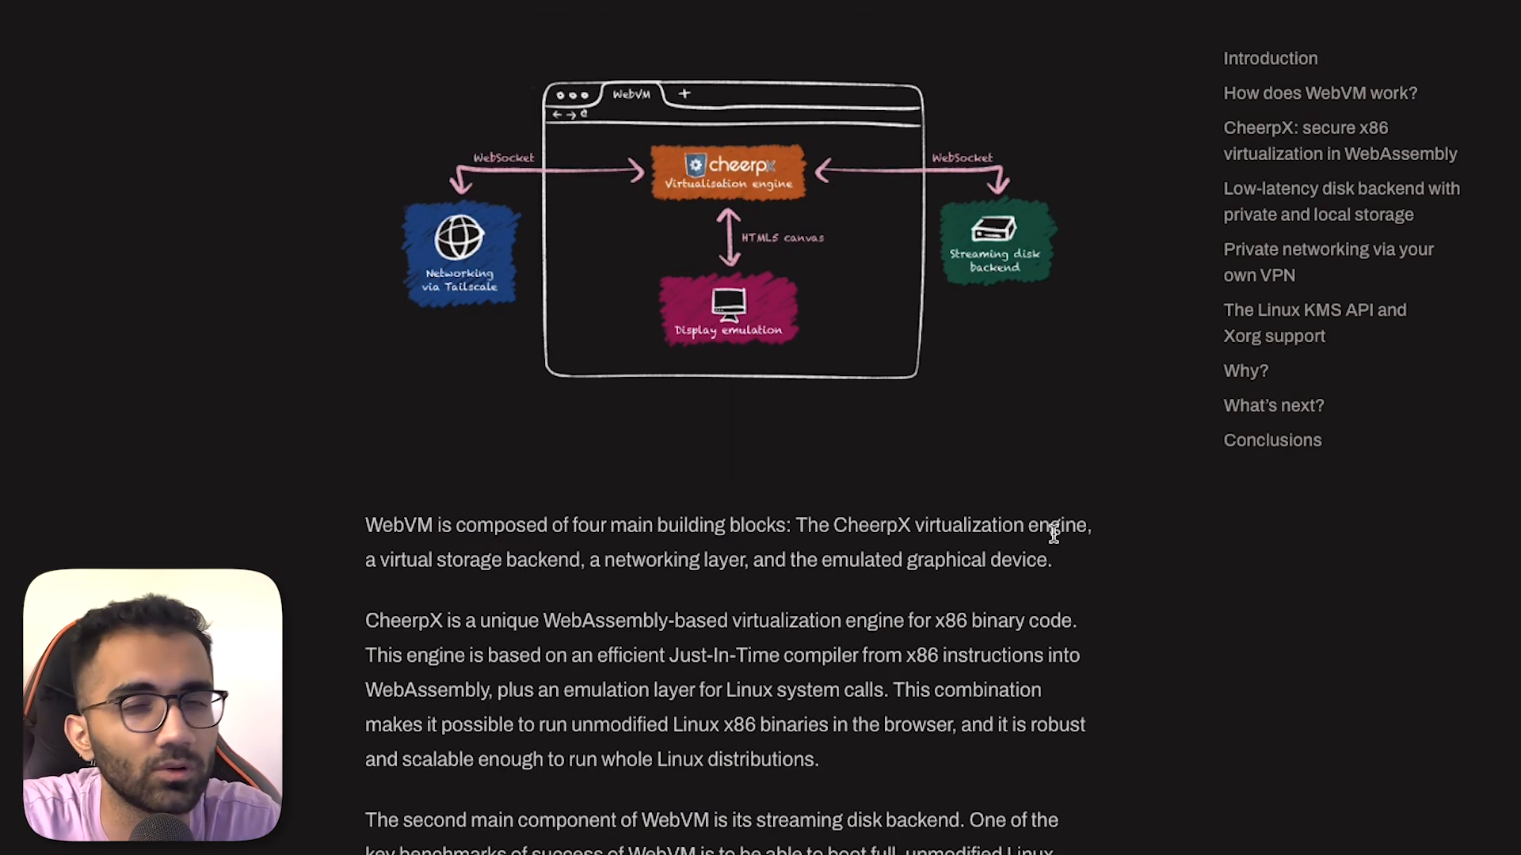
pyautogui.scroll(-3)
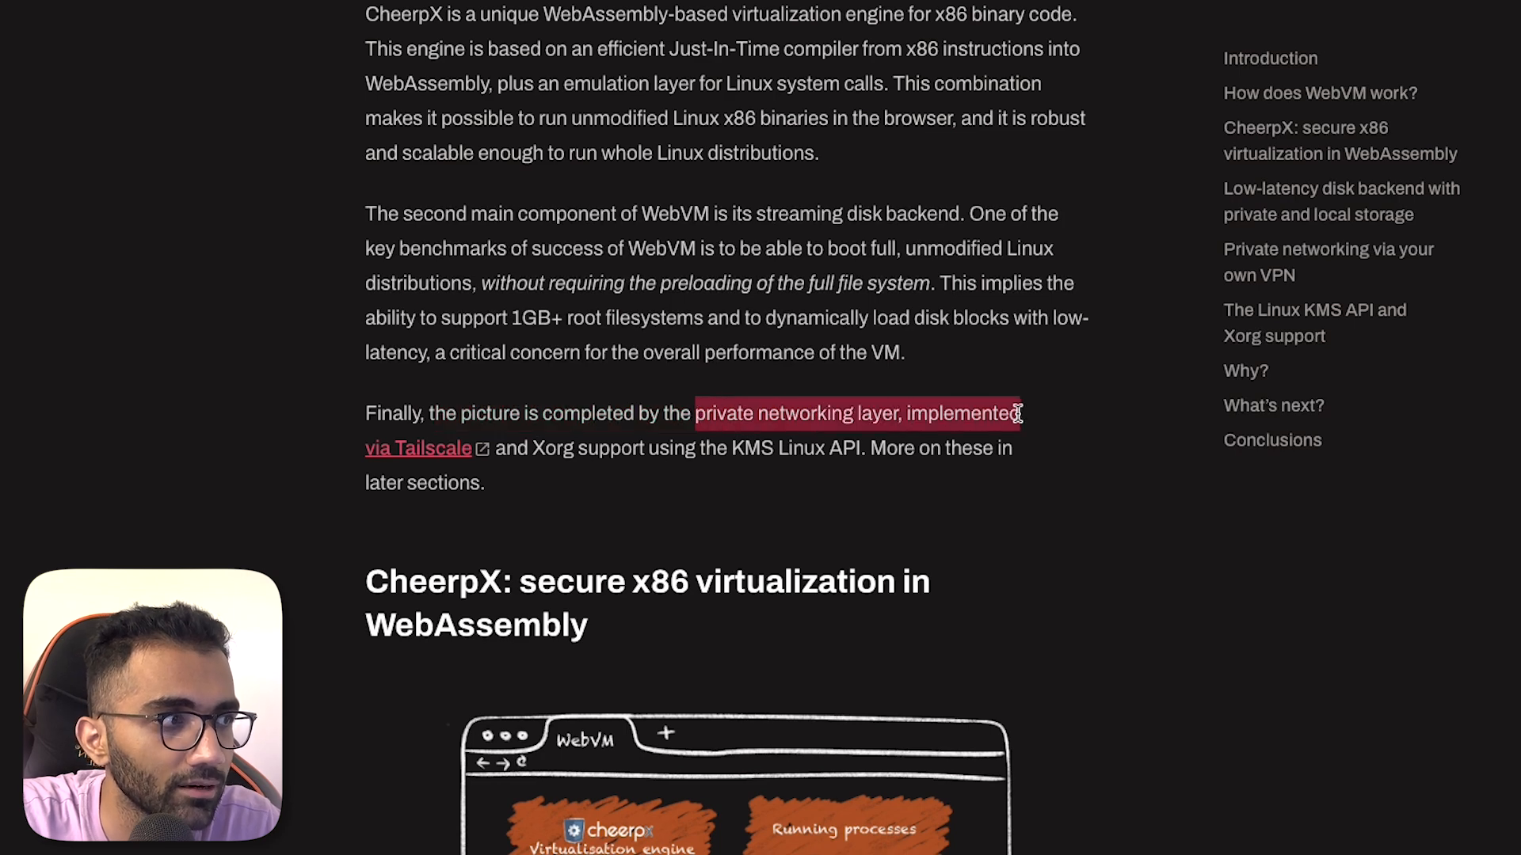
pyautogui.click(553, 449)
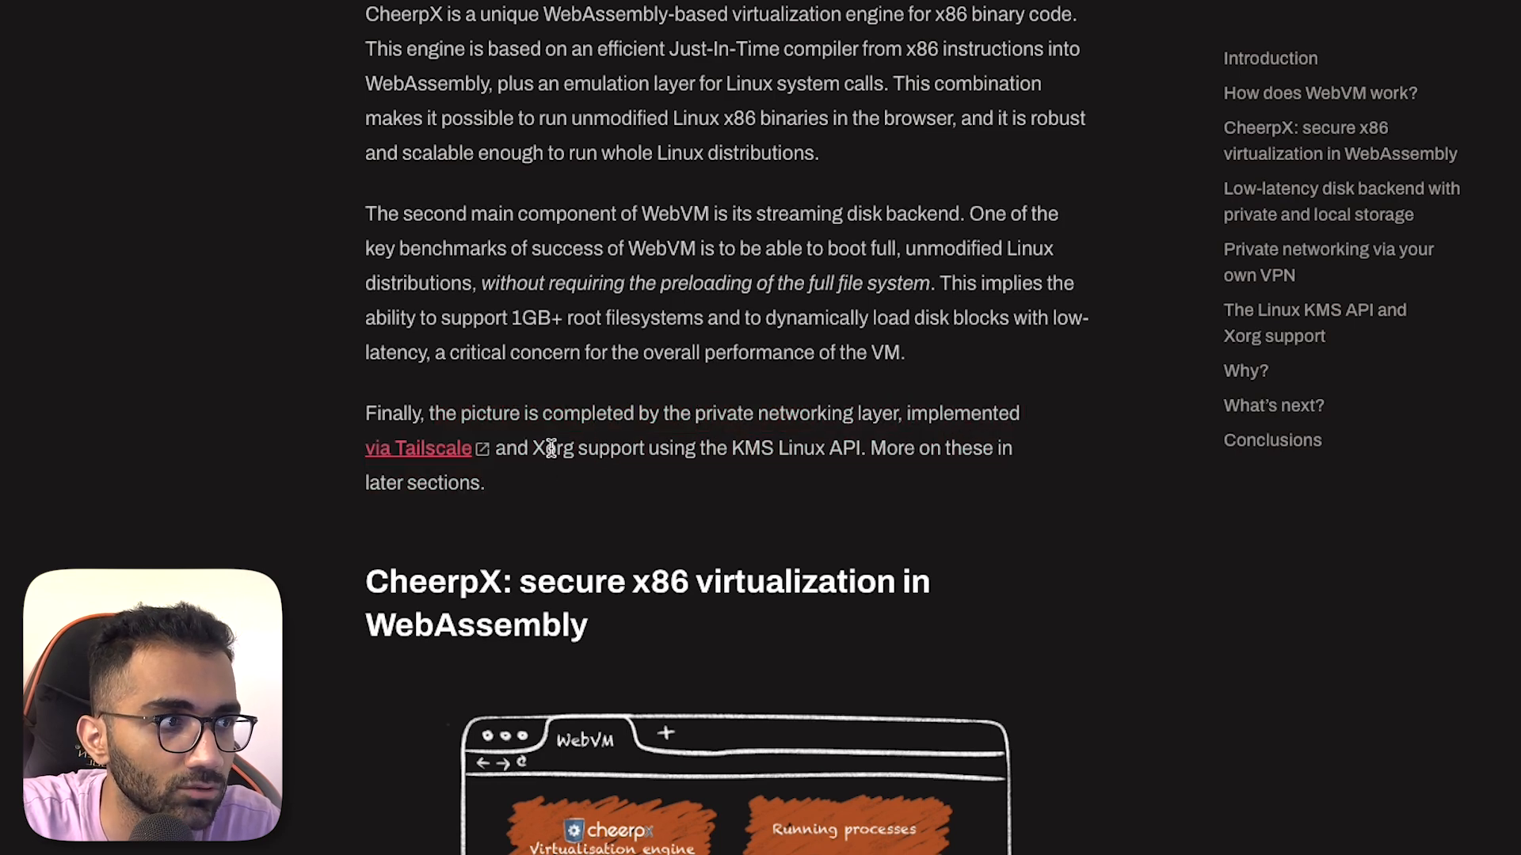
pyautogui.moveTo(688, 449); pyautogui.dragTo(842, 449)
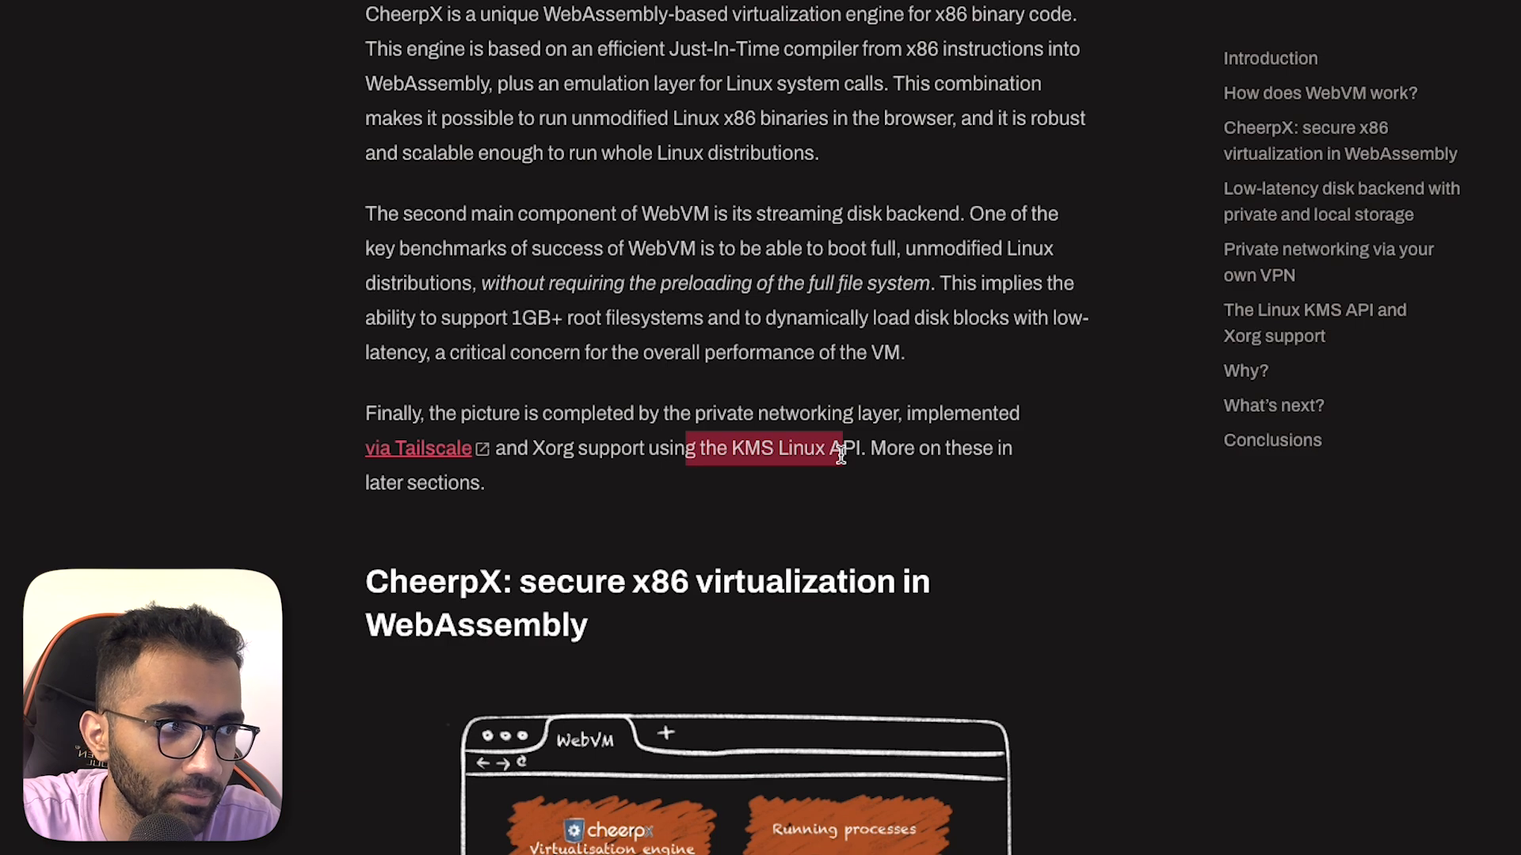
pyautogui.scroll(-3)
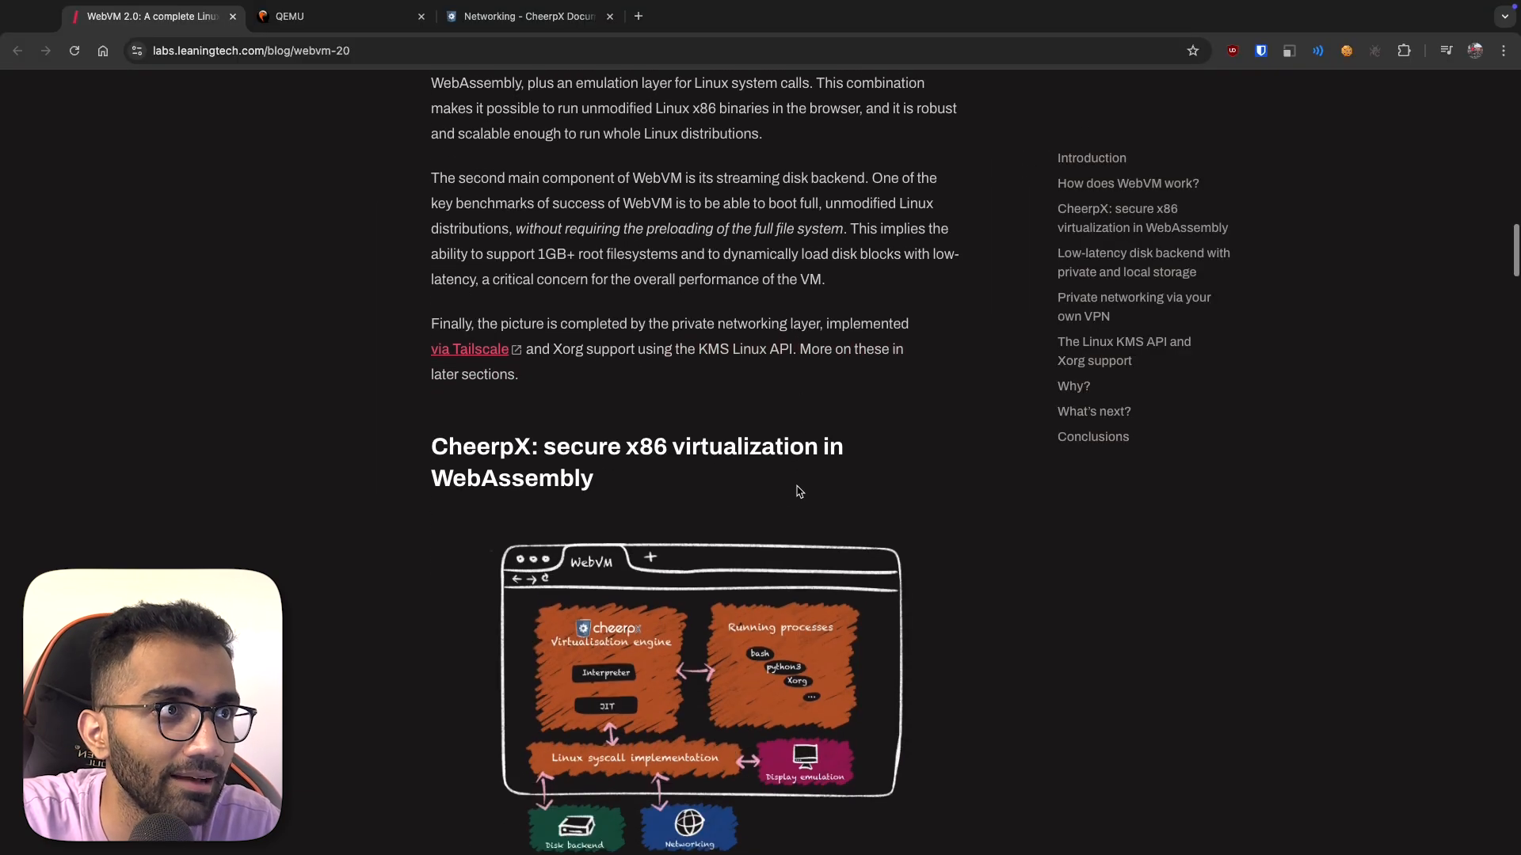
# - Jump to the article start, inspect the Alpine WebVM page, then return to the article
pyautogui.click(469, 349)
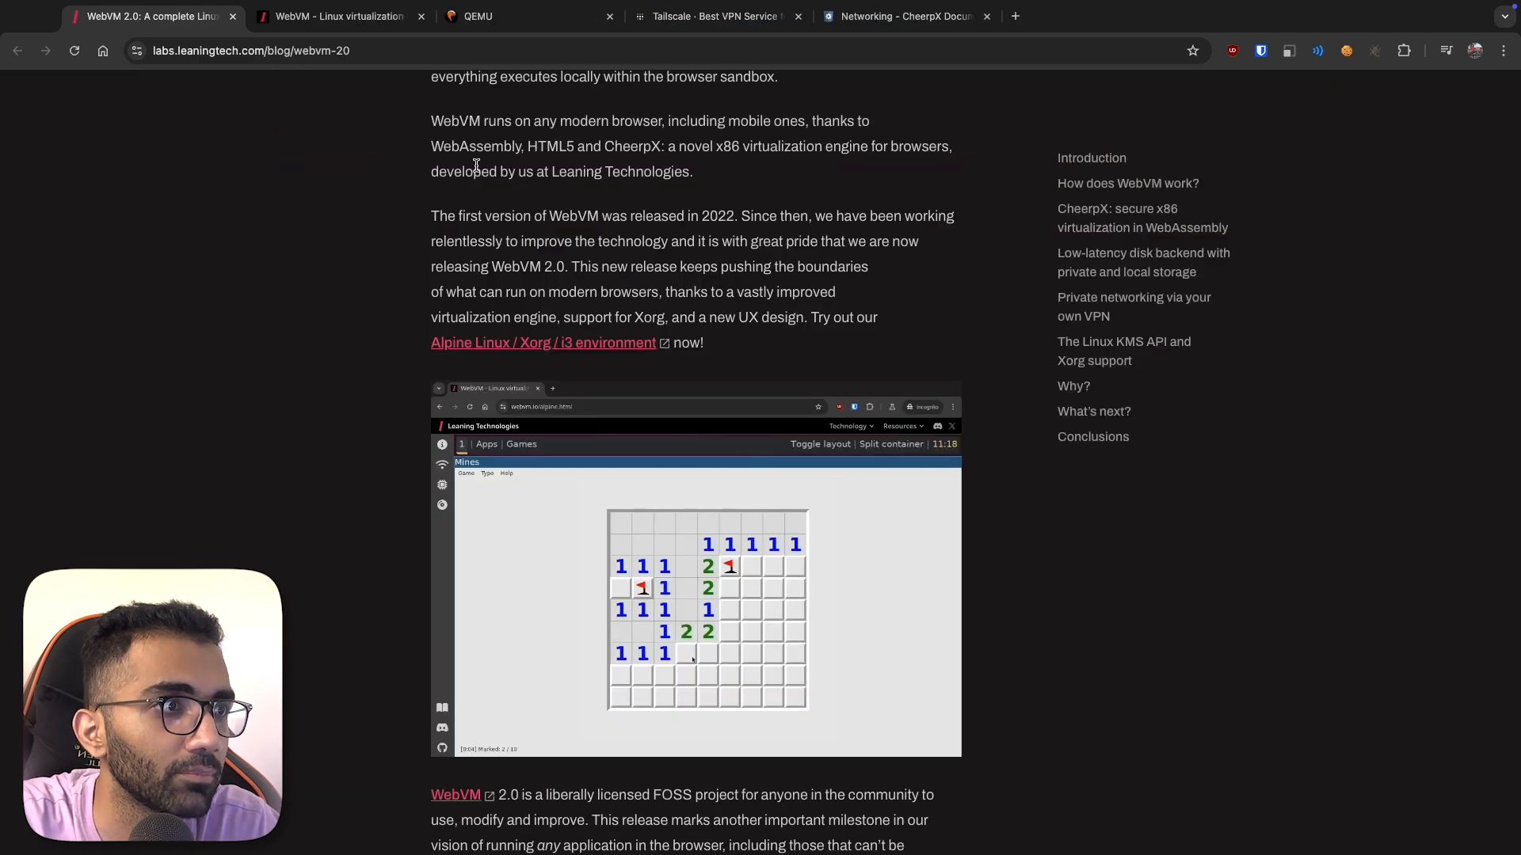
pyautogui.click(337, 16)
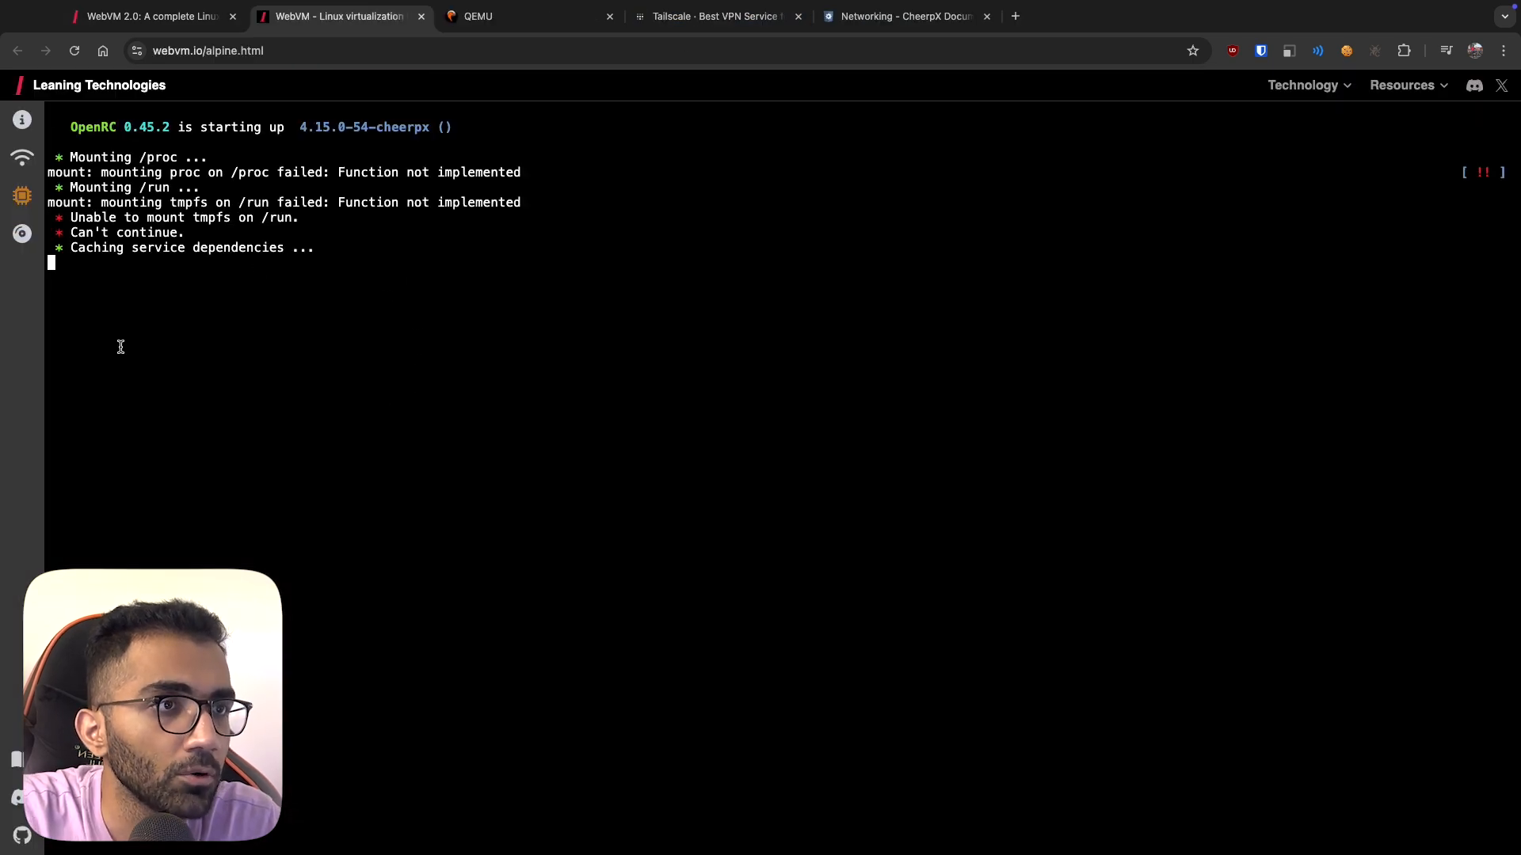
pyautogui.rightClick(120, 347)
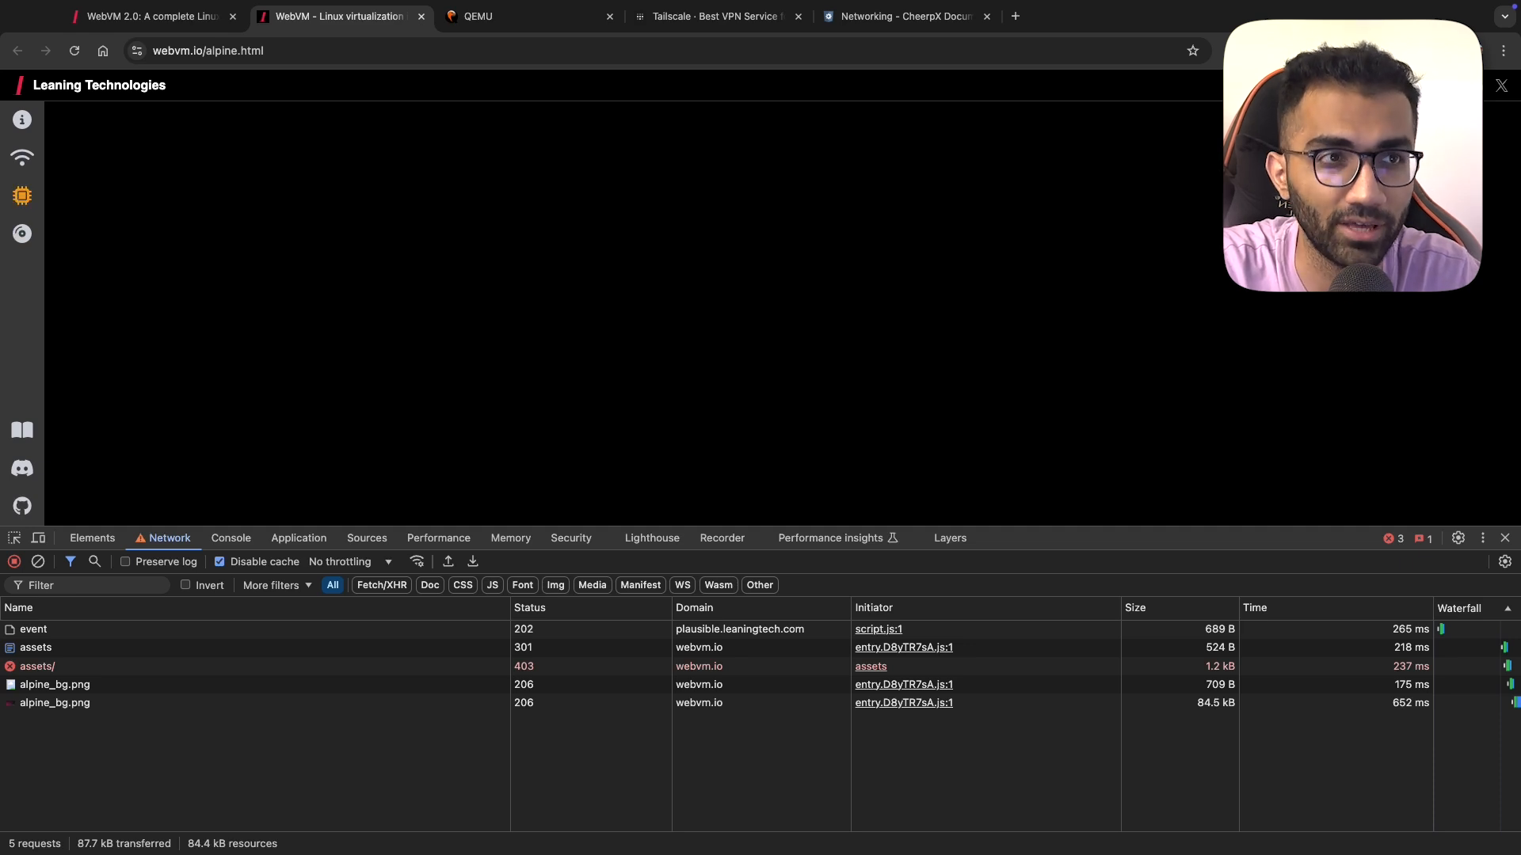
pyautogui.click(21, 195)
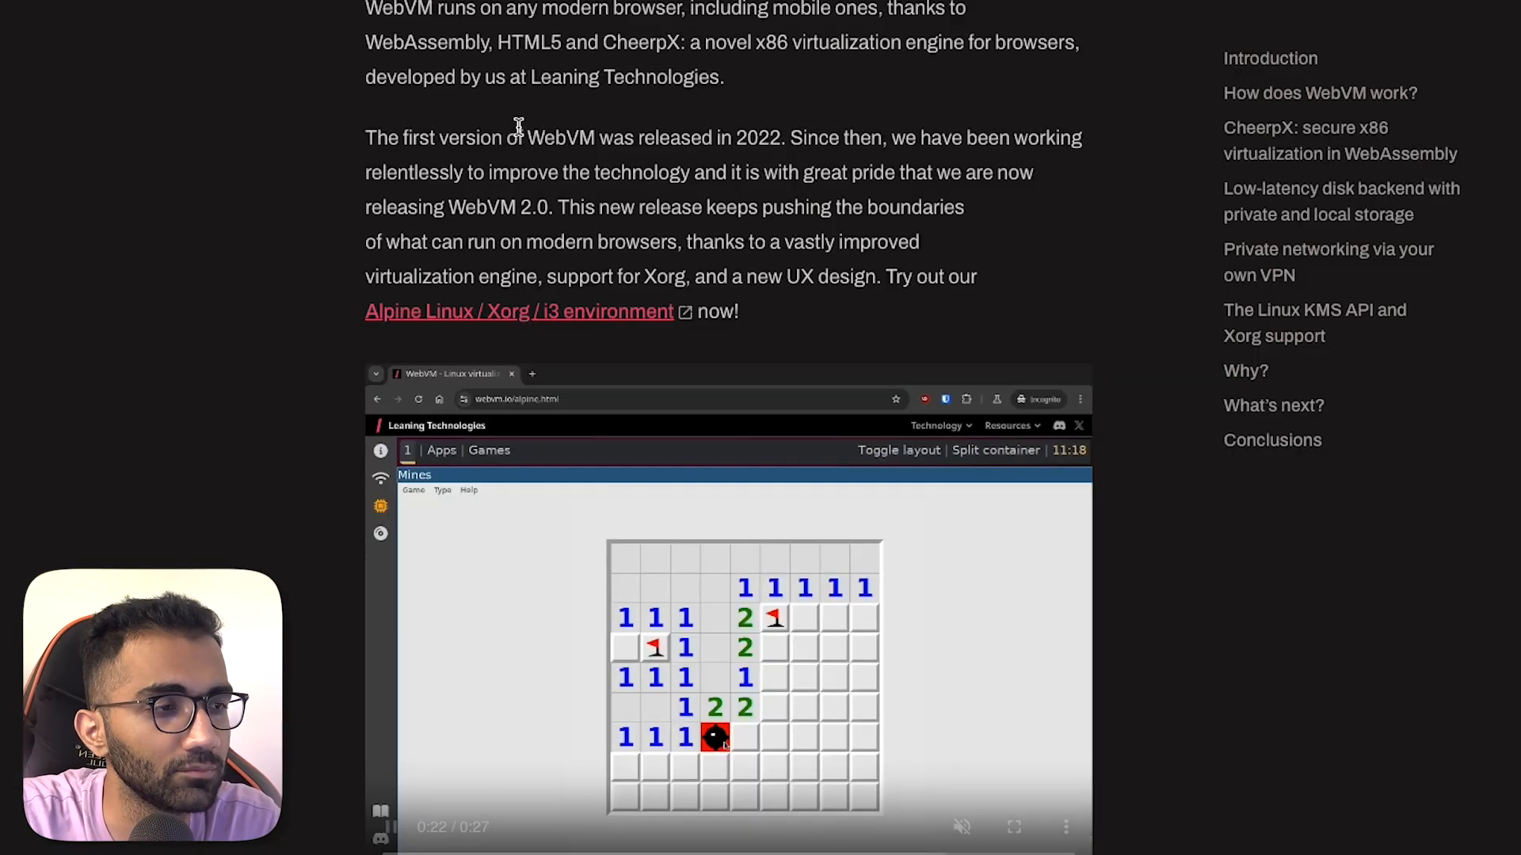
# - Highlight the secure x86 virtualization heading and sentences on CheerpX's implementation and security
pyautogui.scroll(-3)
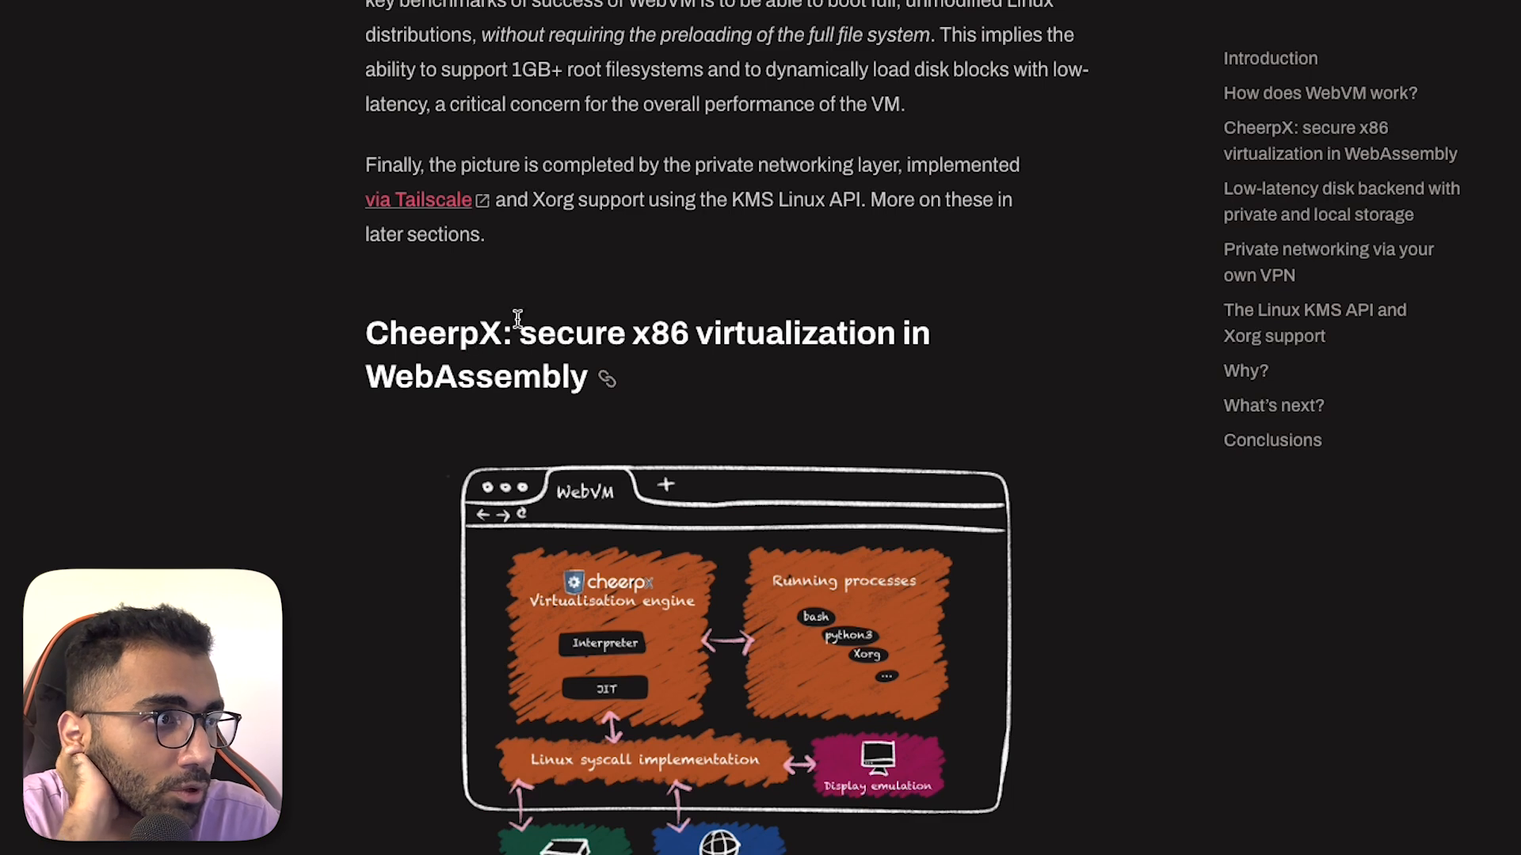
pyautogui.moveTo(518, 332); pyautogui.dragTo(824, 333)
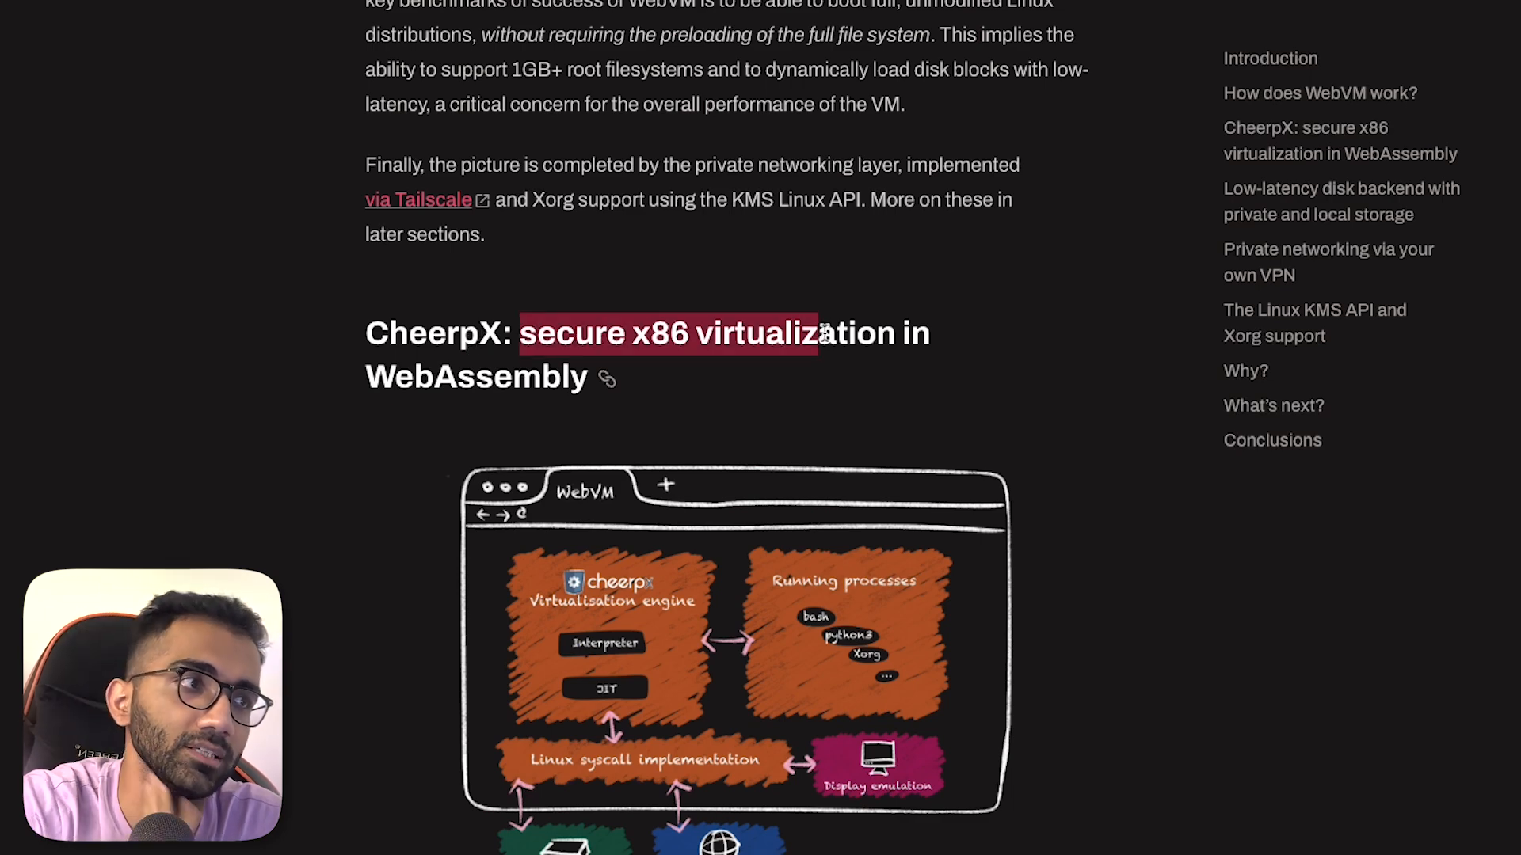
pyautogui.scroll(-3)
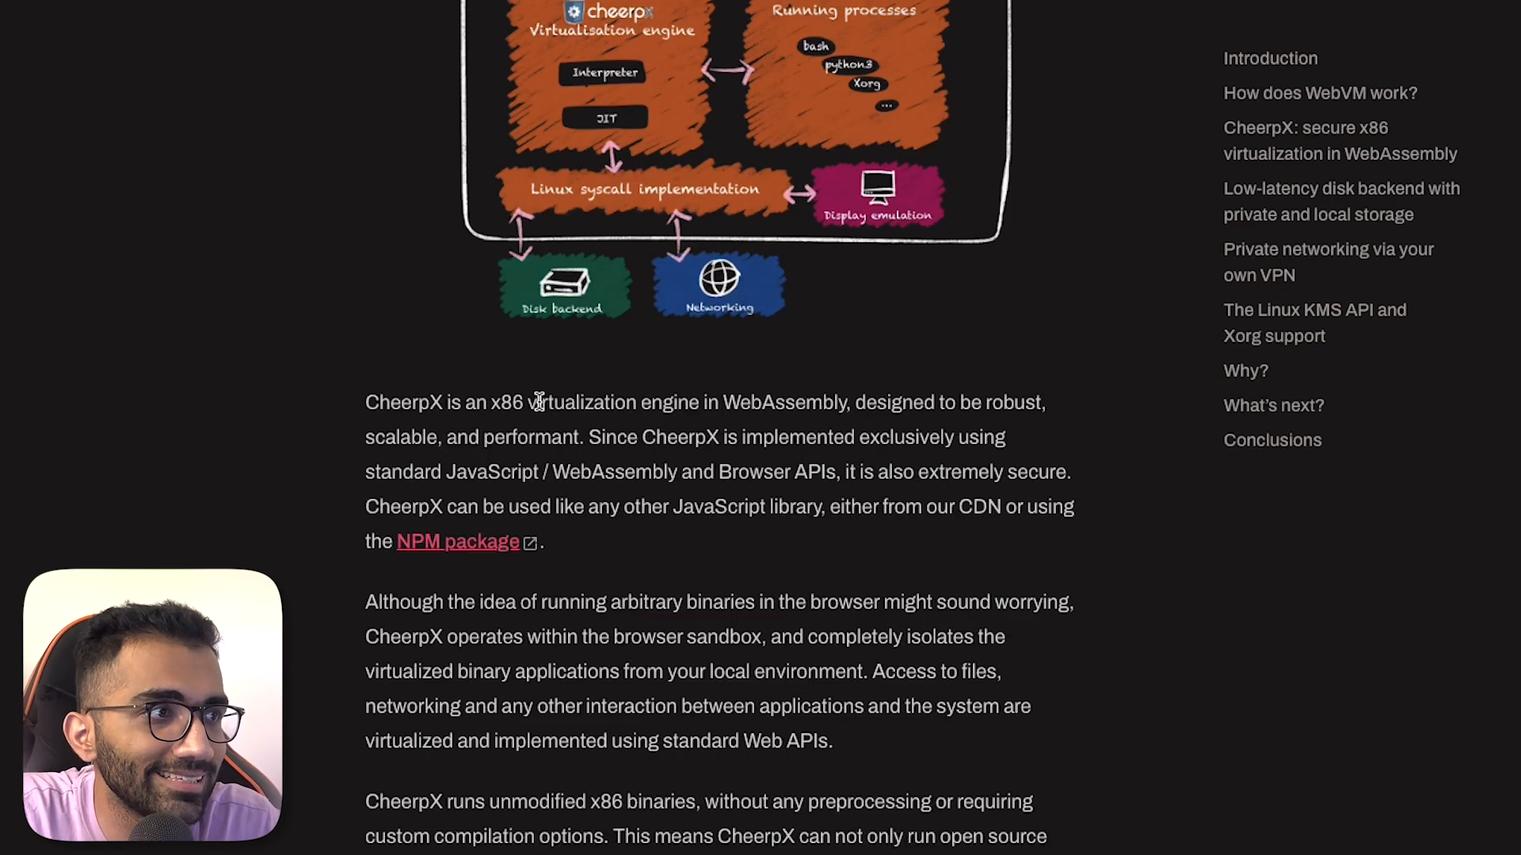
pyautogui.moveTo(494, 402); pyautogui.dragTo(897, 401)
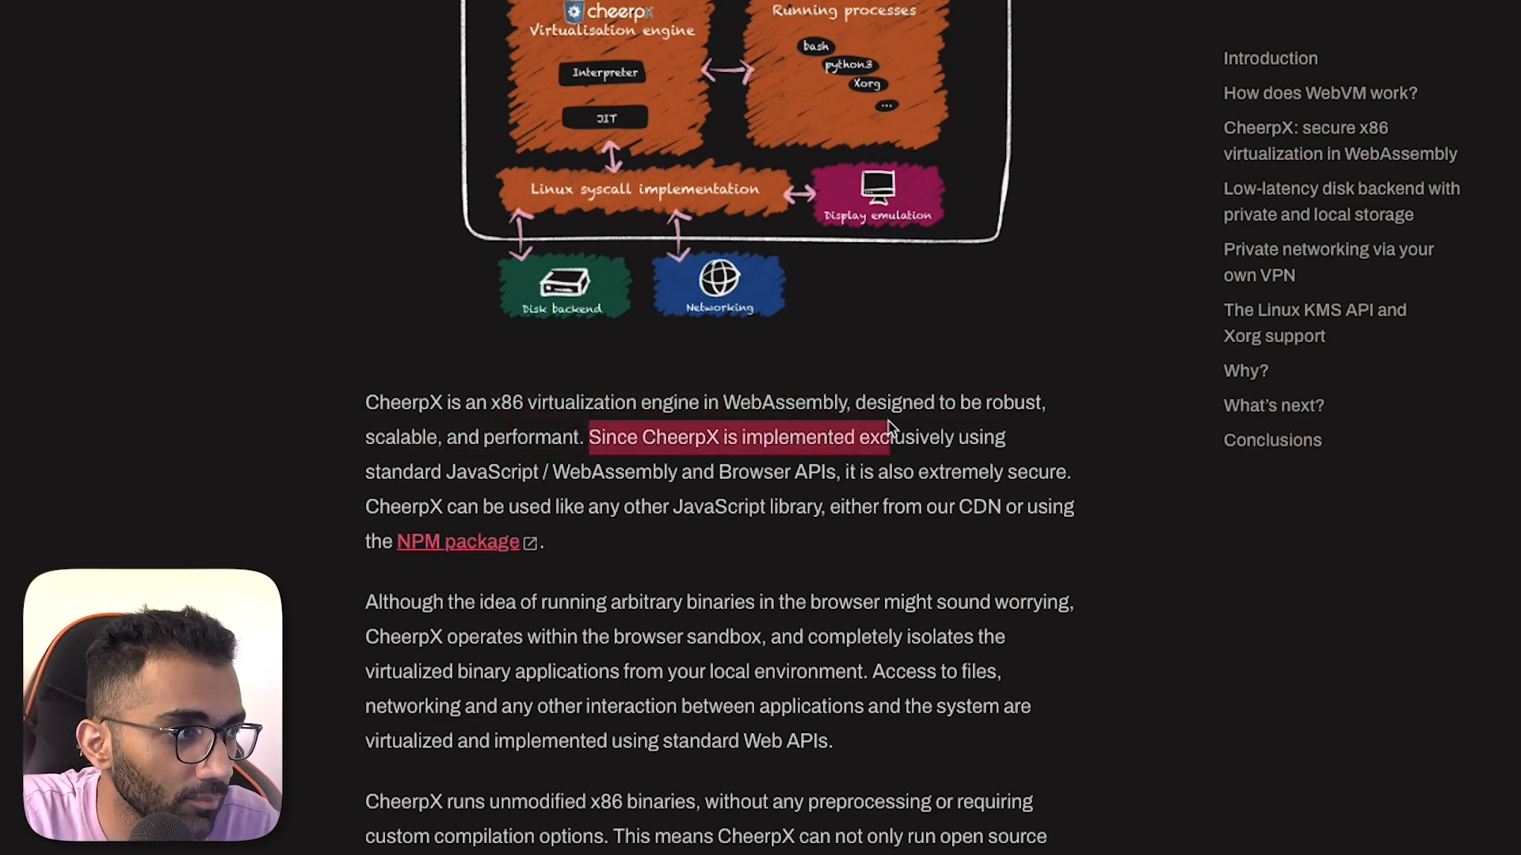
pyautogui.moveTo(883, 437); pyautogui.dragTo(539, 472)
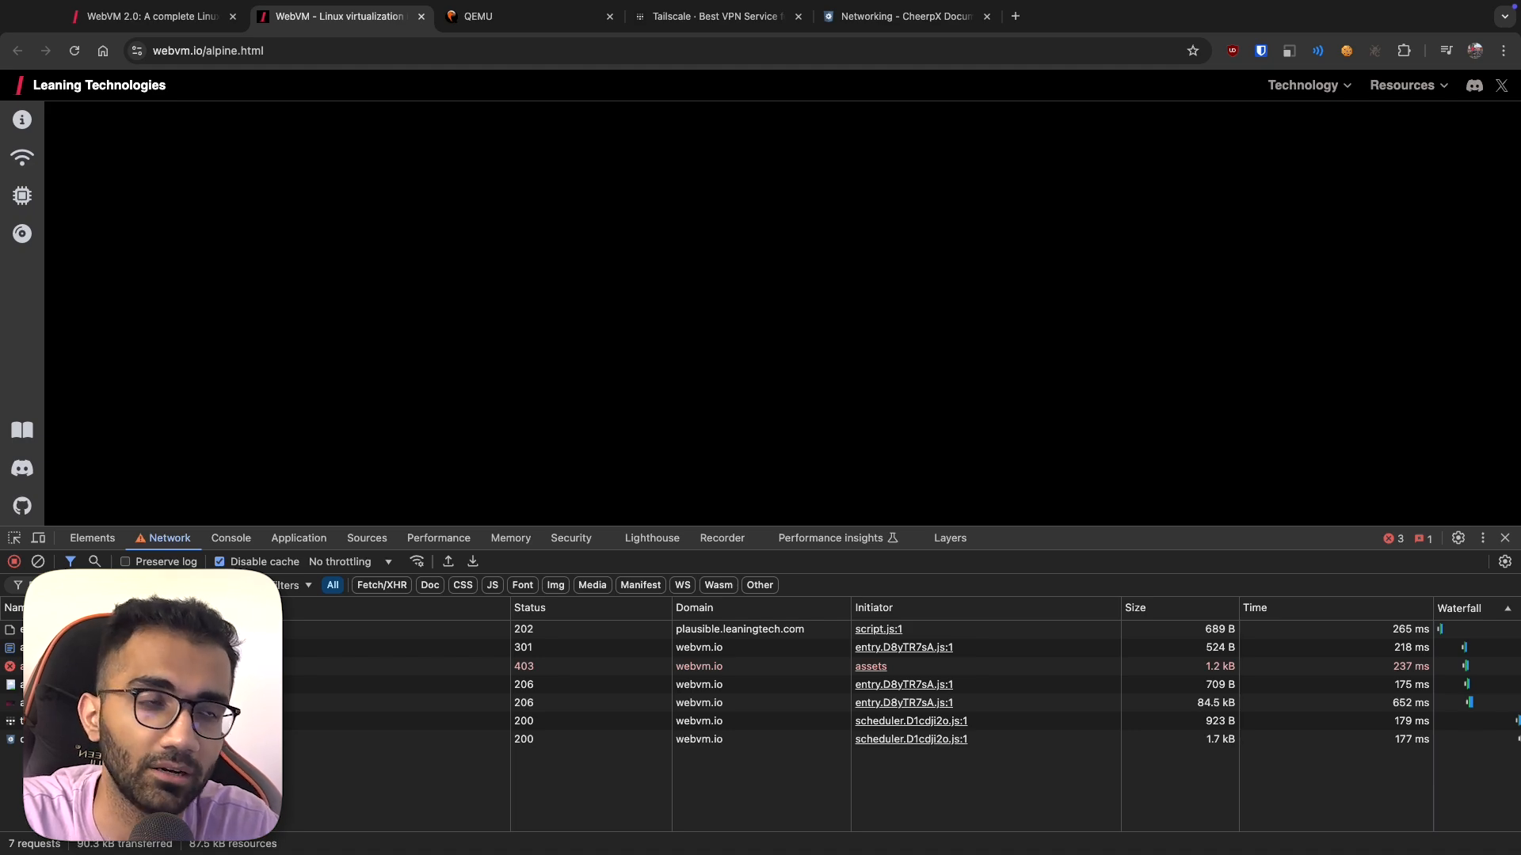
# - Highlight the notes on using CheerpX as a library and virtualized file and network access
pyautogui.click(151, 16)
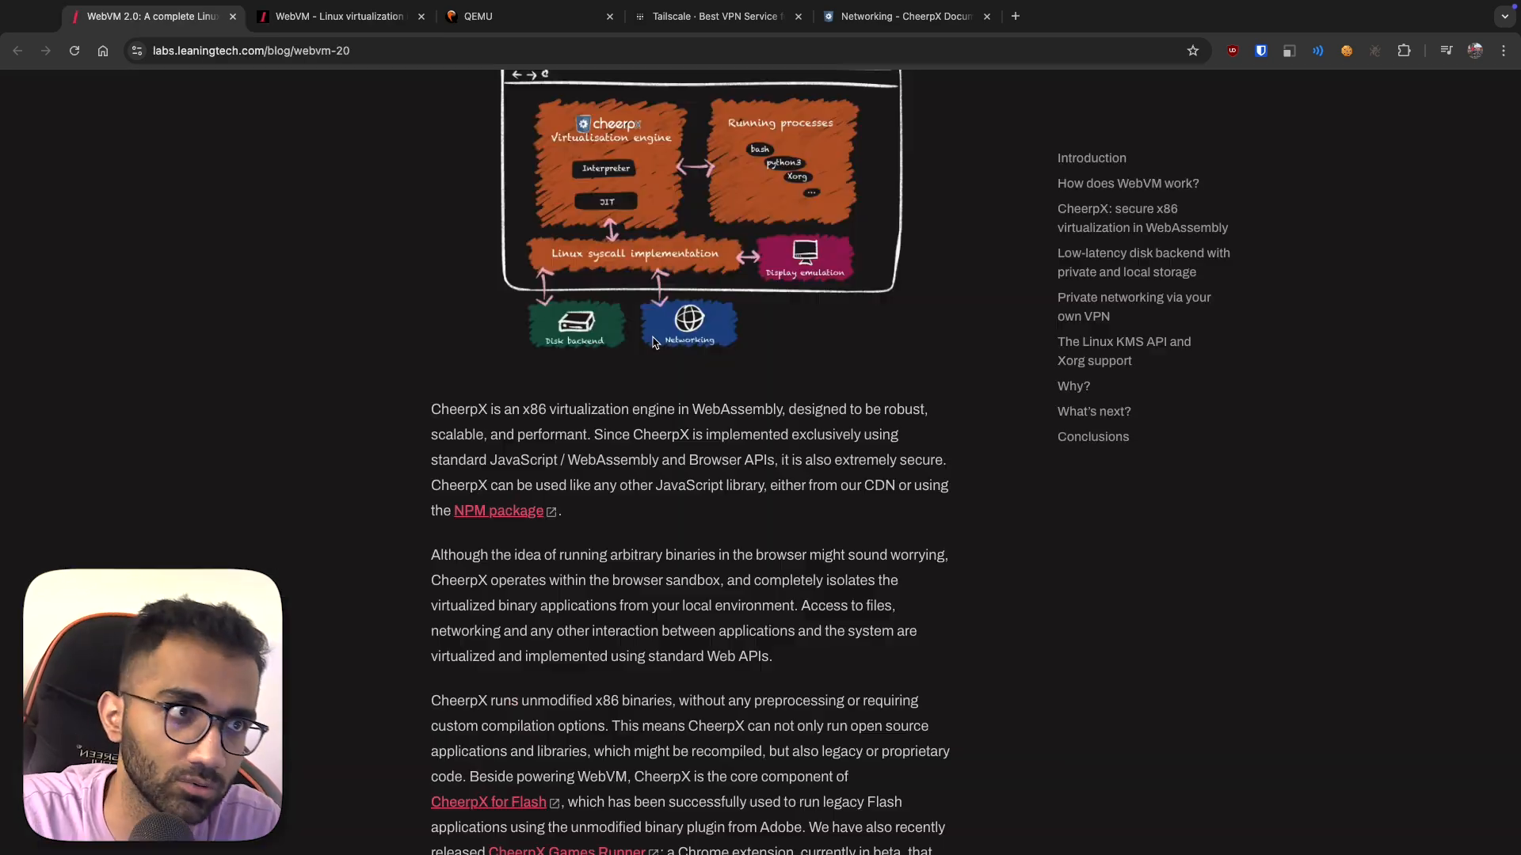
pyautogui.moveTo(601, 474)
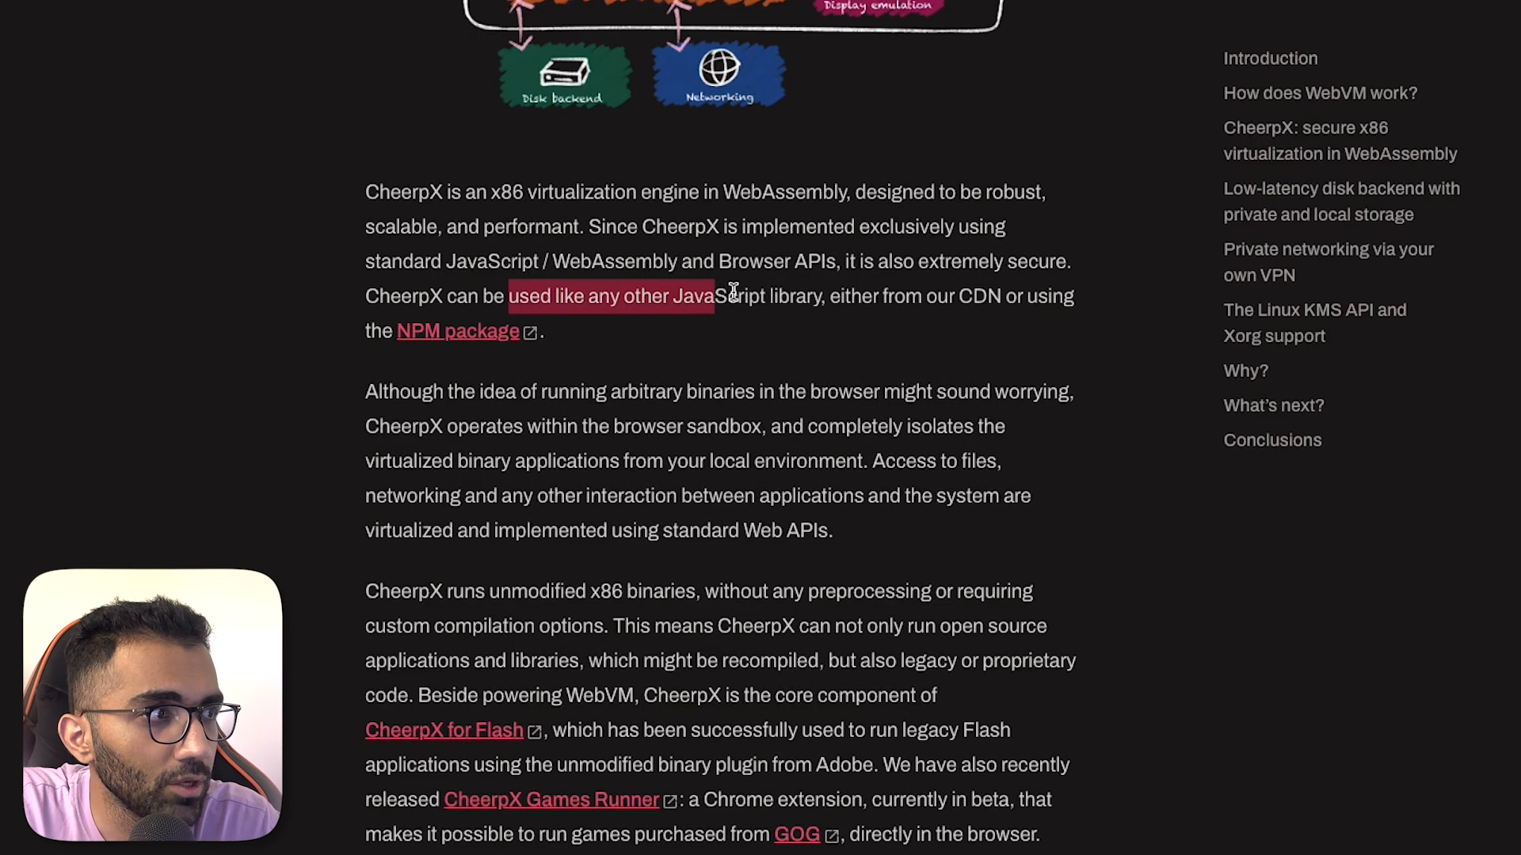
pyautogui.moveTo(717, 295); pyautogui.dragTo(946, 295)
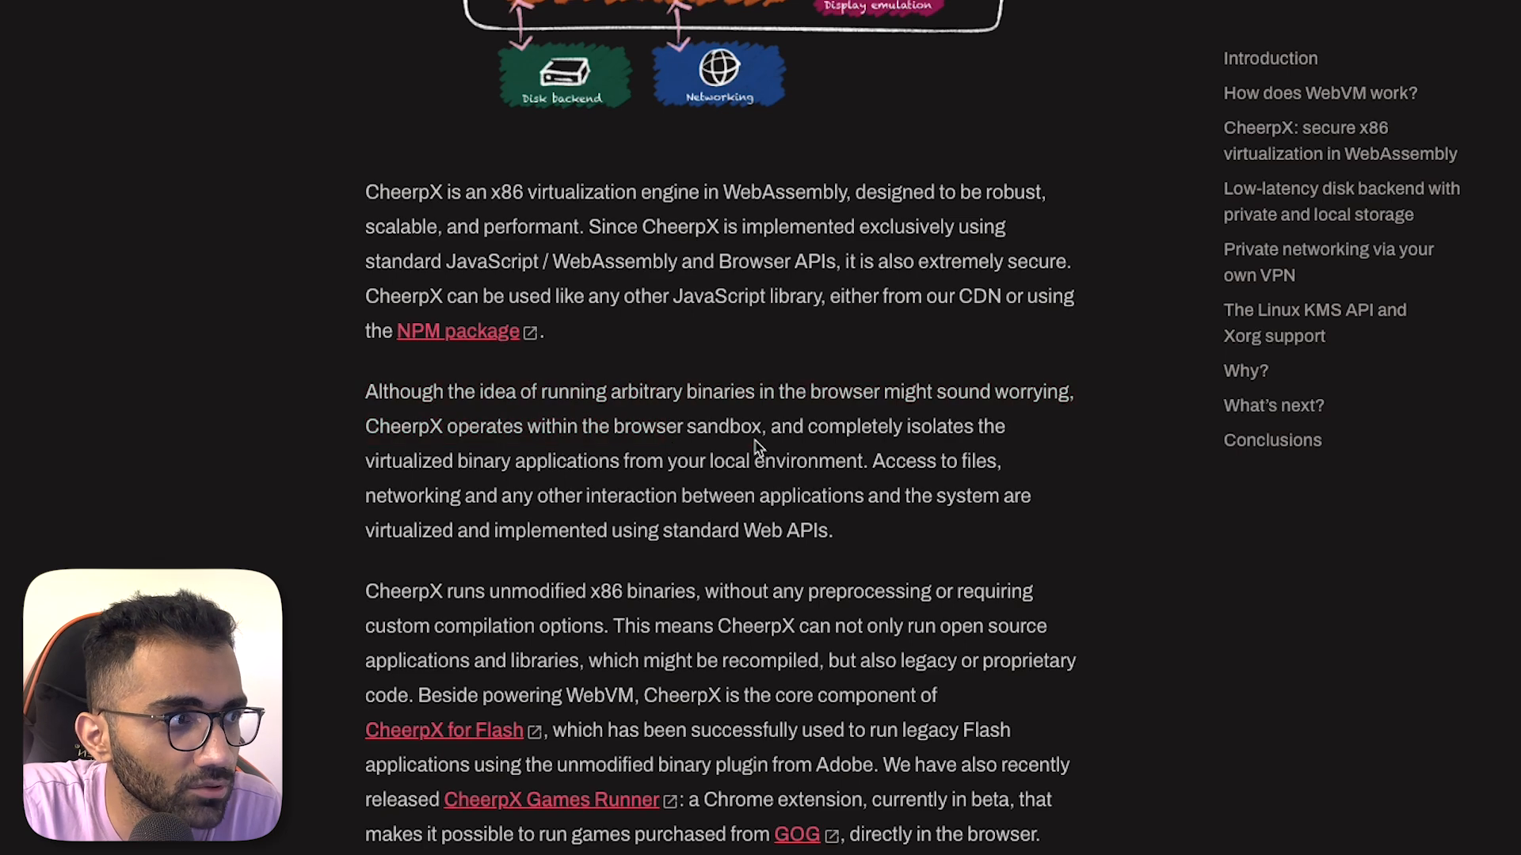
pyautogui.moveTo(764, 426); pyautogui.dragTo(861, 461)
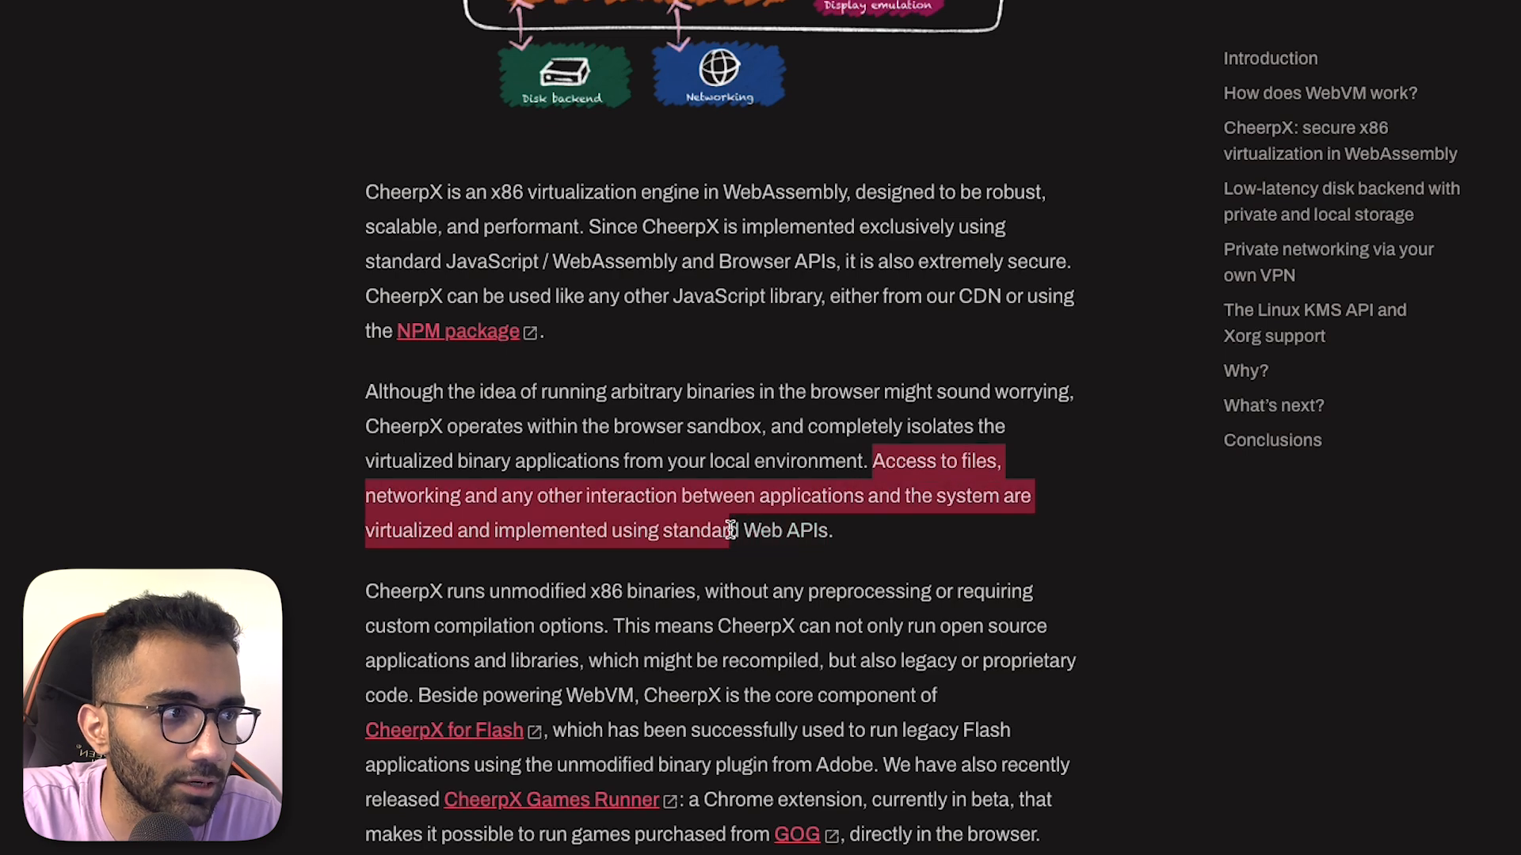
pyautogui.click(757, 531)
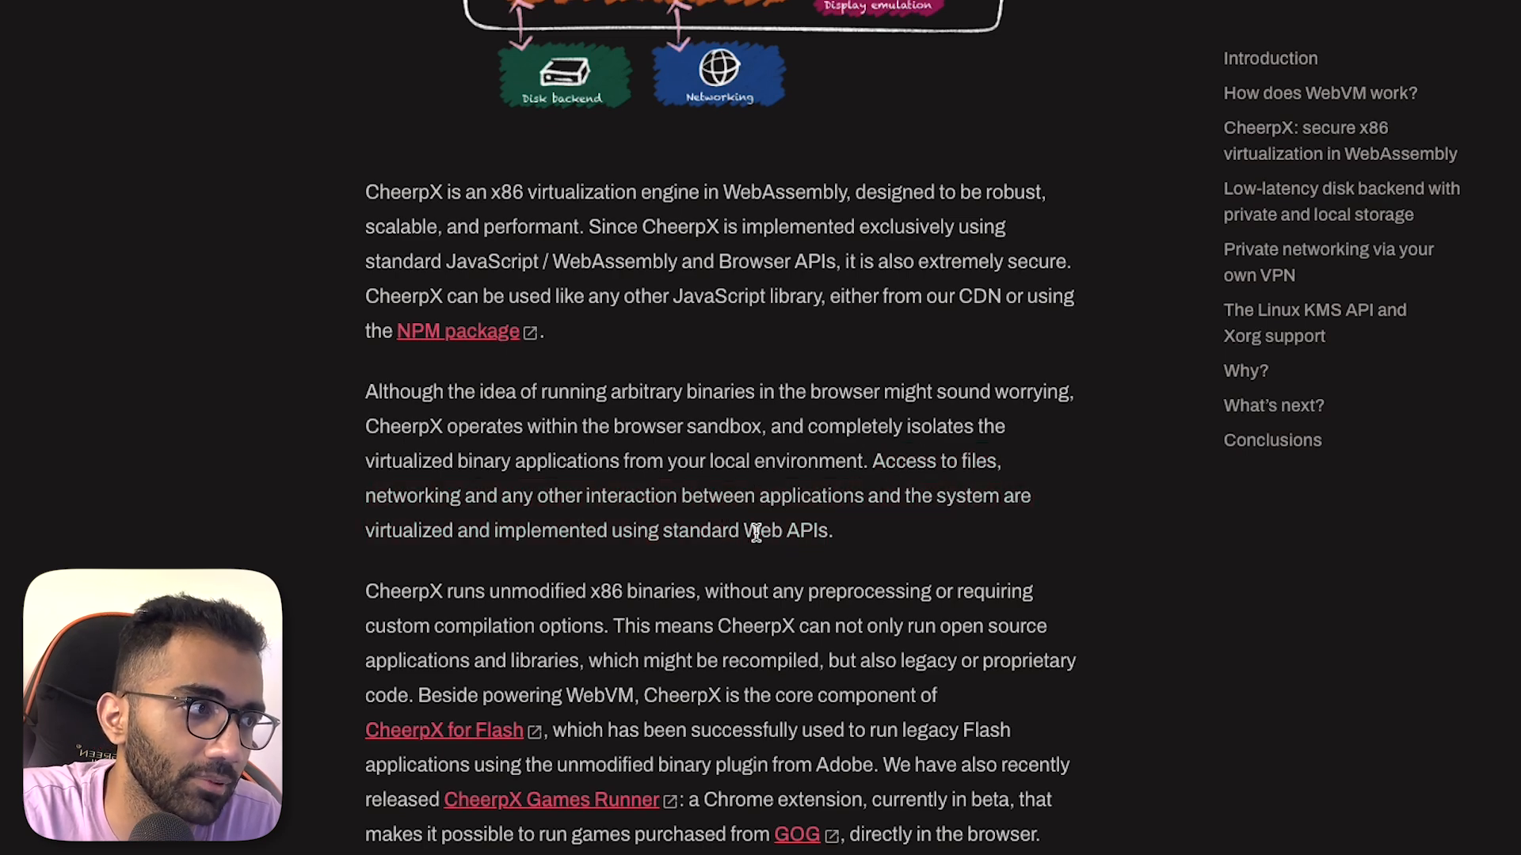
pyautogui.moveTo(565, 391); pyautogui.dragTo(643, 496)
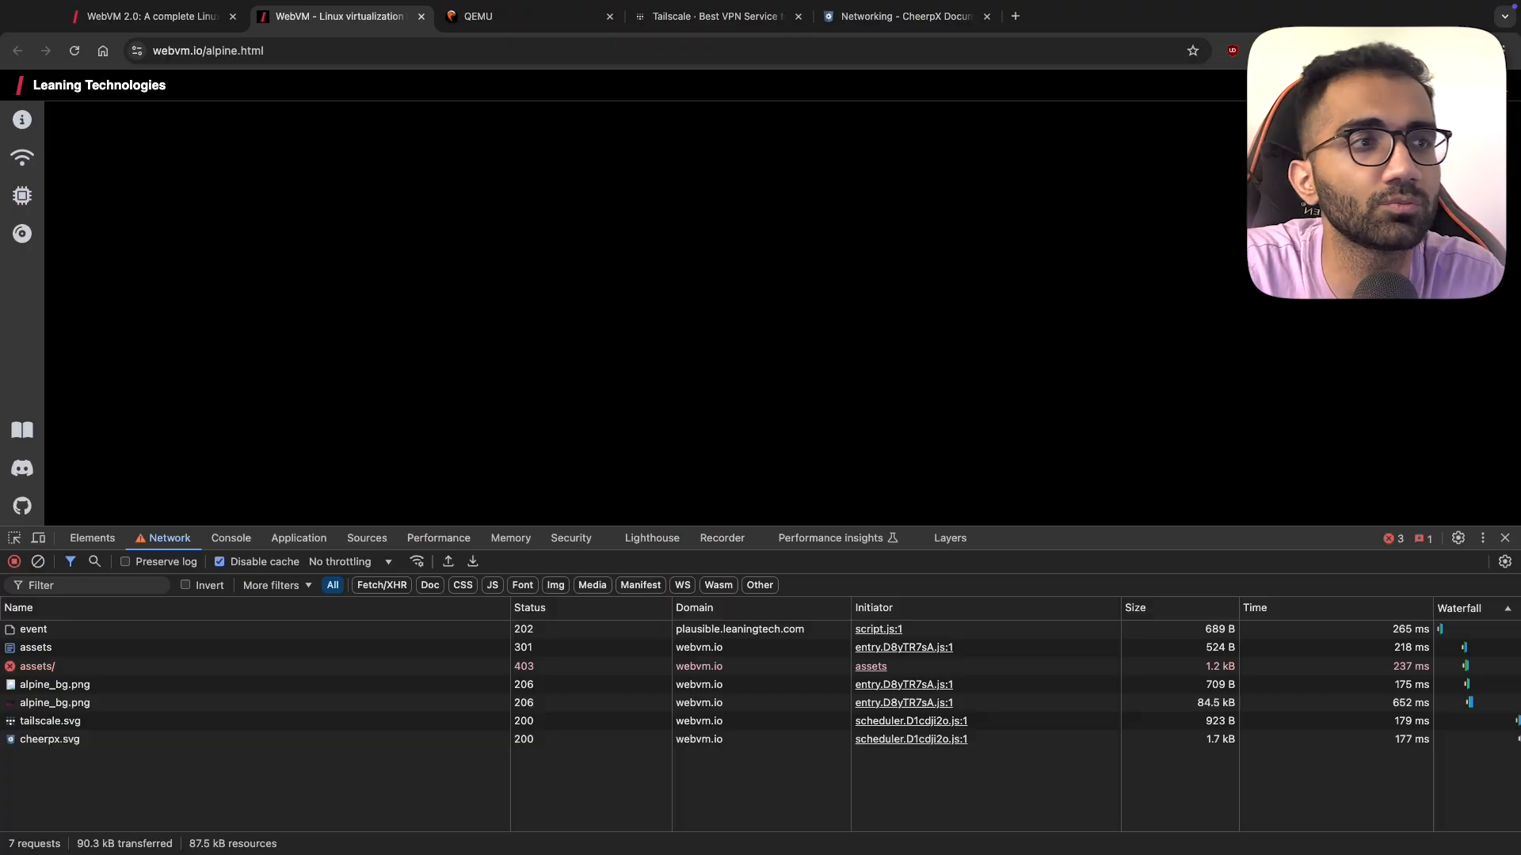
# - Show the Alpine VM's console messages, then switch to the blog's disk backend section
pyautogui.click(230, 539)
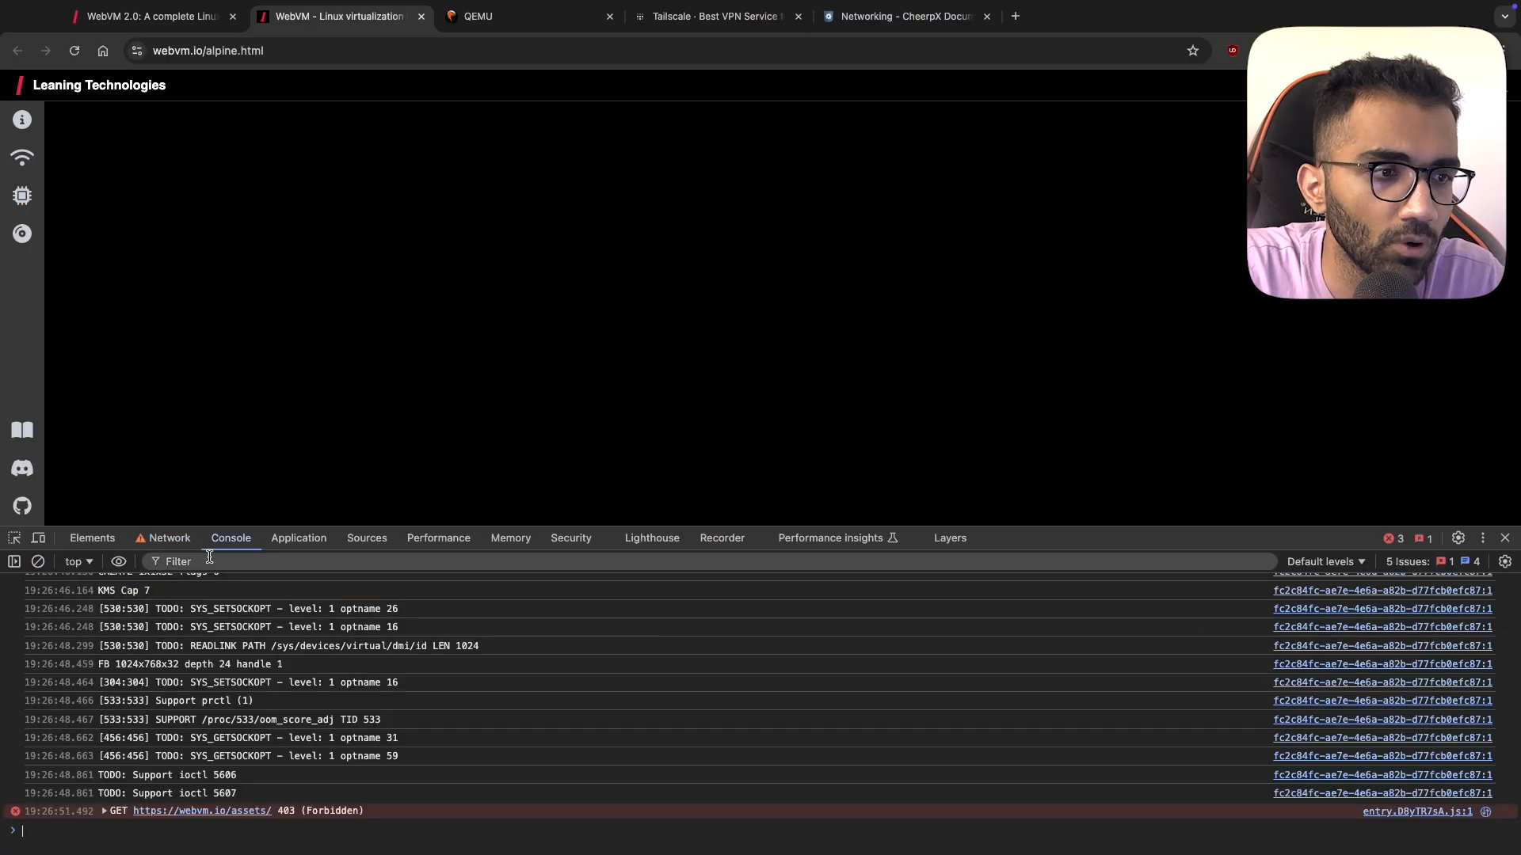
pyautogui.click(208, 51)
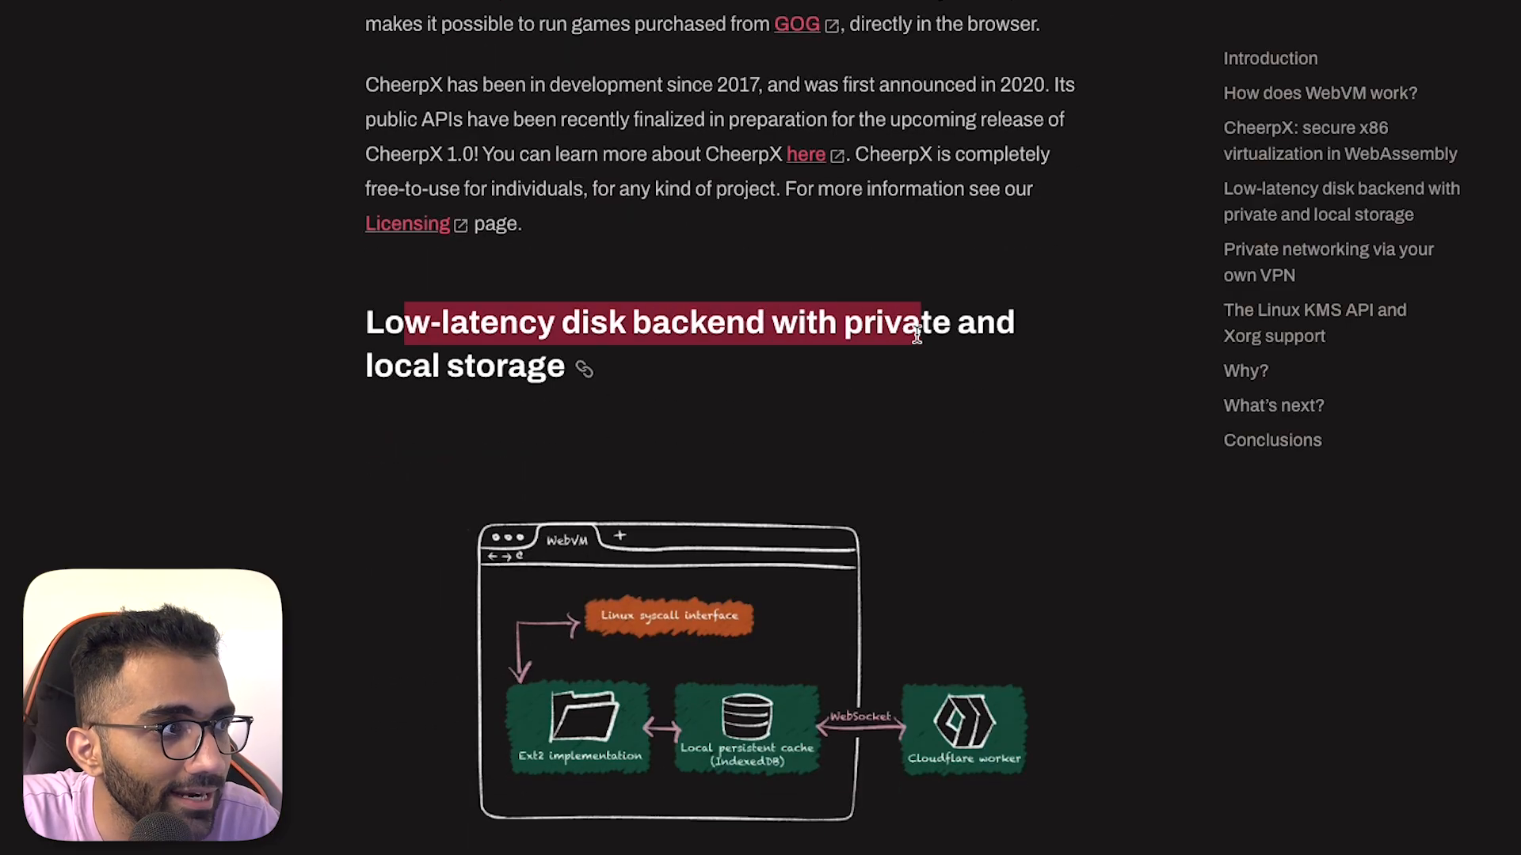
# - Highlight the large disk image challenge and disk prefetching passages, then scroll further down
pyautogui.scroll(-3)
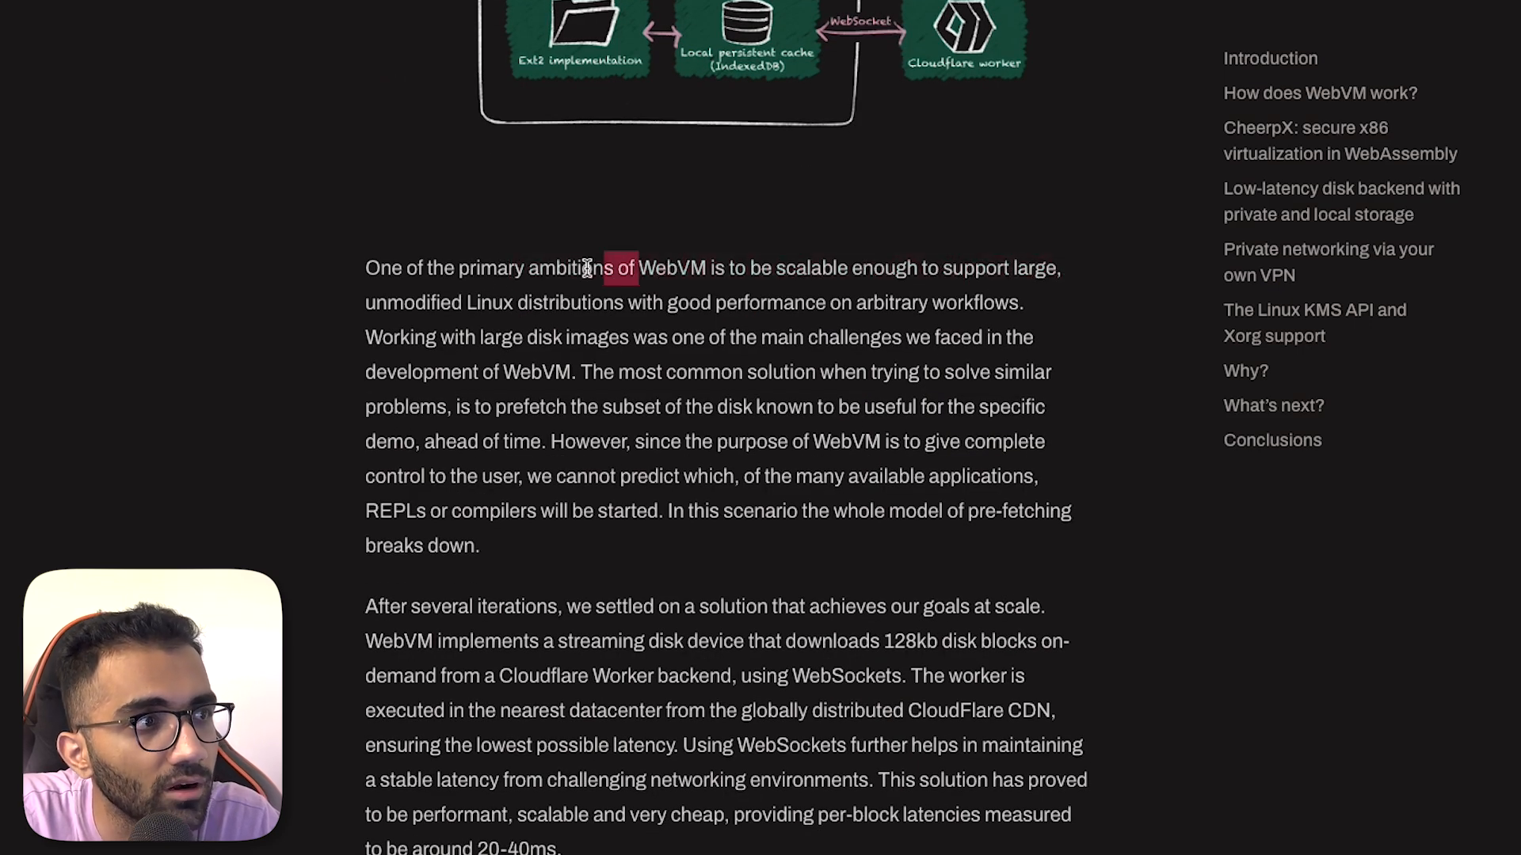
pyautogui.moveTo(637, 268); pyautogui.dragTo(760, 302)
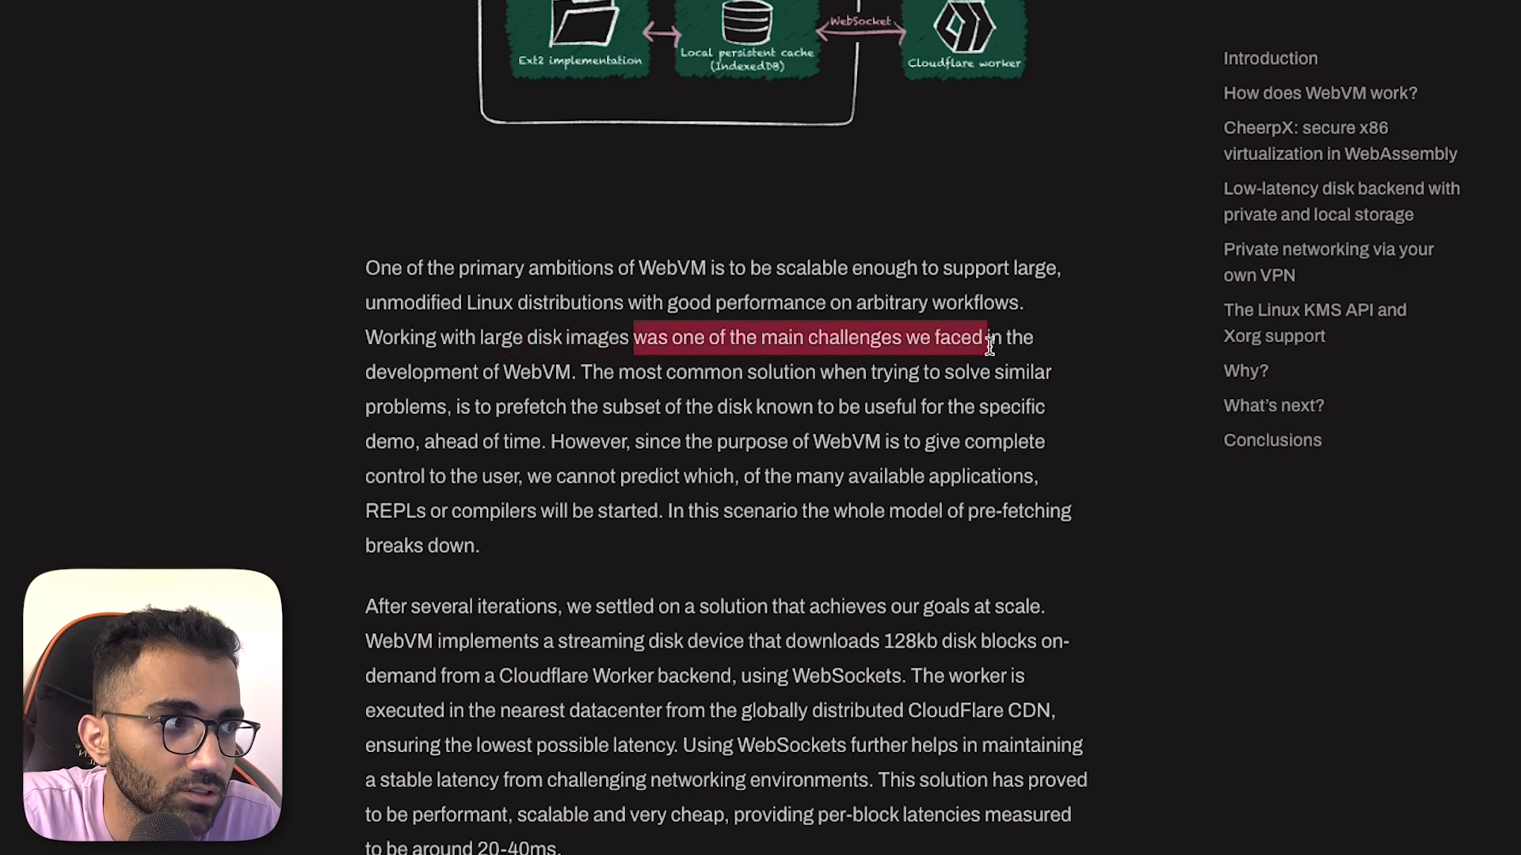
pyautogui.moveTo(988, 337); pyautogui.dragTo(861, 371)
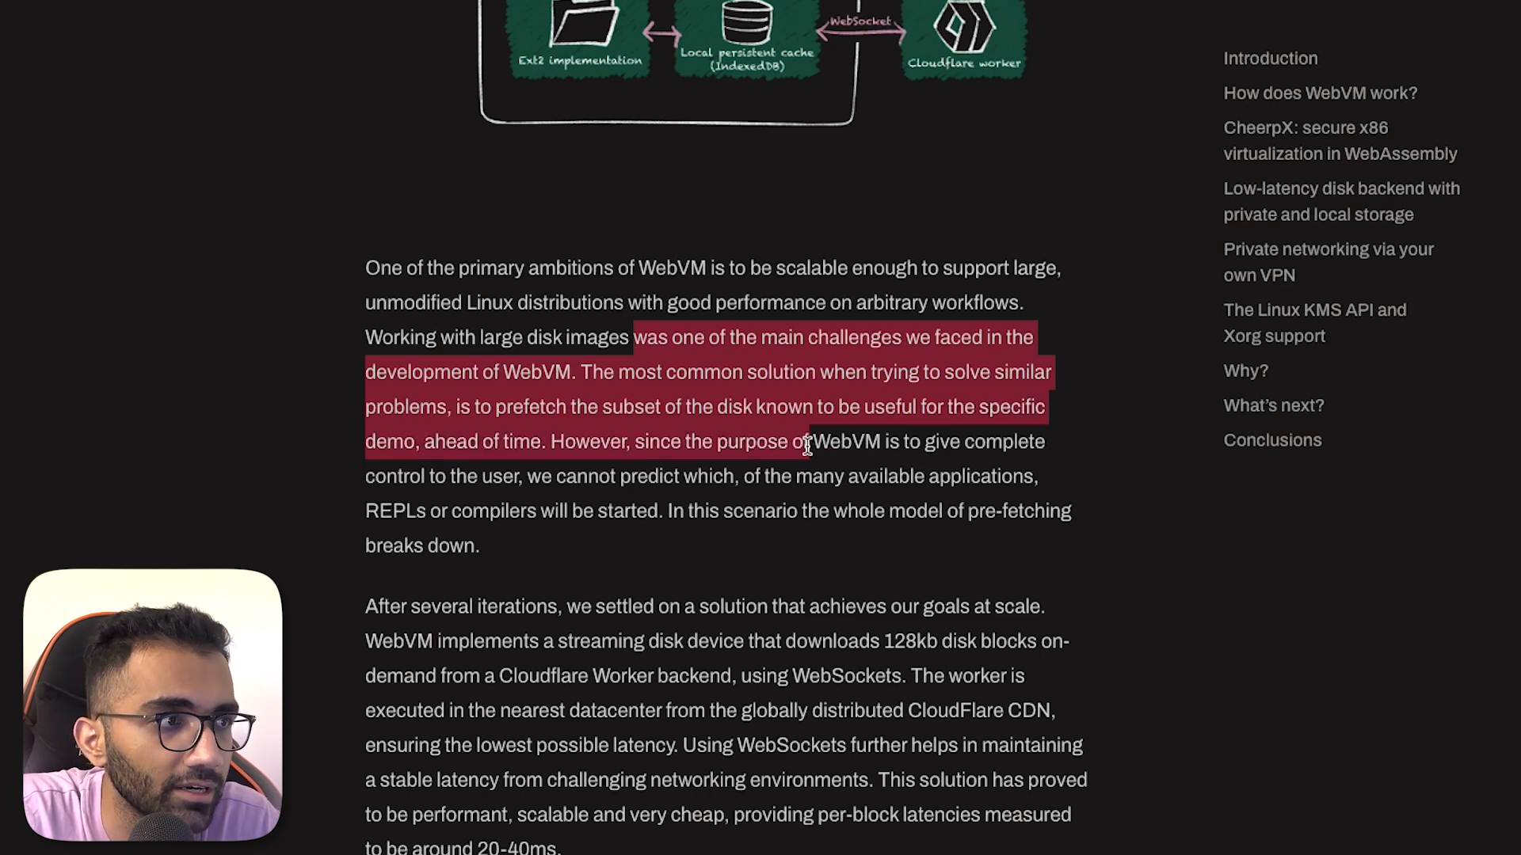
pyautogui.scroll(-3)
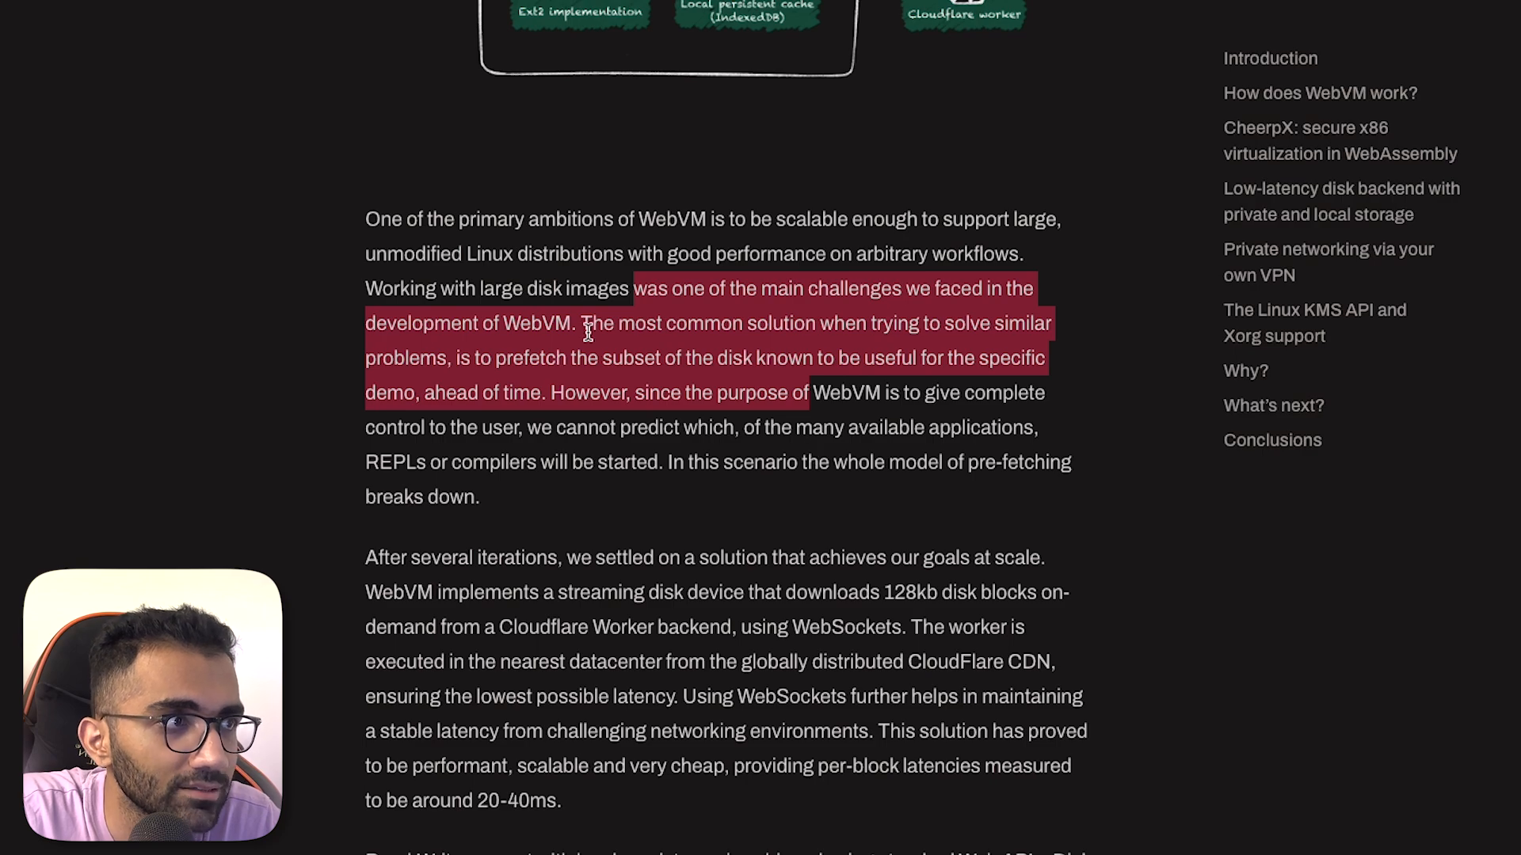
pyautogui.scroll(-3)
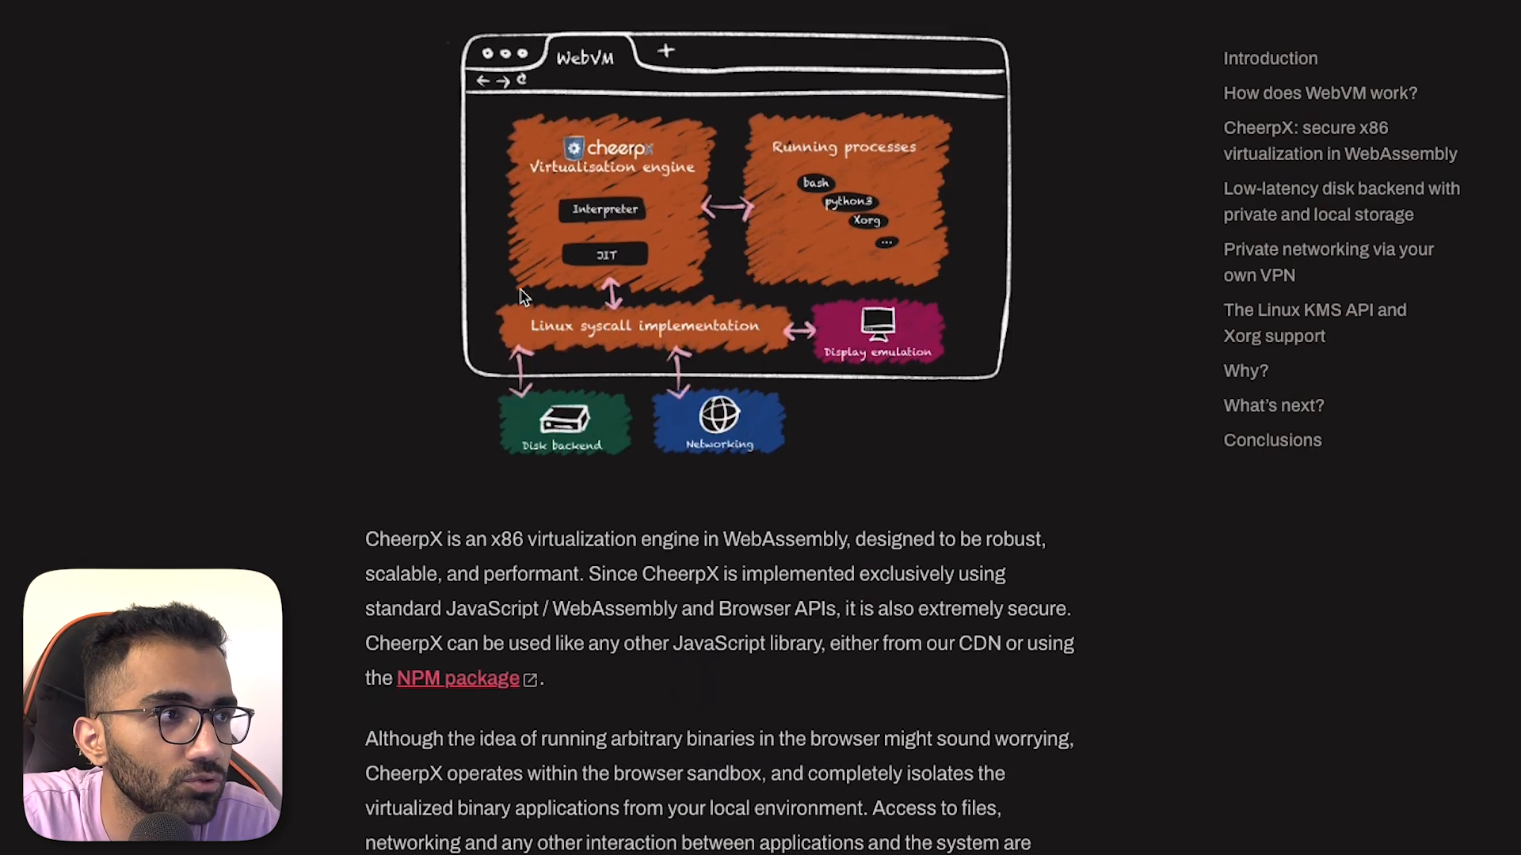
pyautogui.scroll(-3)
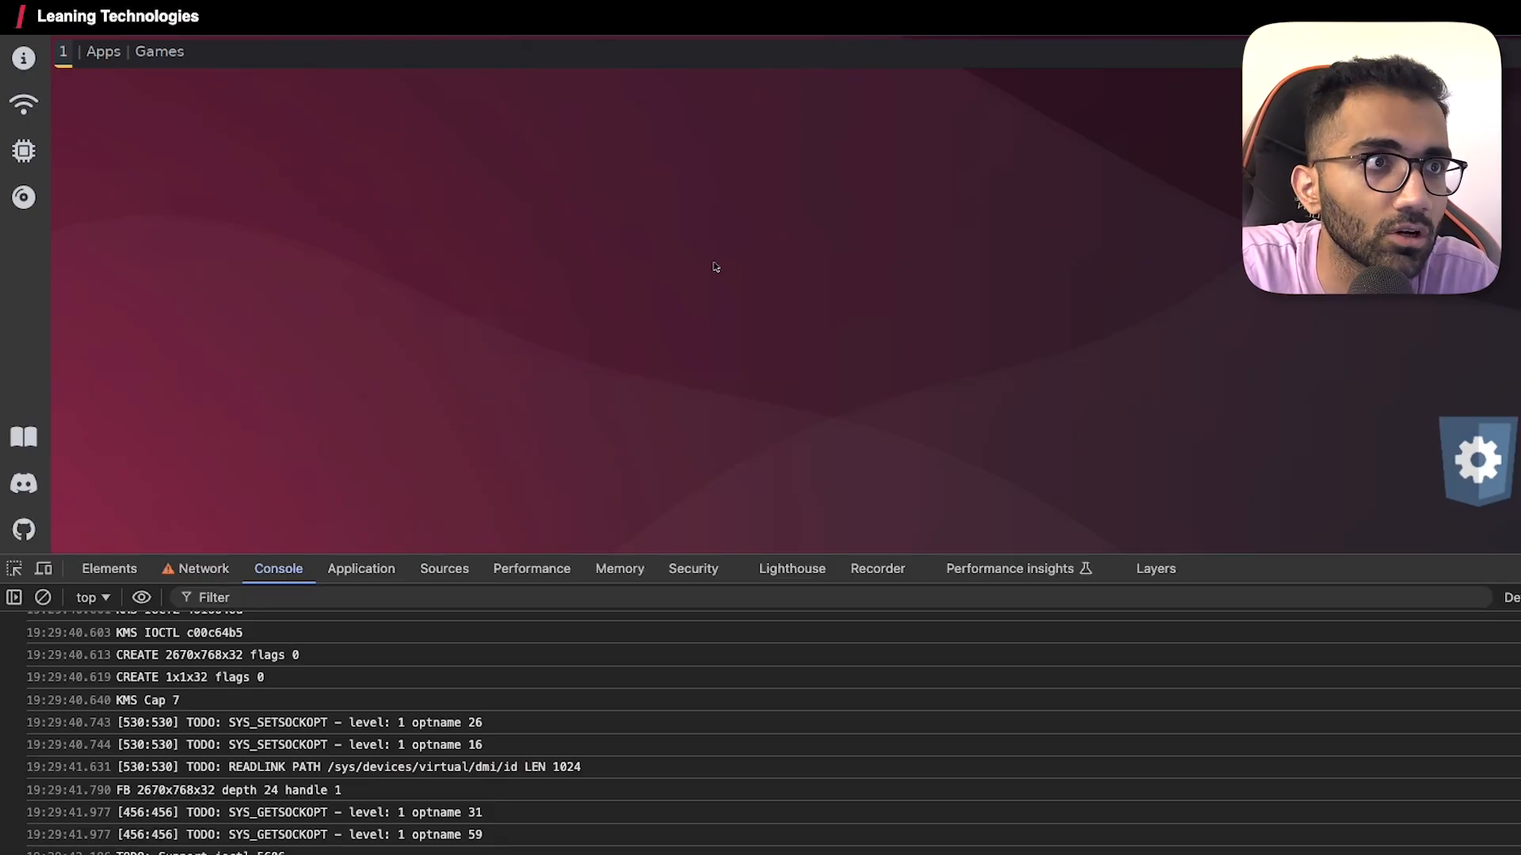
pyautogui.moveTo(248, 187)
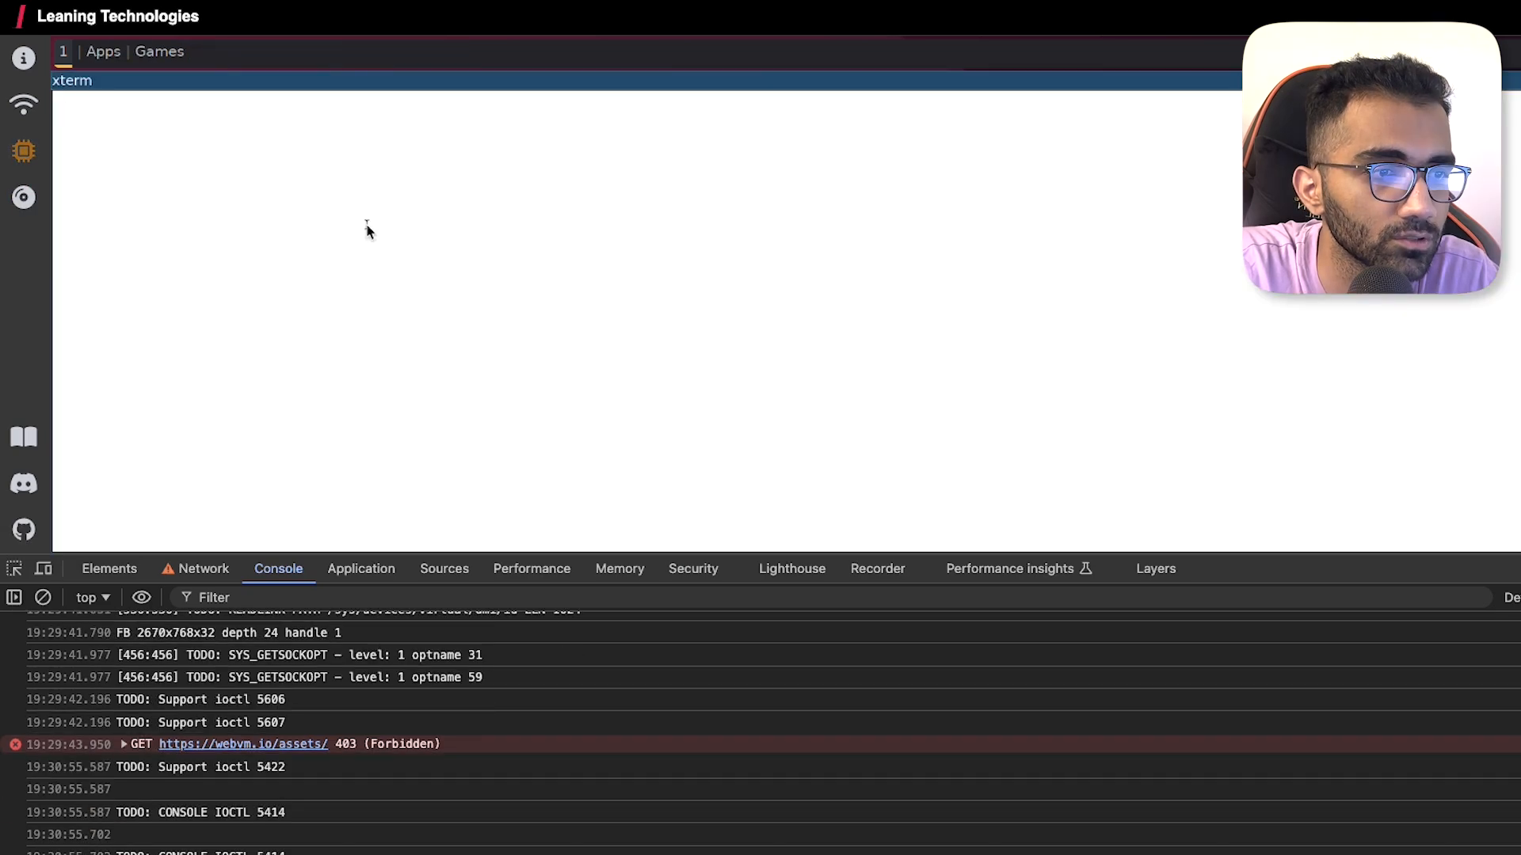
# - Clear the DevTools network log and retry fetching with curl google and wget over http
pyautogui.click(202, 569)
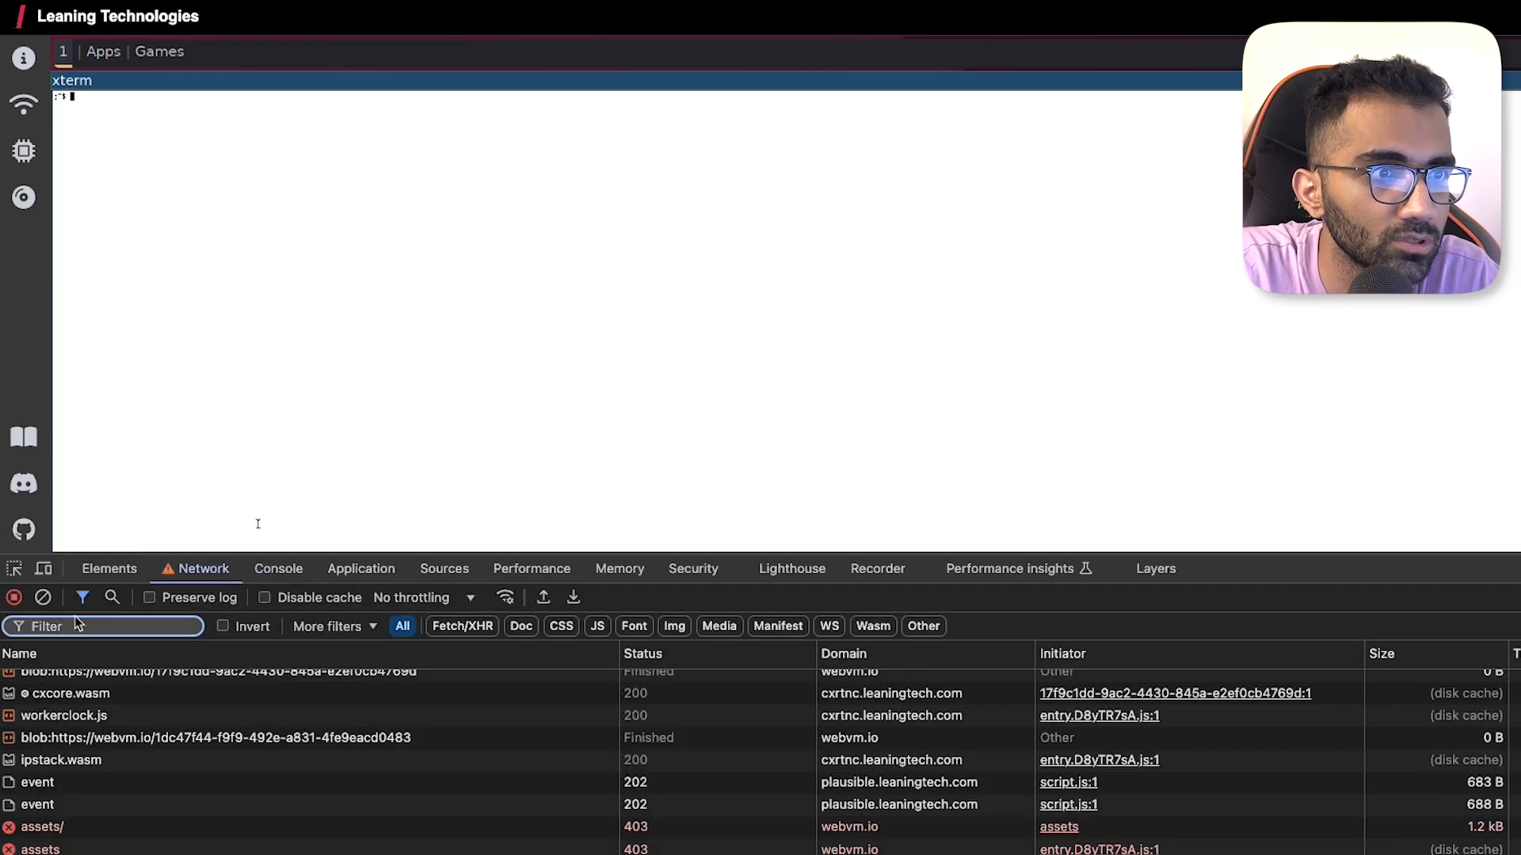
pyautogui.click(43, 597)
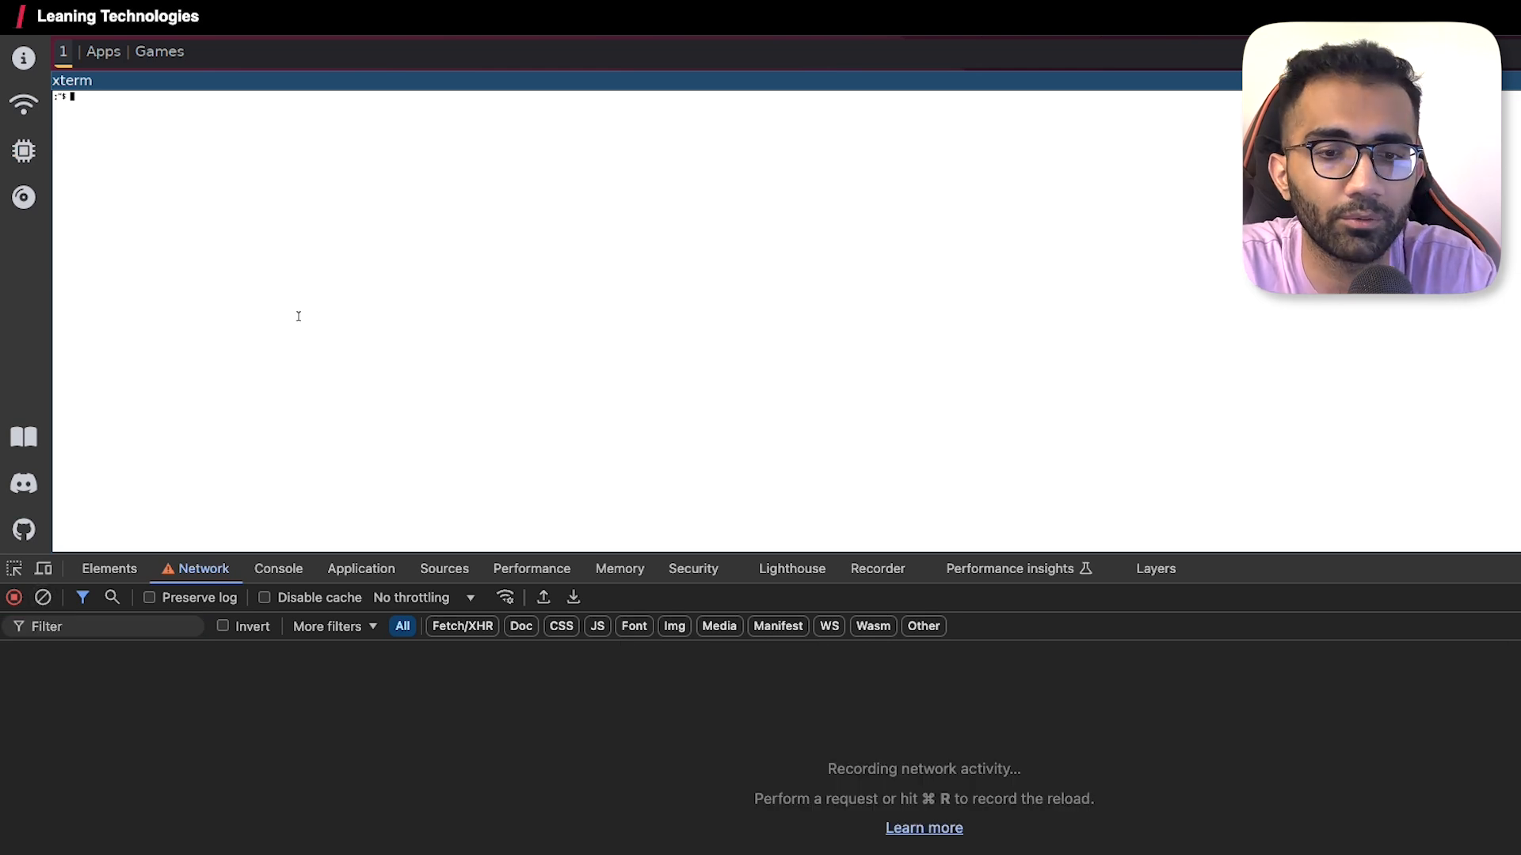
pyautogui.write('curl google')
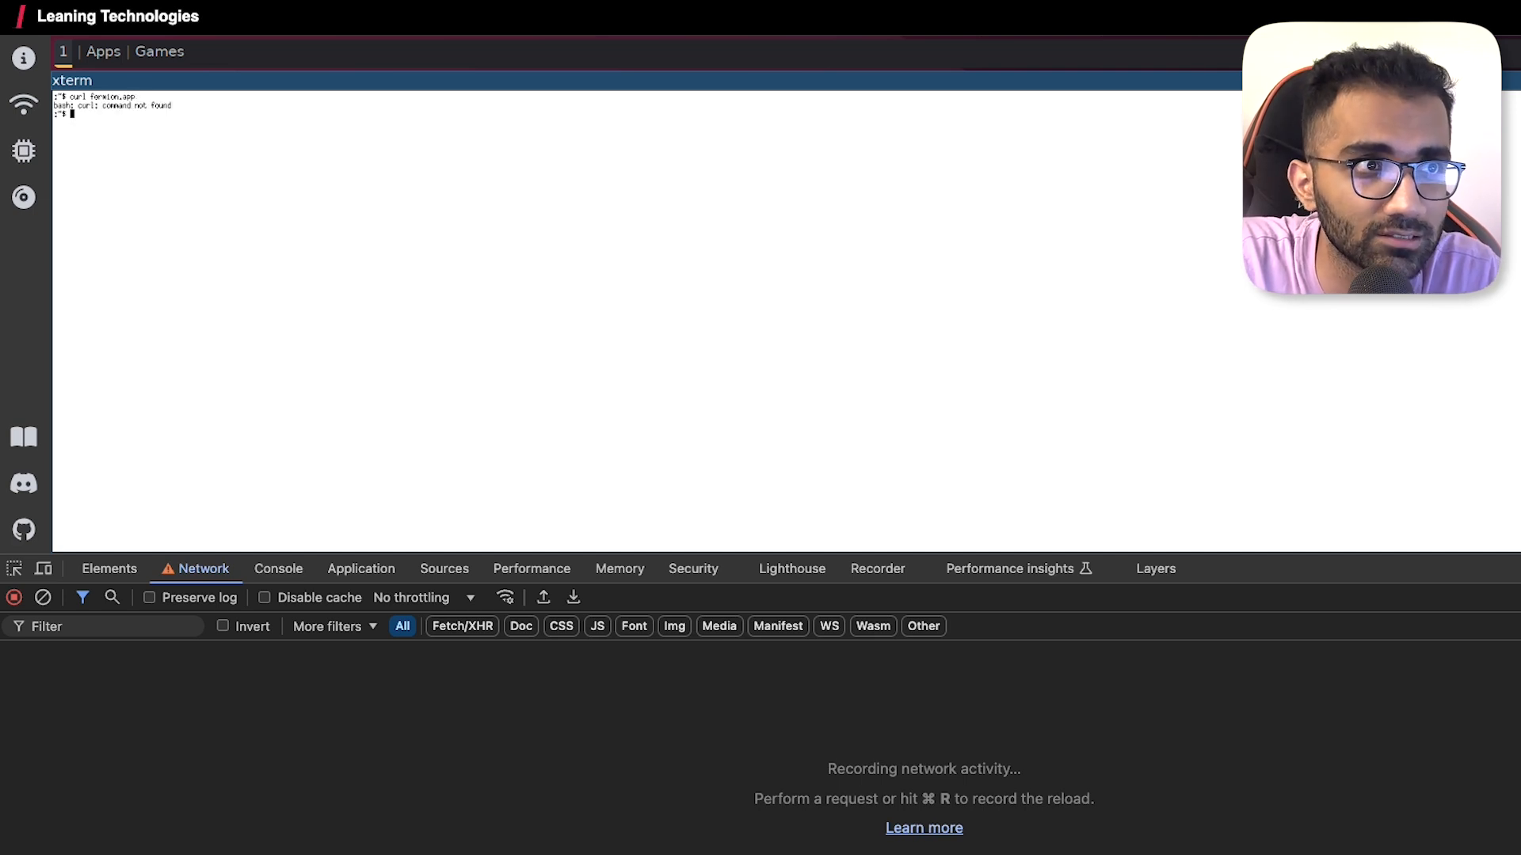
pyautogui.write('wget fermion.app')
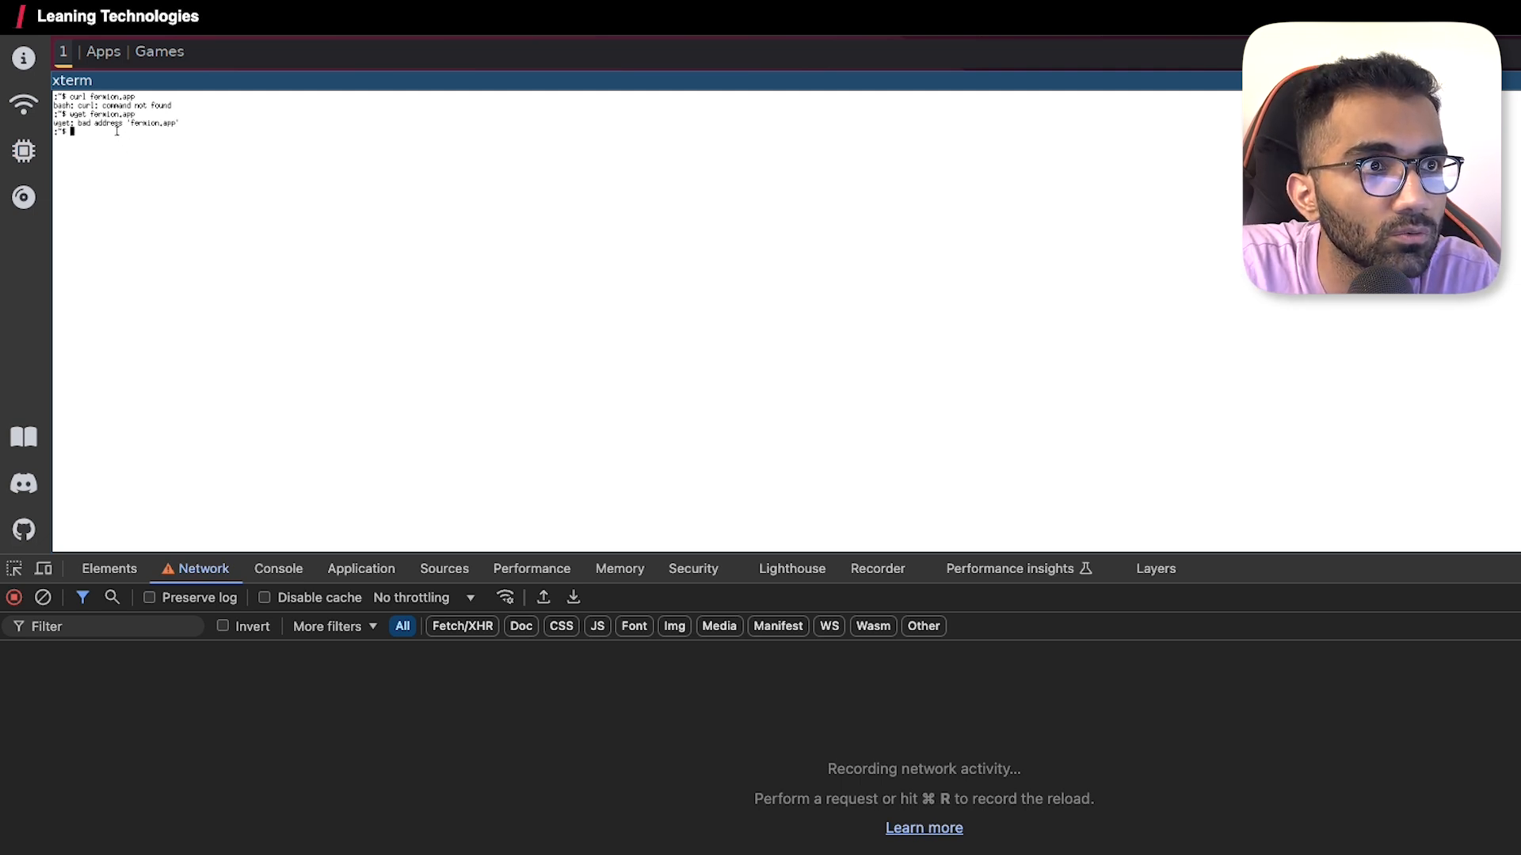
pyautogui.write('http')
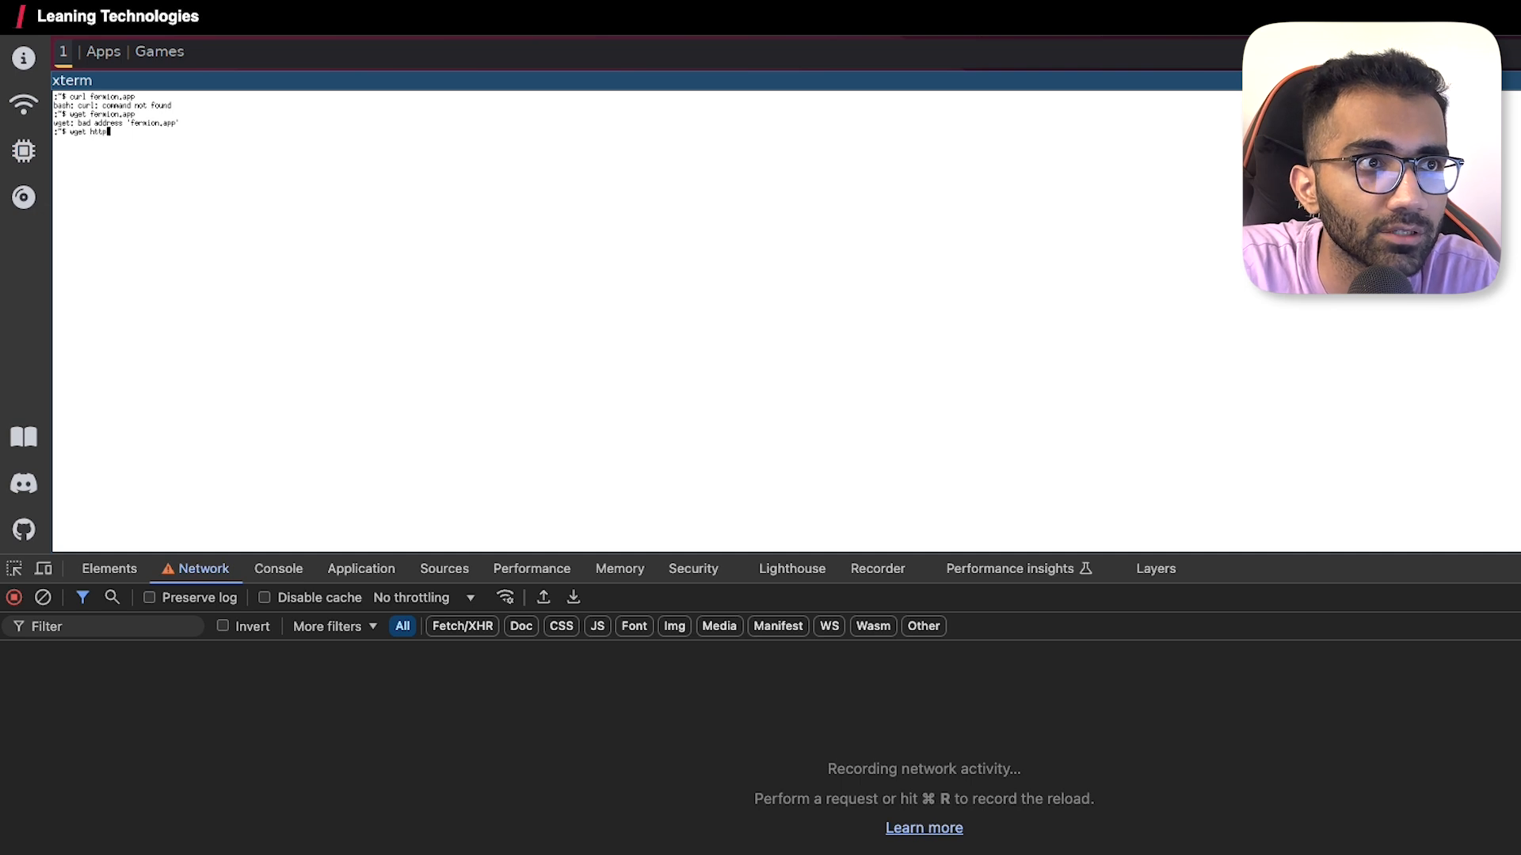
# - Check the DevTools Console and Network views, then bring up the Blog posts list
pyautogui.click(278, 569)
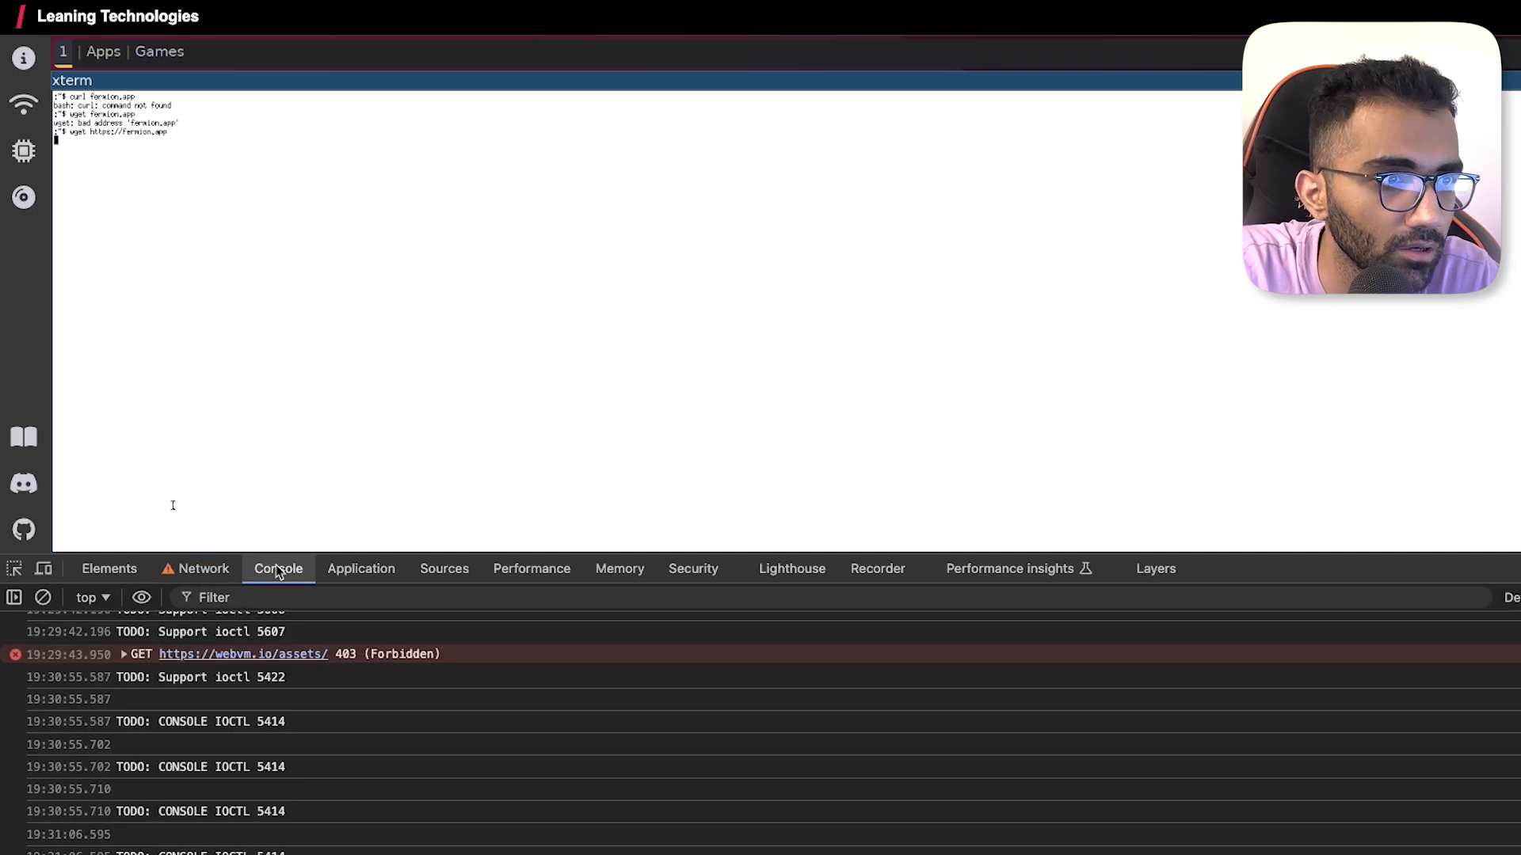
pyautogui.click(200, 568)
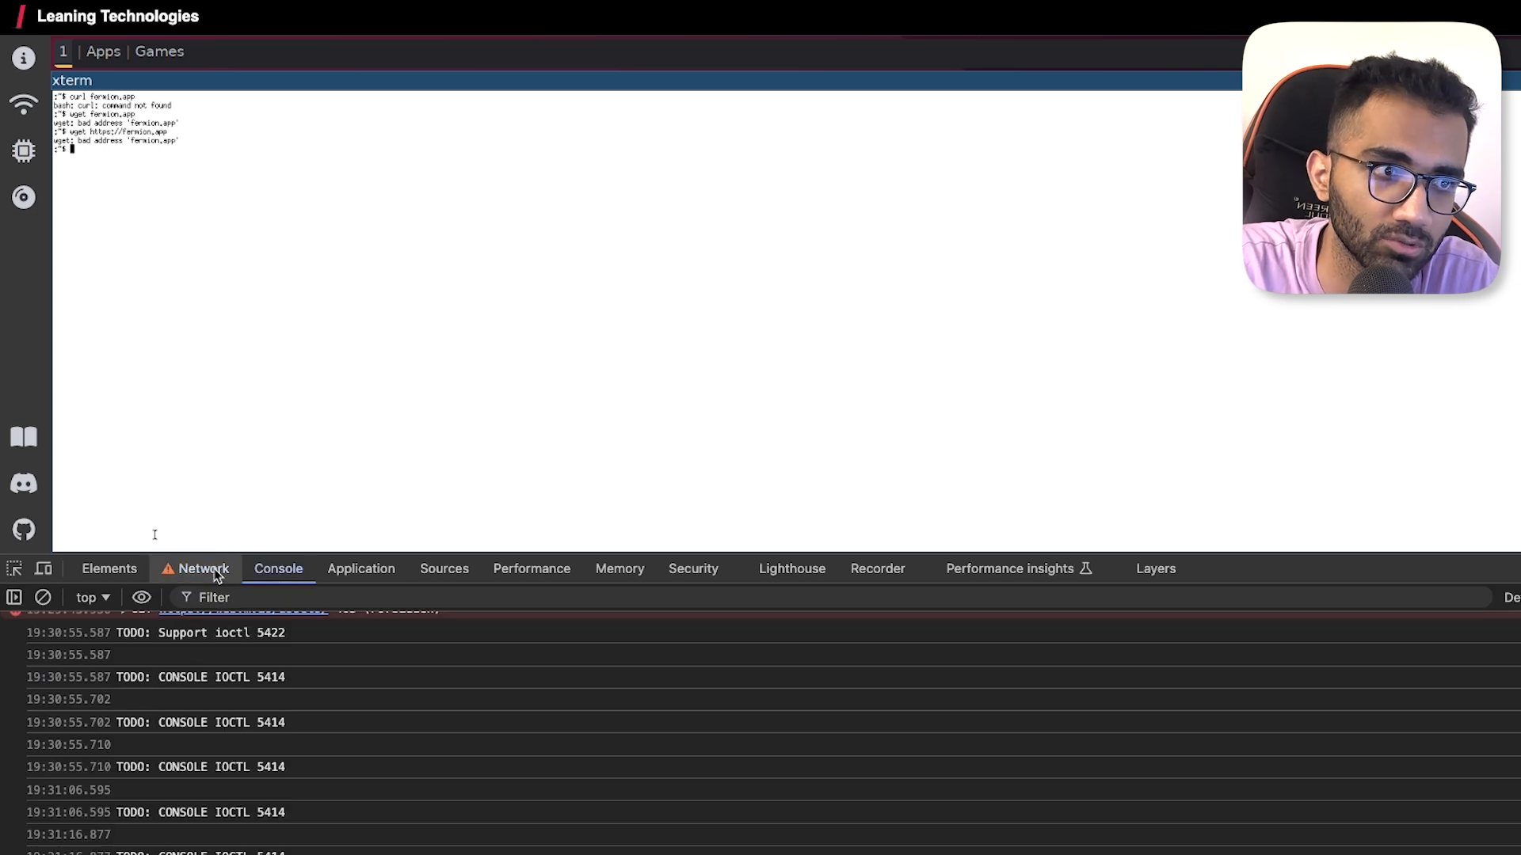
pyautogui.click(203, 569)
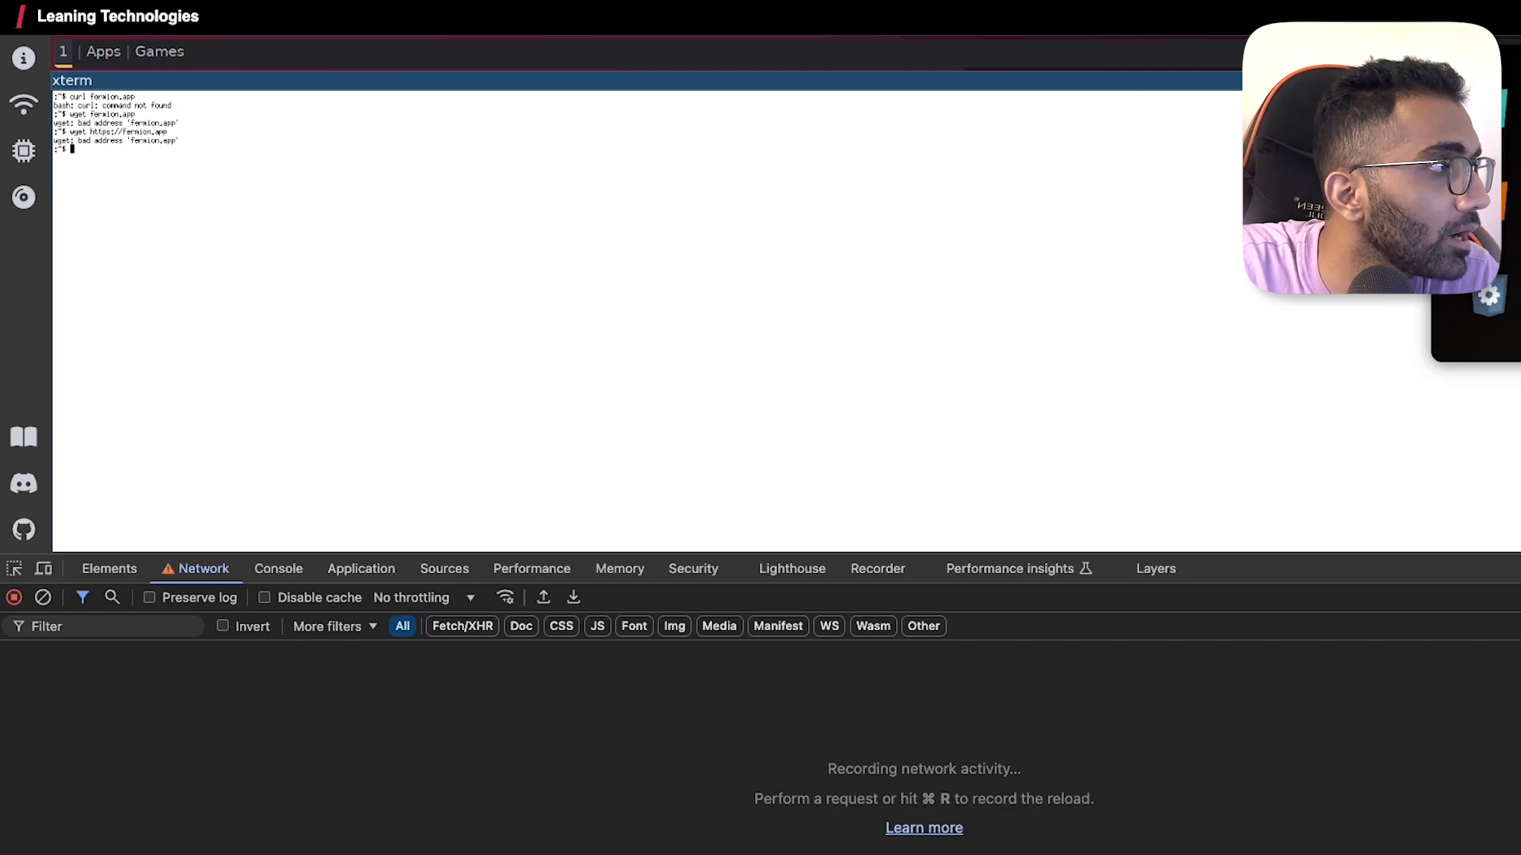
pyautogui.click(23, 438)
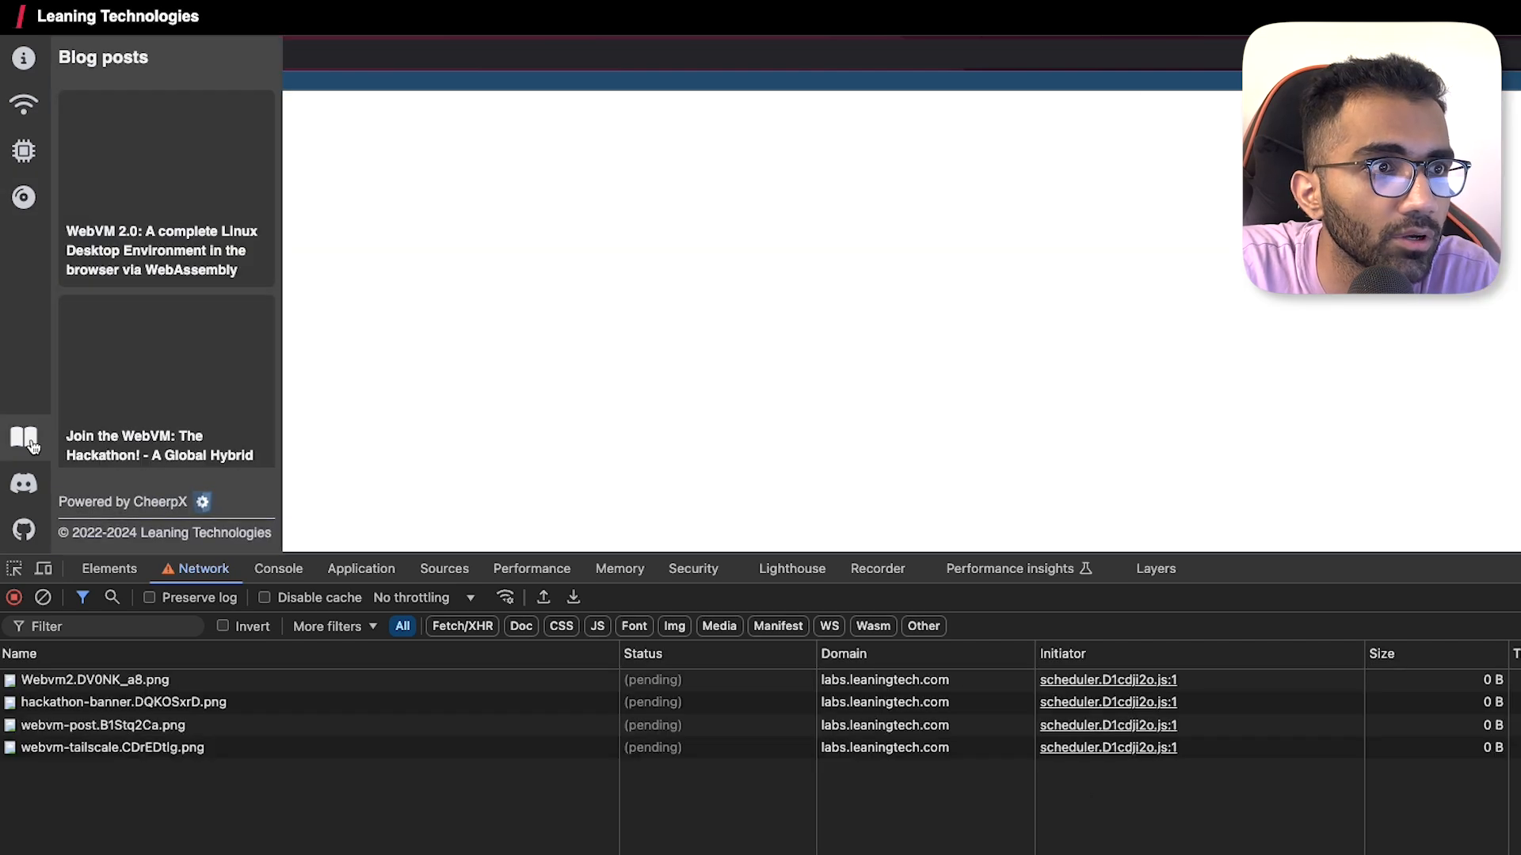
# - Open the Networking panel and select the 'WebVM can connect to the Internet via Tailscale' sentence
pyautogui.click(23, 151)
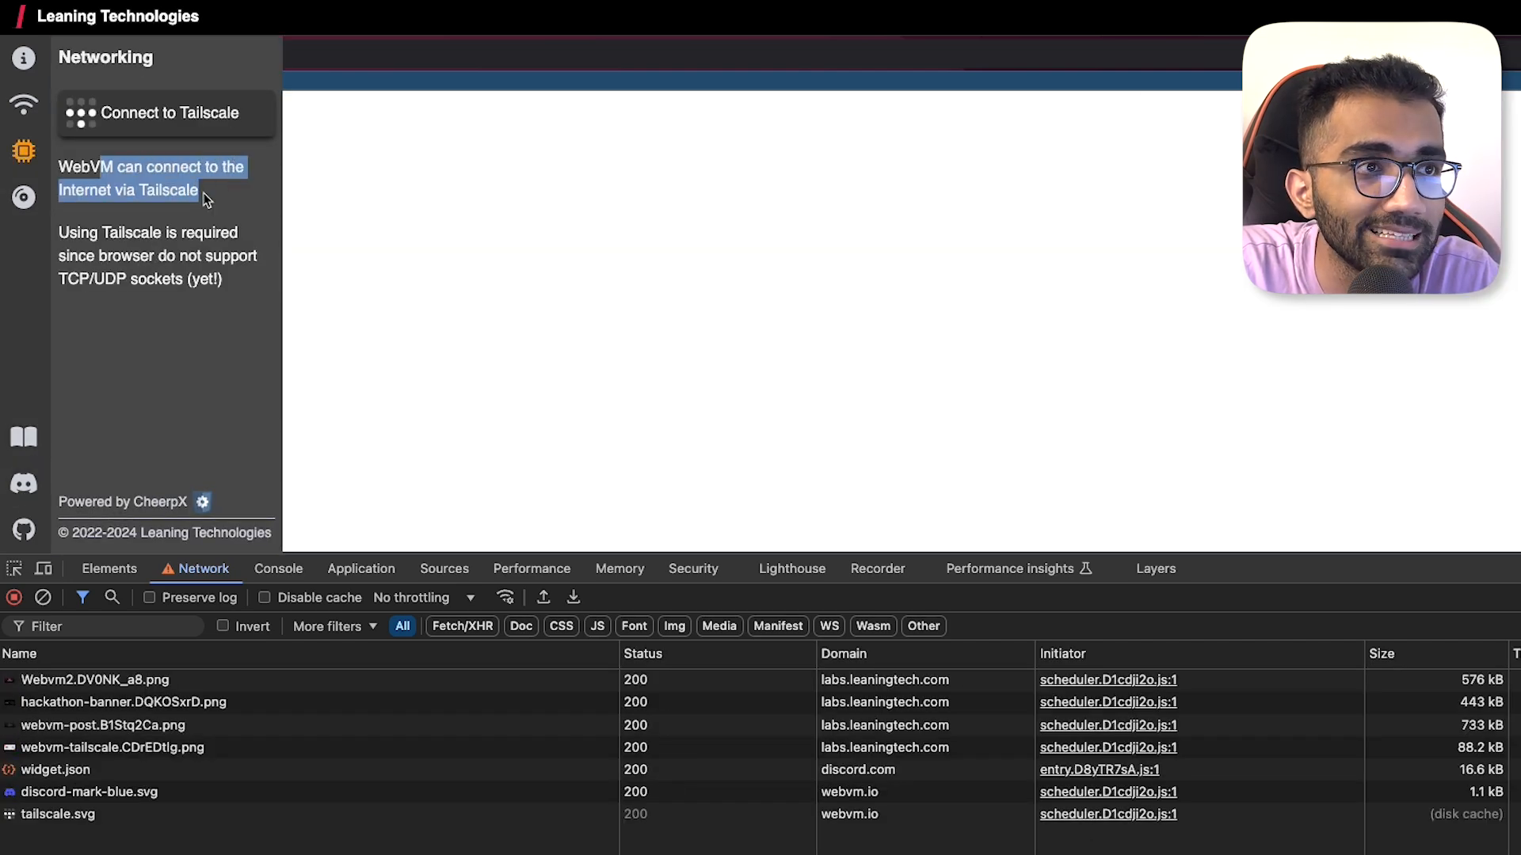
pyautogui.moveTo(204, 191); pyautogui.dragTo(165, 278)
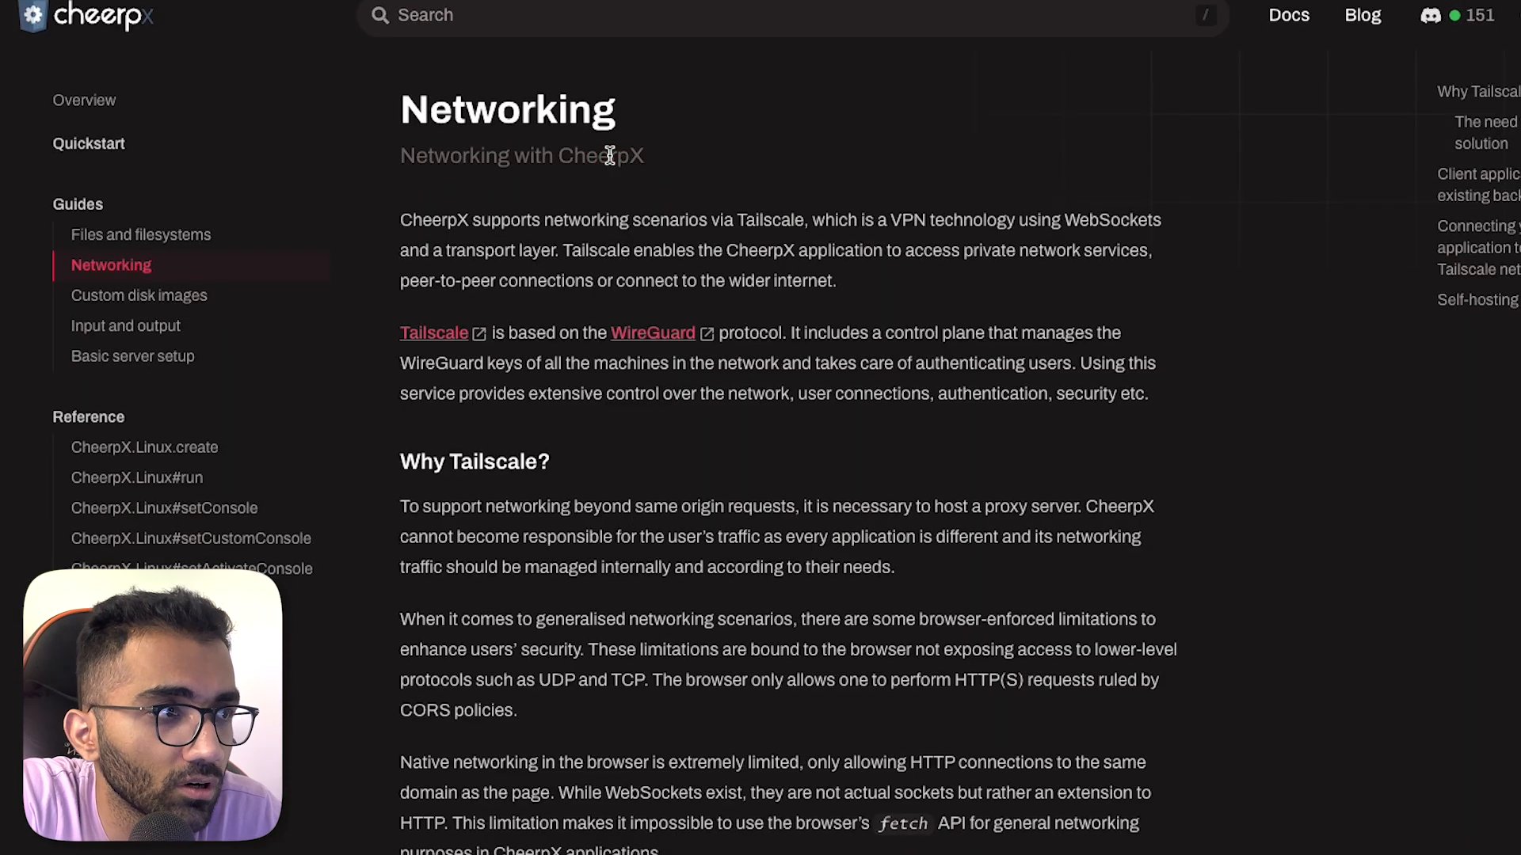
# - Read the Networking guide, selecting 'Tailscale' in the heading and 'fetch' in the callout
pyautogui.scroll(-3)
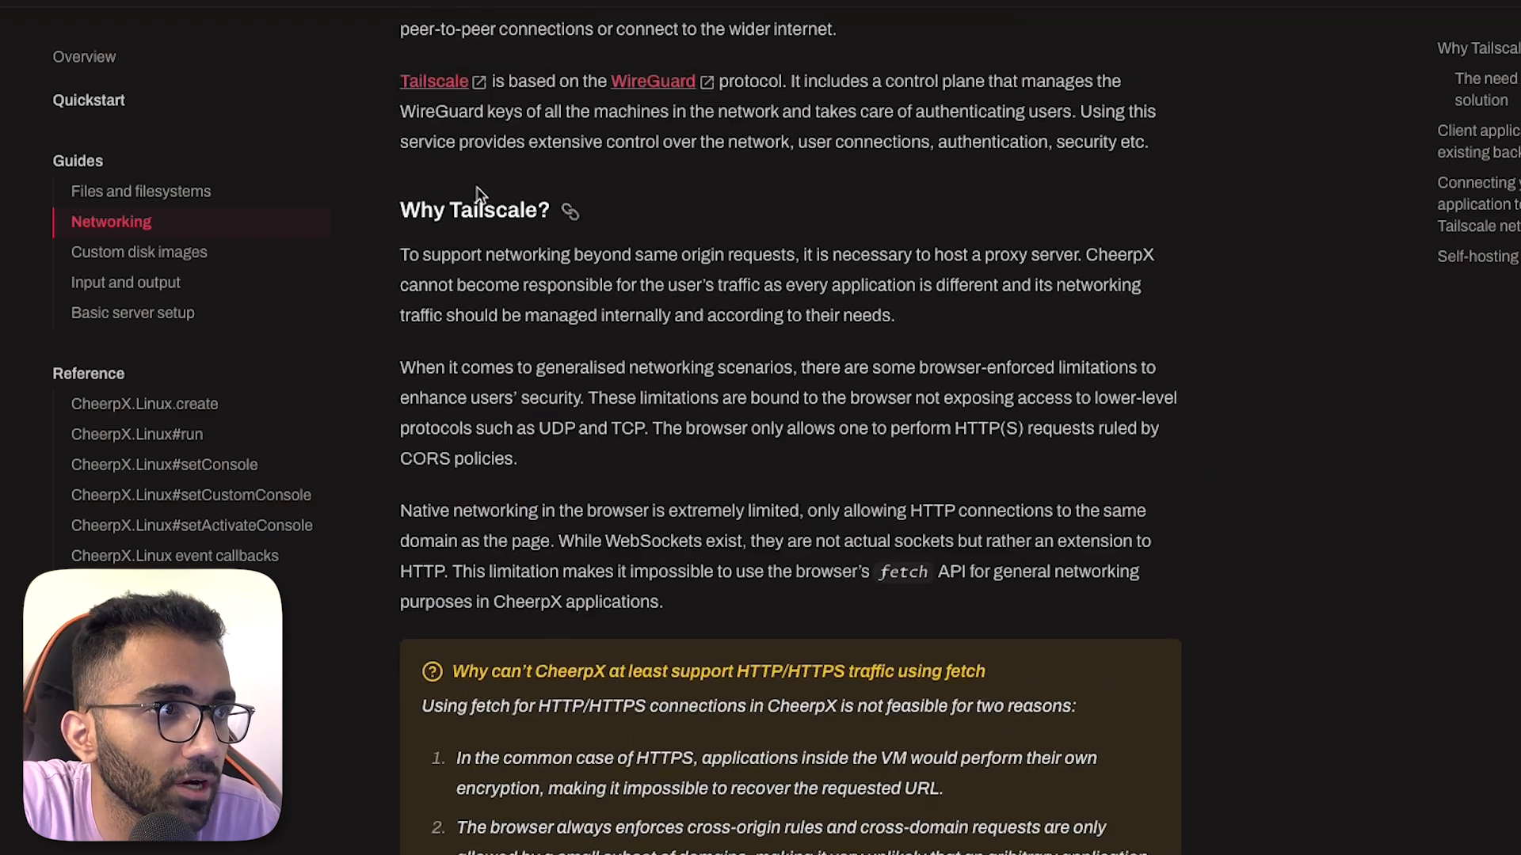
pyautogui.doubleClick(498, 209)
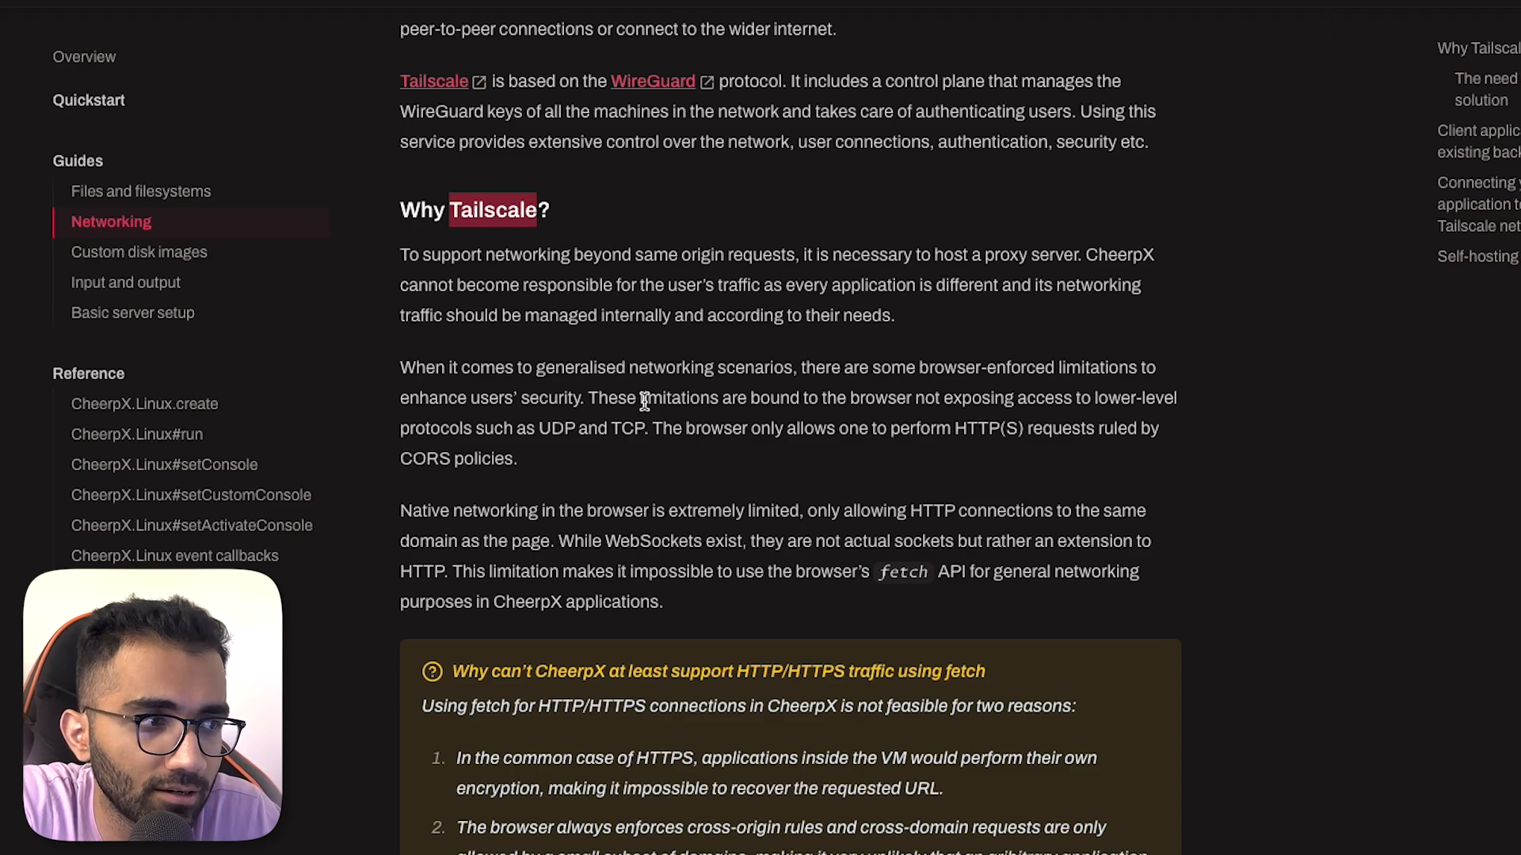
pyautogui.scroll(-3)
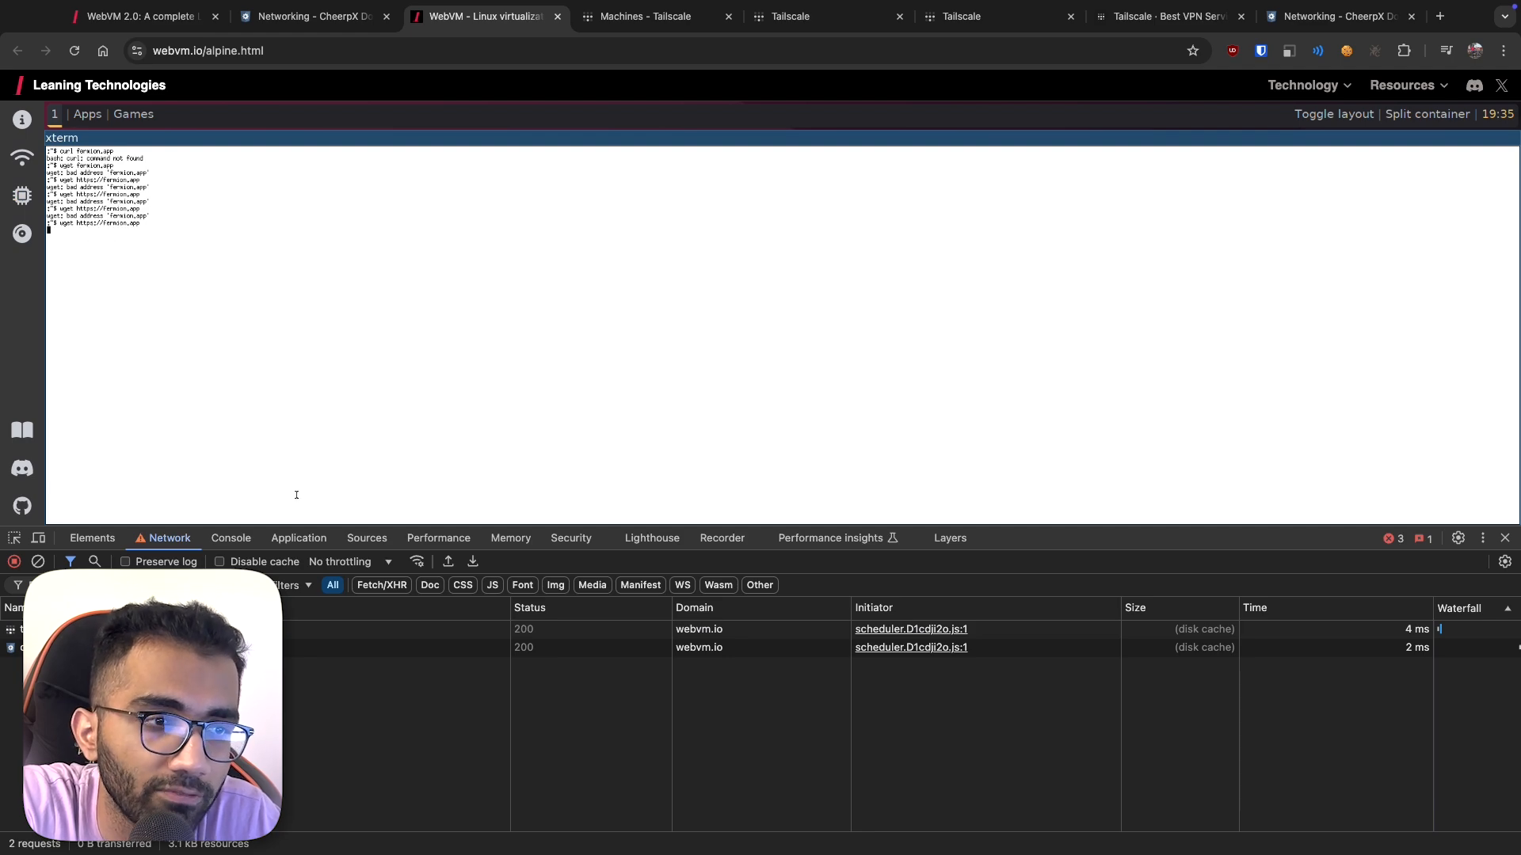
pyautogui.moveTo(340, 30)
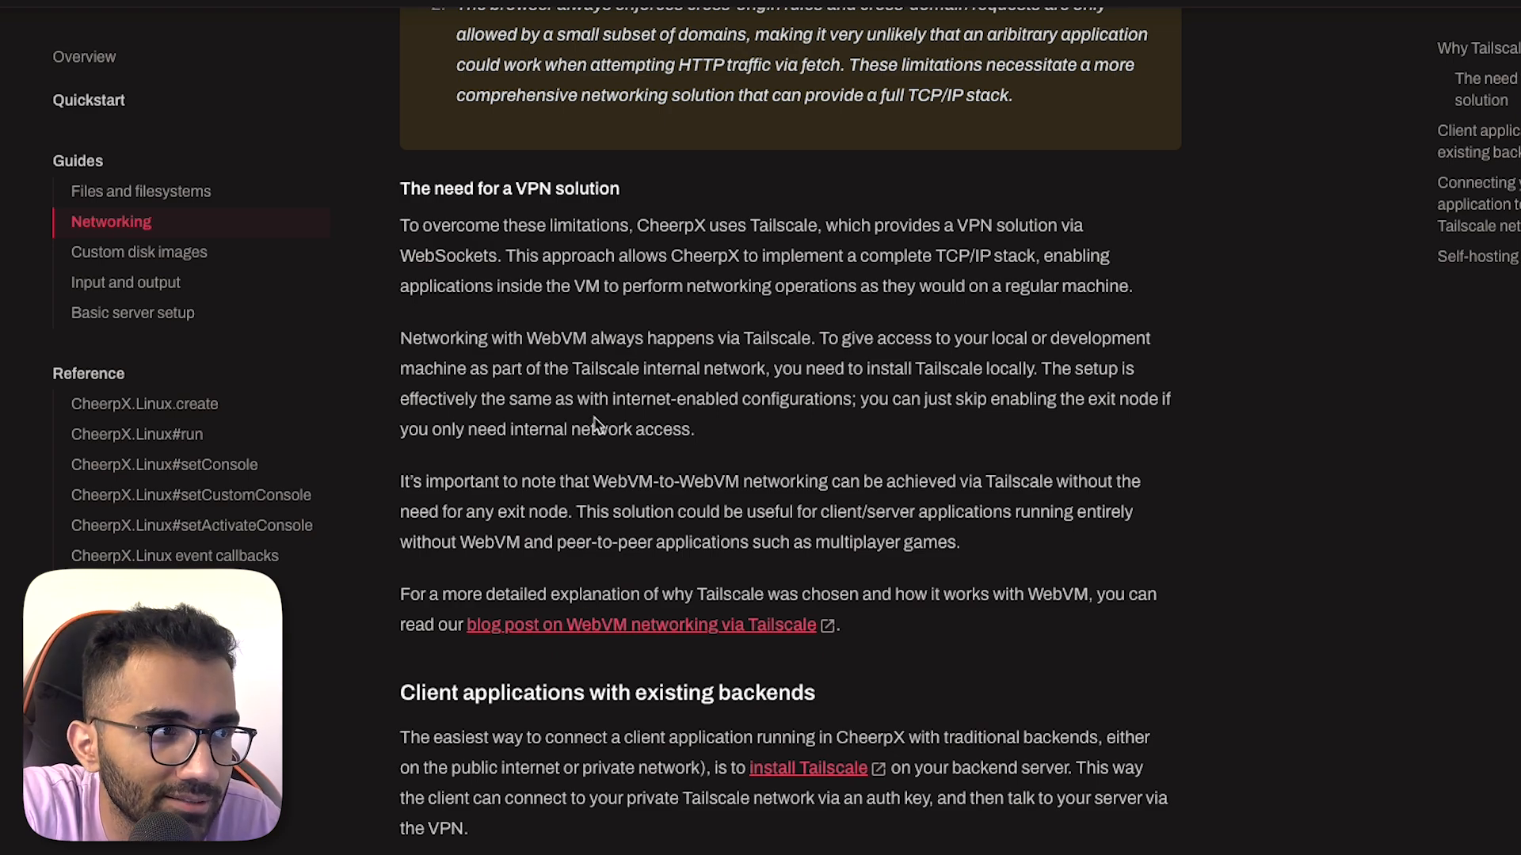
pyautogui.scroll(-3)
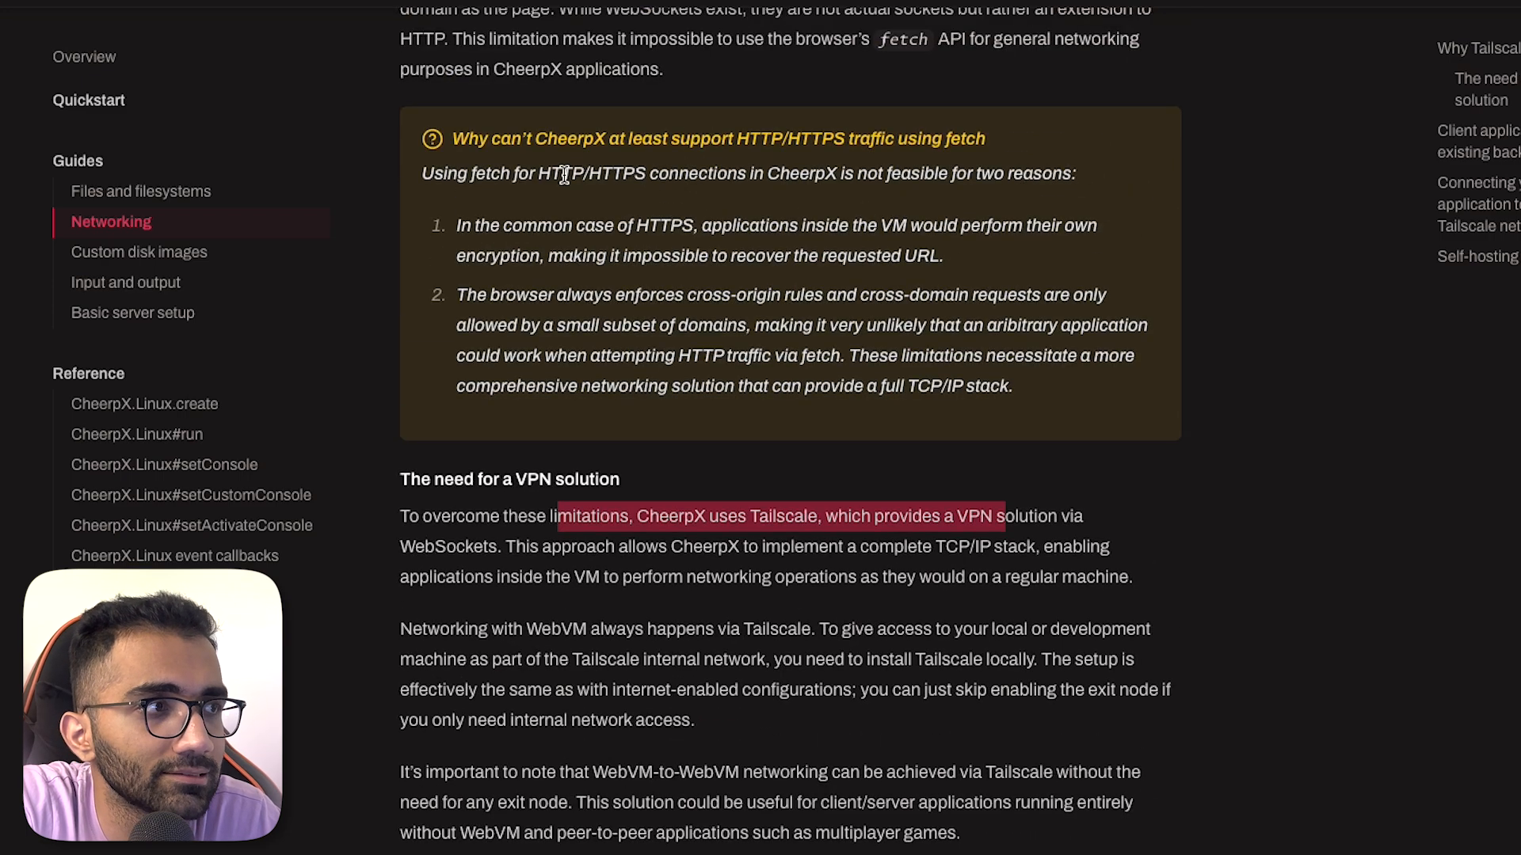
pyautogui.doubleClick(486, 173)
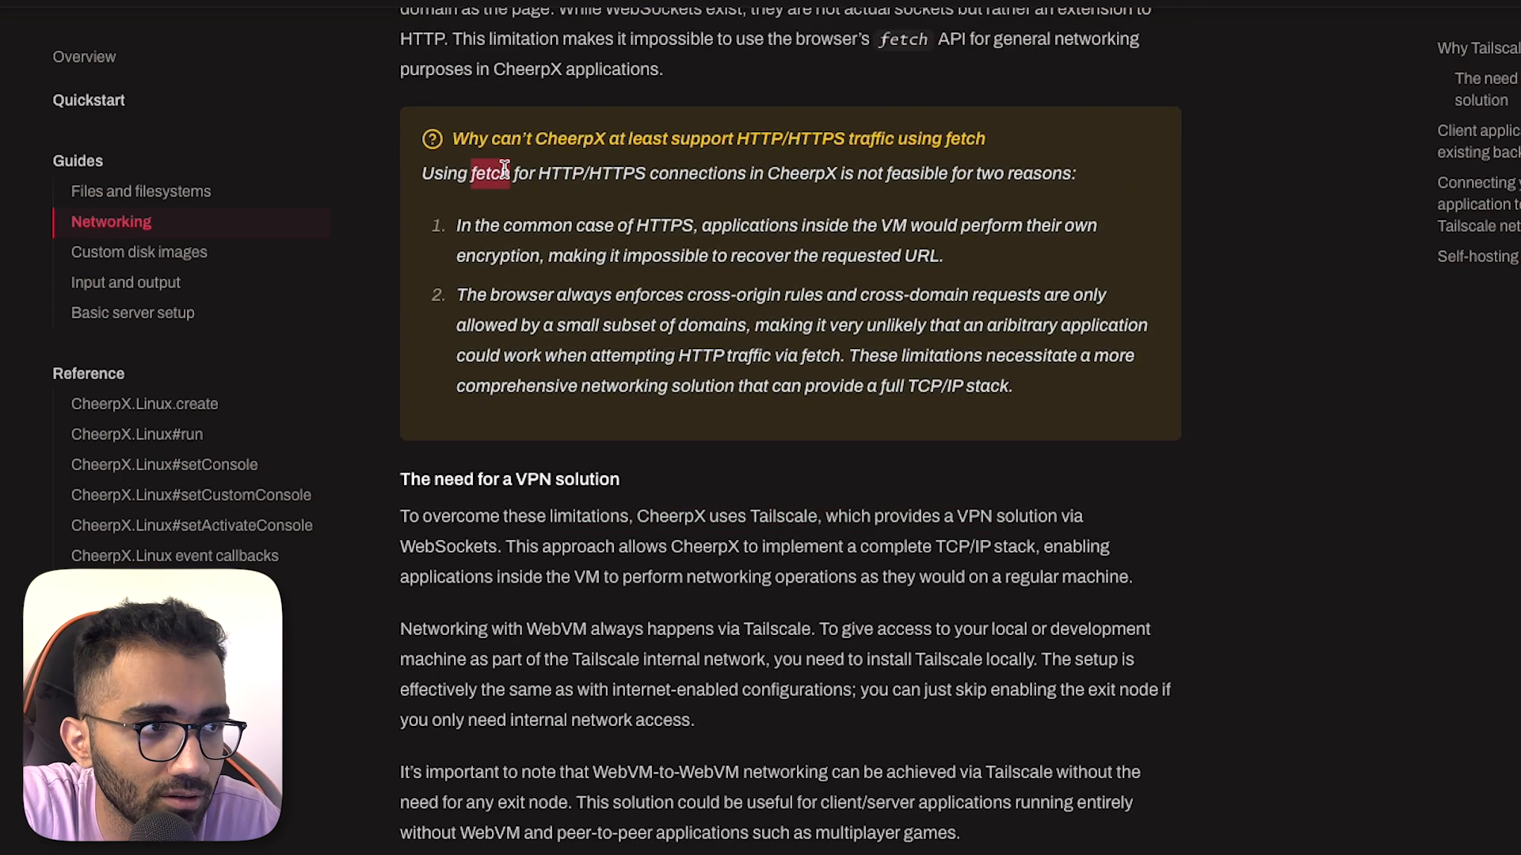
# - Highlight the passage on installing Tailscale locally and scroll through the VPN solution section
pyautogui.scroll(-3)
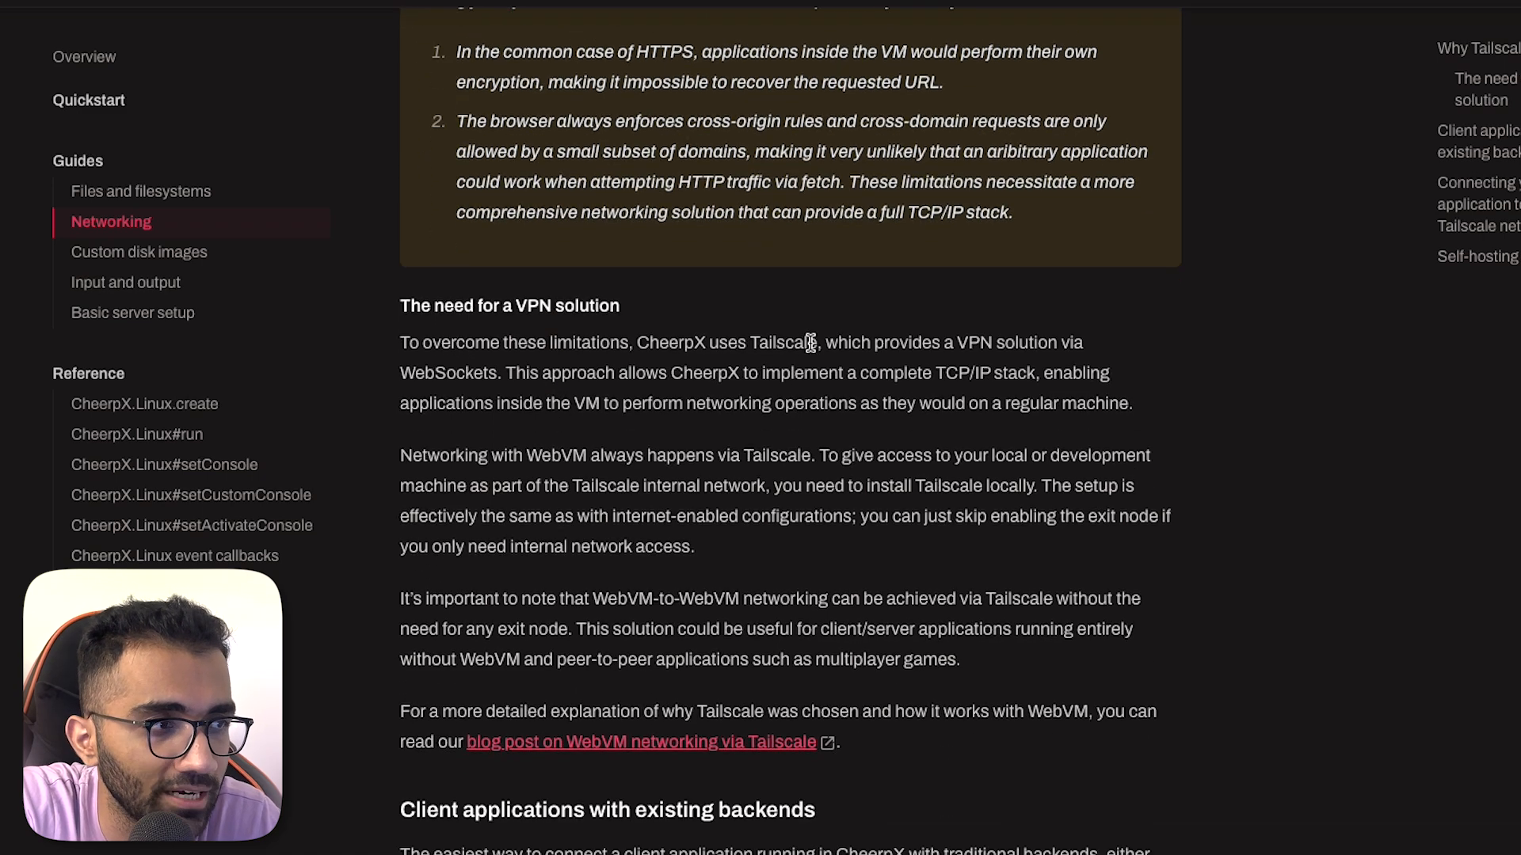
pyautogui.moveTo(818, 455); pyautogui.dragTo(572, 515)
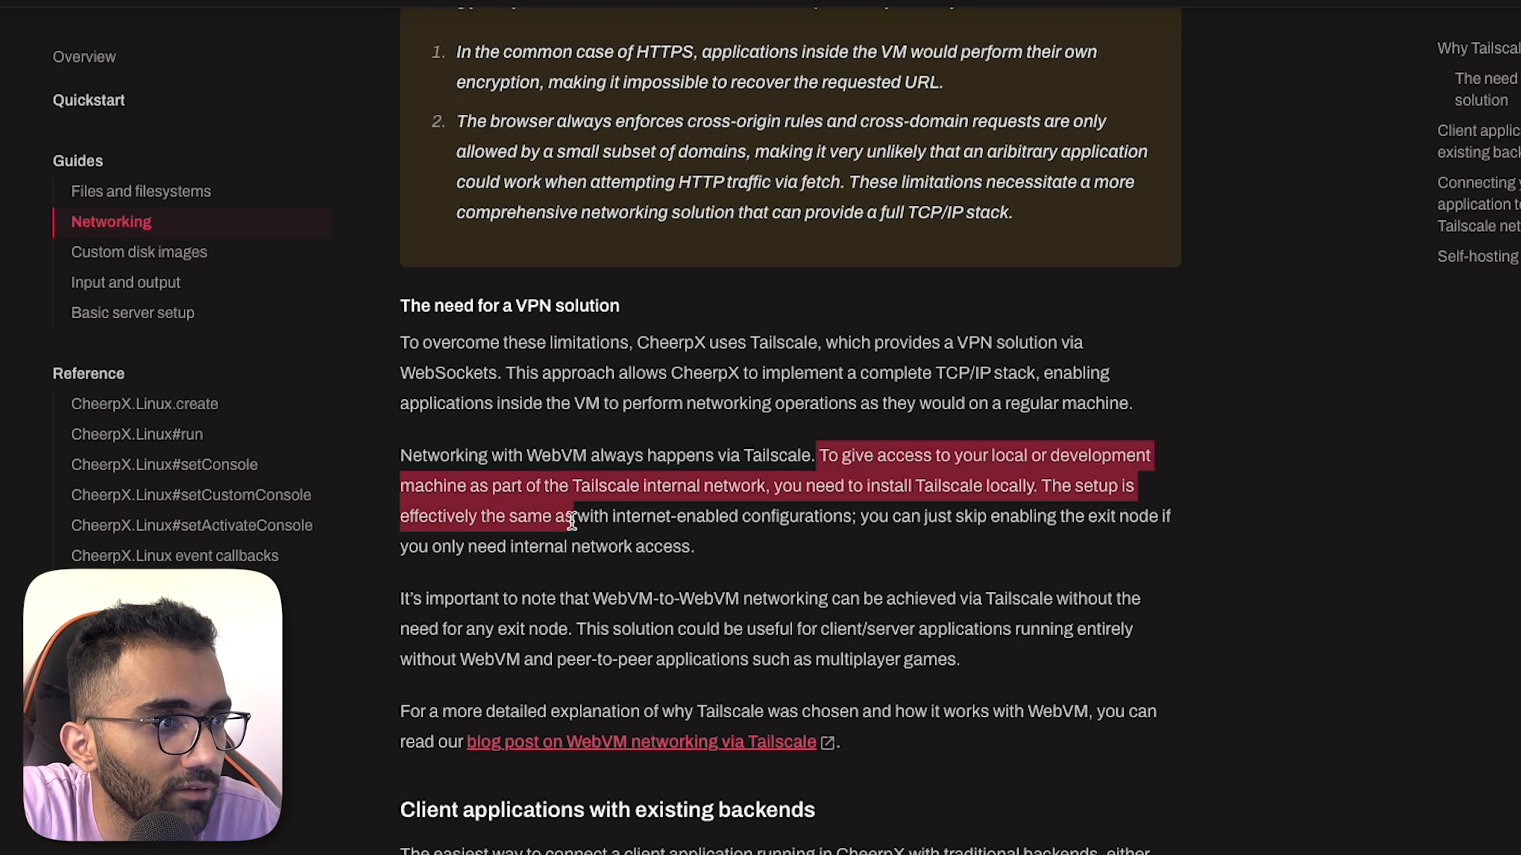
pyautogui.click(796, 484)
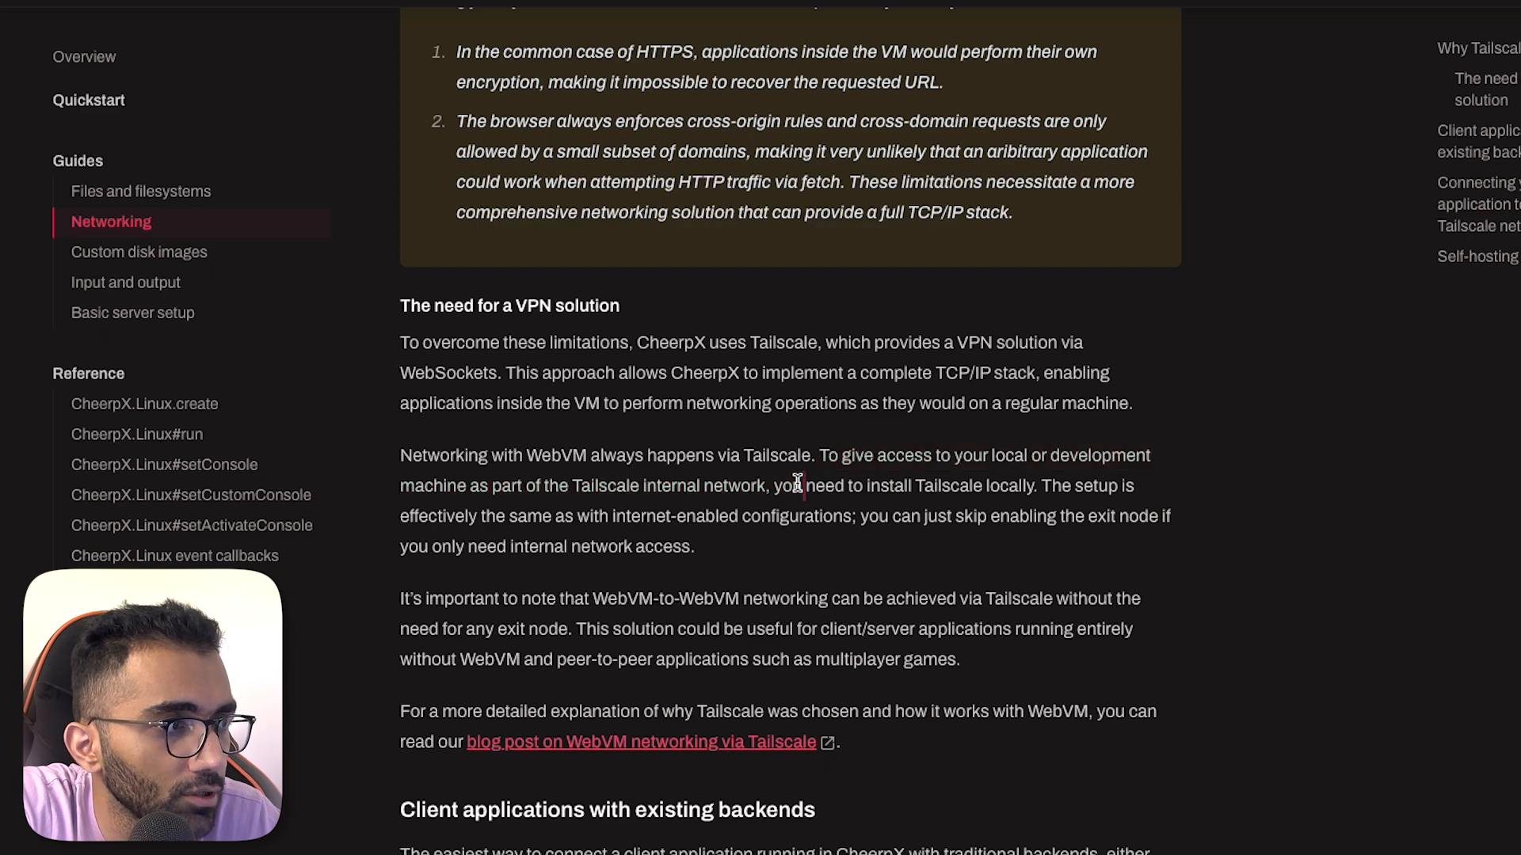
pyautogui.scroll(-3)
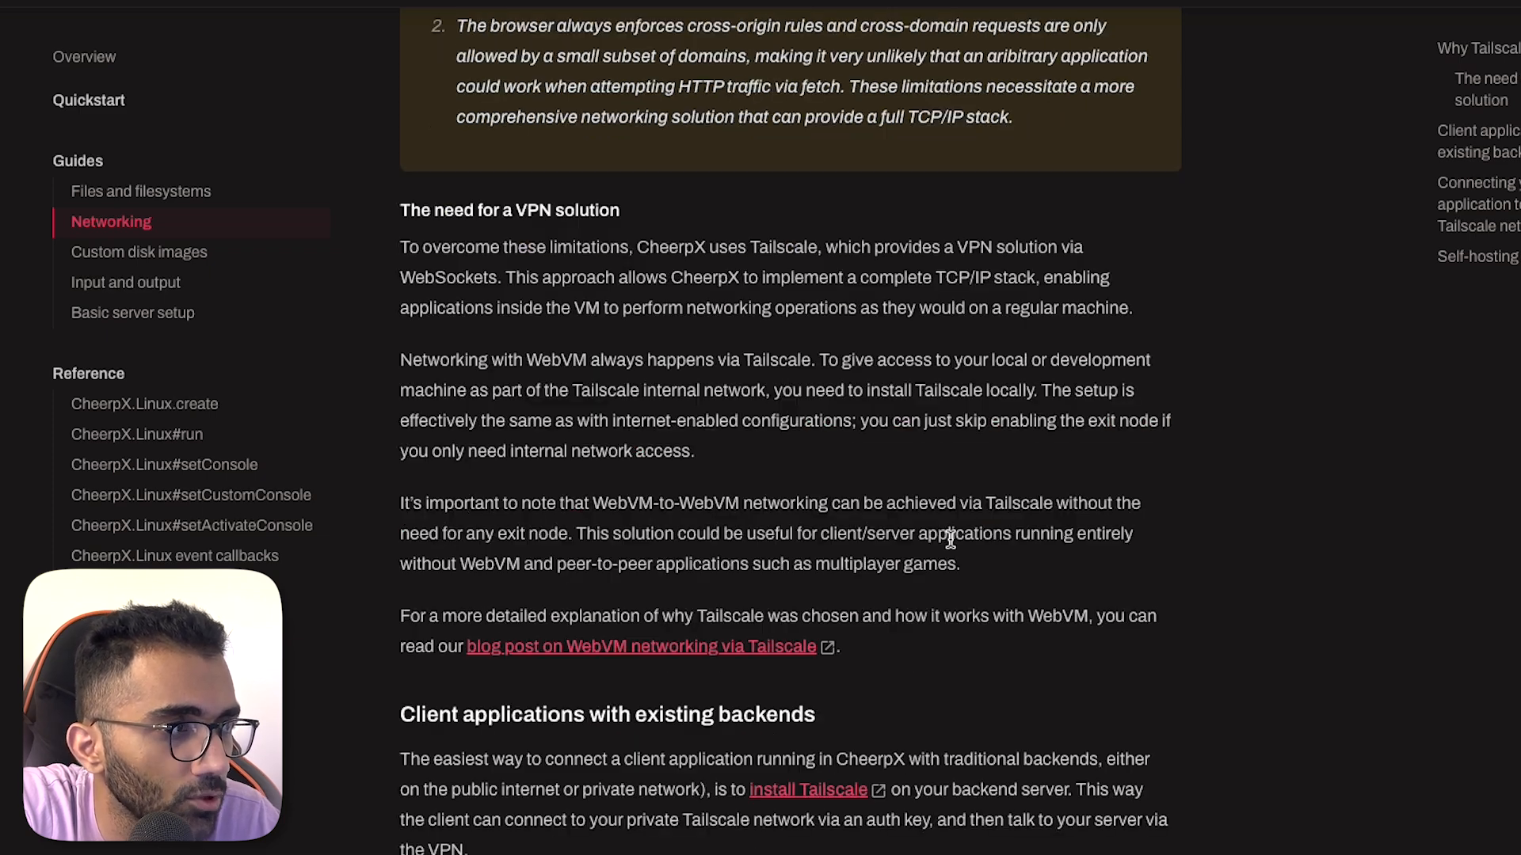
pyautogui.scroll(-3)
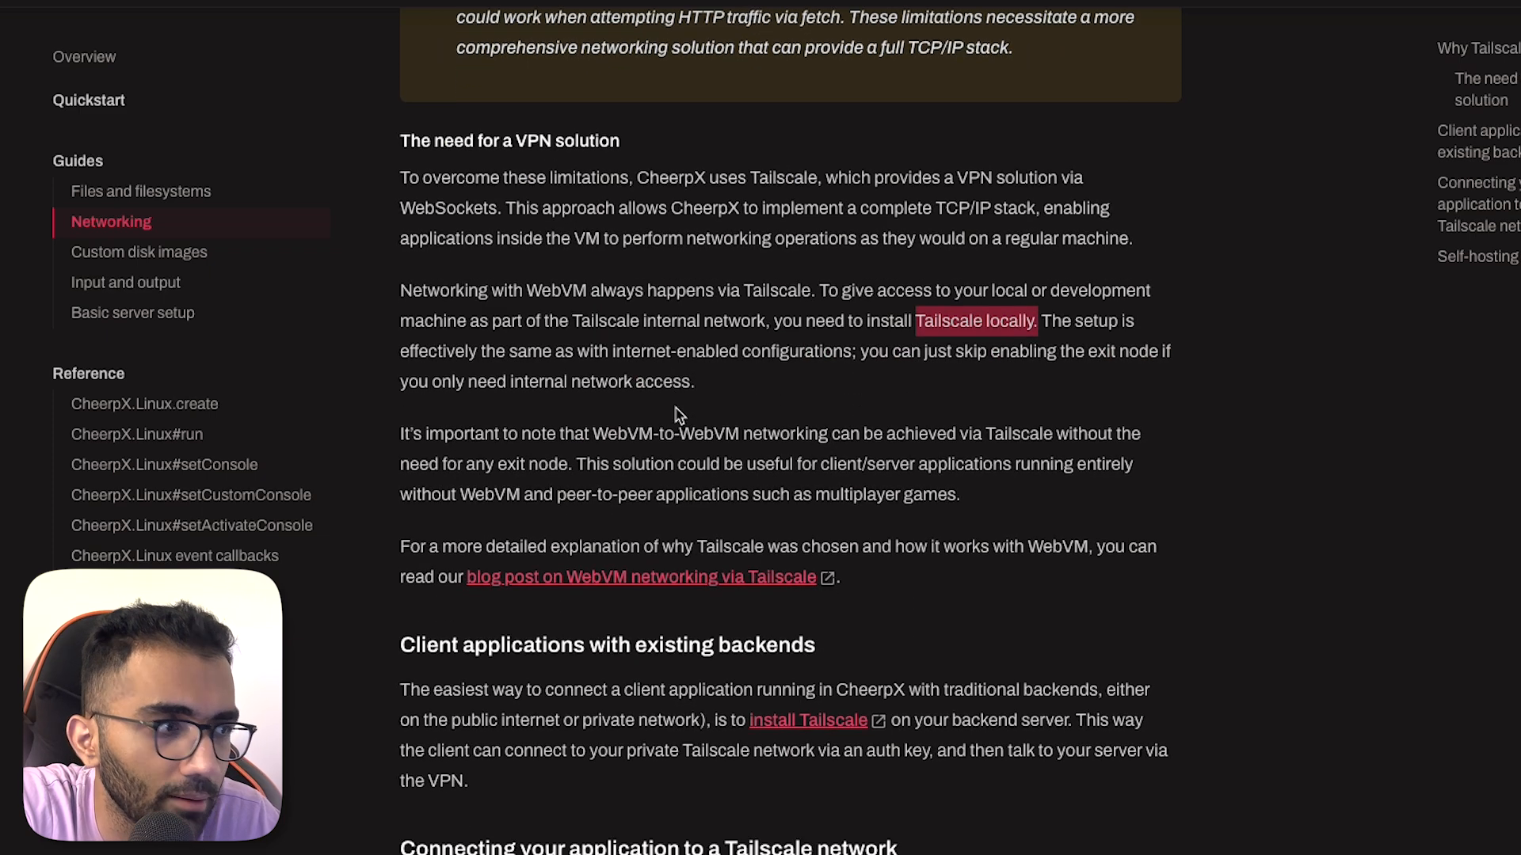
pyautogui.scroll(-3)
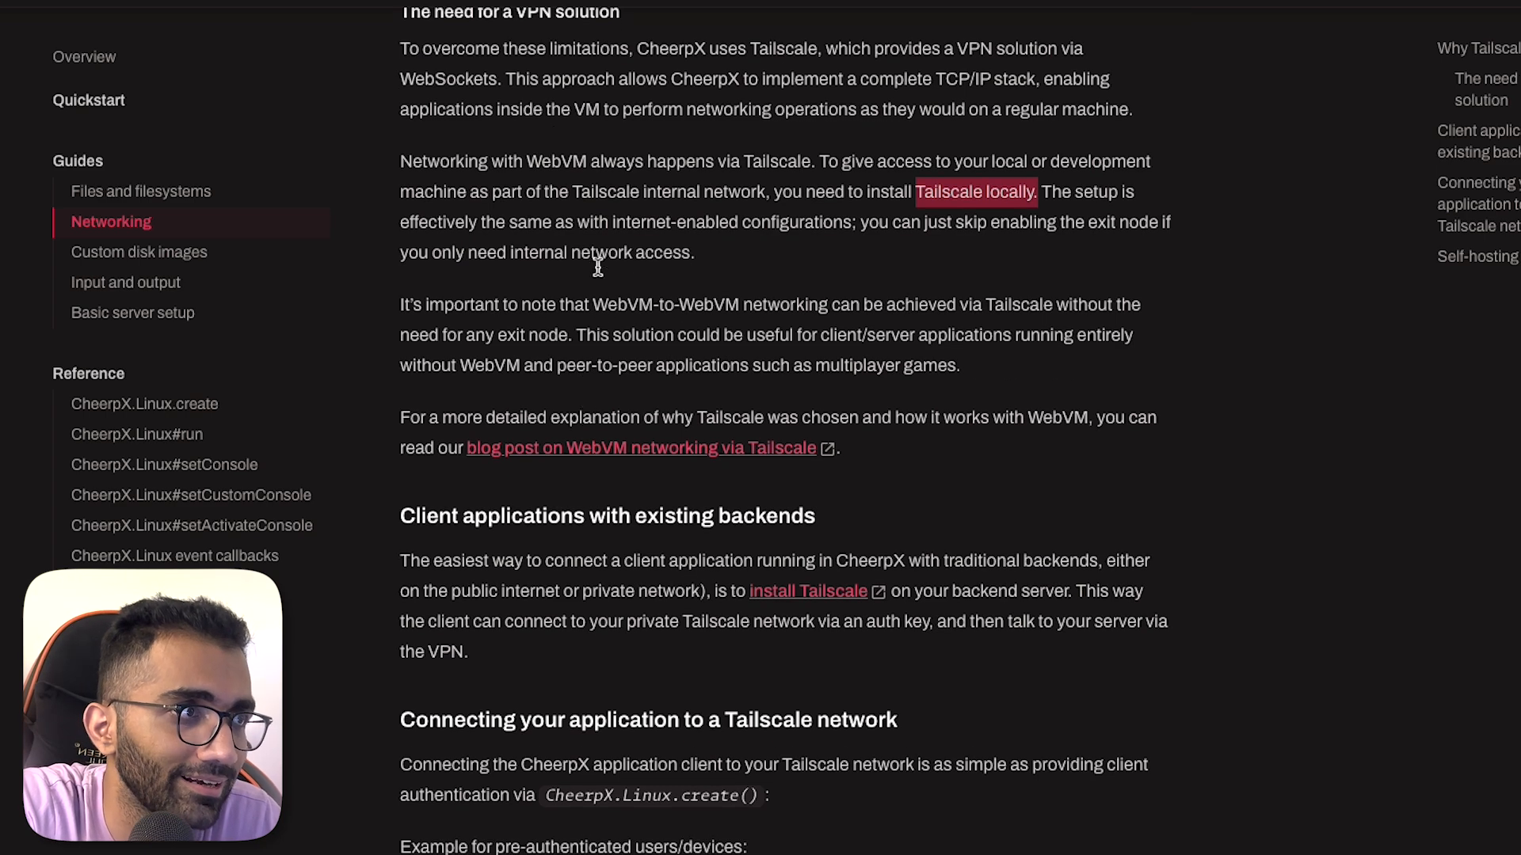
pyautogui.scroll(-3)
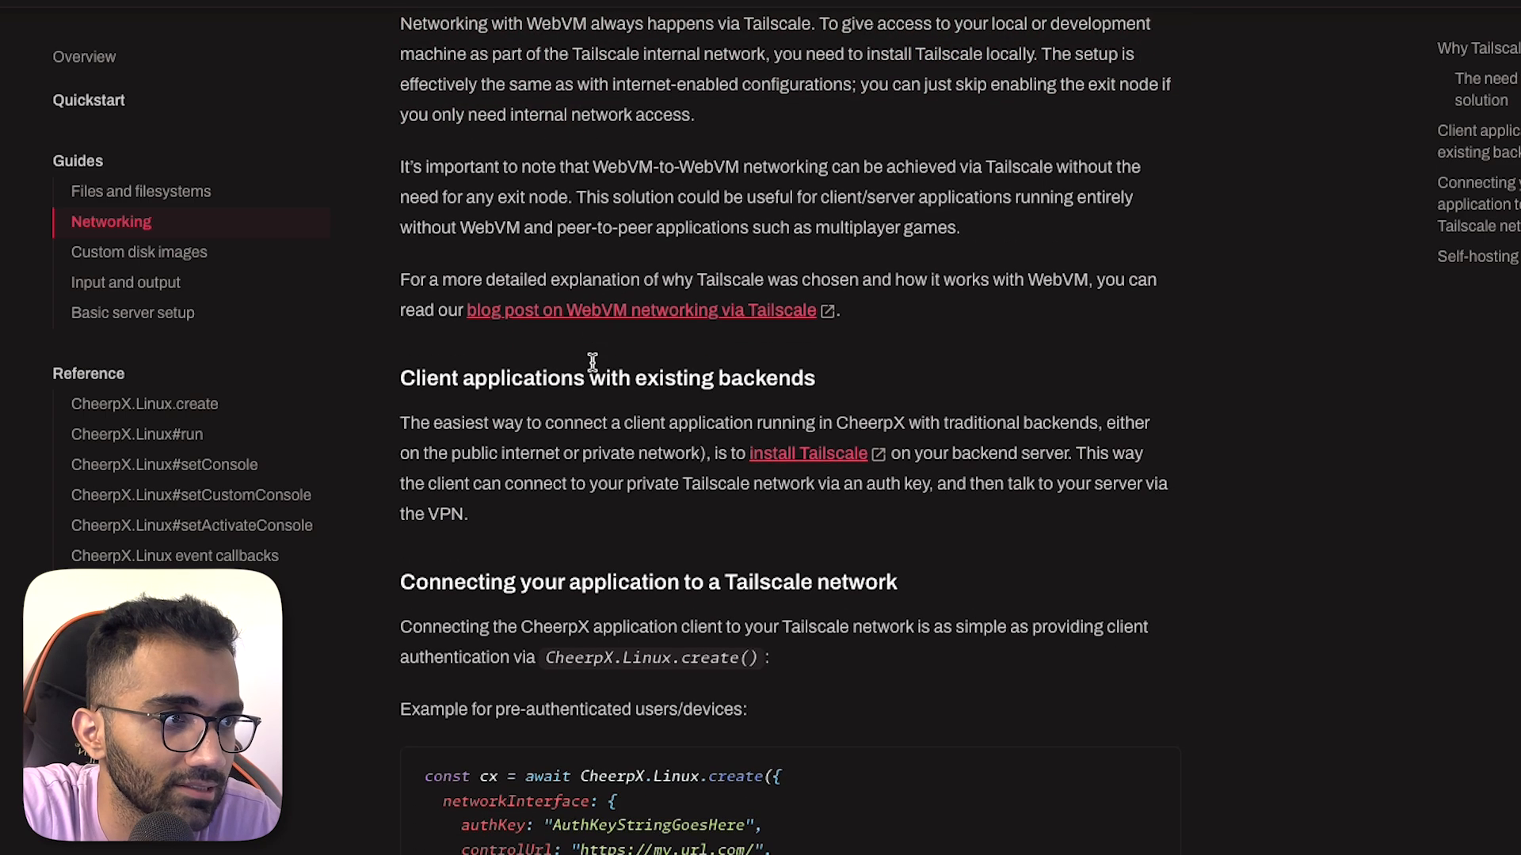
pyautogui.scroll(-3)
pyautogui.write('code')
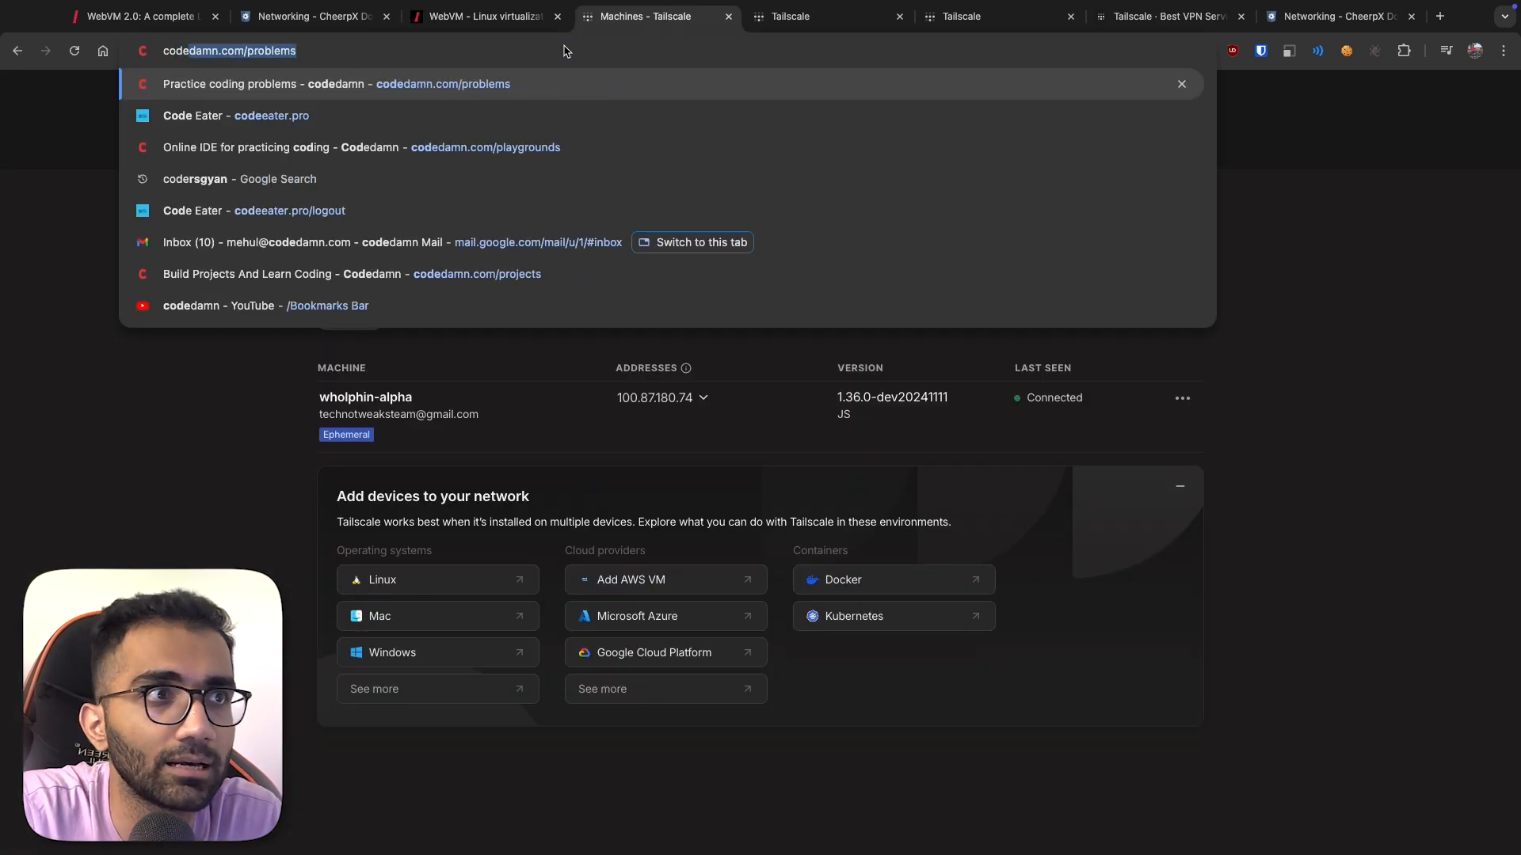
# - Open Code Eater's LIVE Blockchain Bootcamp course, then browse fermion.app's Coding Labs and Sell Anything sections
pyautogui.click(237, 116)
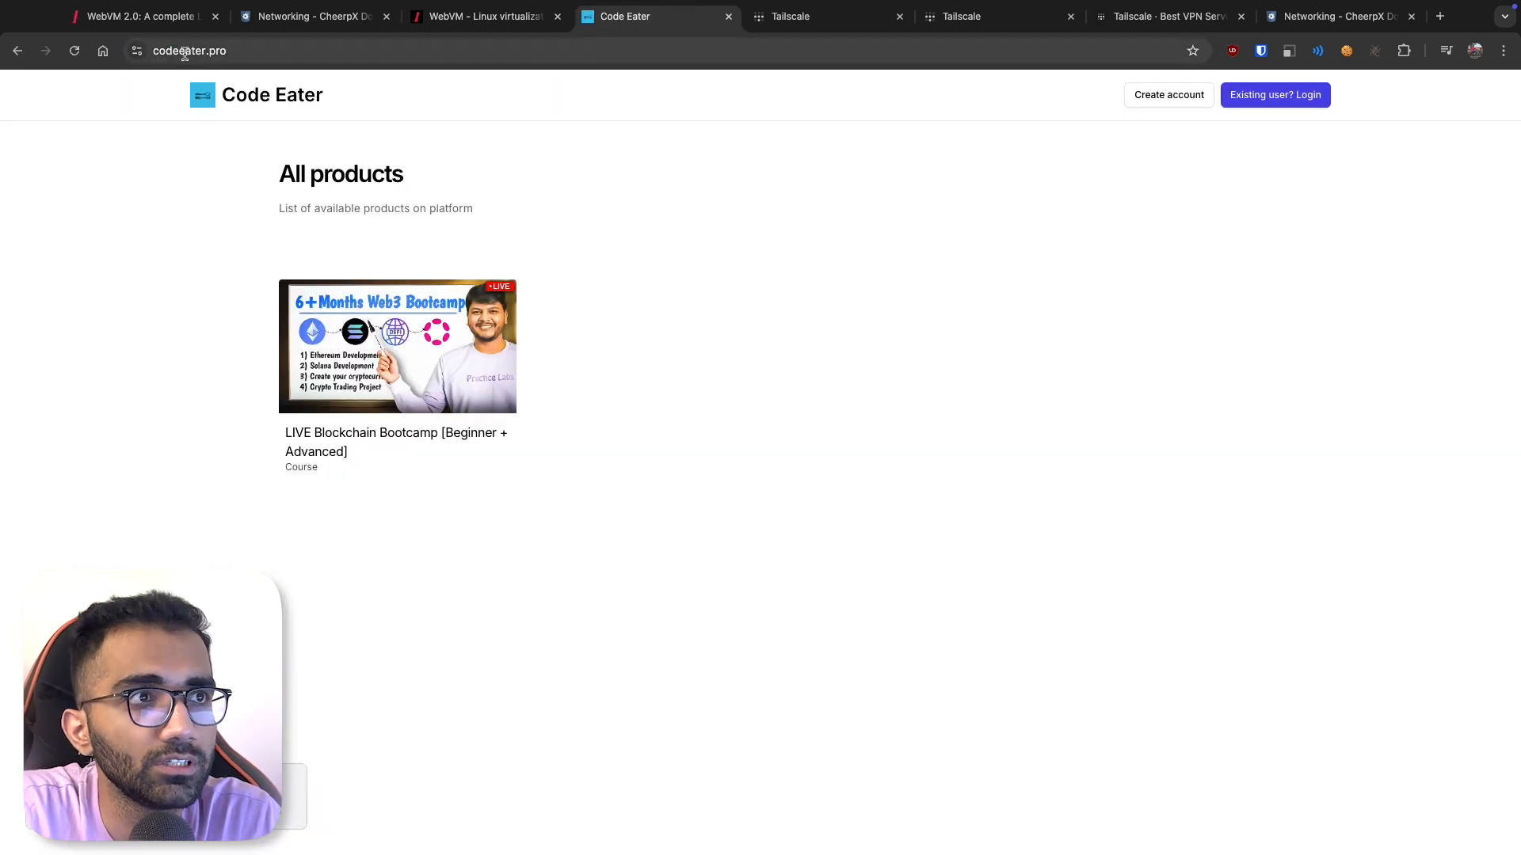
pyautogui.click(397, 346)
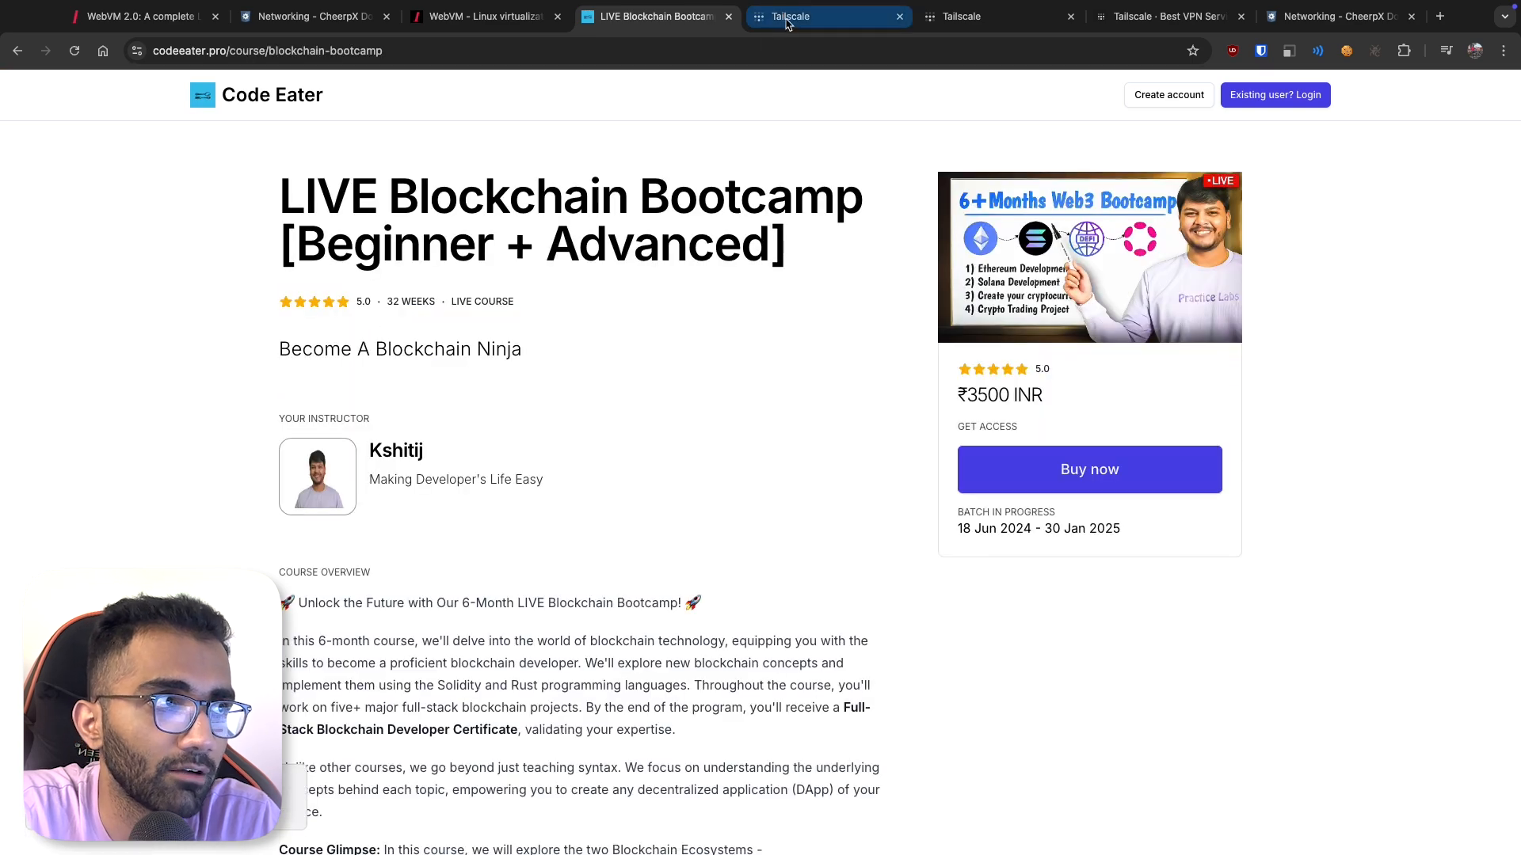
pyautogui.click(827, 16)
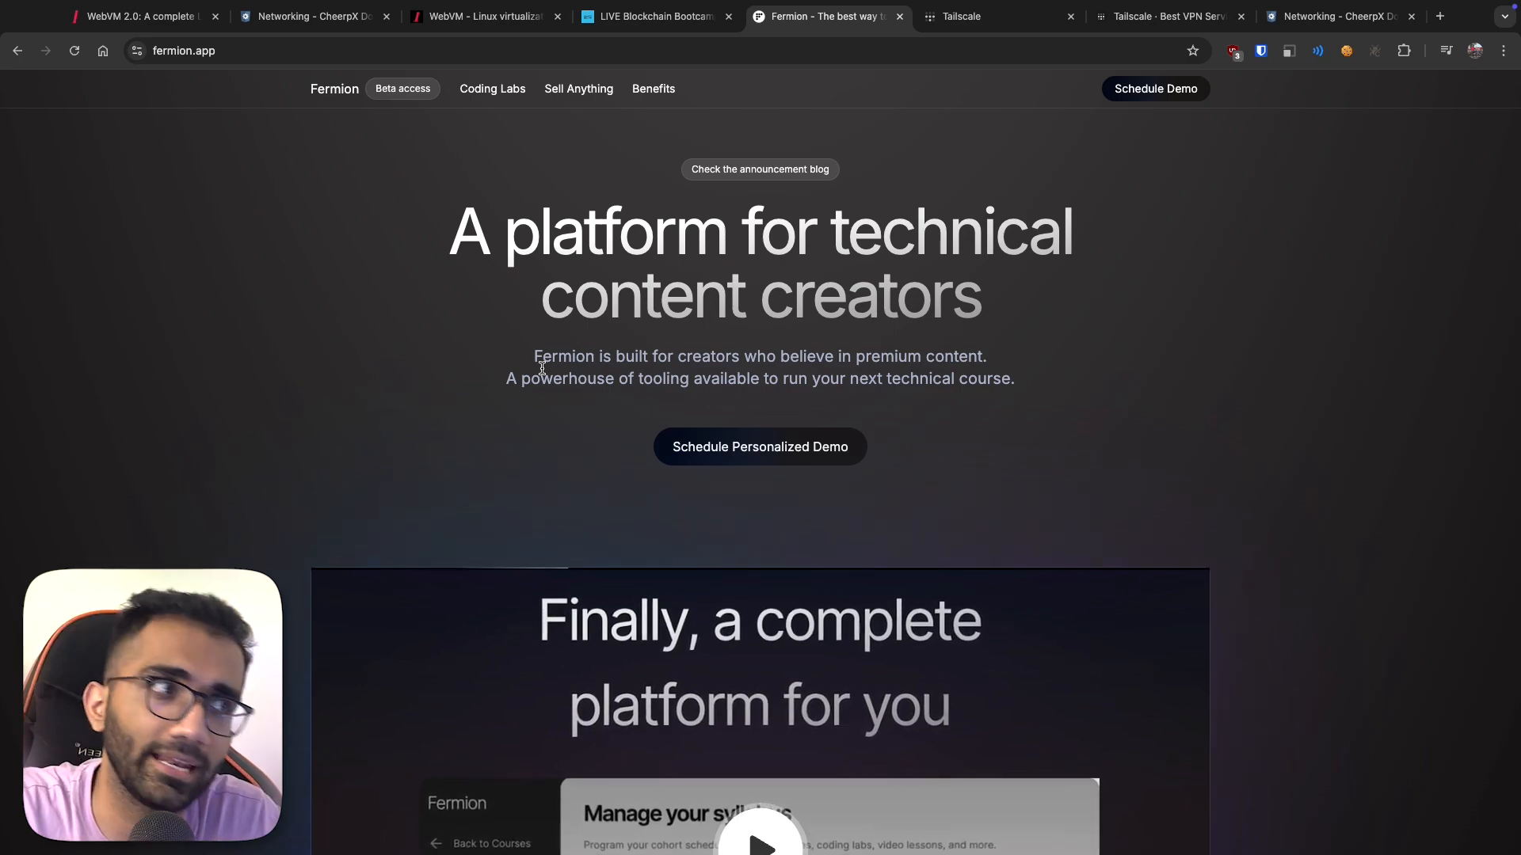
pyautogui.scroll(-3)
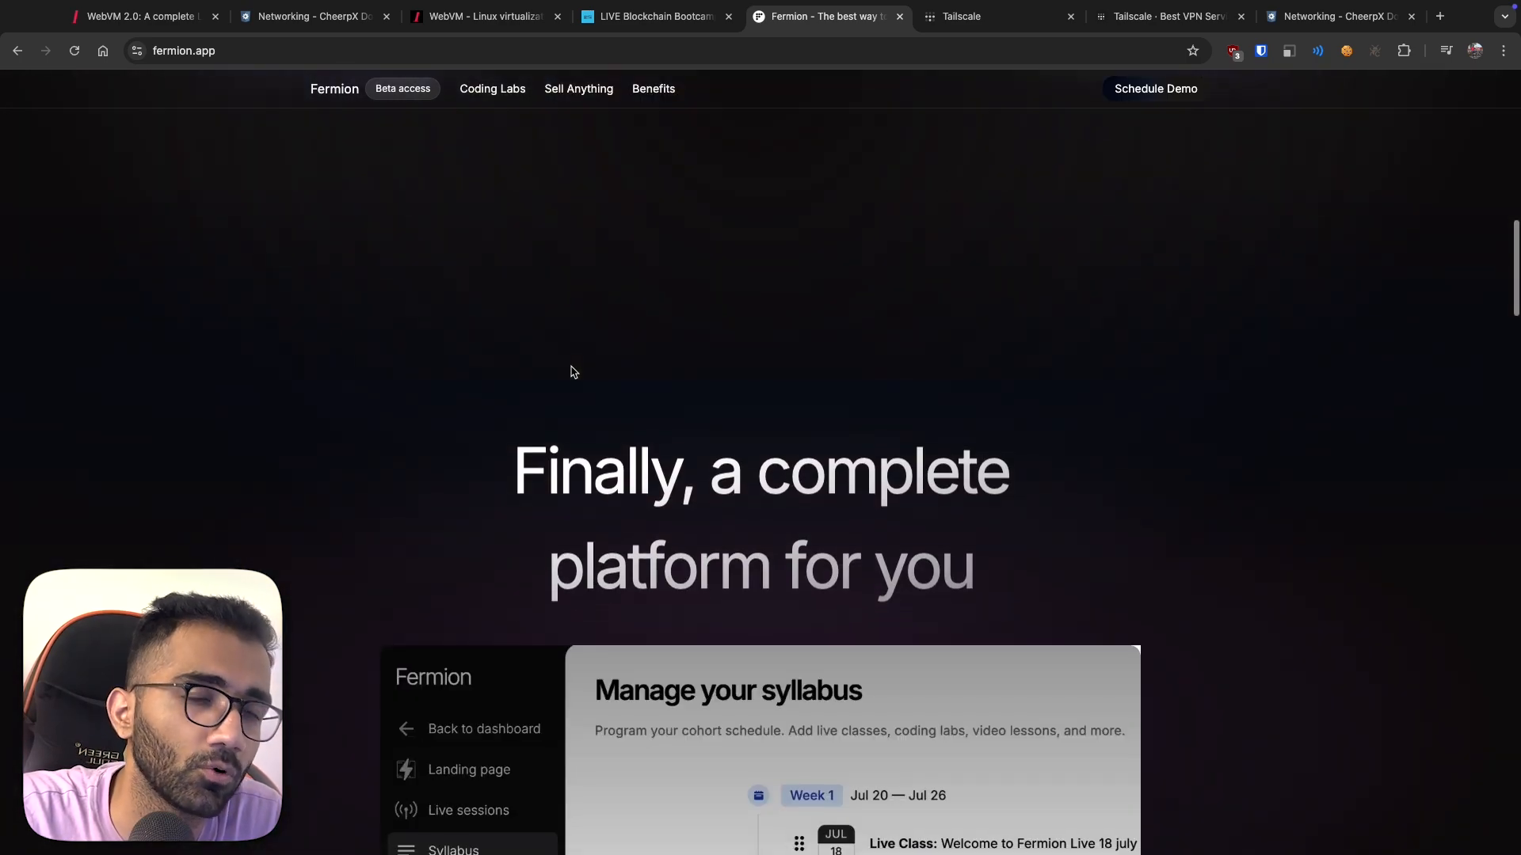
pyautogui.click(492, 88)
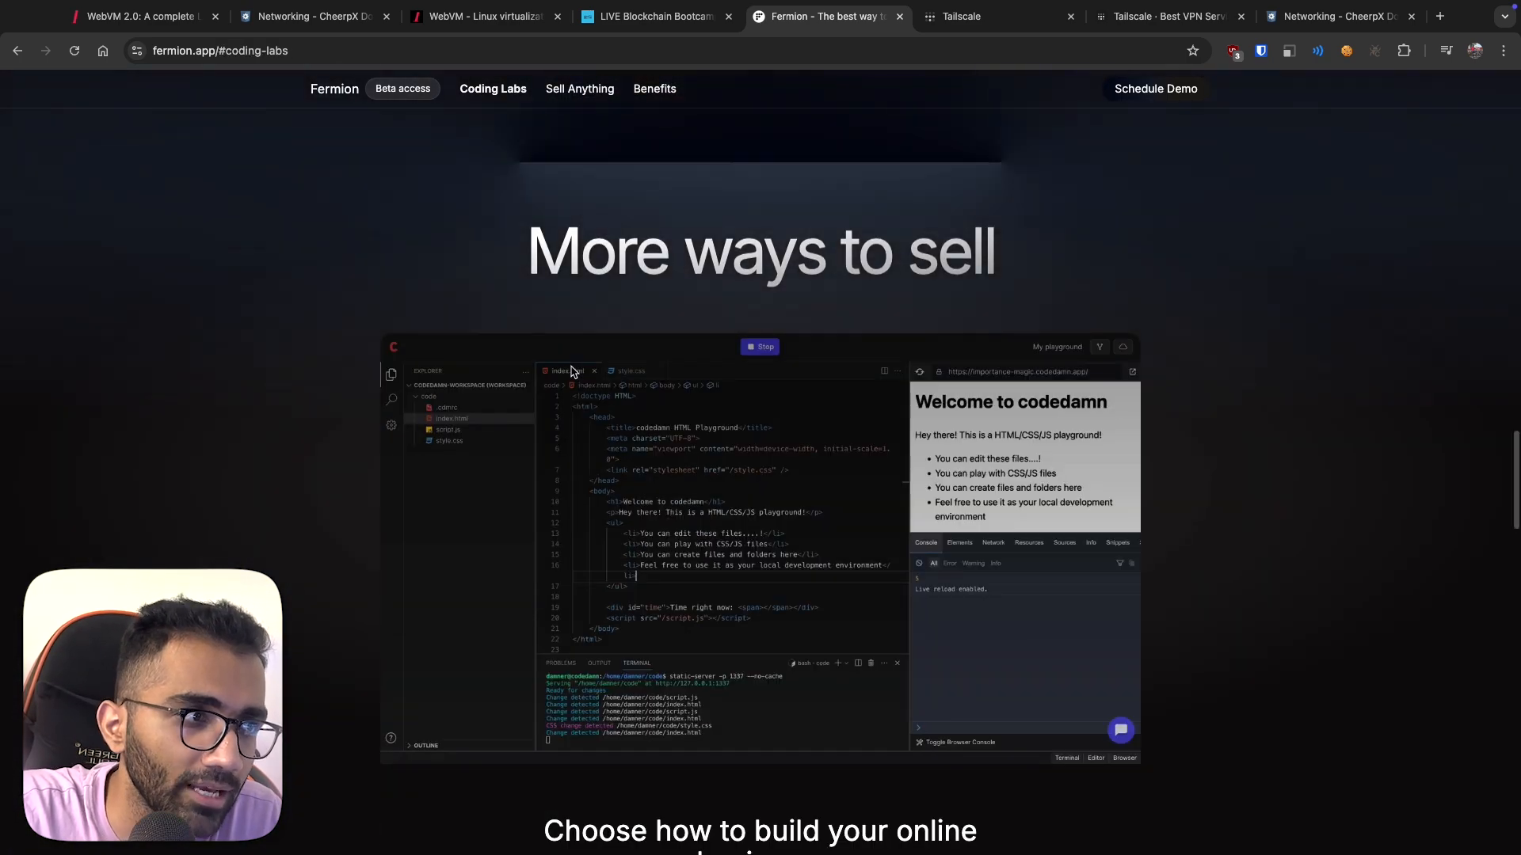
pyautogui.click(579, 88)
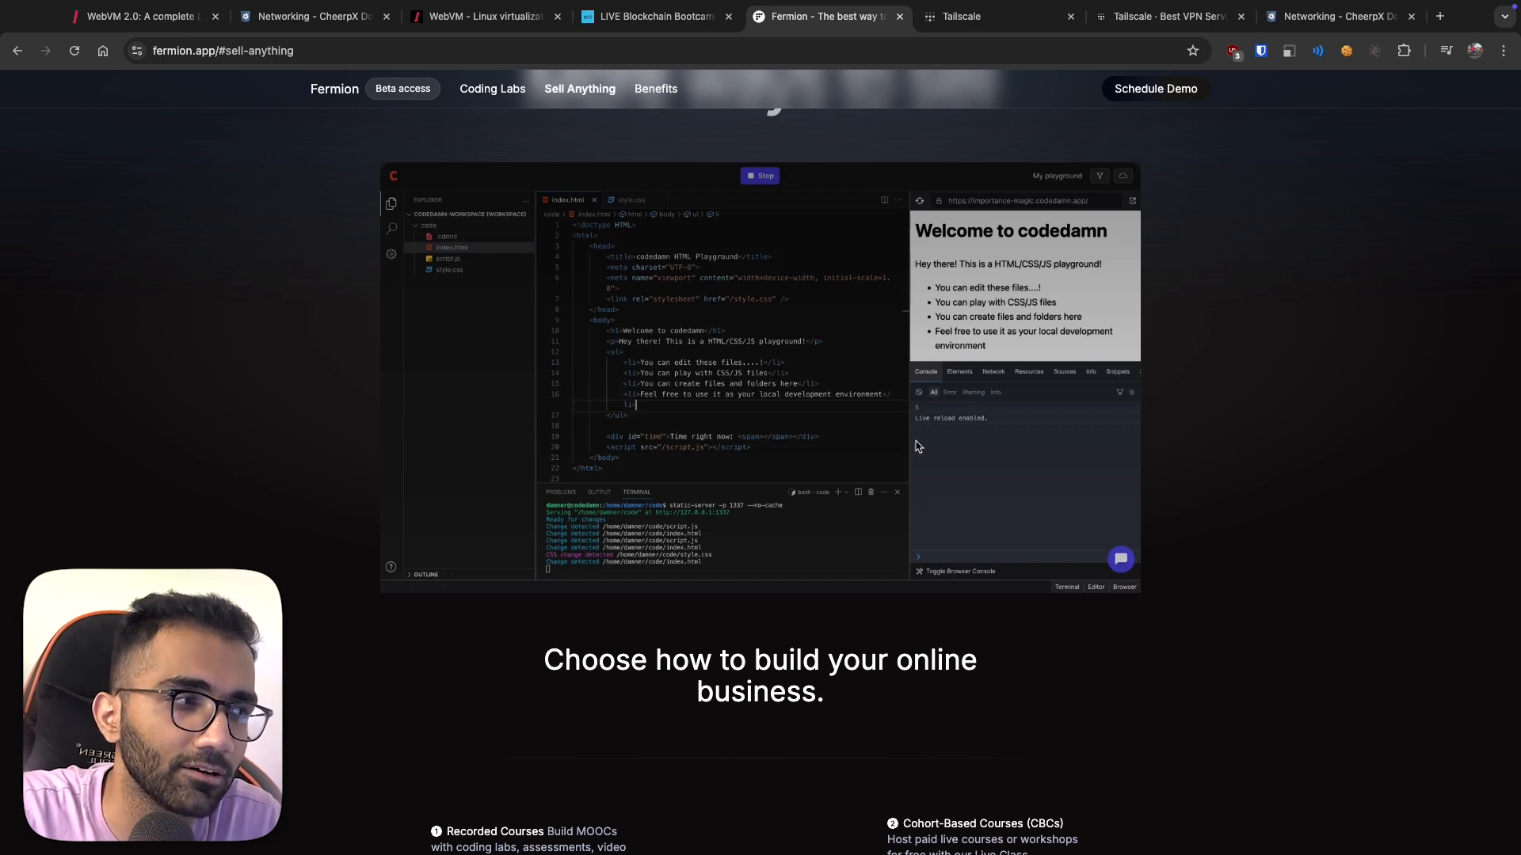
pyautogui.click(656, 17)
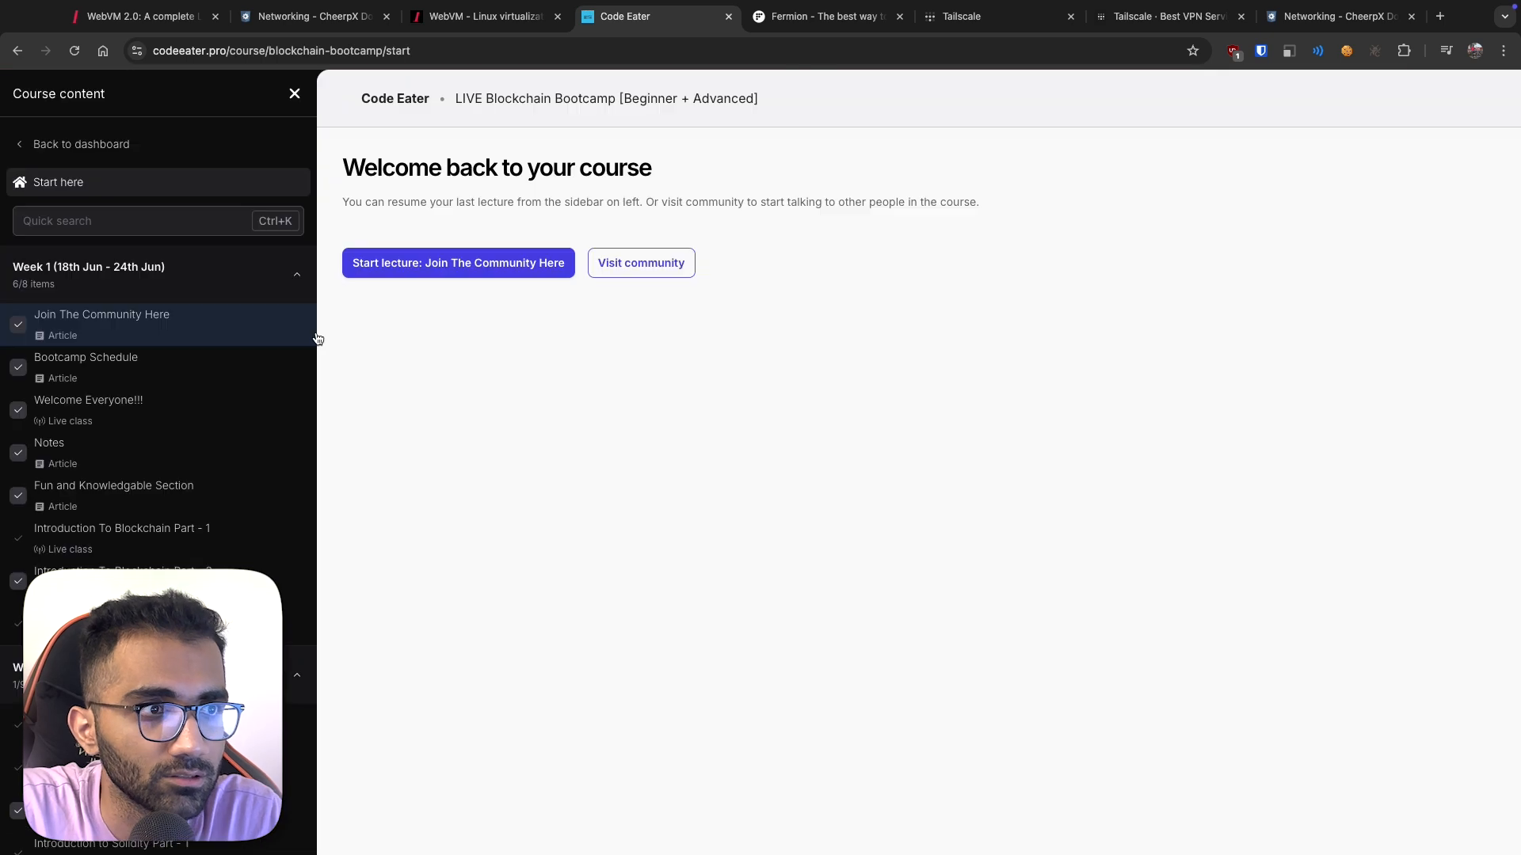
# - Open Week 2's 'Initialize State Variable (Lab - 1)', collapse the sidebar, and run ls
pyautogui.scroll(-3)
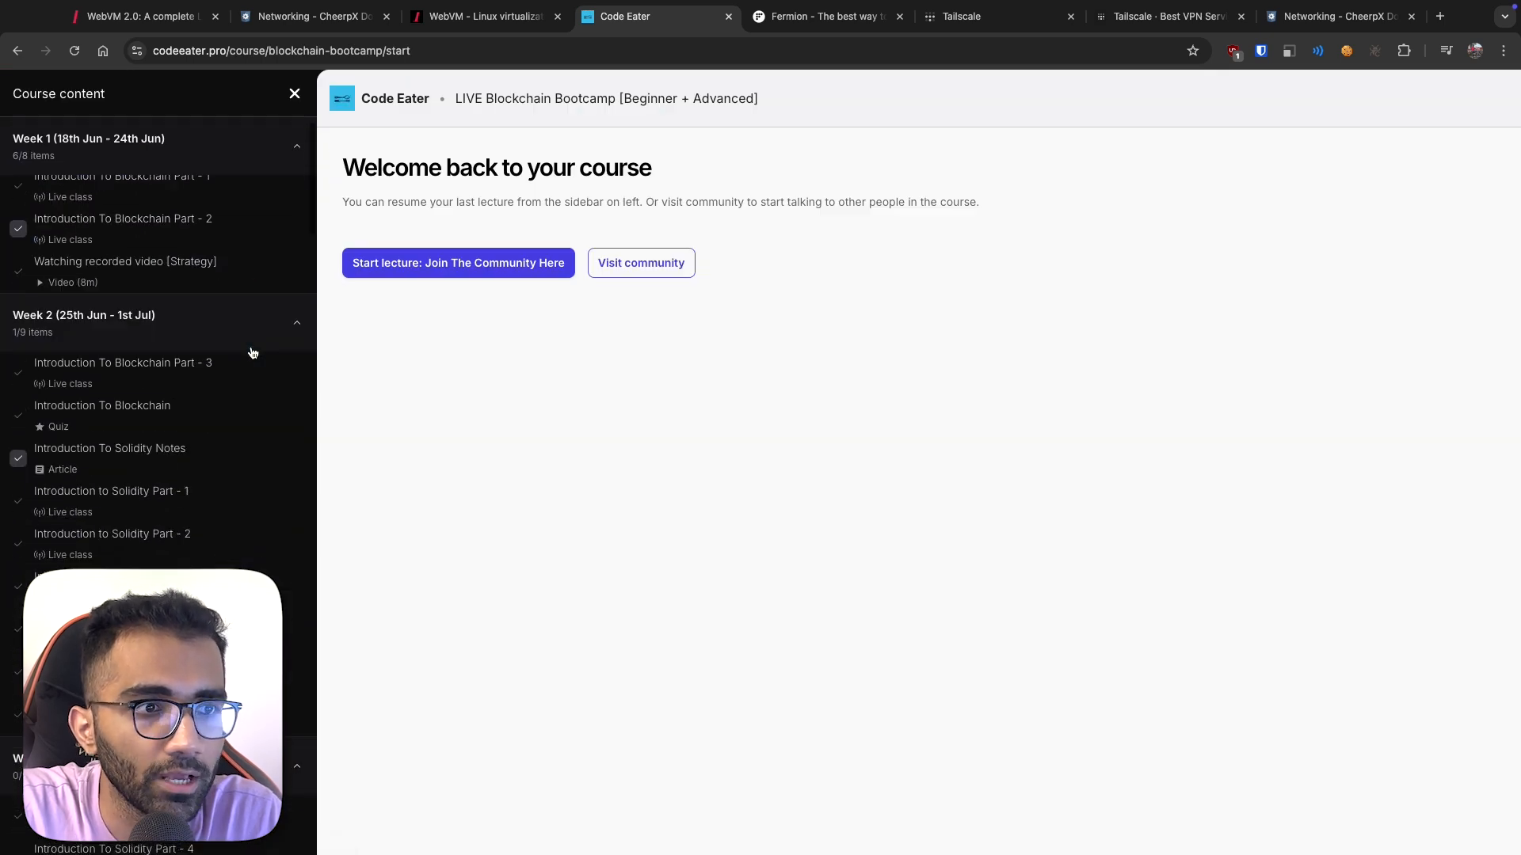
pyautogui.scroll(-3)
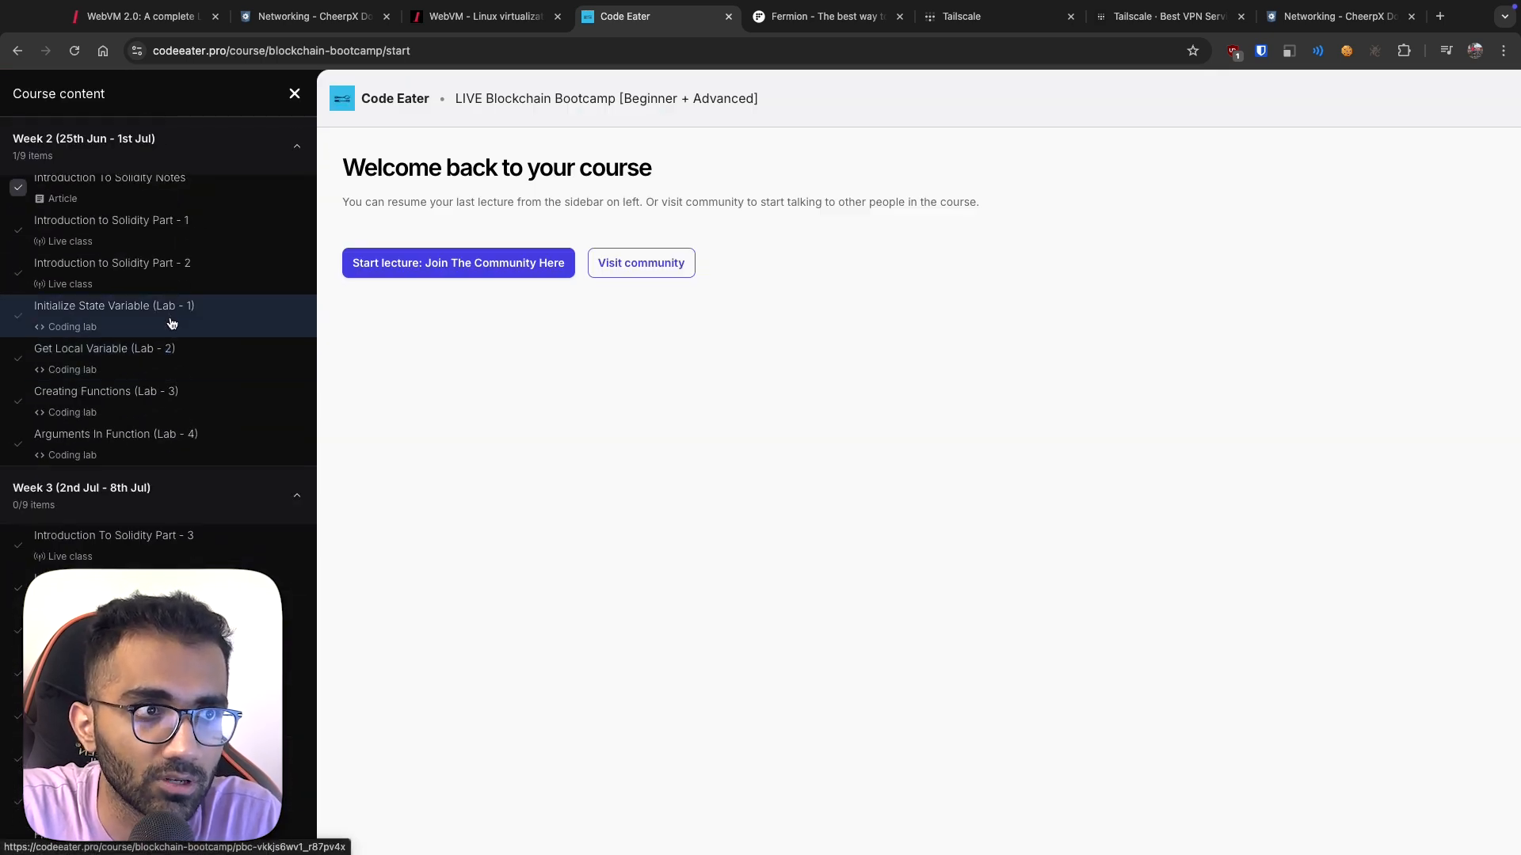
pyautogui.click(114, 306)
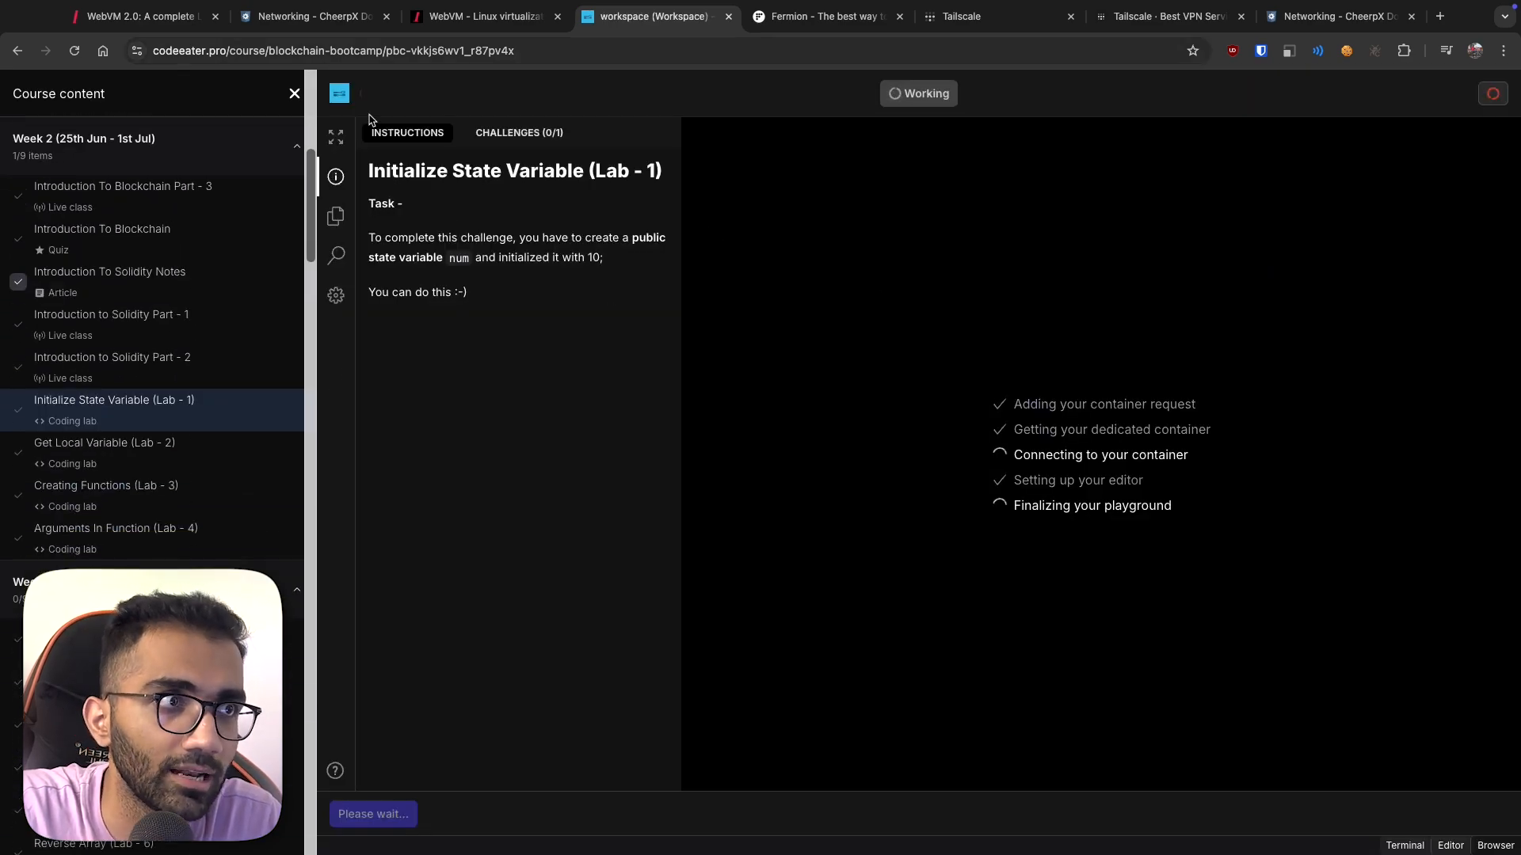
pyautogui.click(294, 94)
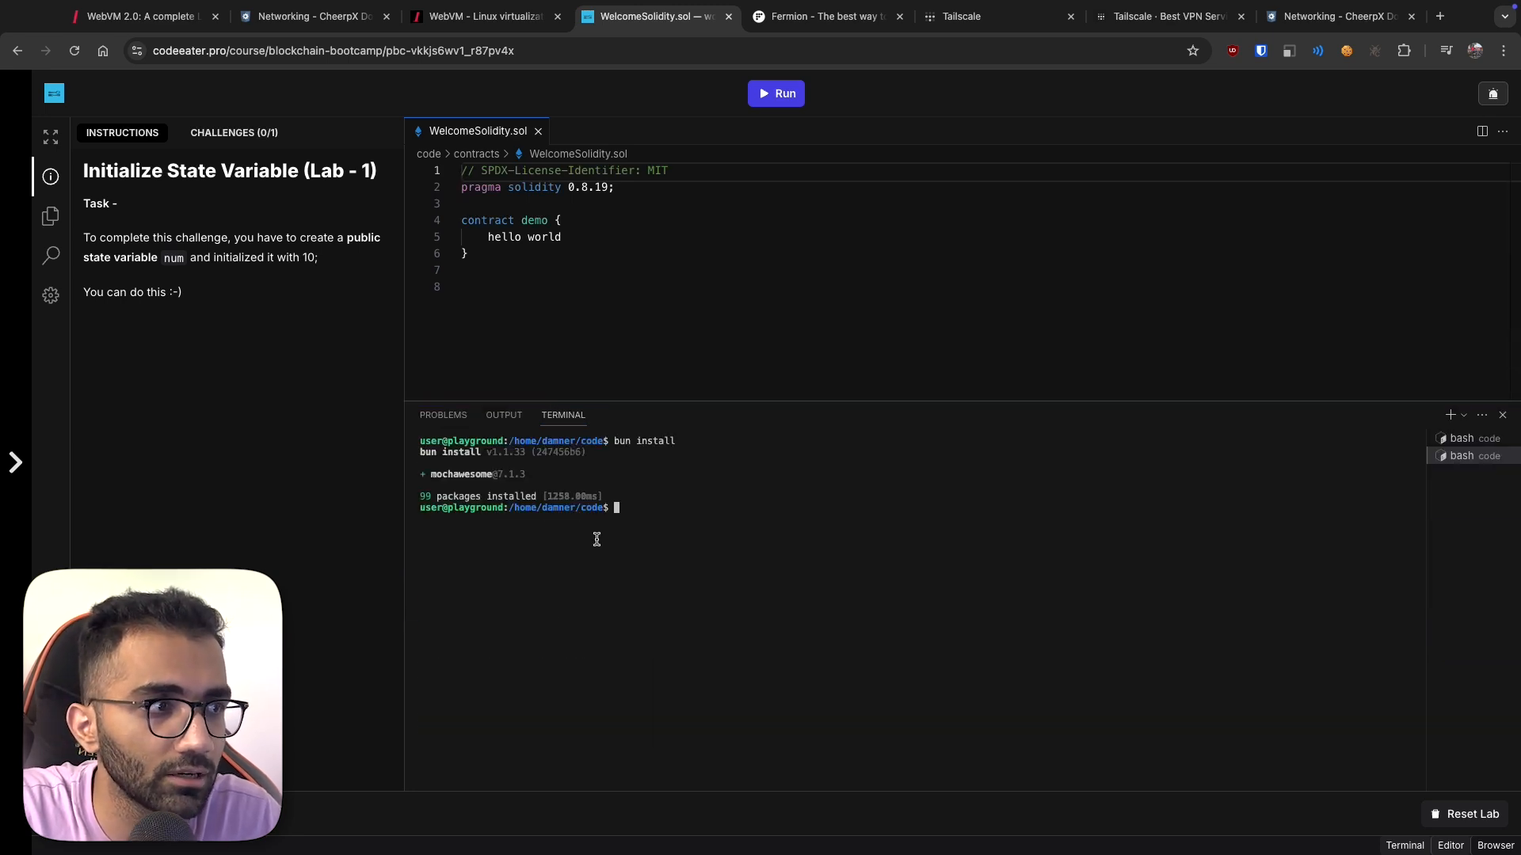
pyautogui.write('ls')
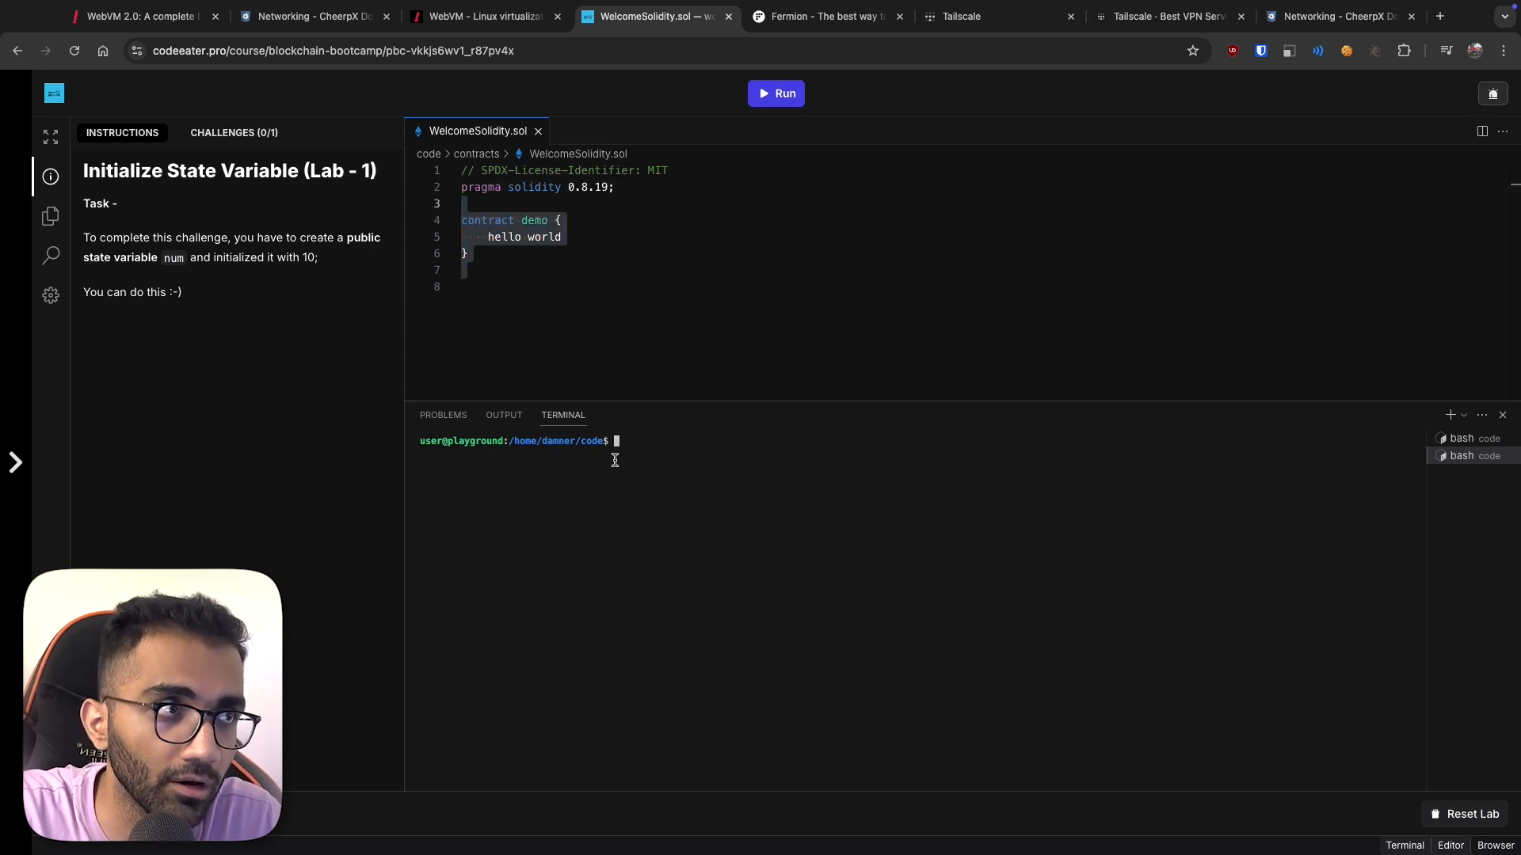
pyautogui.click(482, 17)
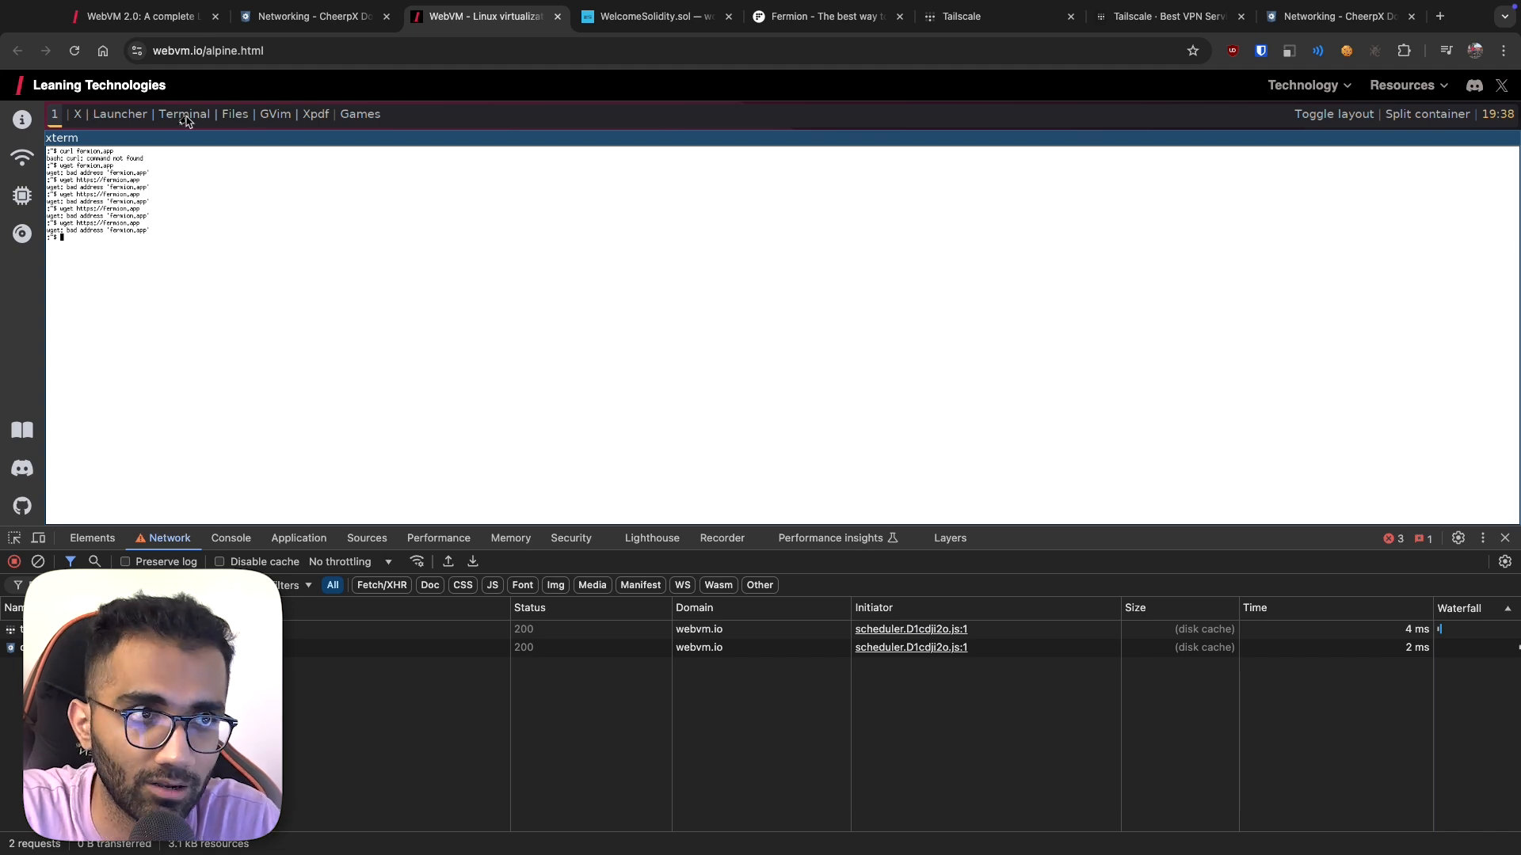
pyautogui.moveTo(379, 322)
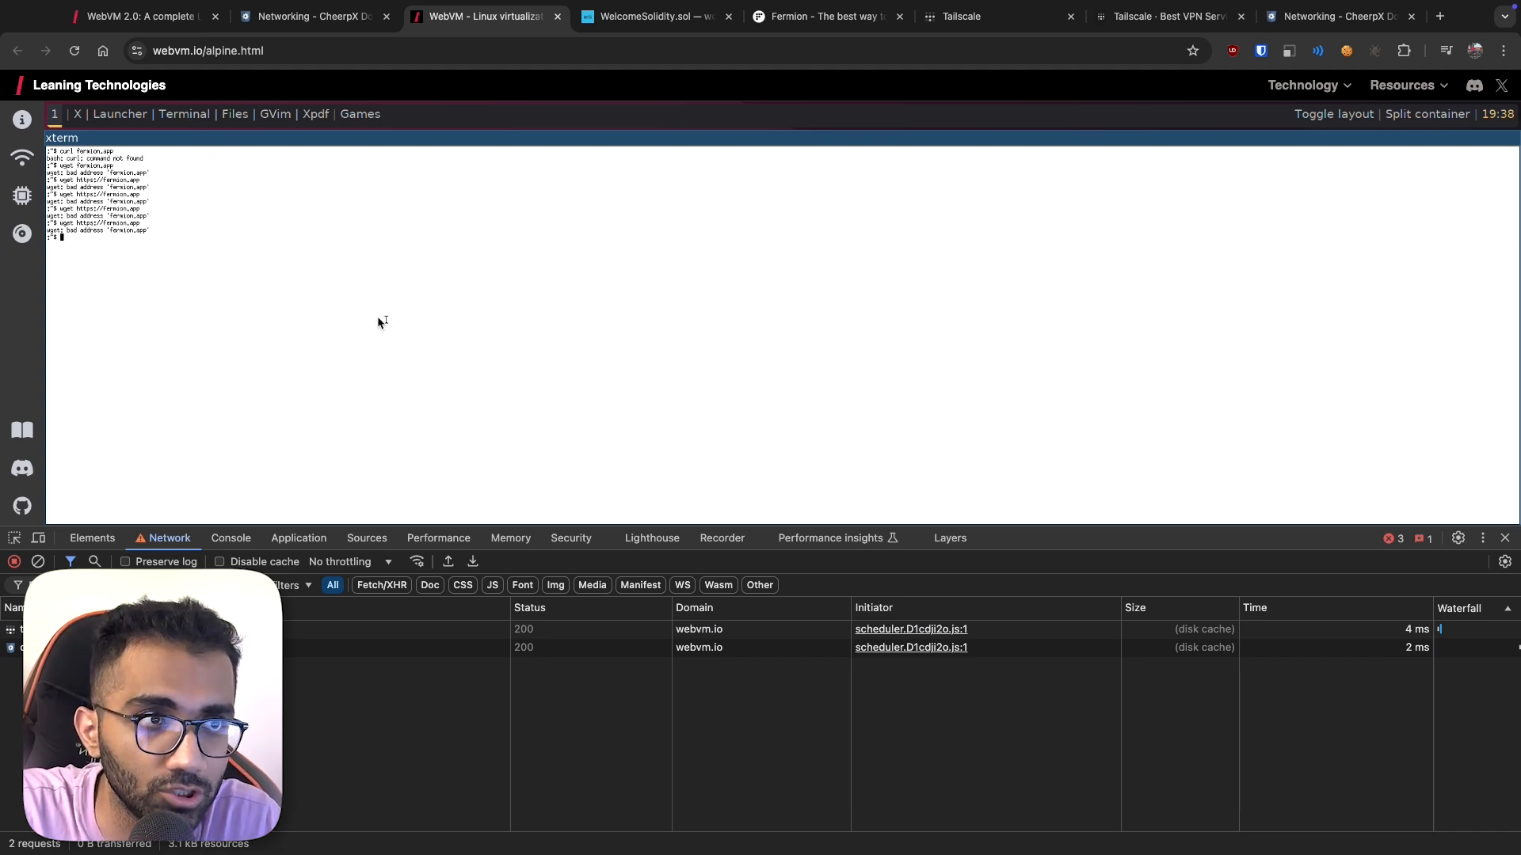
pyautogui.click(656, 17)
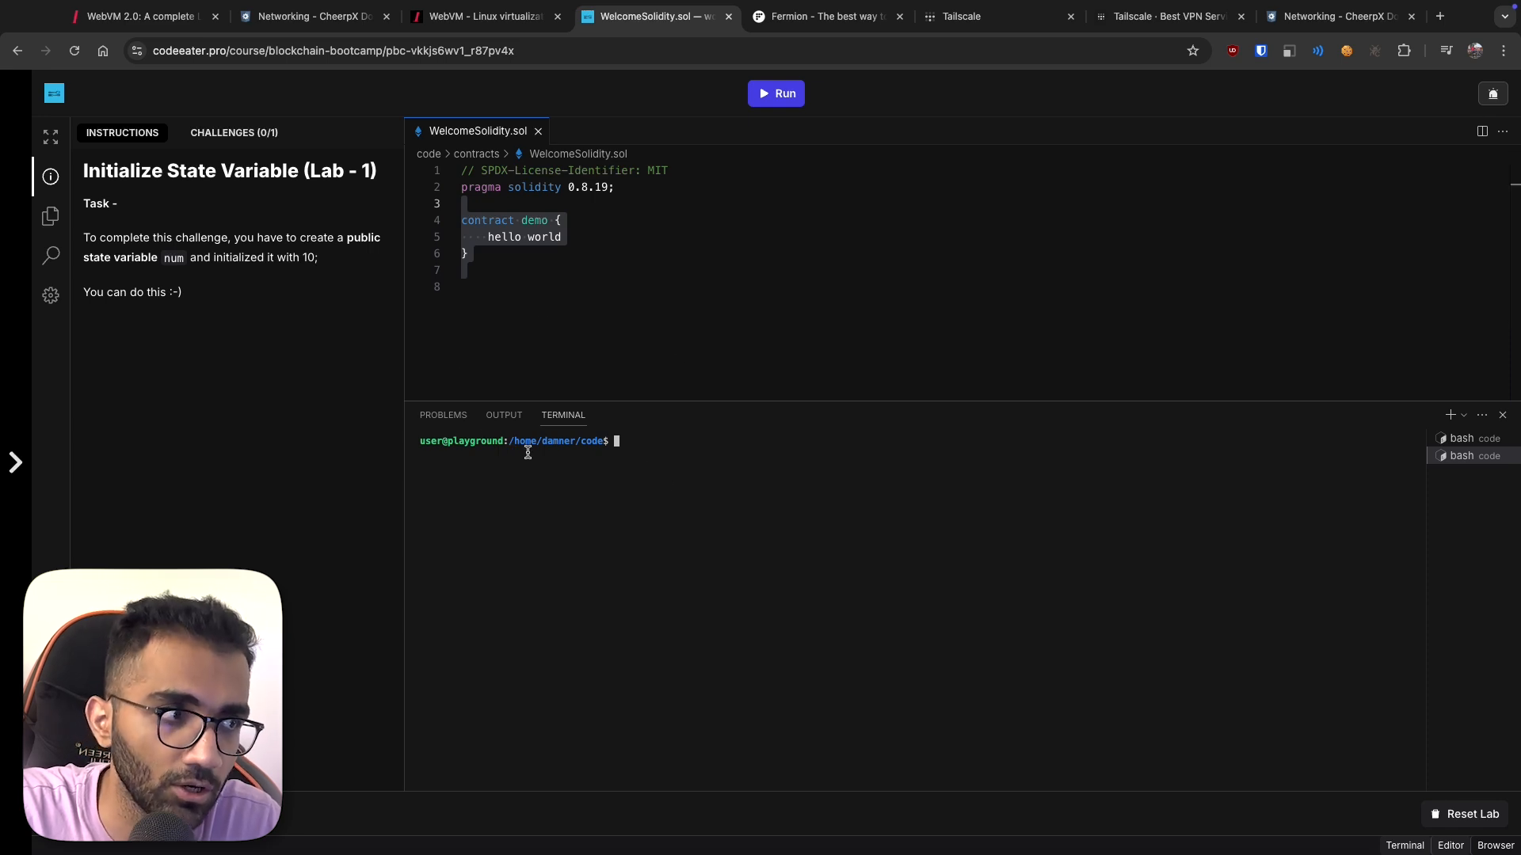
pyautogui.write('wget h')
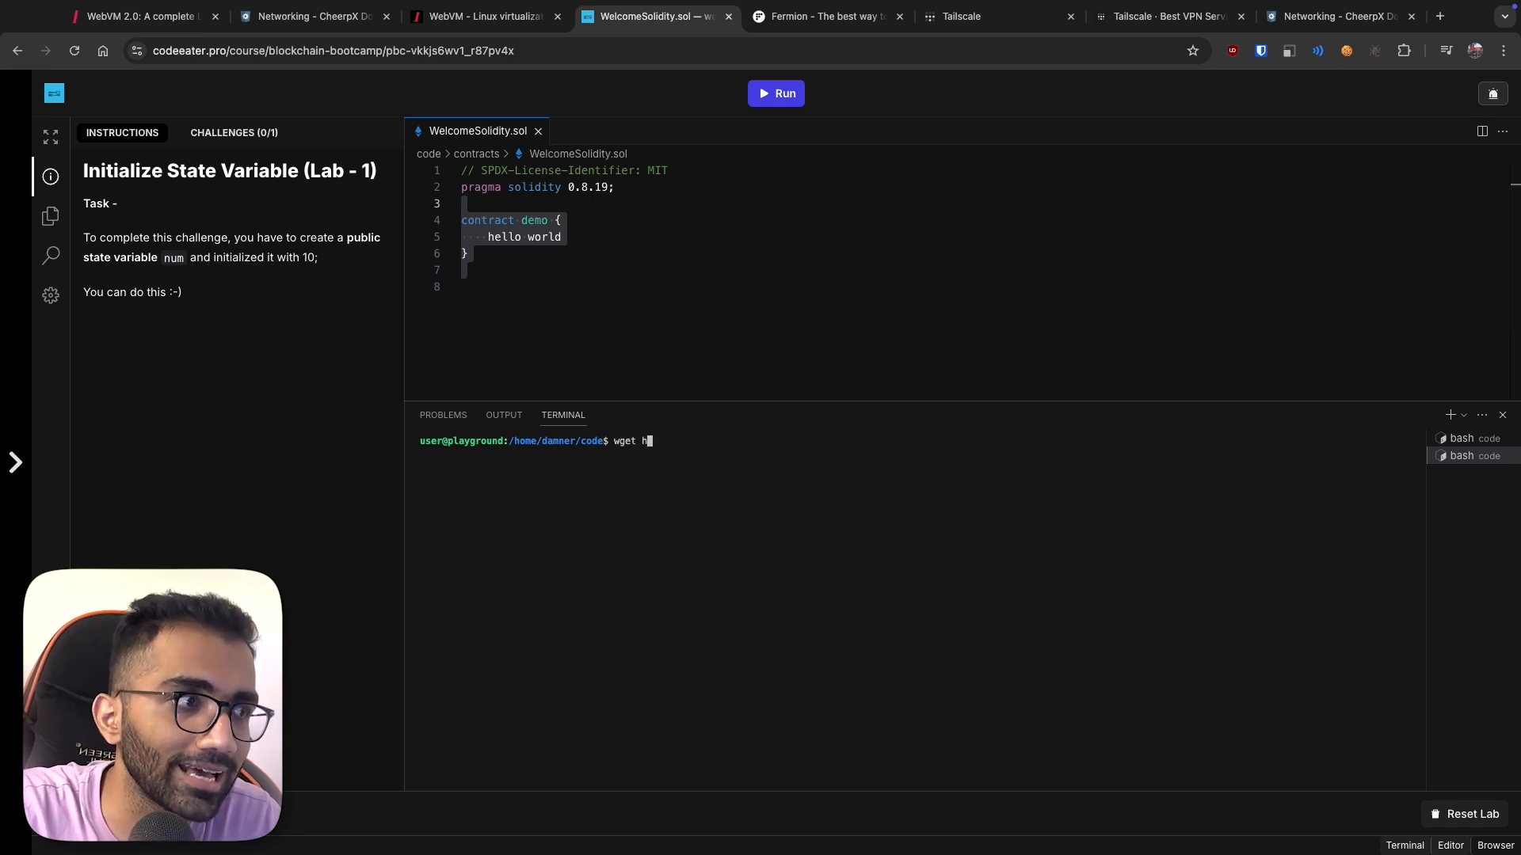
pyautogui.write('ttps://fermion.')
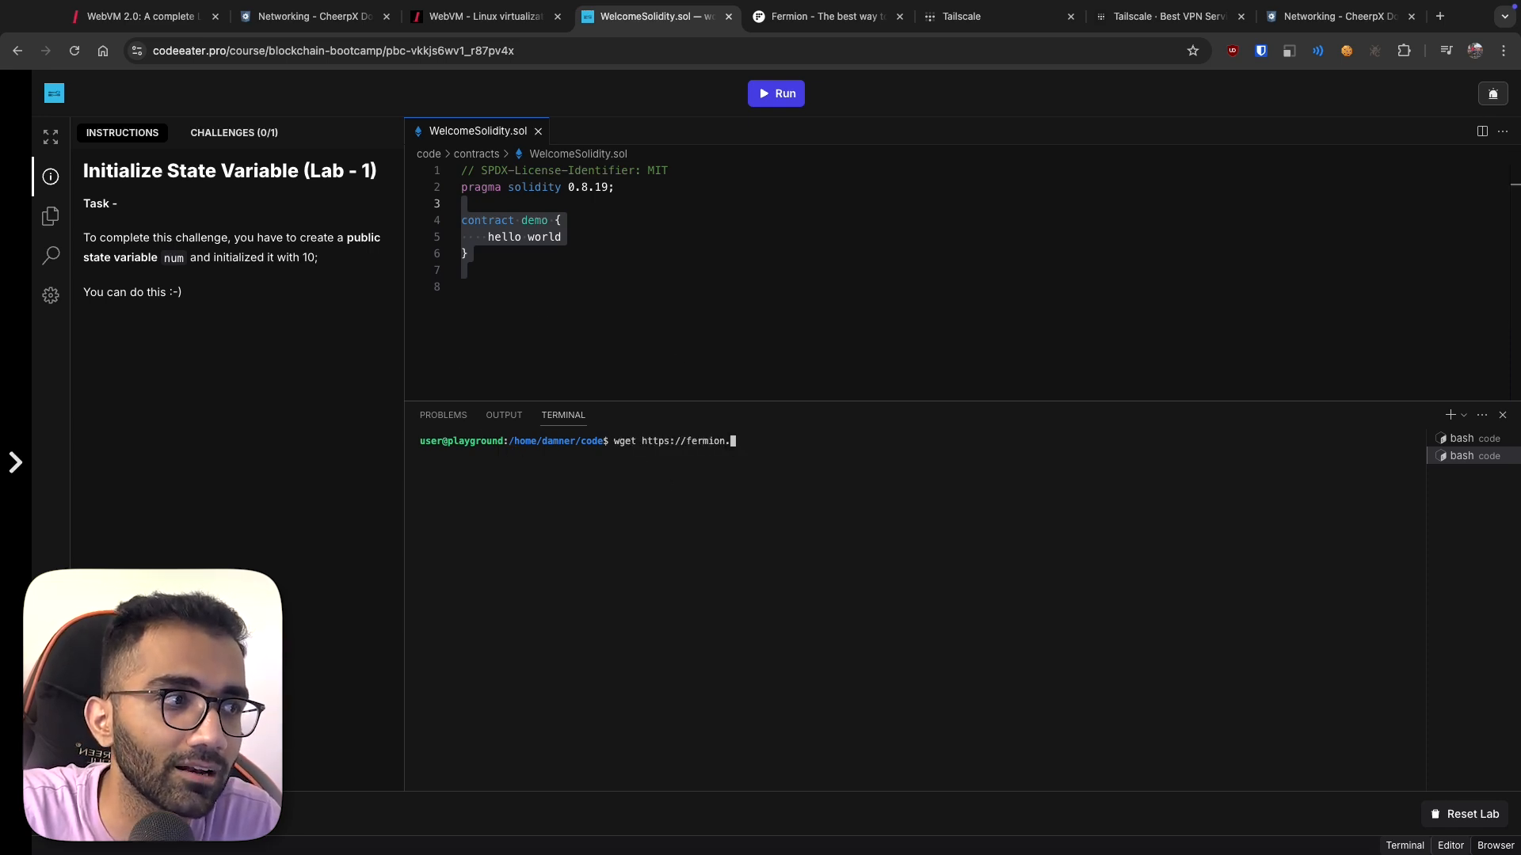
pyautogui.press('Enter')
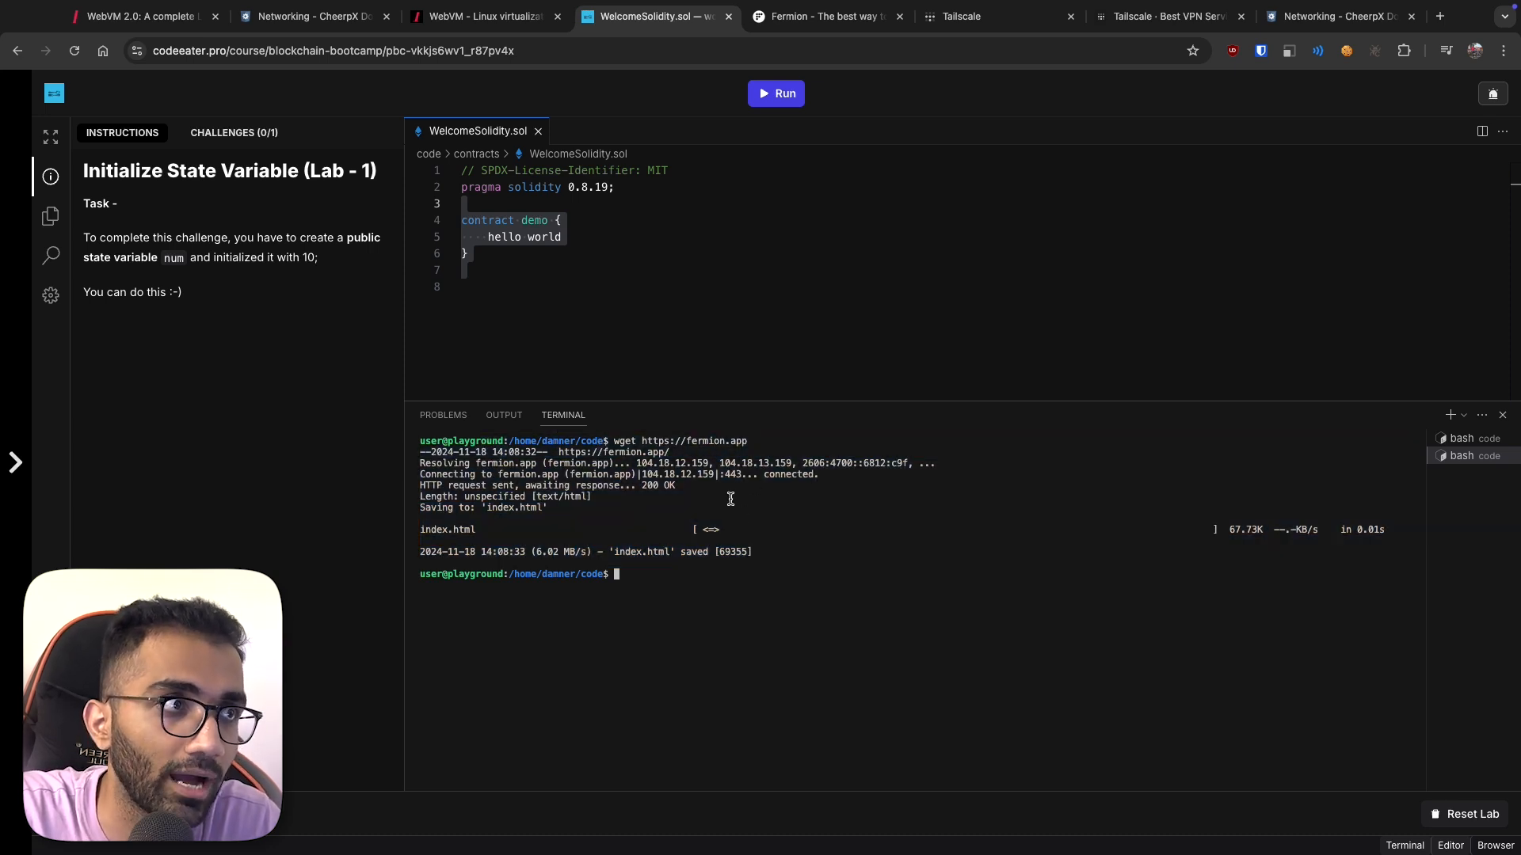
# - Compare the download results between WebVM and Code Eater, ending on the CheerpX Networking docs
pyautogui.click(482, 17)
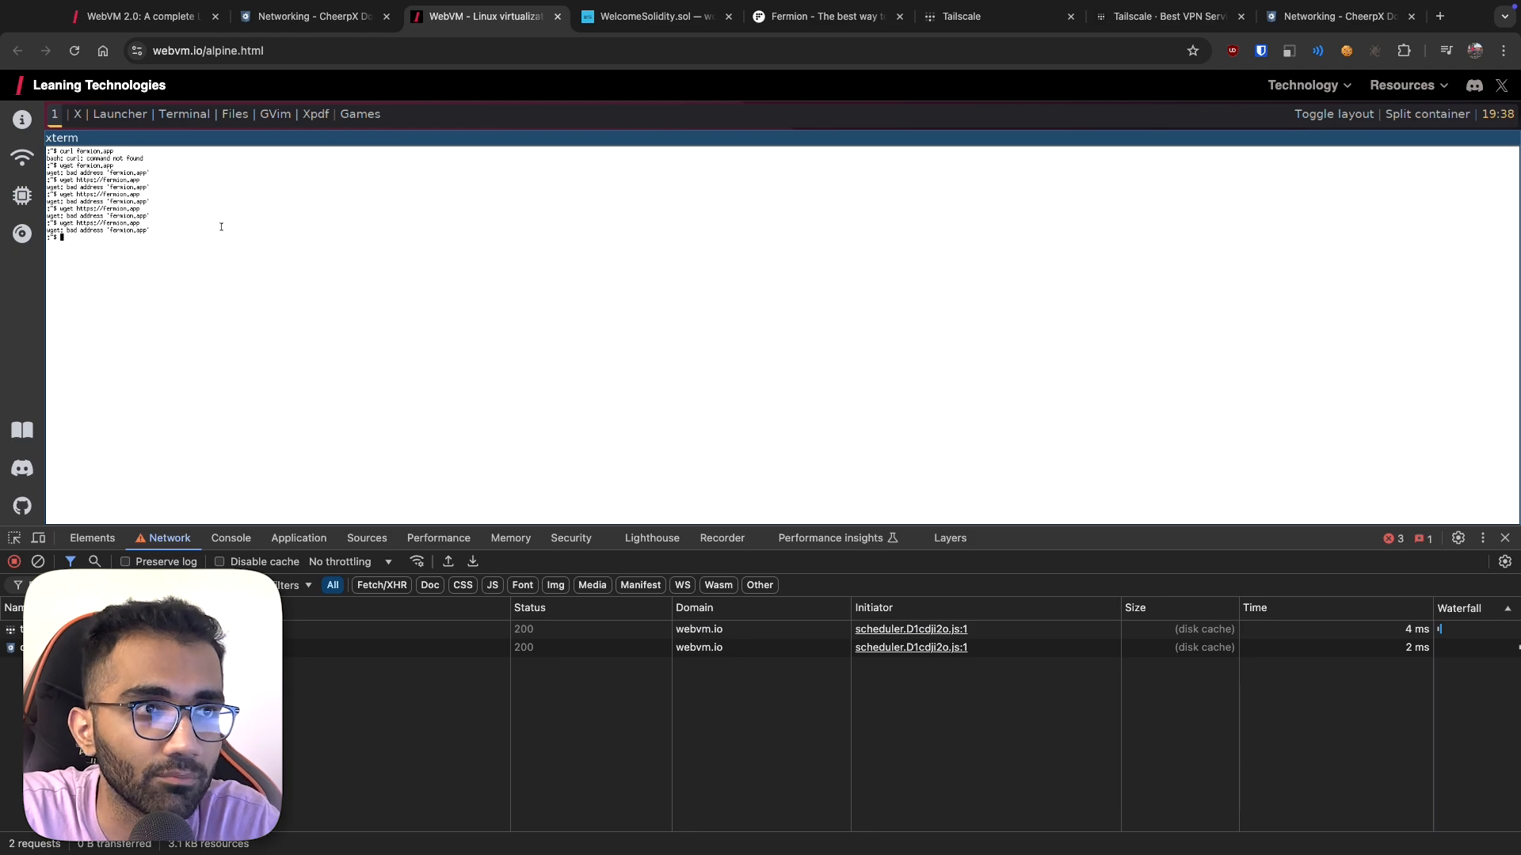
pyautogui.click(656, 16)
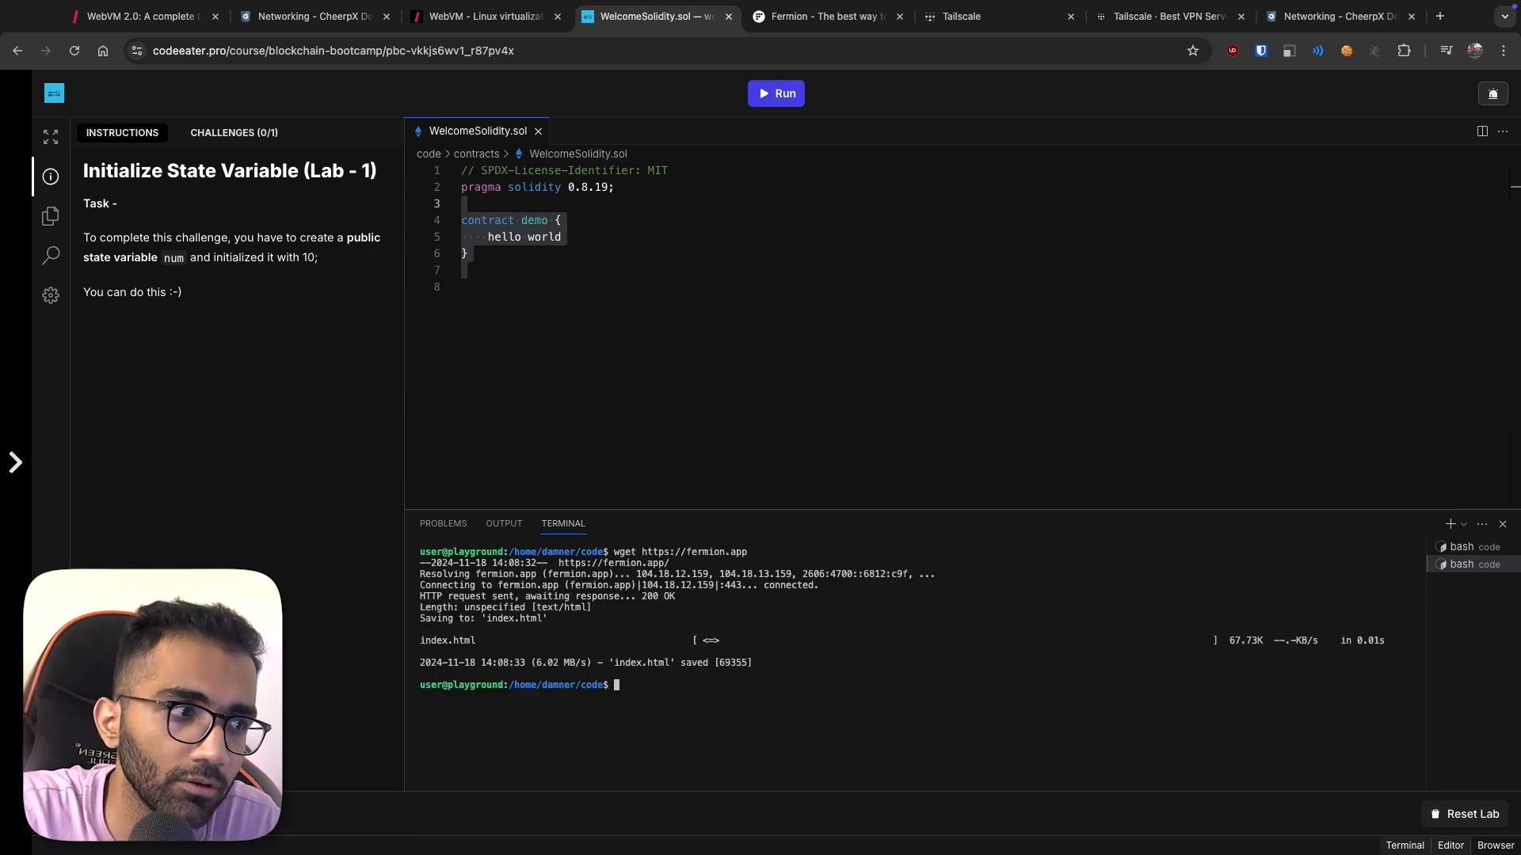
pyautogui.click(482, 17)
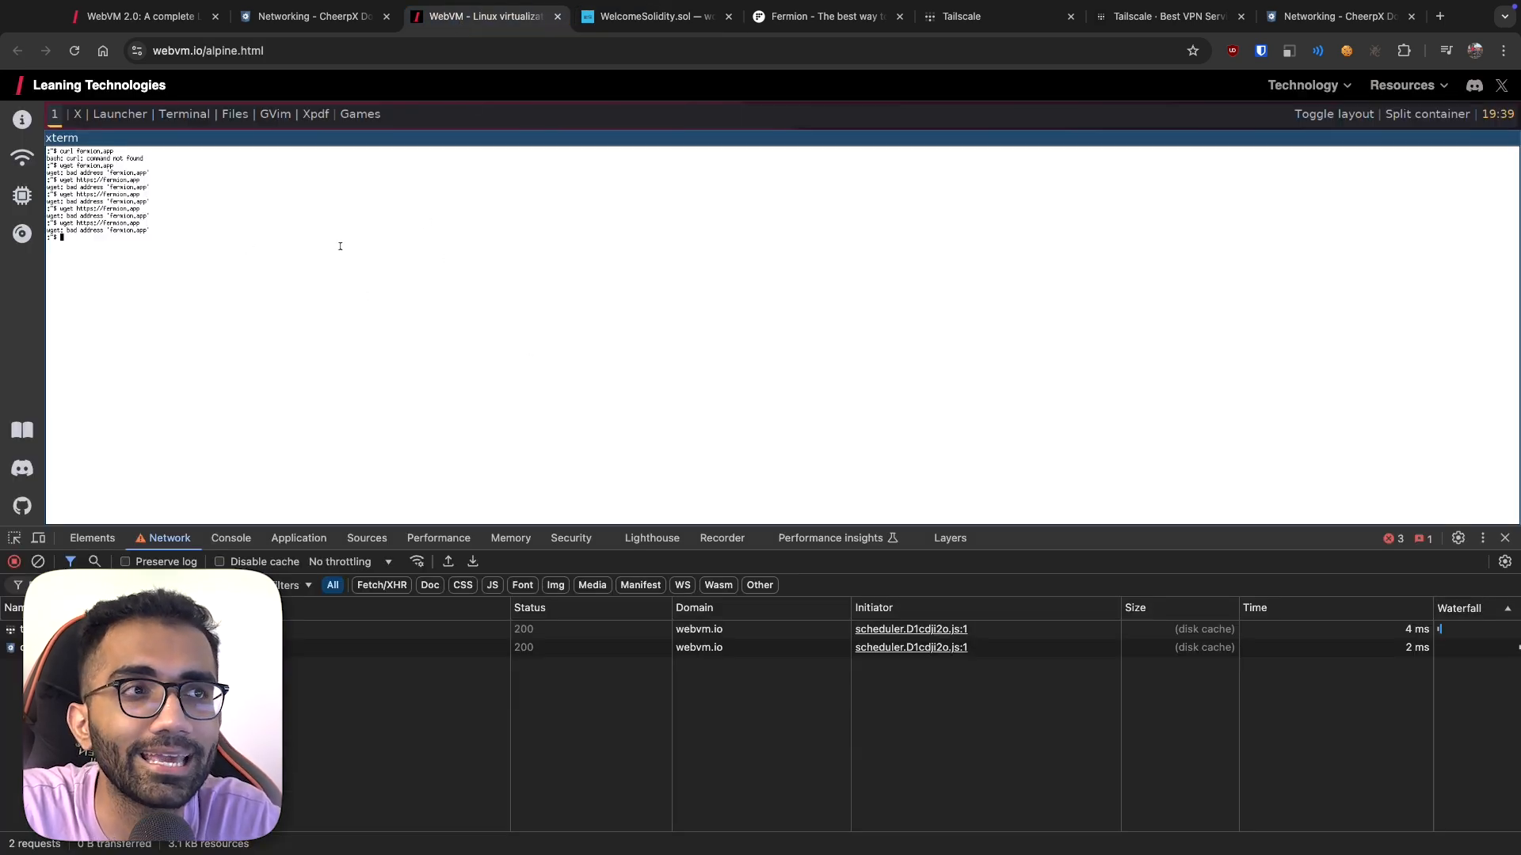
pyautogui.click(311, 16)
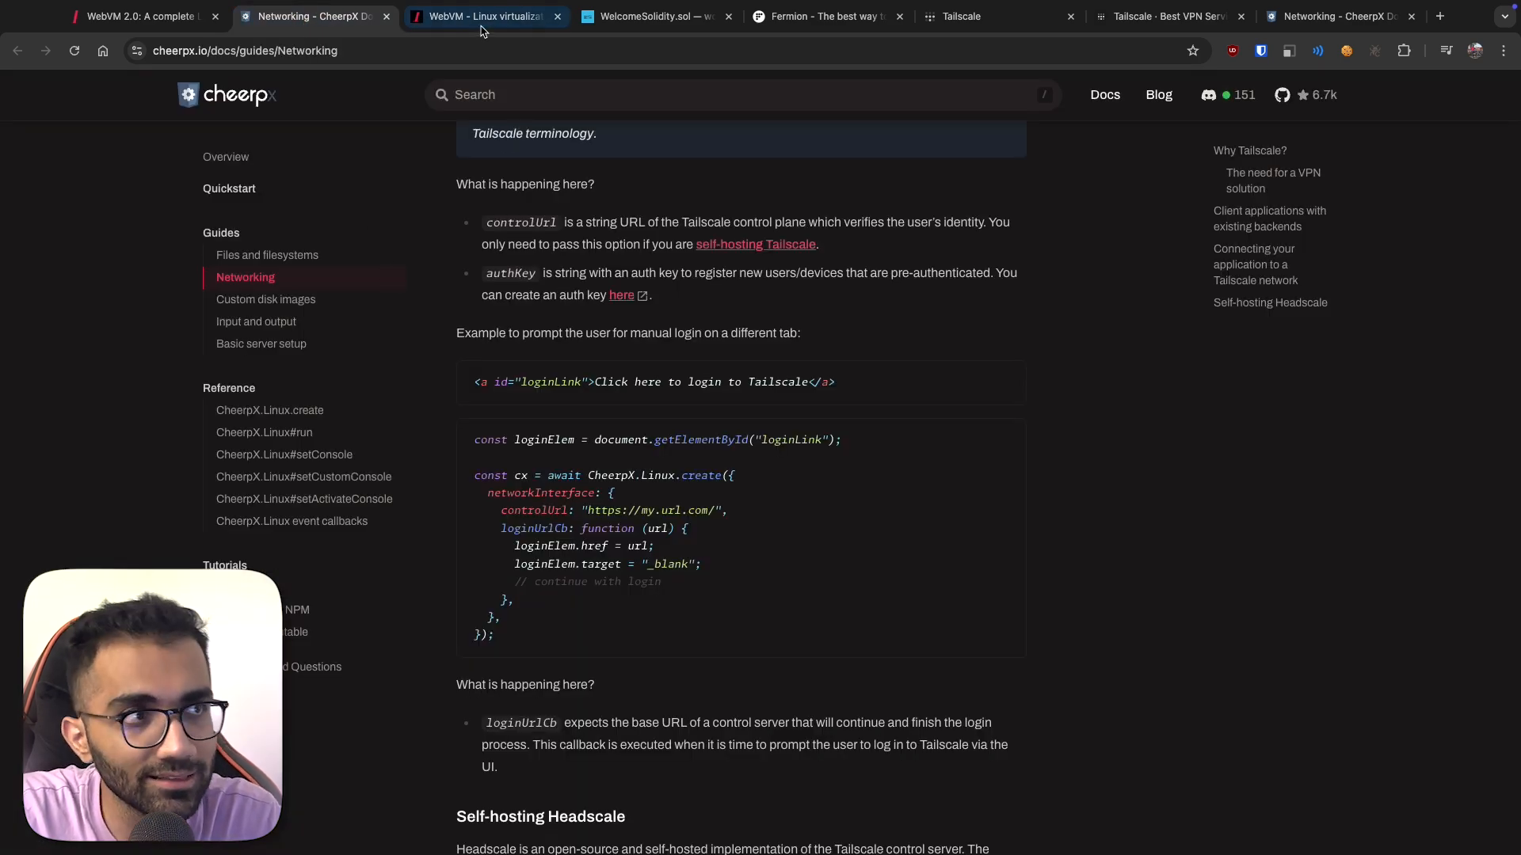
# - Launch the Cube game on the WebVM desktop, then view the CheerpX npm package page
pyautogui.click(485, 17)
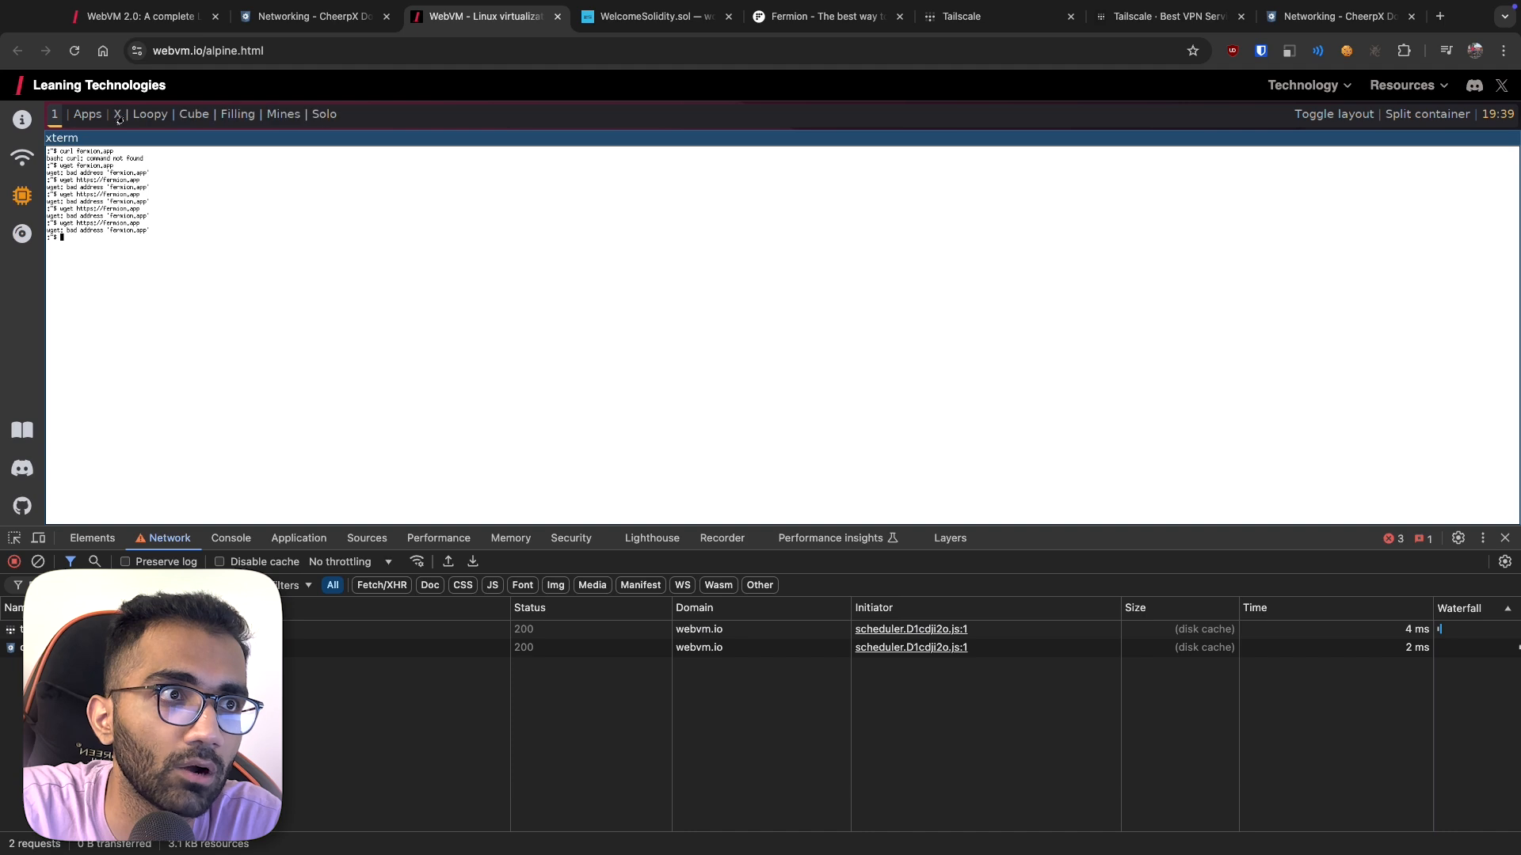
pyautogui.click(116, 113)
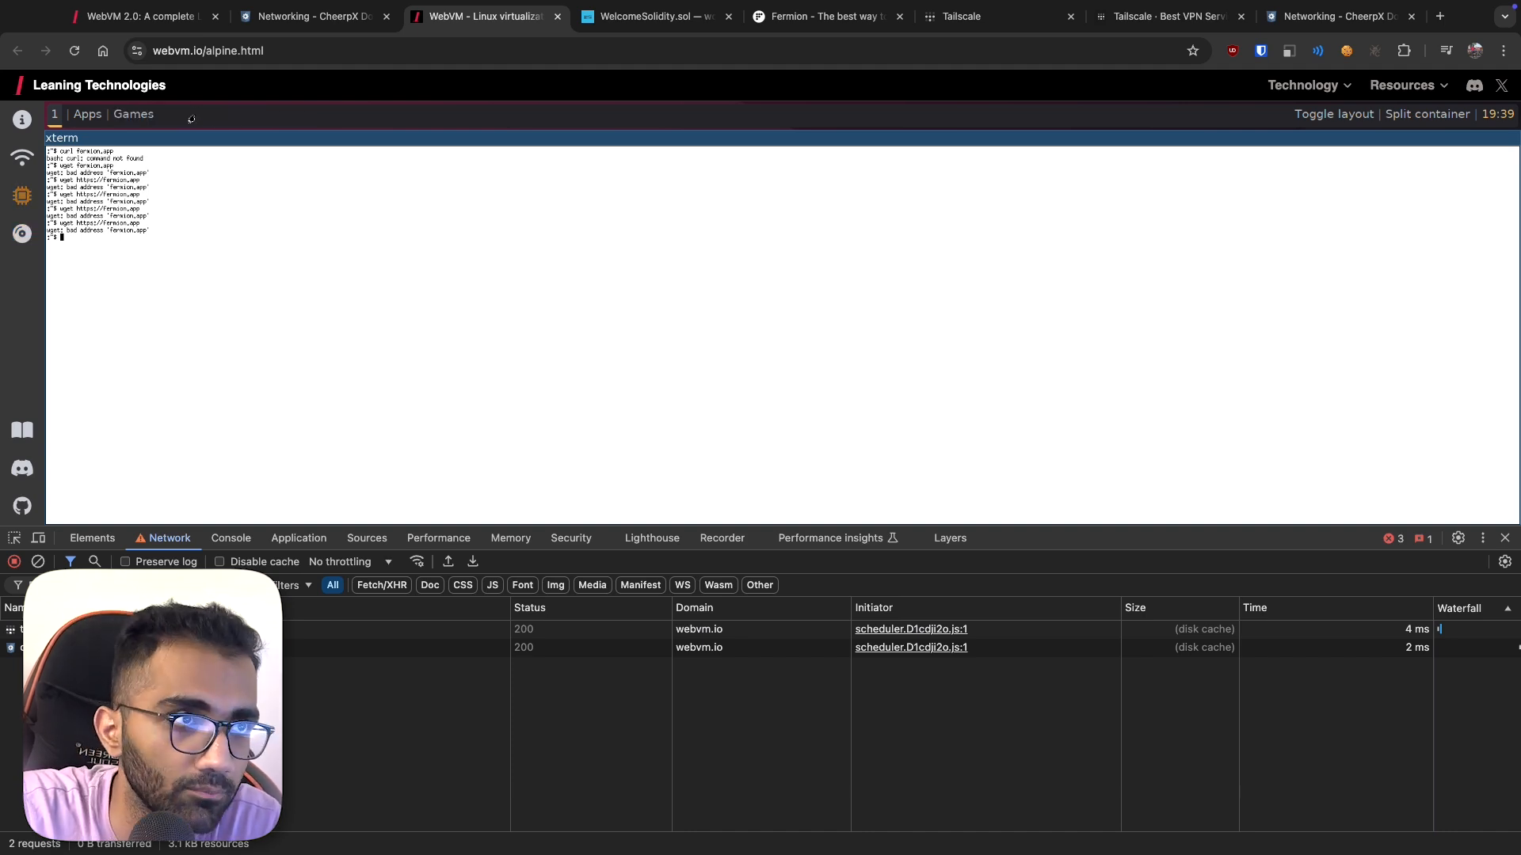
pyautogui.moveTo(342, 213)
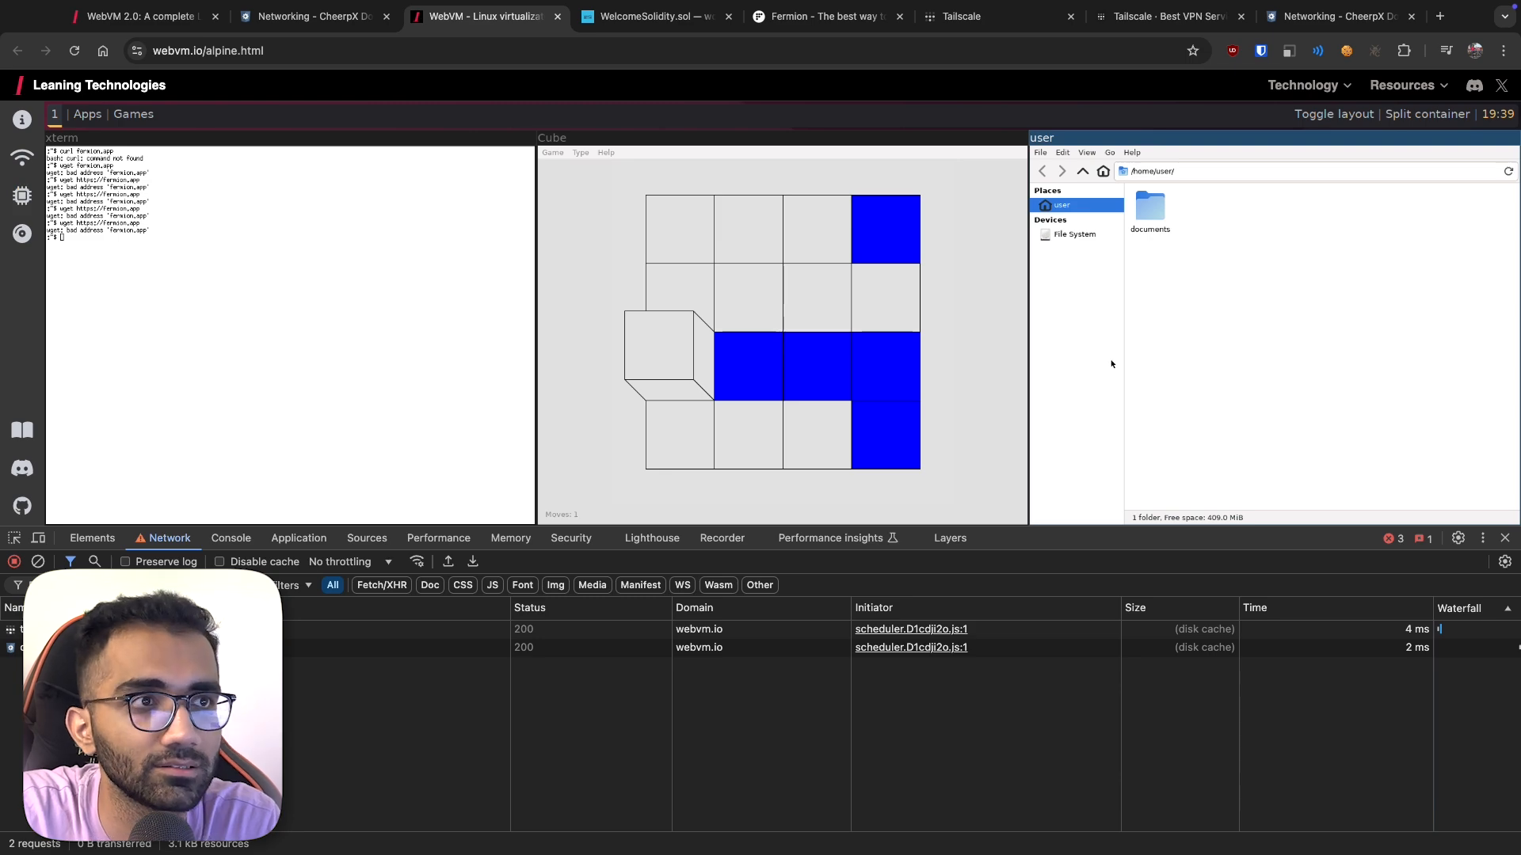
pyautogui.click(259, 16)
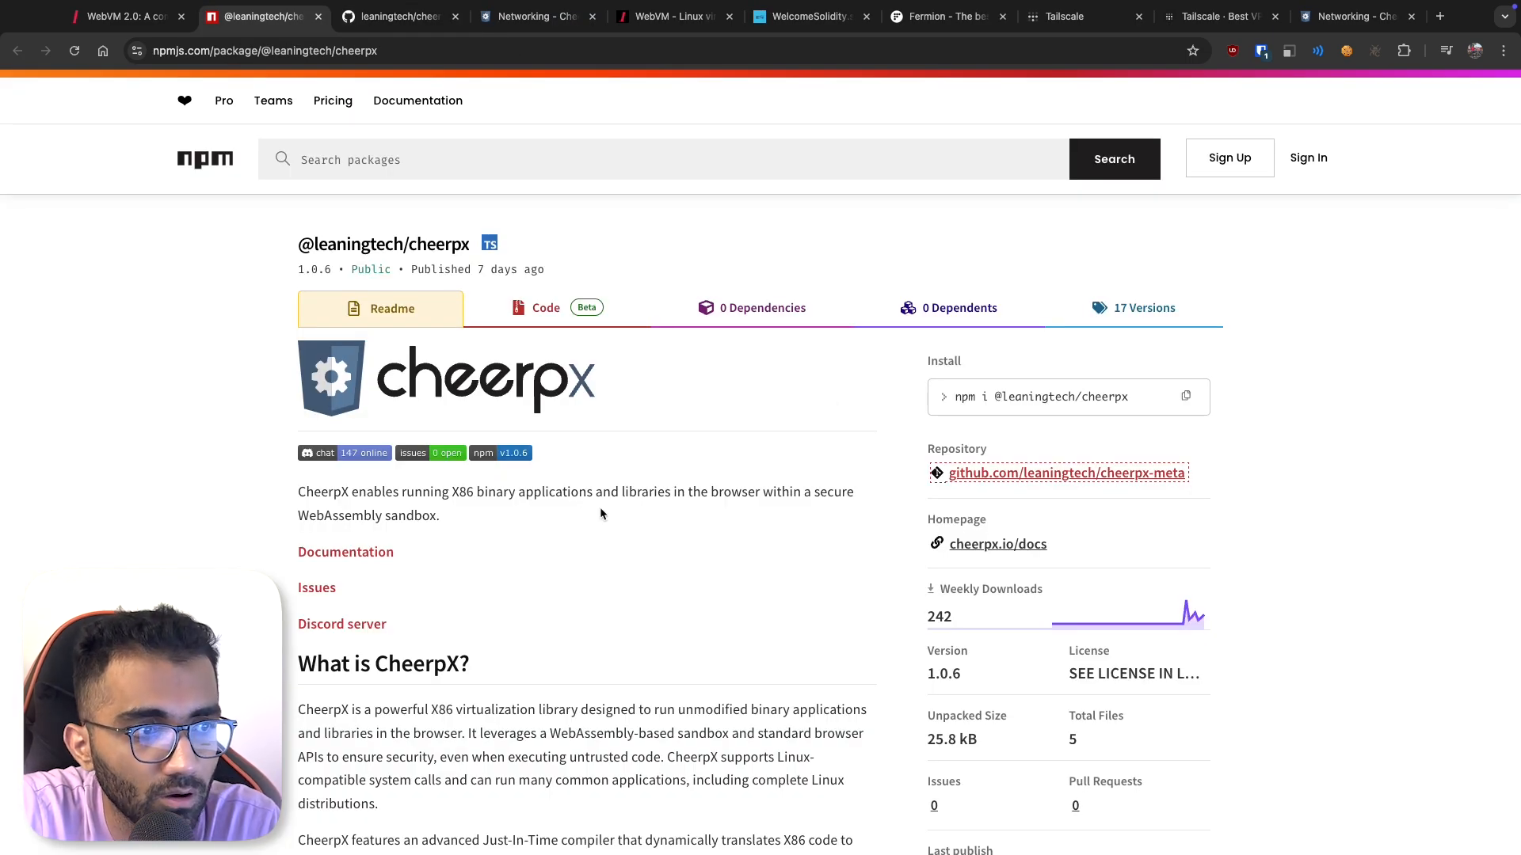
# - Open the leaningtech/cheerpx-meta GitHub repository from npm and scroll to its license
pyautogui.click(1064, 472)
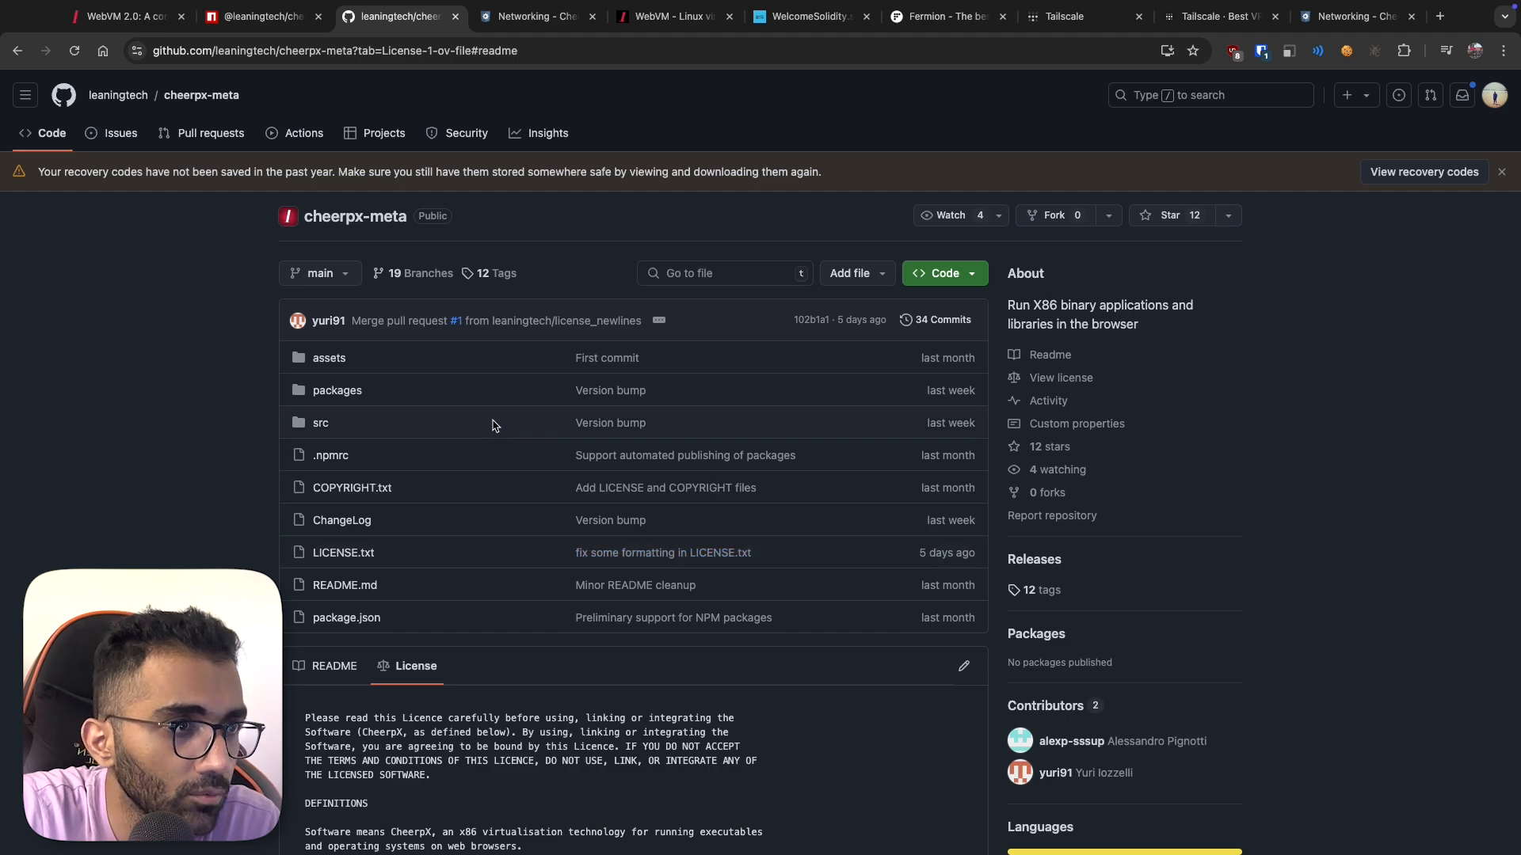
pyautogui.scroll(-3)
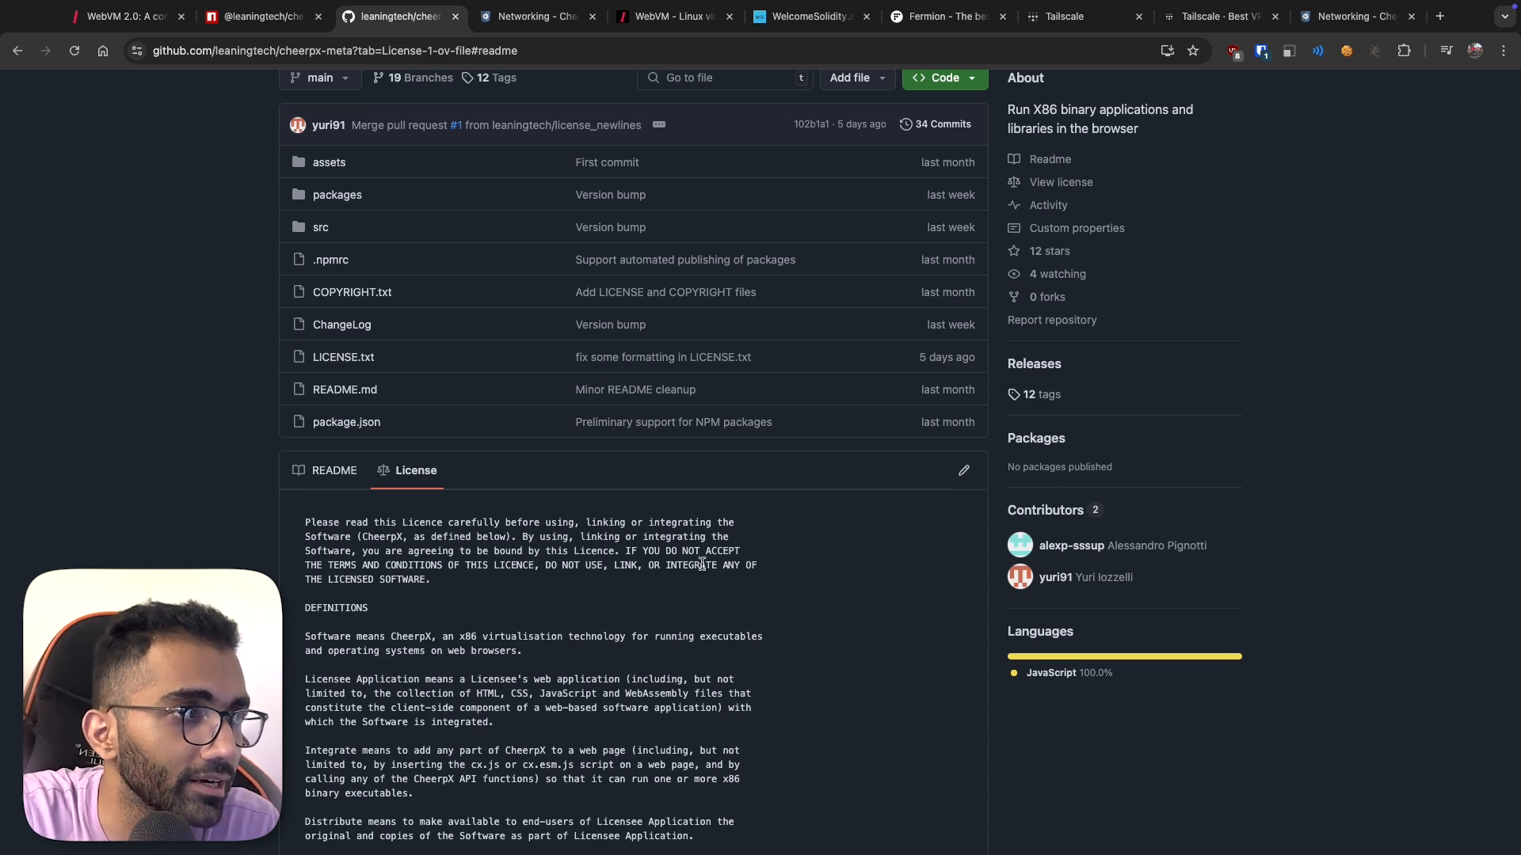
pyautogui.click(255, 17)
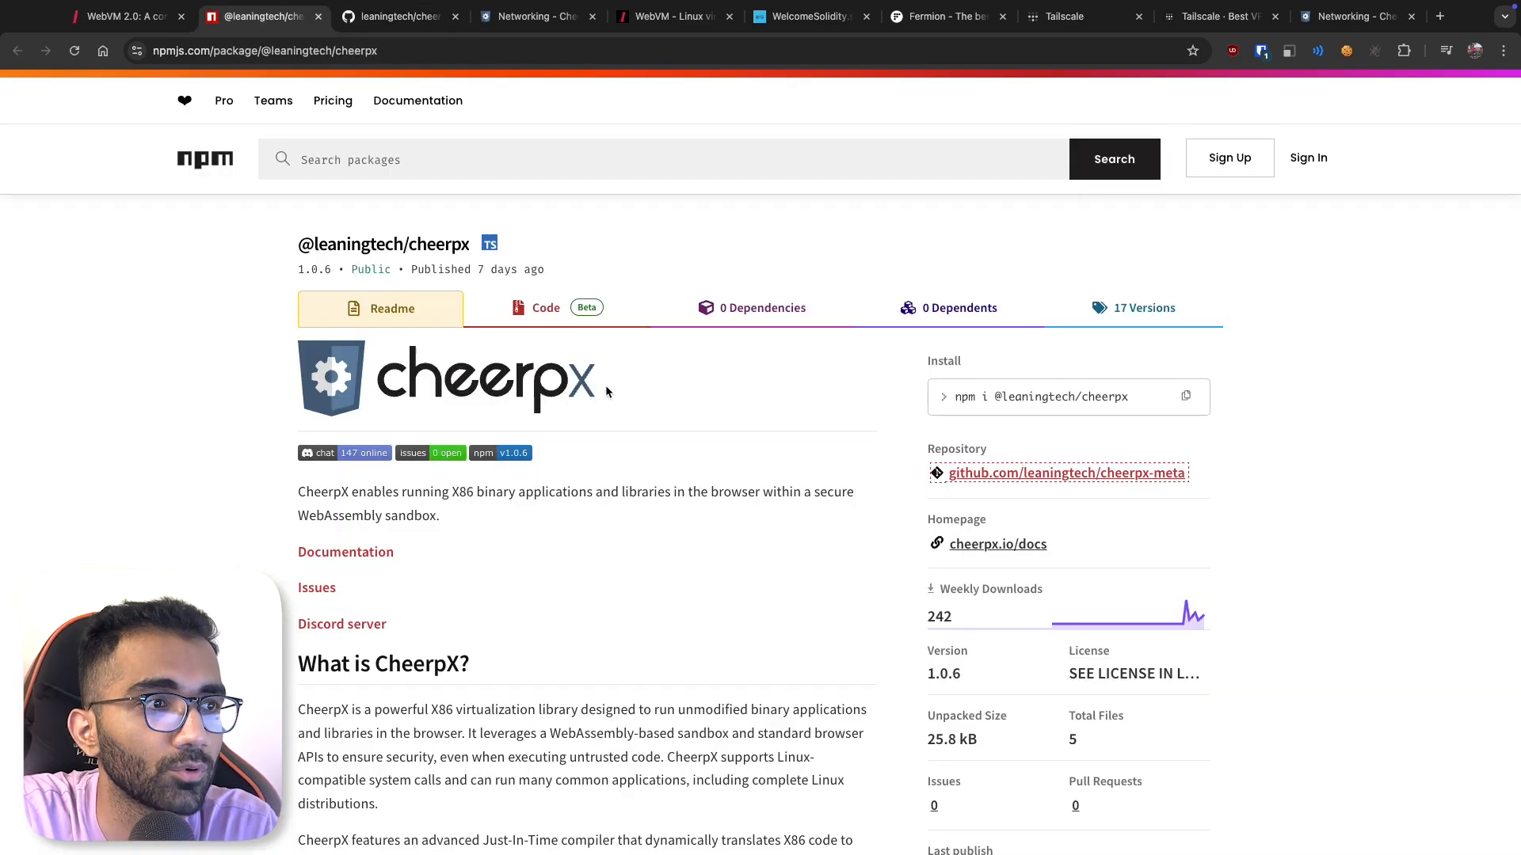
pyautogui.scroll(-3)
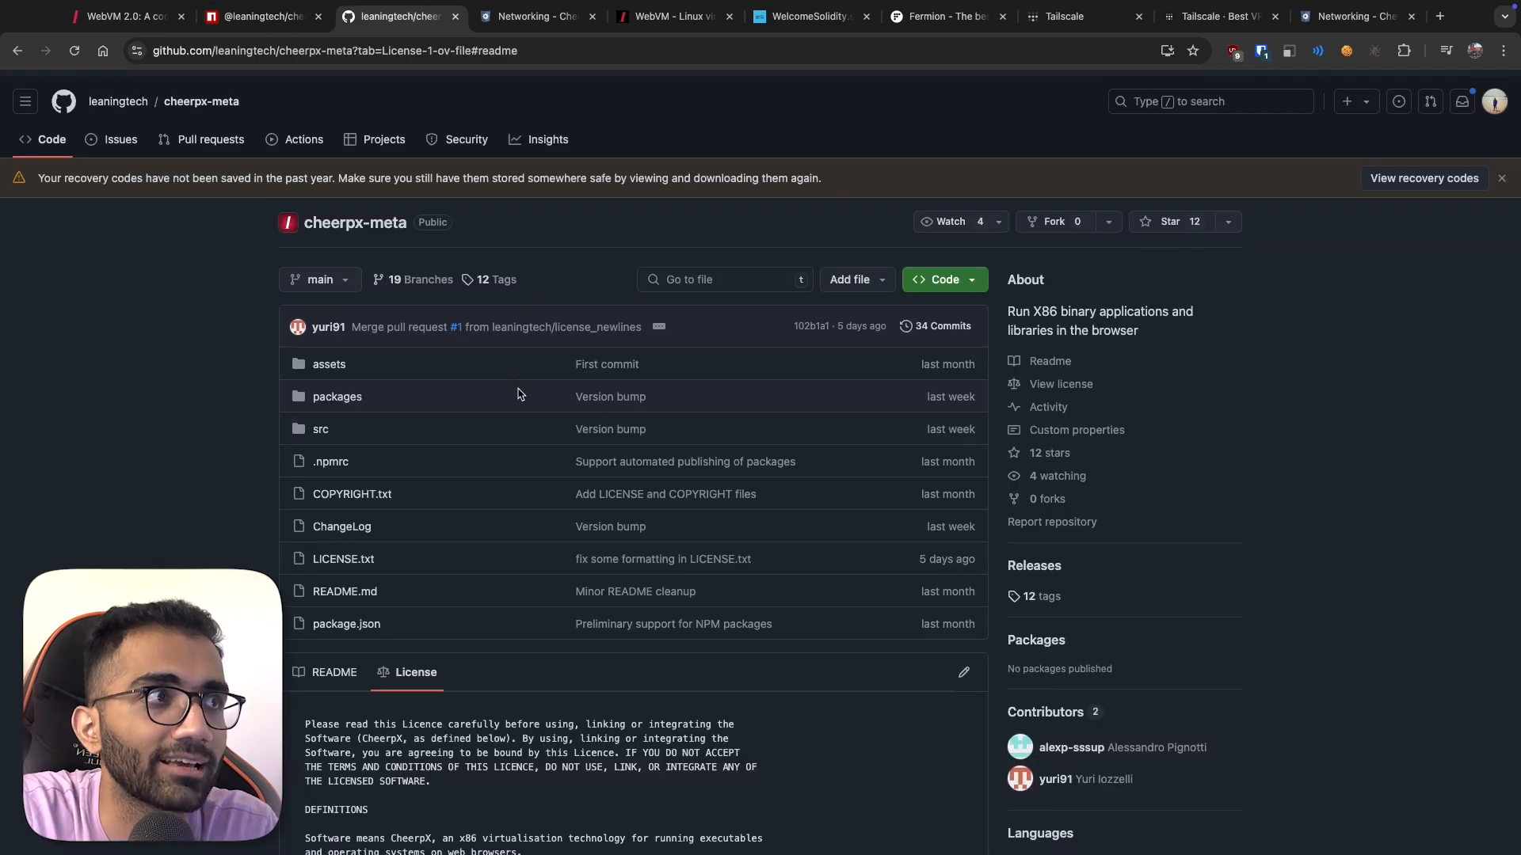
pyautogui.click(531, 17)
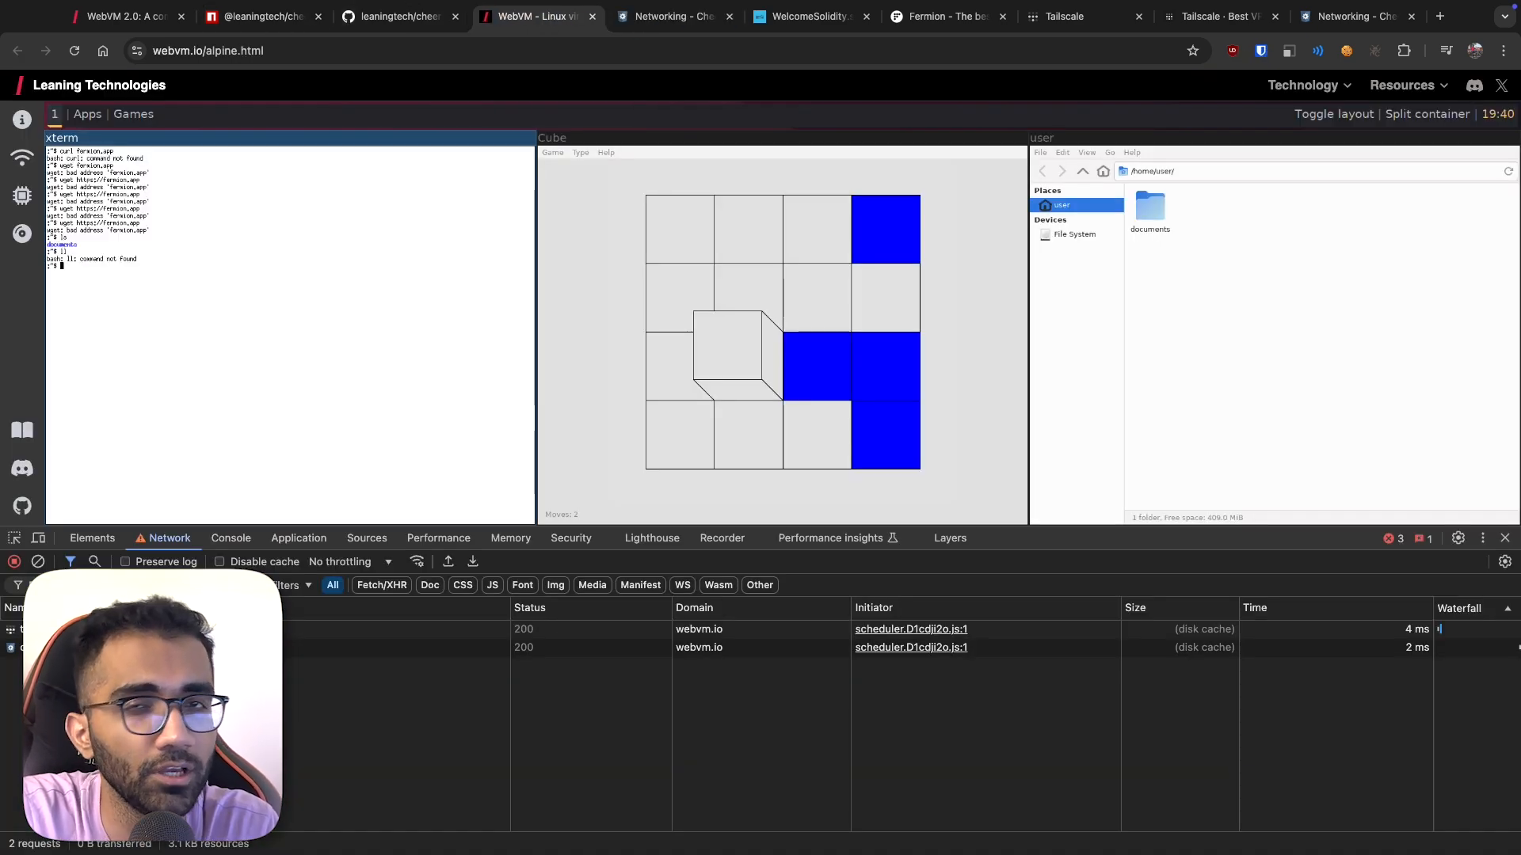
pyautogui.click(1504, 537)
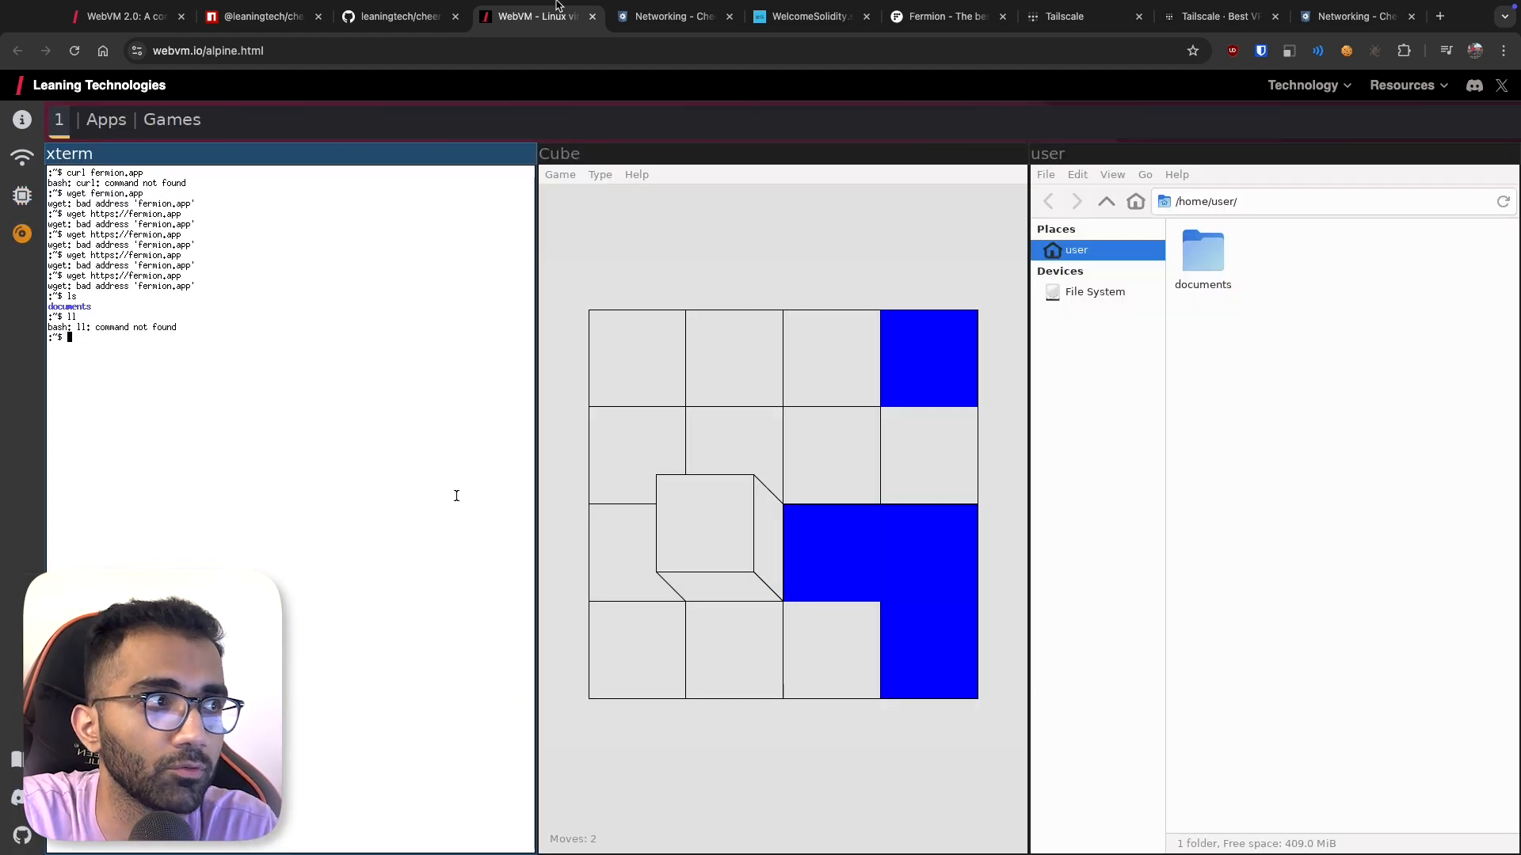
pyautogui.click(397, 16)
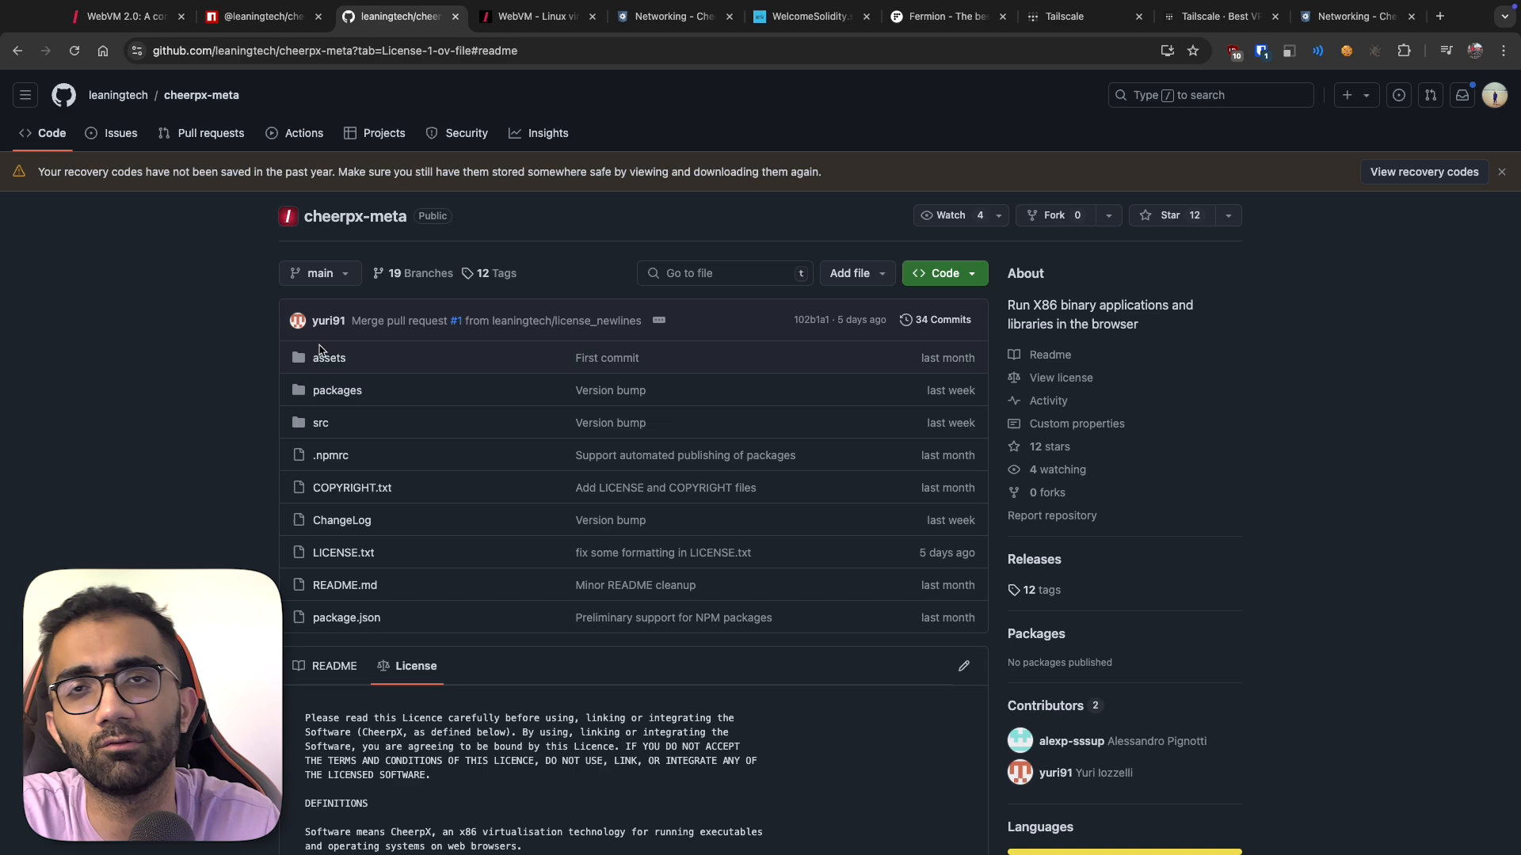